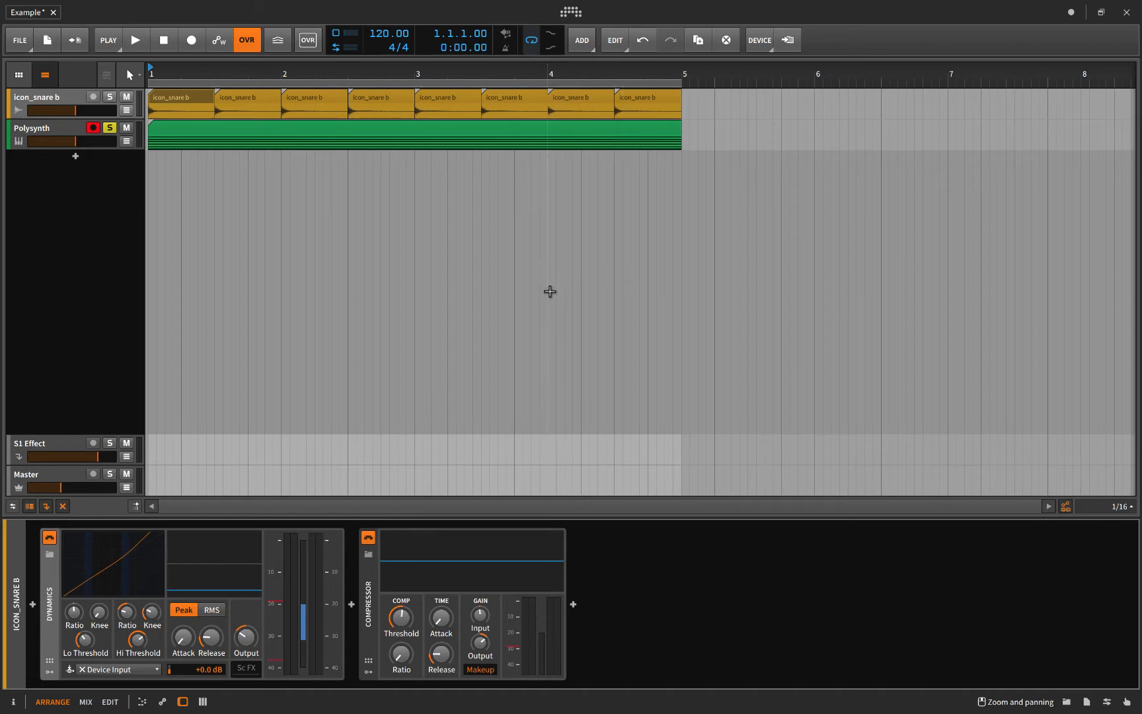
pyautogui.moveTo(483, 294)
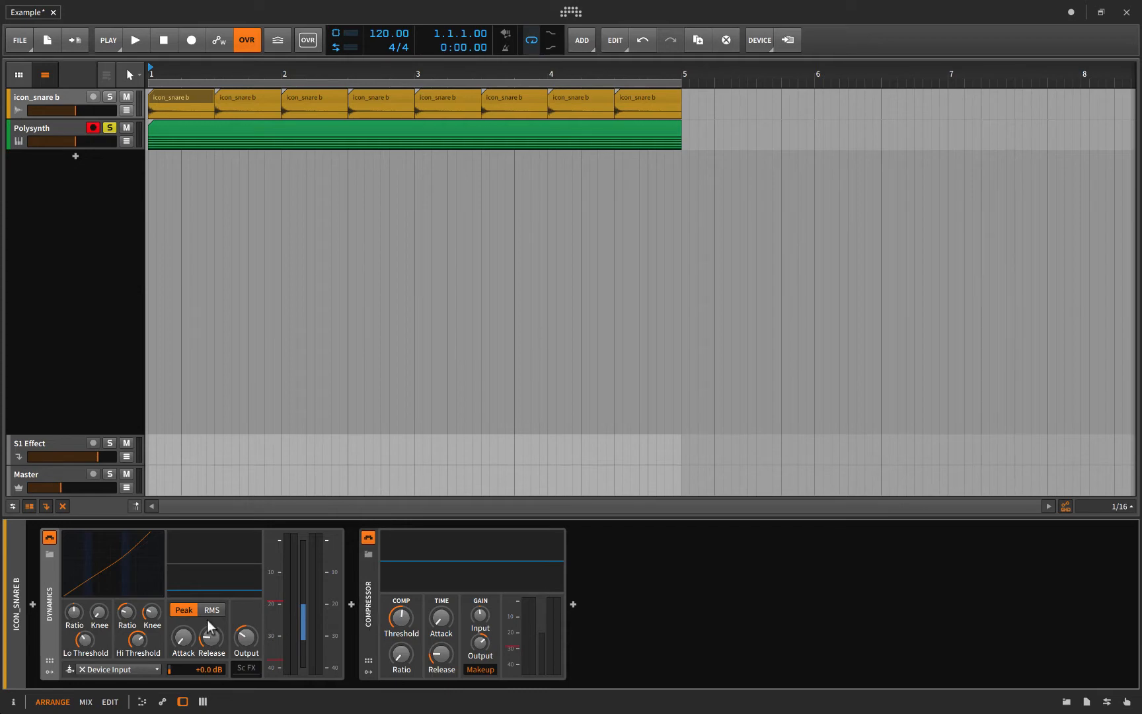
pyautogui.moveTo(455, 567)
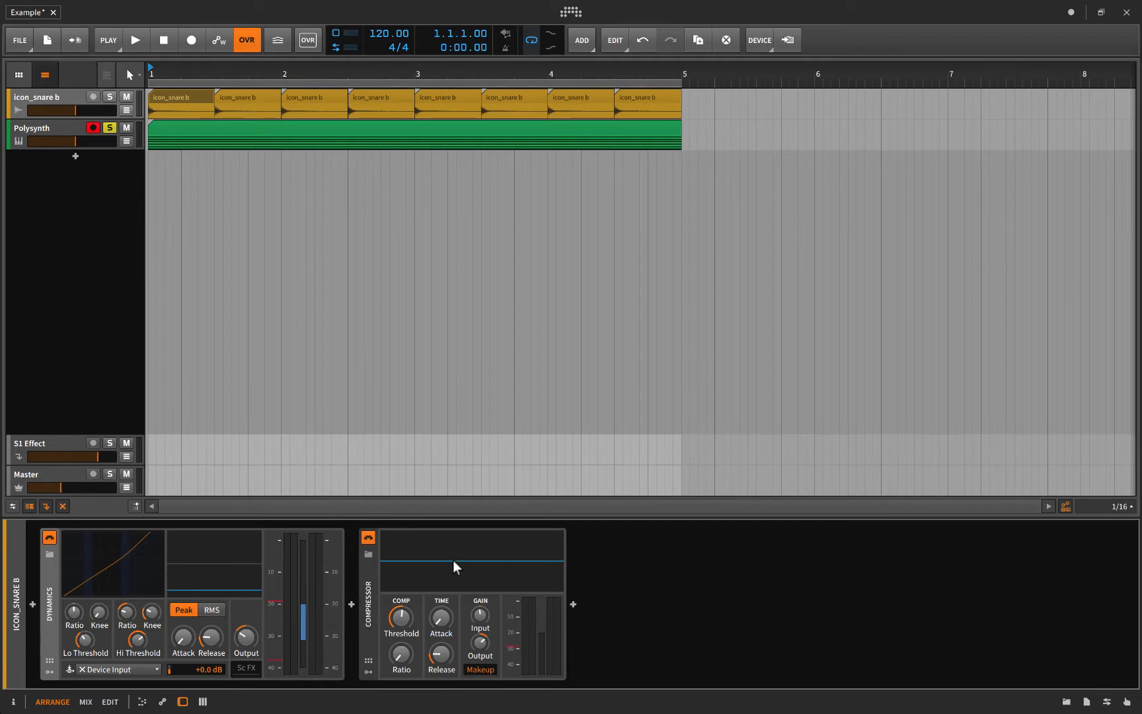
pyautogui.moveTo(384, 650)
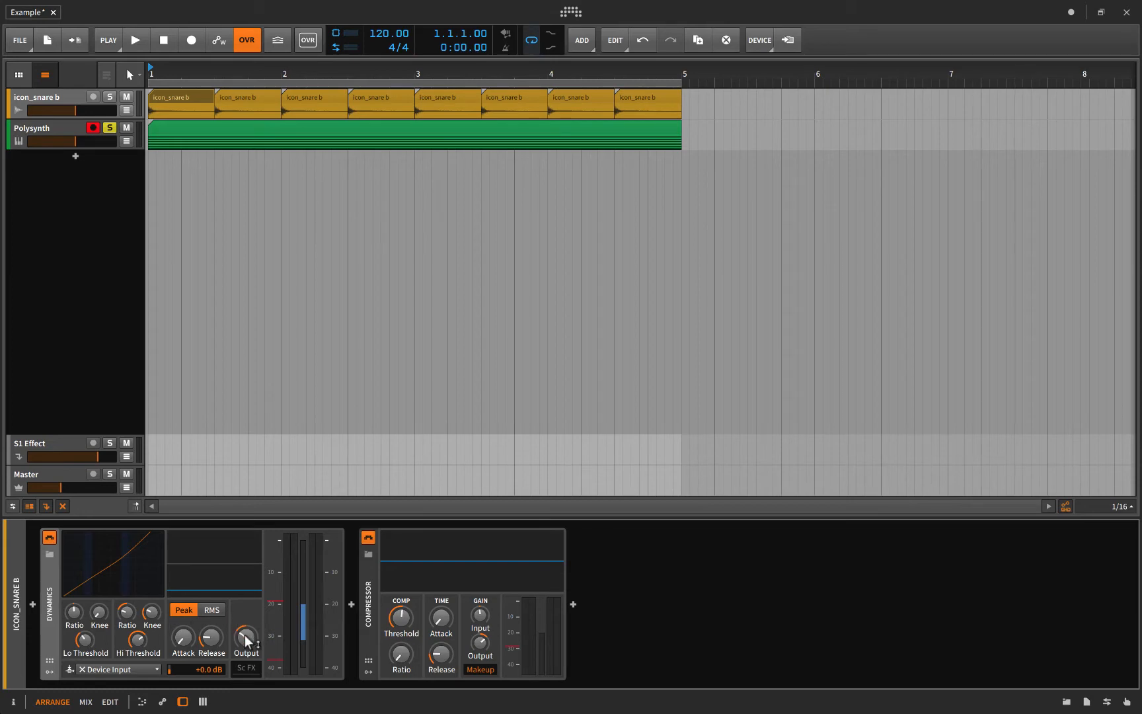
pyautogui.moveTo(241, 627)
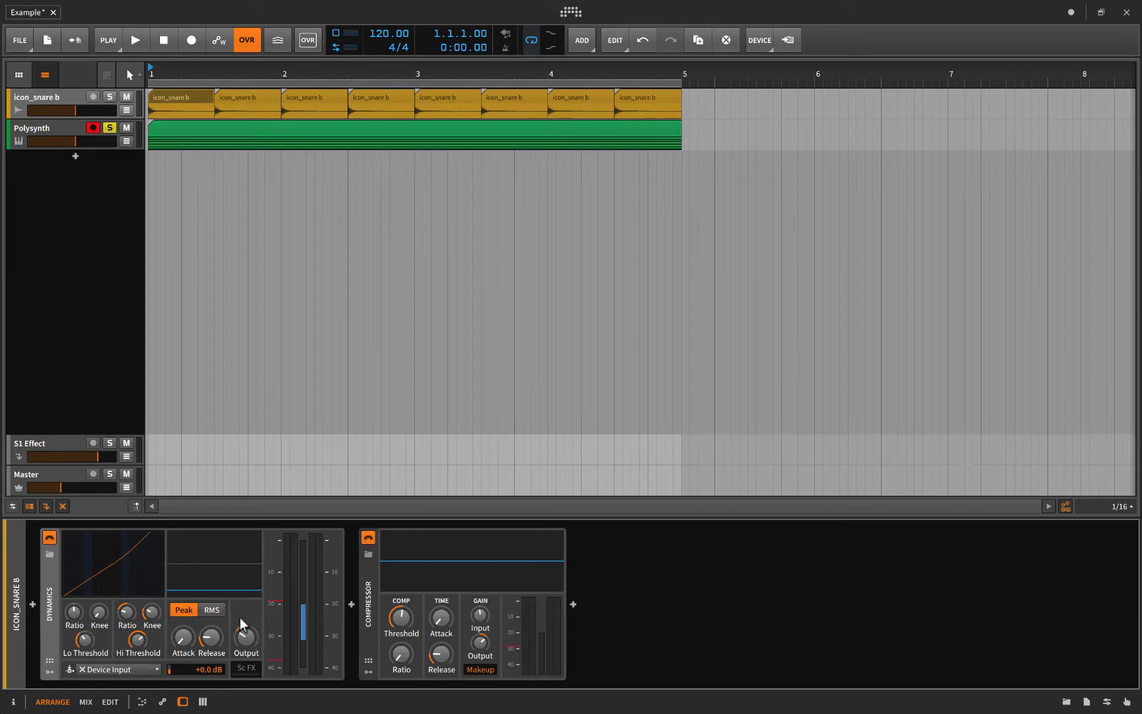
pyautogui.moveTo(76, 625)
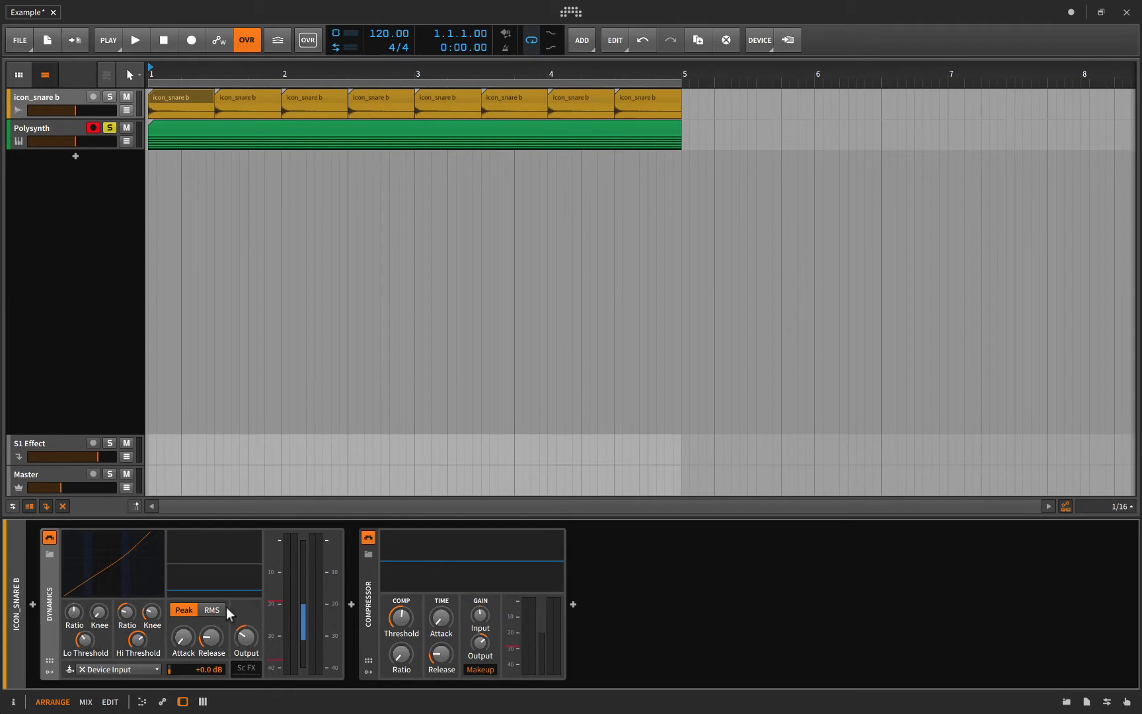
pyautogui.moveTo(126, 613)
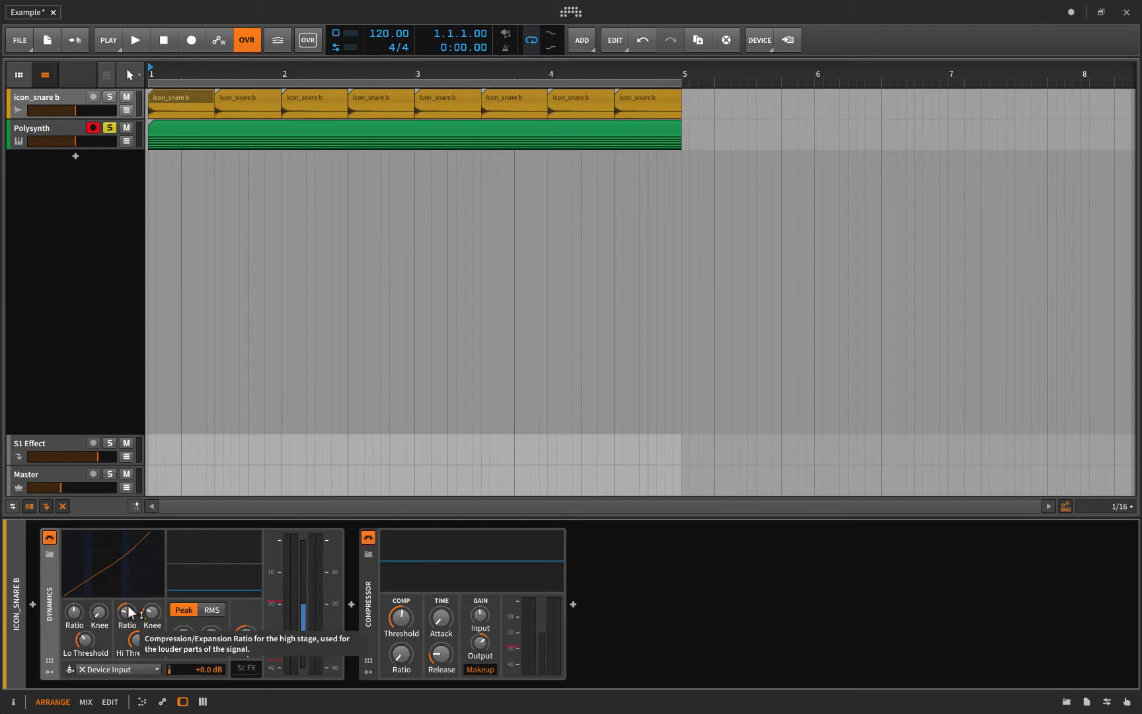
pyautogui.moveTo(152, 604)
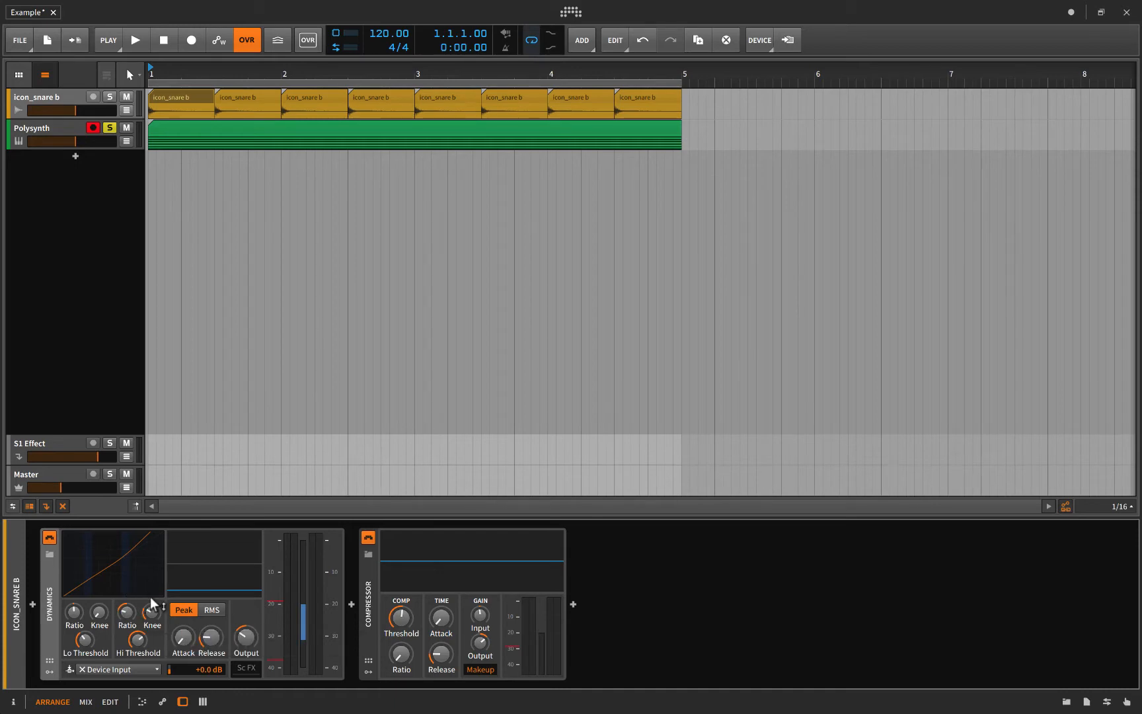
pyautogui.moveTo(214, 660)
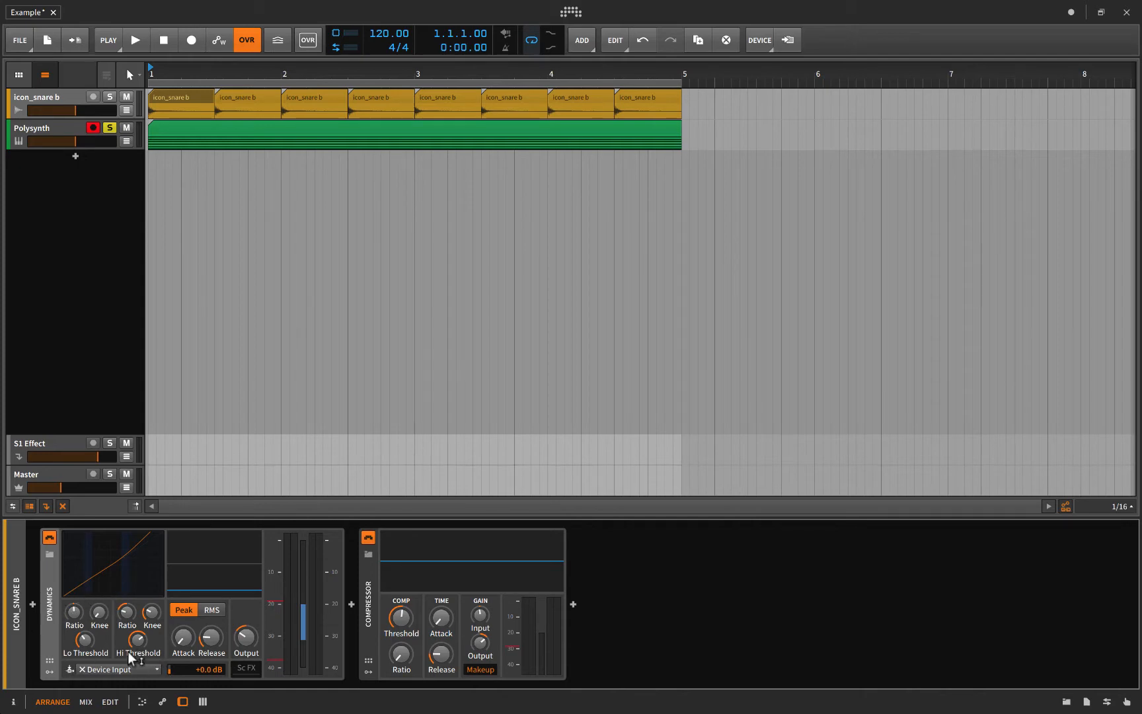
pyautogui.moveTo(144, 630)
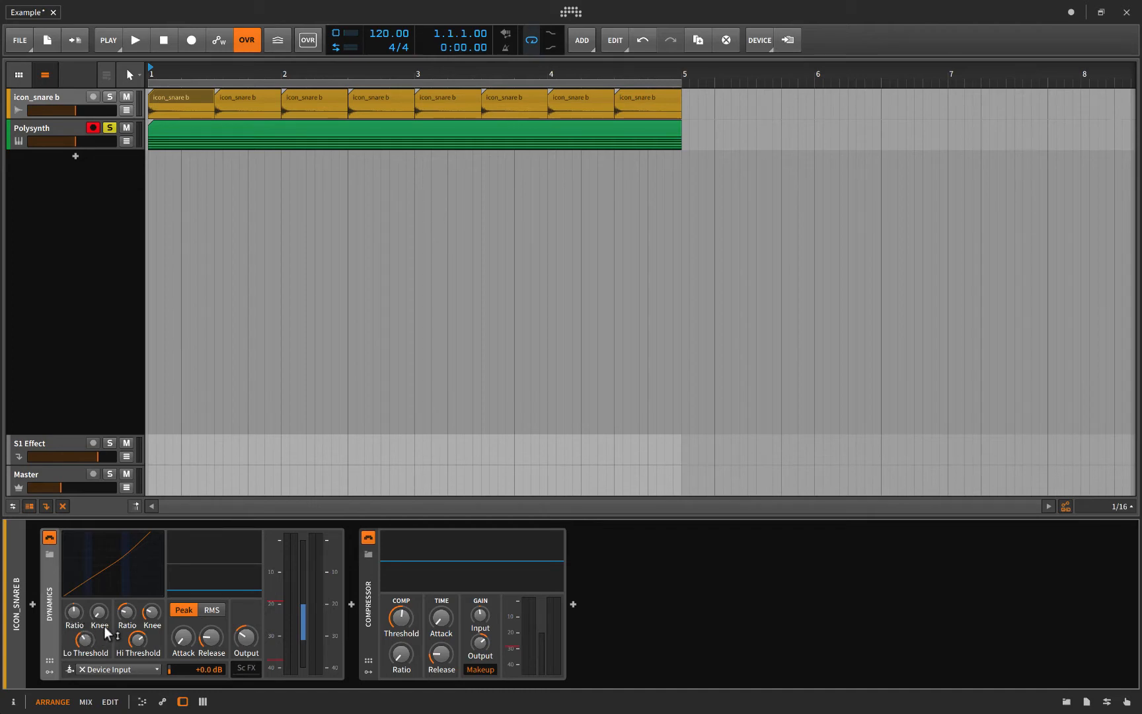
pyautogui.moveTo(421, 689)
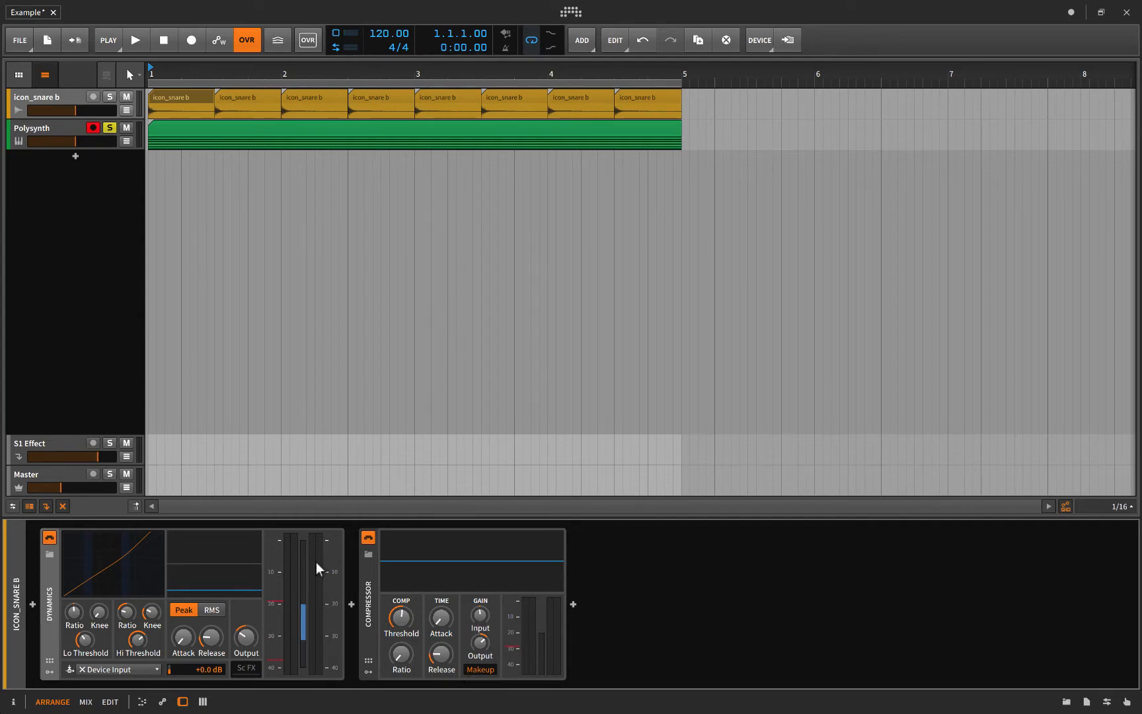
pyautogui.moveTo(115, 632)
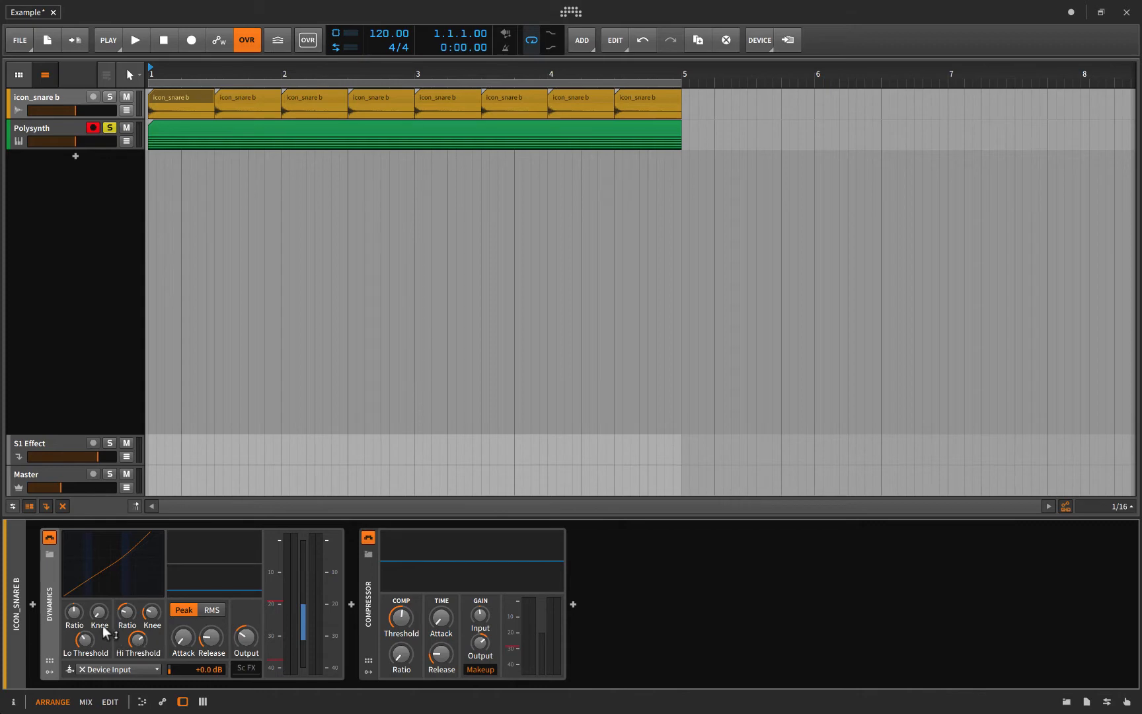
pyautogui.moveTo(149, 646)
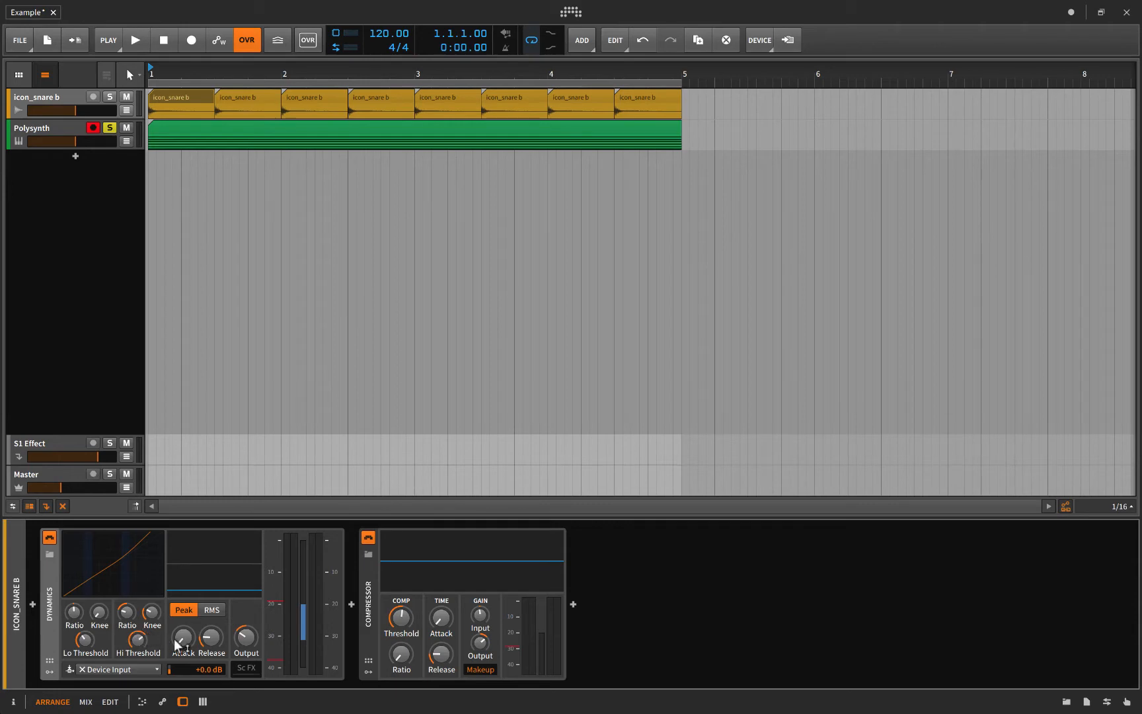
pyautogui.moveTo(215, 640)
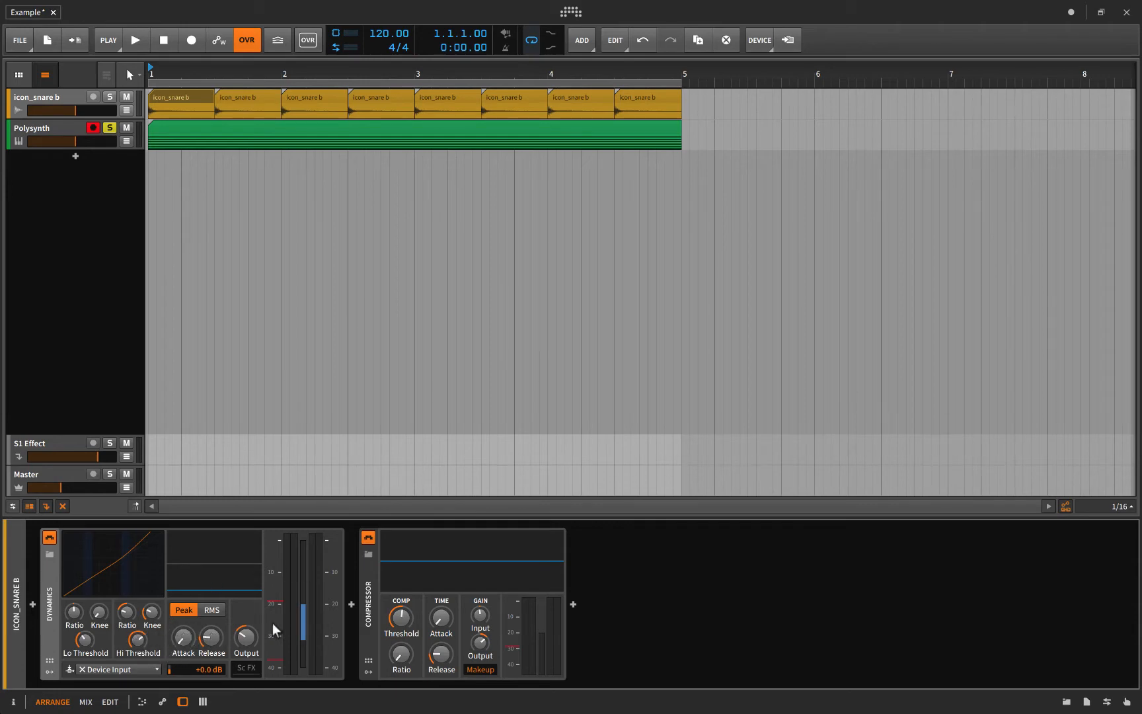
pyautogui.moveTo(222, 631)
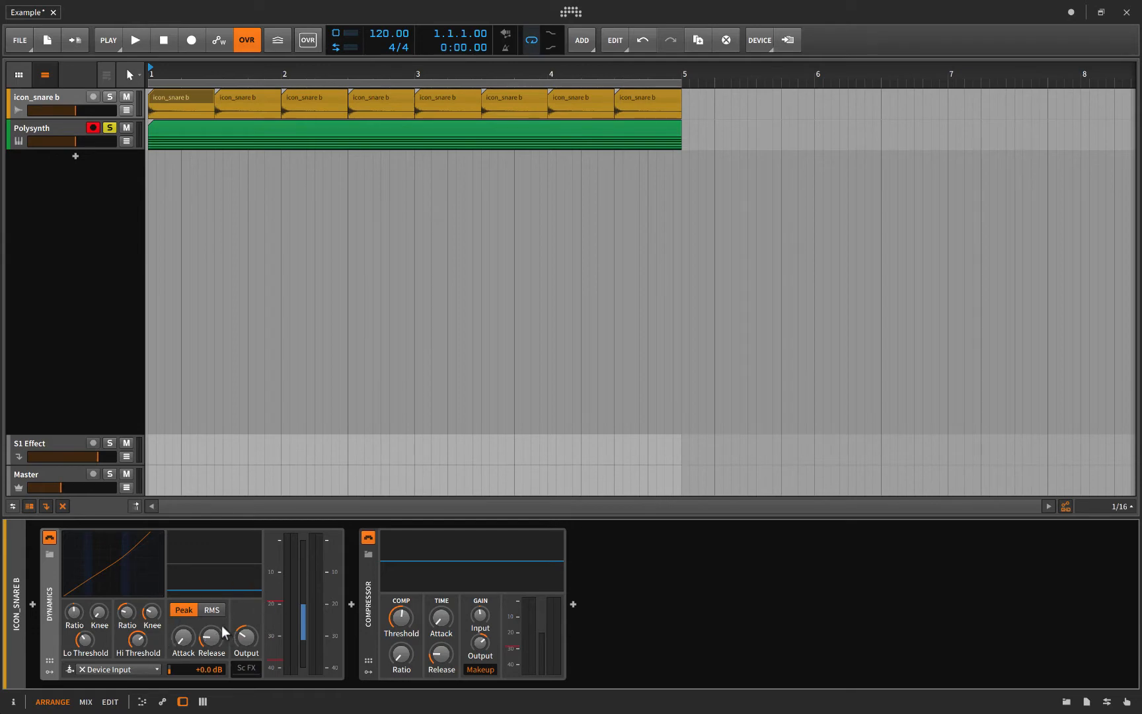
pyautogui.moveTo(194, 582)
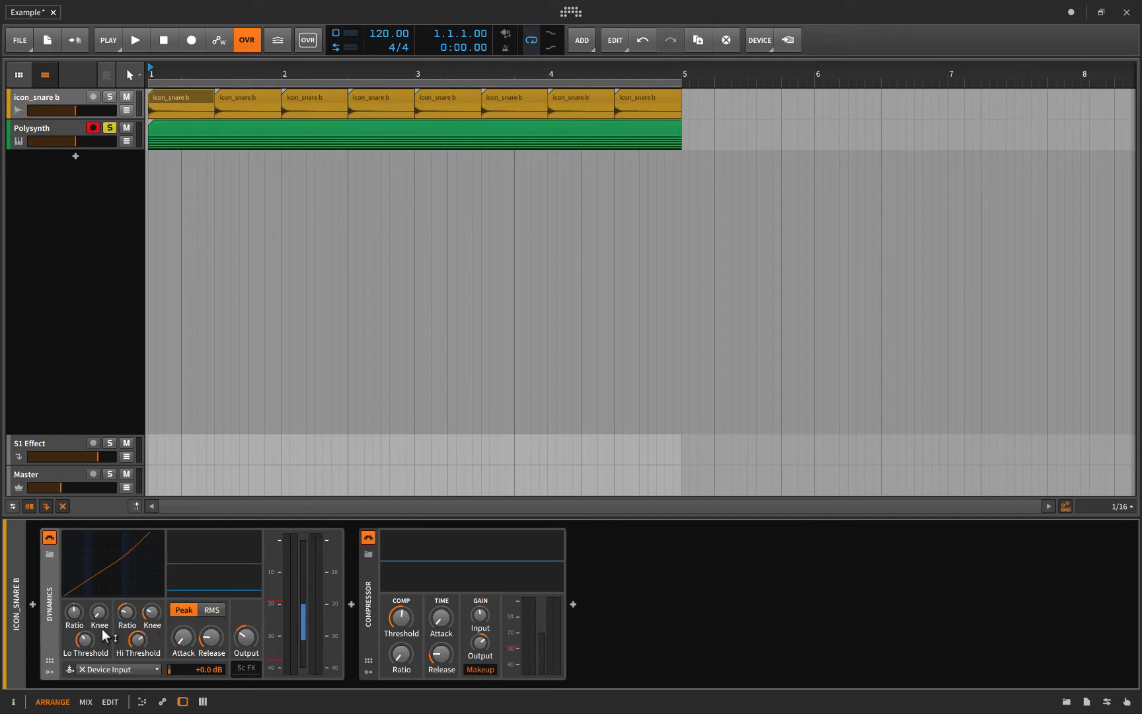
pyautogui.moveTo(62, 625)
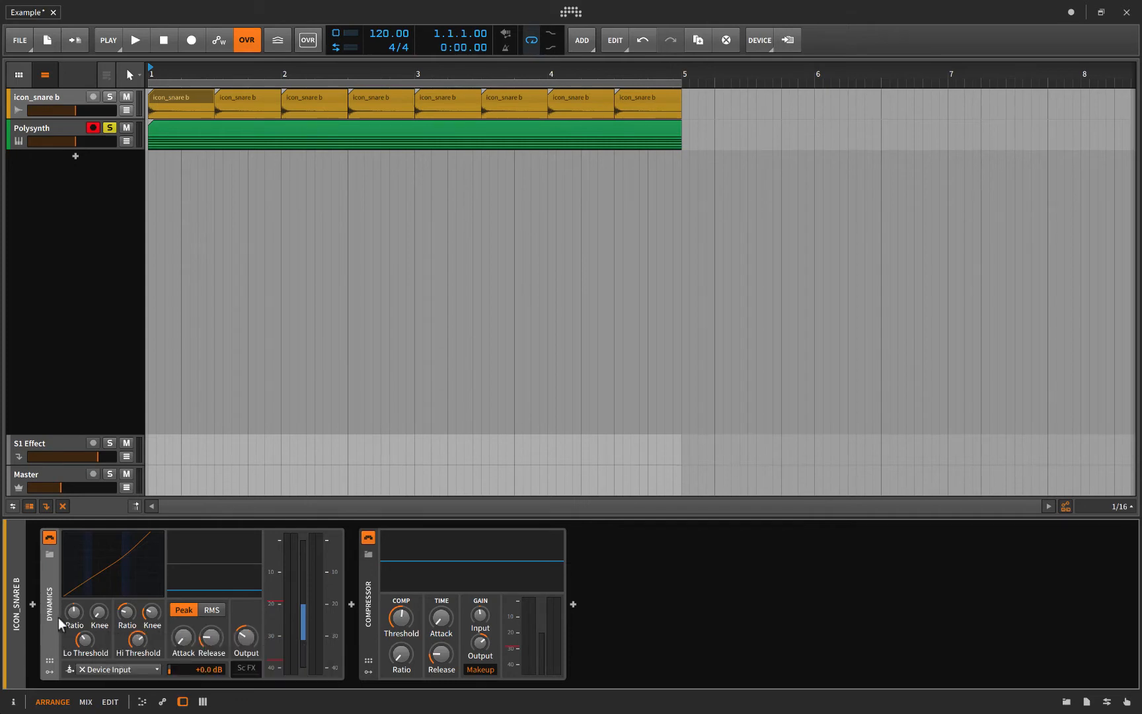
pyautogui.moveTo(64, 630)
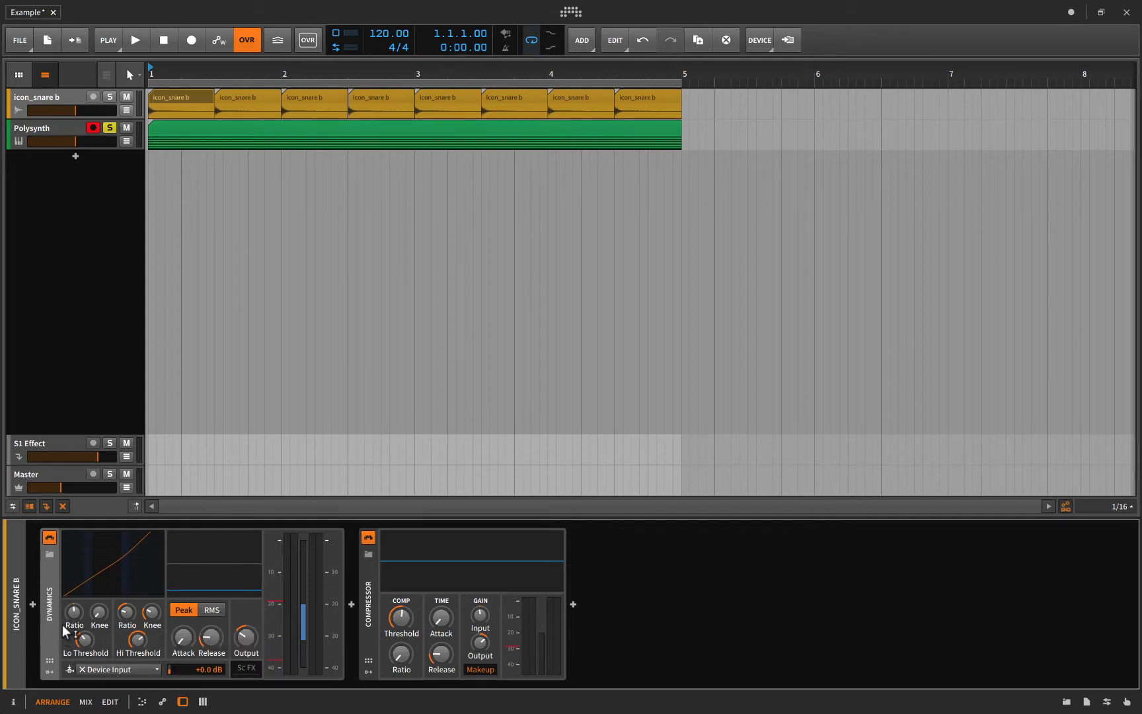
pyautogui.moveTo(170, 623)
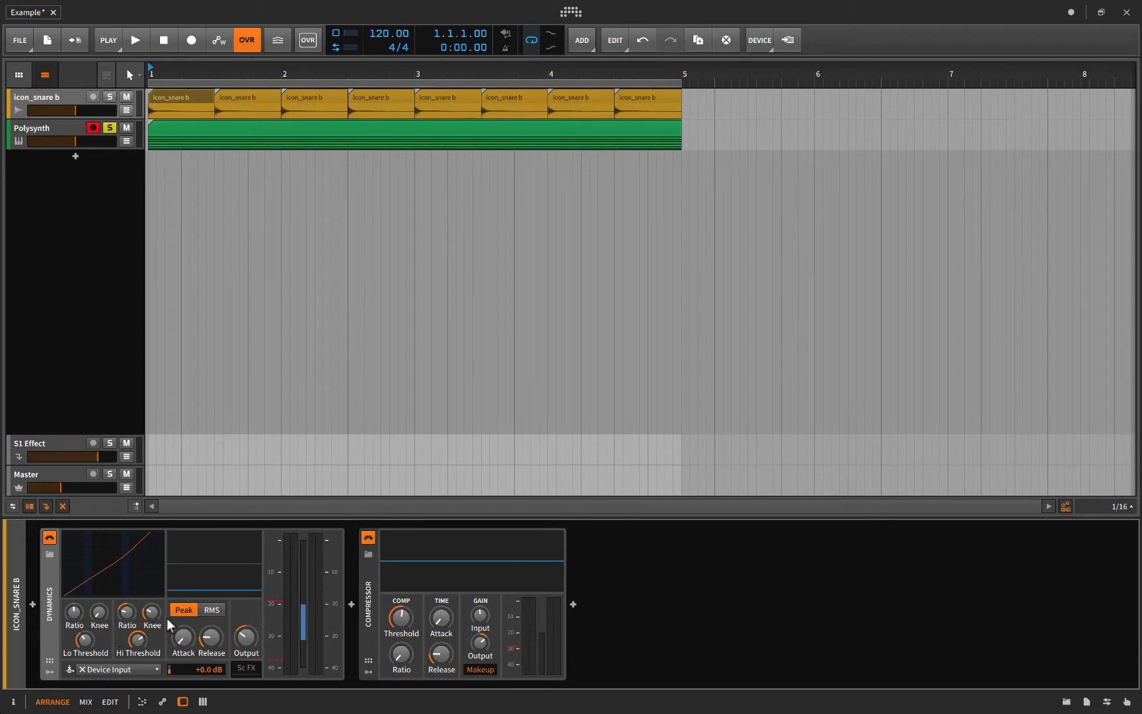
pyautogui.moveTo(103, 635)
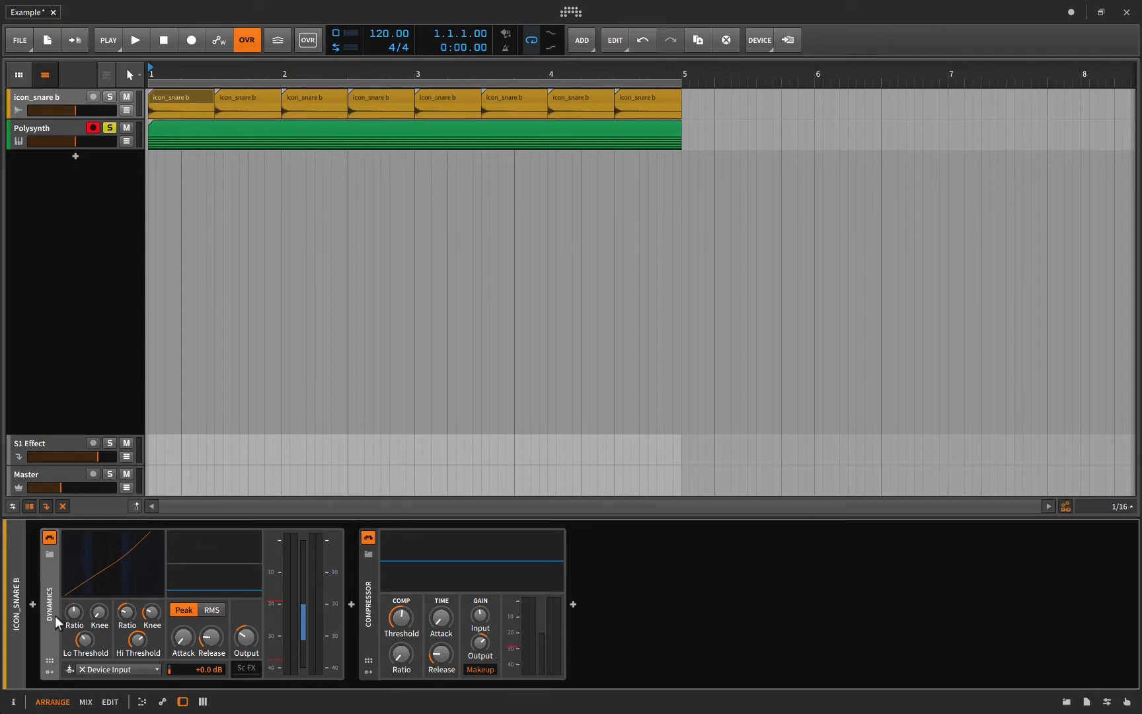
pyautogui.moveTo(285, 571)
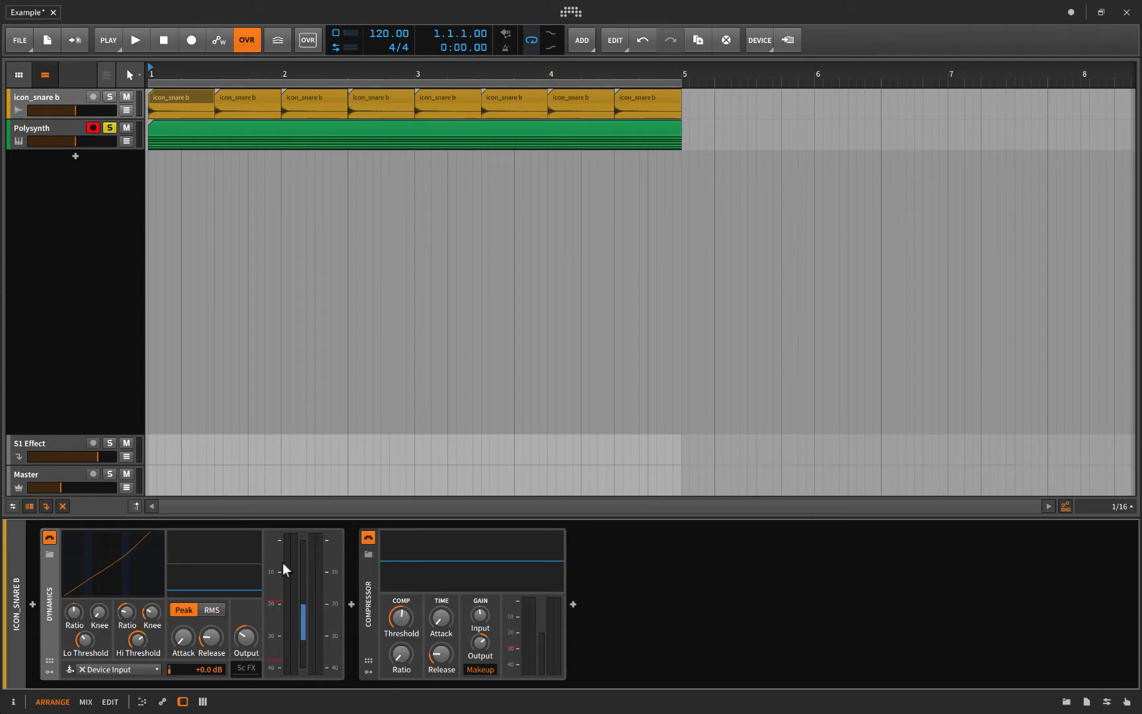
pyautogui.moveTo(390, 647)
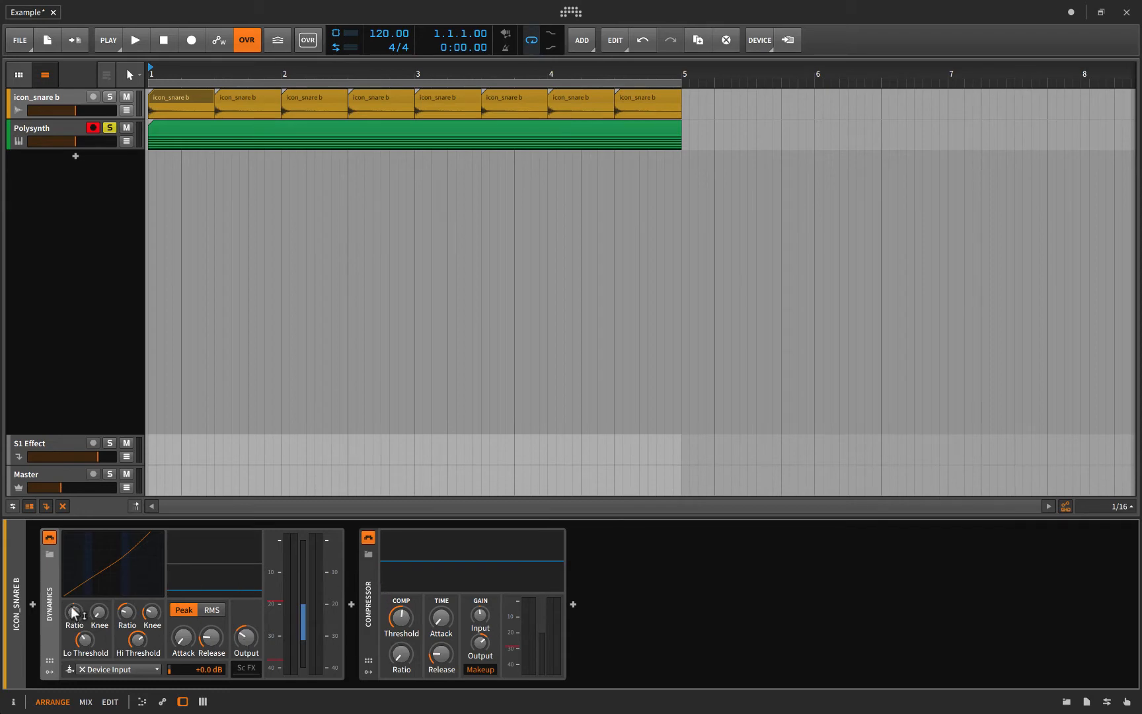
pyautogui.moveTo(138, 641)
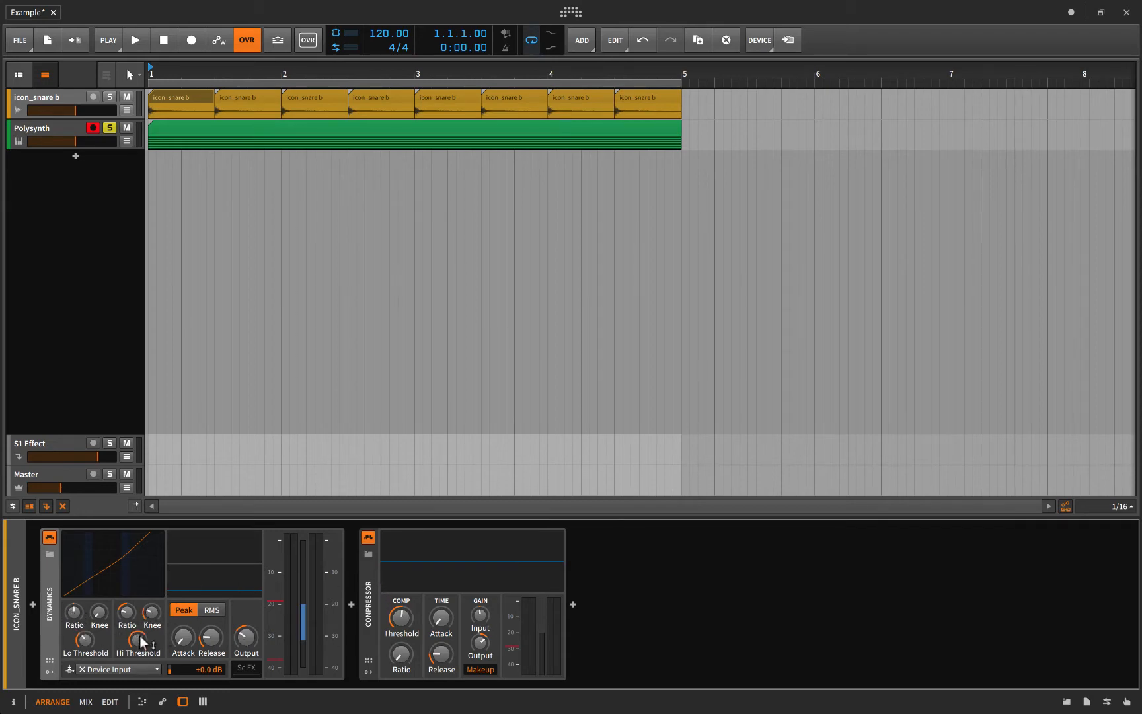
pyautogui.moveTo(131, 608)
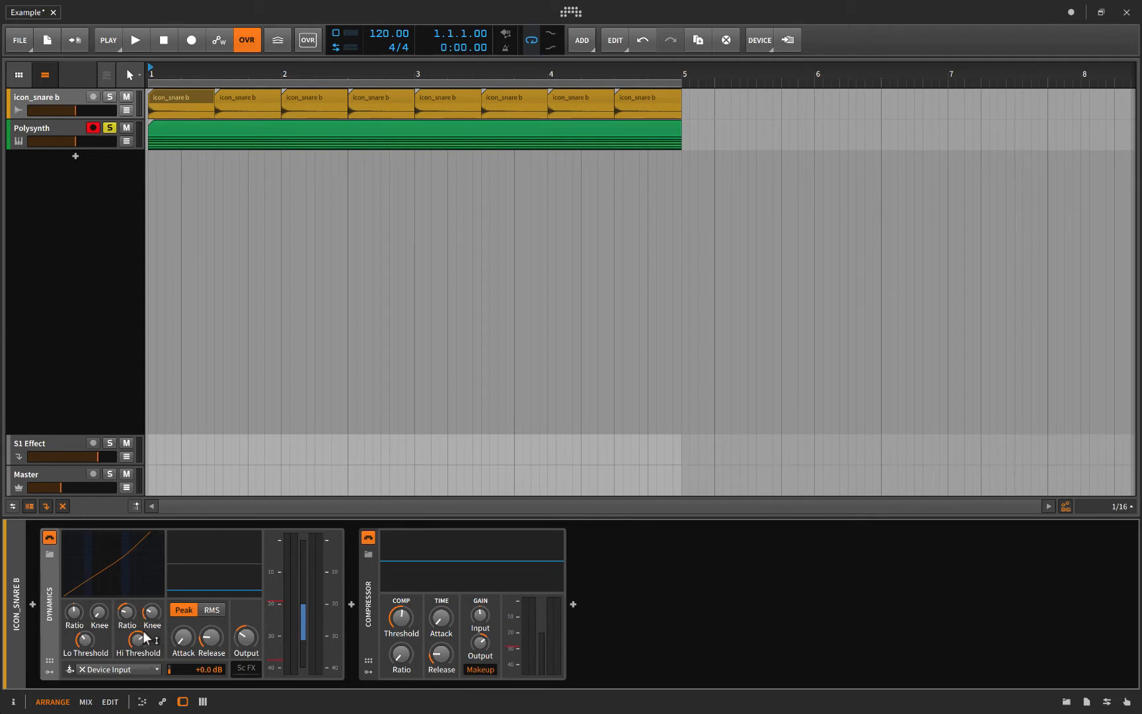
pyautogui.moveTo(136, 640)
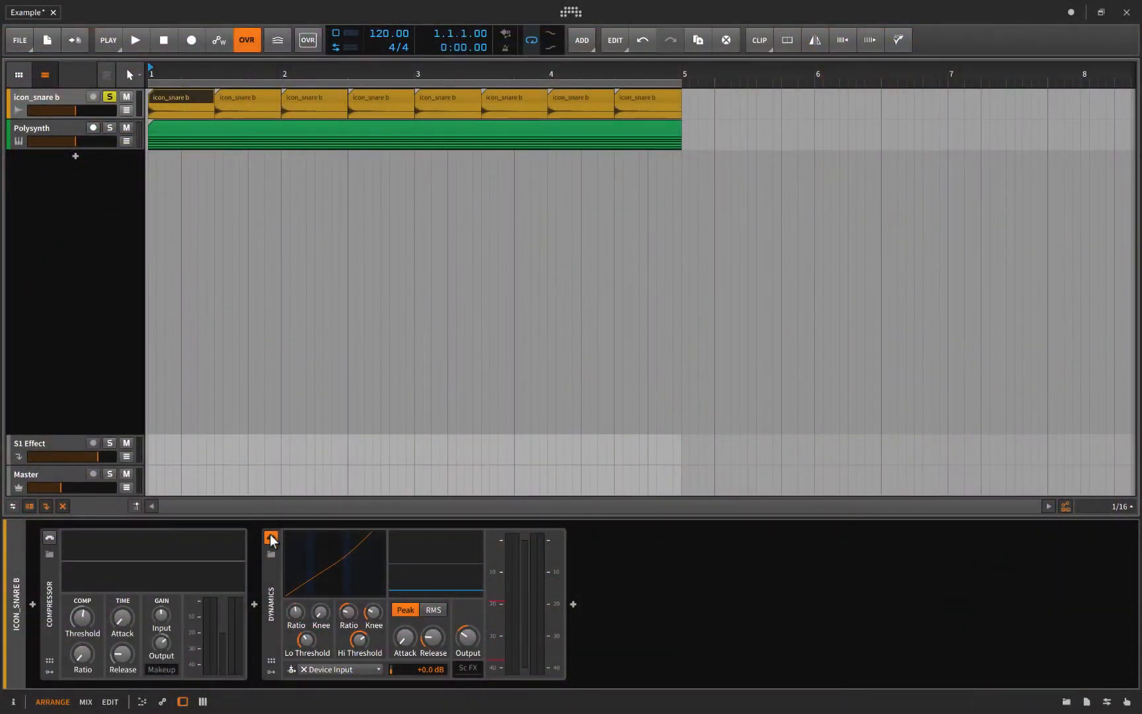
# Switch off the snare's Dynamics device and rename the track to 'Snare'
pyautogui.click(271, 537)
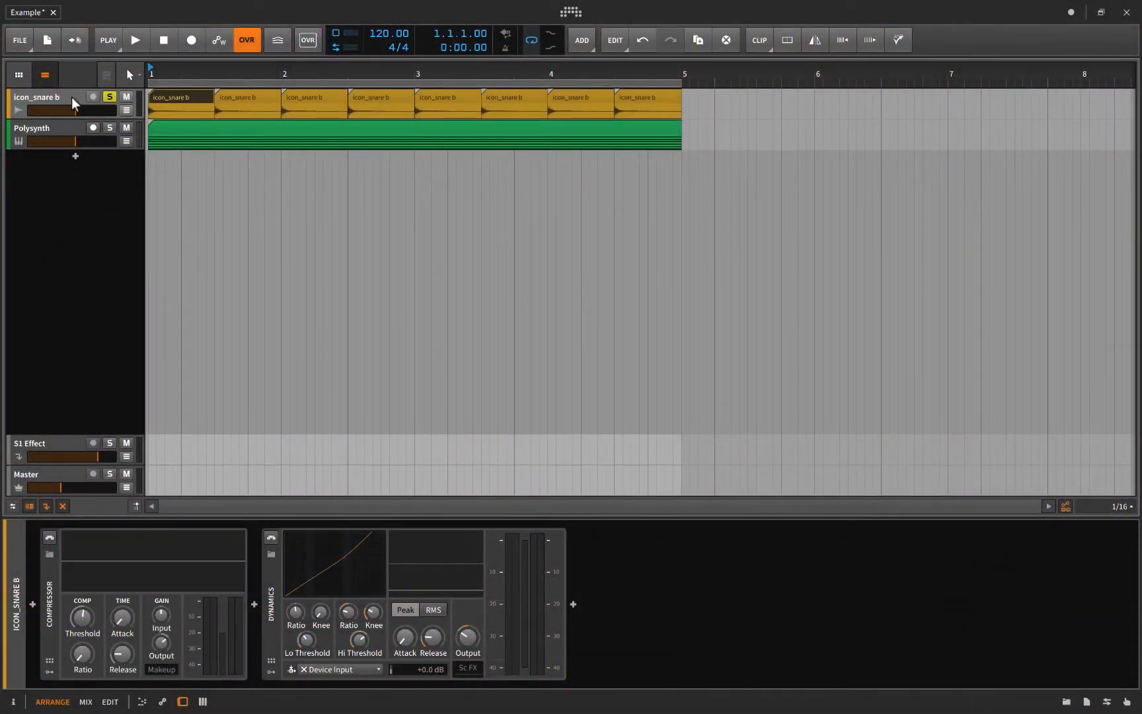
pyautogui.click(40, 97)
pyautogui.write('Snare')
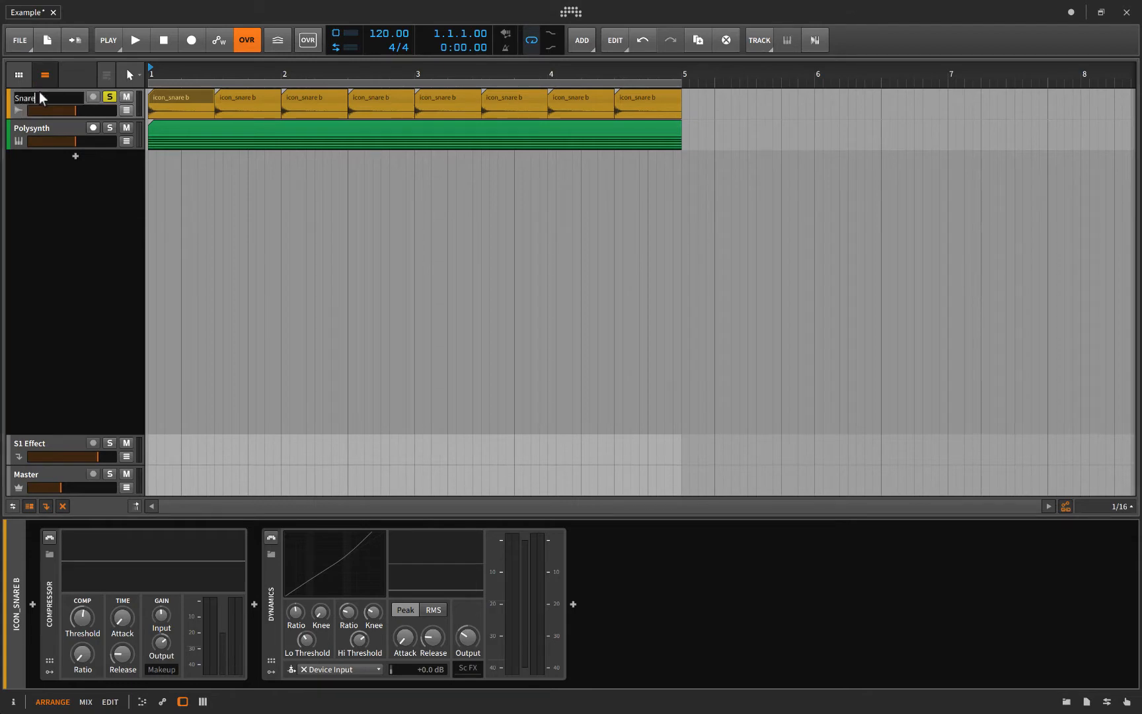
pyautogui.click(109, 97)
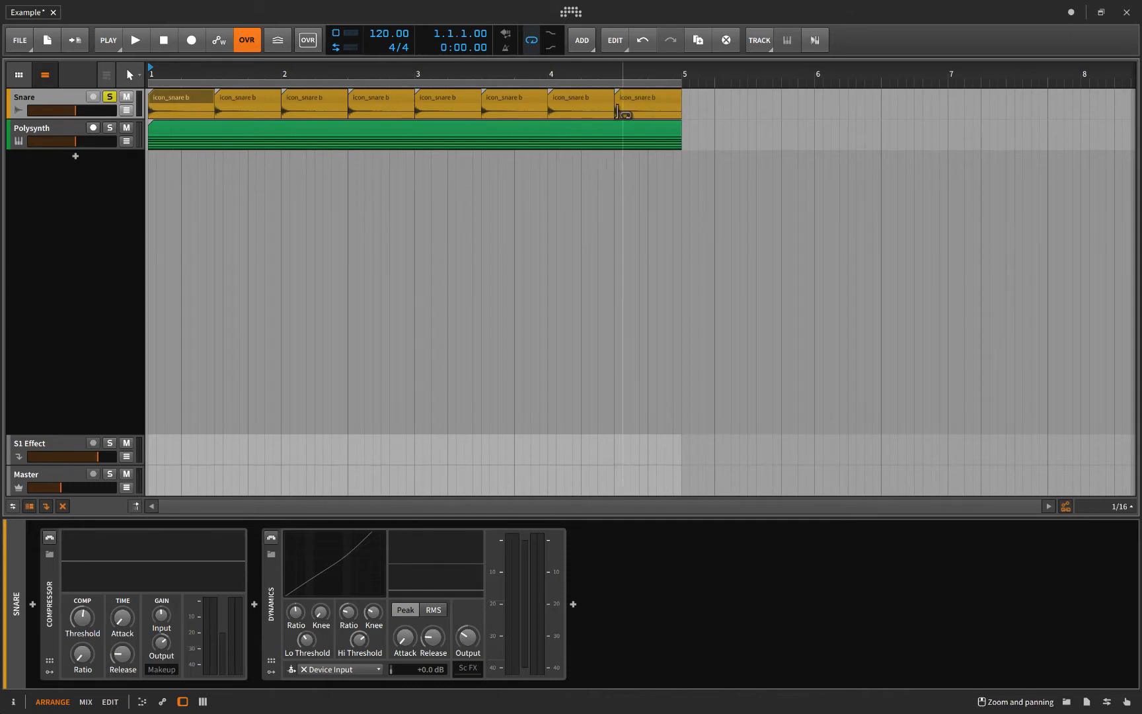
# Play the soloed Snare track into bar 2, then stop playback
pyautogui.click(135, 39)
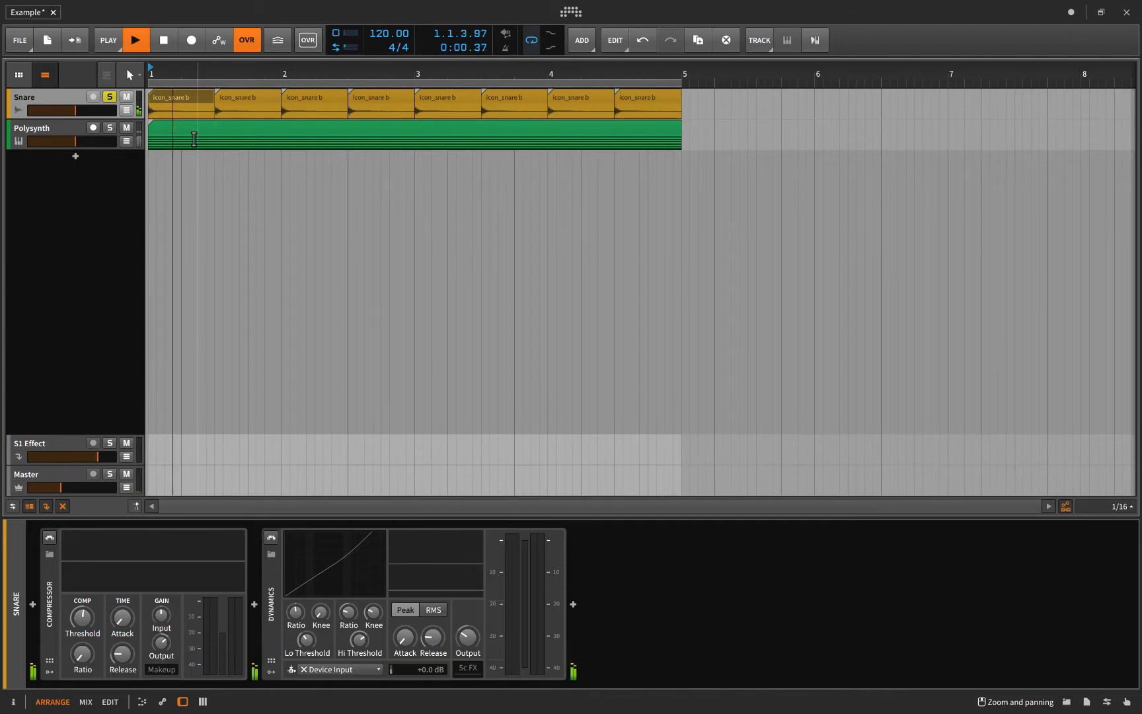
pyautogui.click(135, 40)
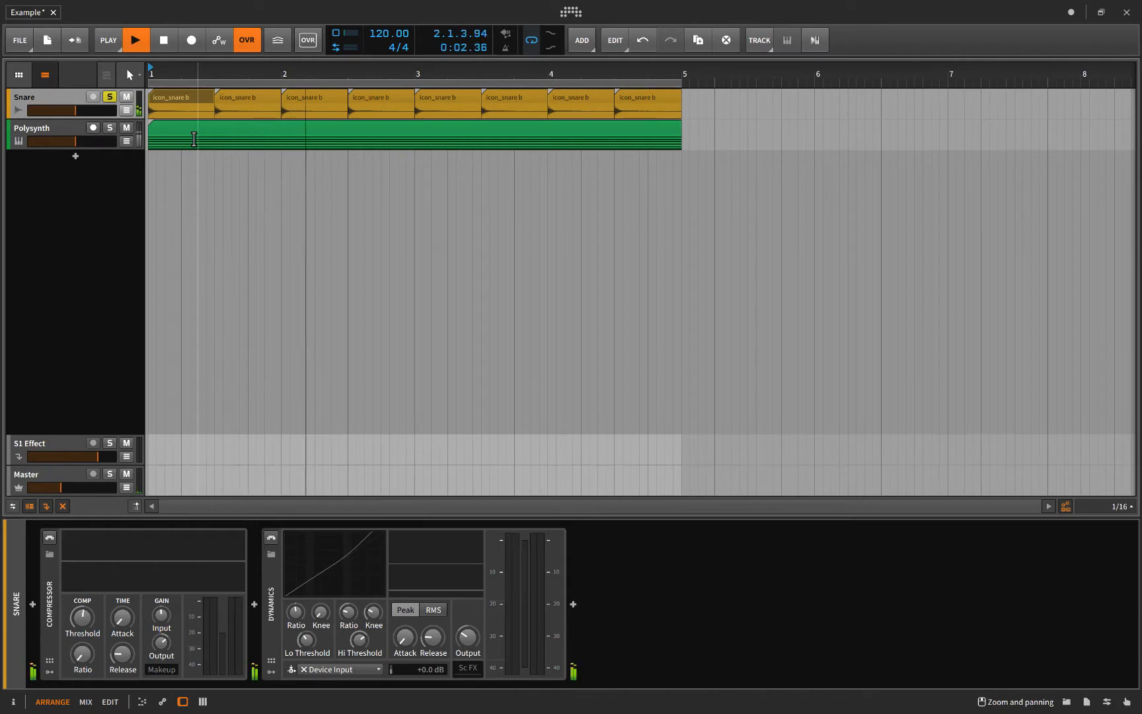
pyautogui.click(134, 39)
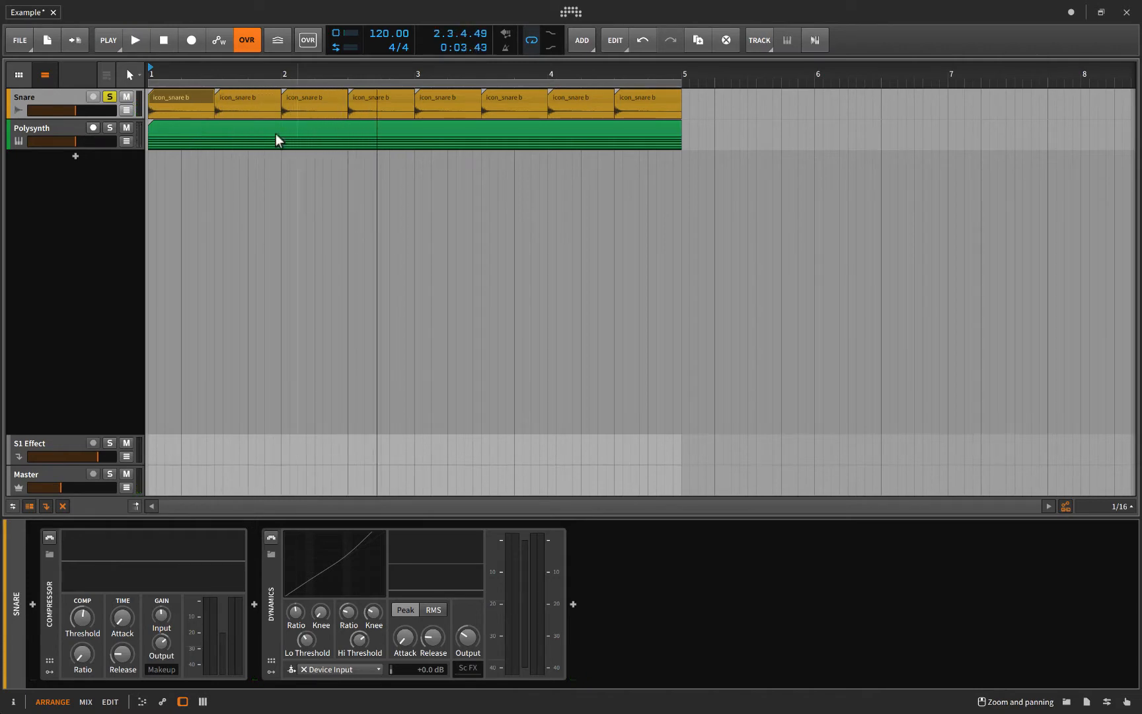
pyautogui.moveTo(159, 172)
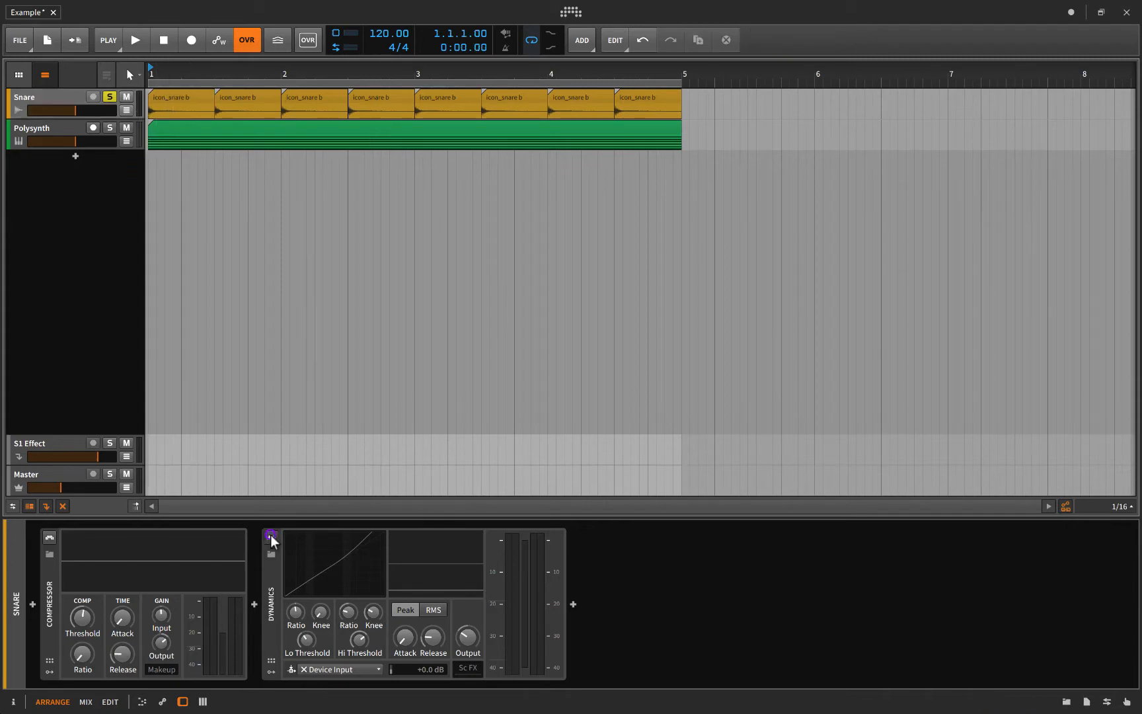
# Switch the Snare track's Dynamics device back on
pyautogui.click(271, 537)
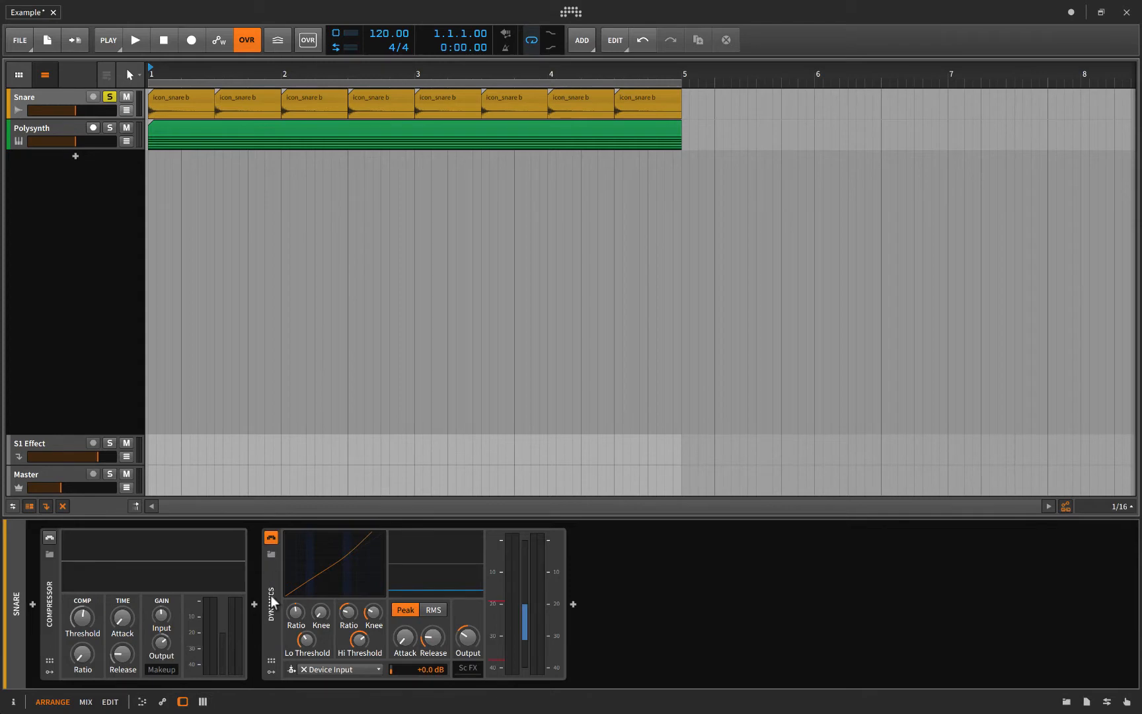
pyautogui.moveTo(457, 606)
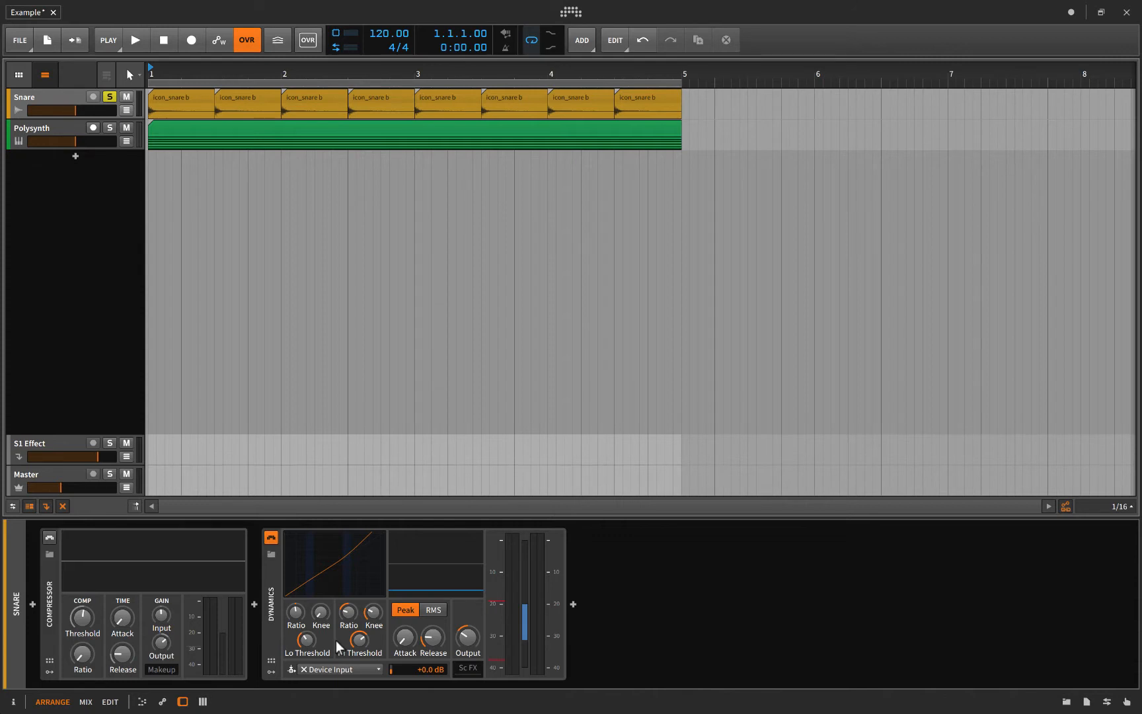
pyautogui.moveTo(337, 646)
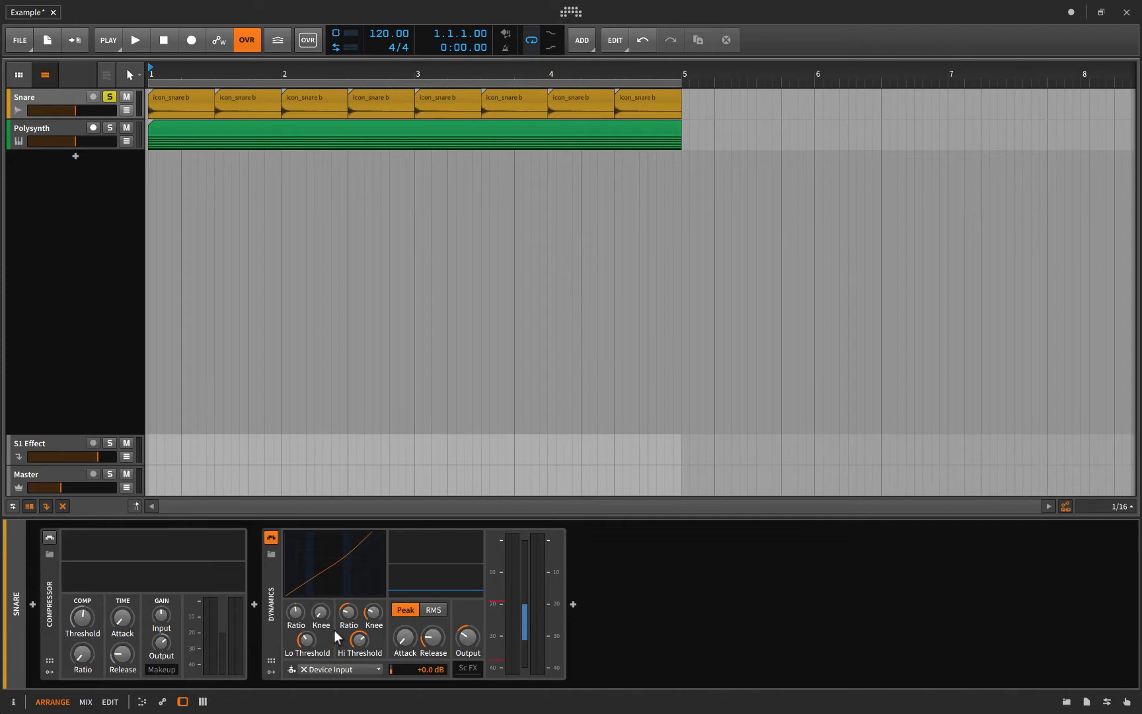
pyautogui.moveTo(288, 651)
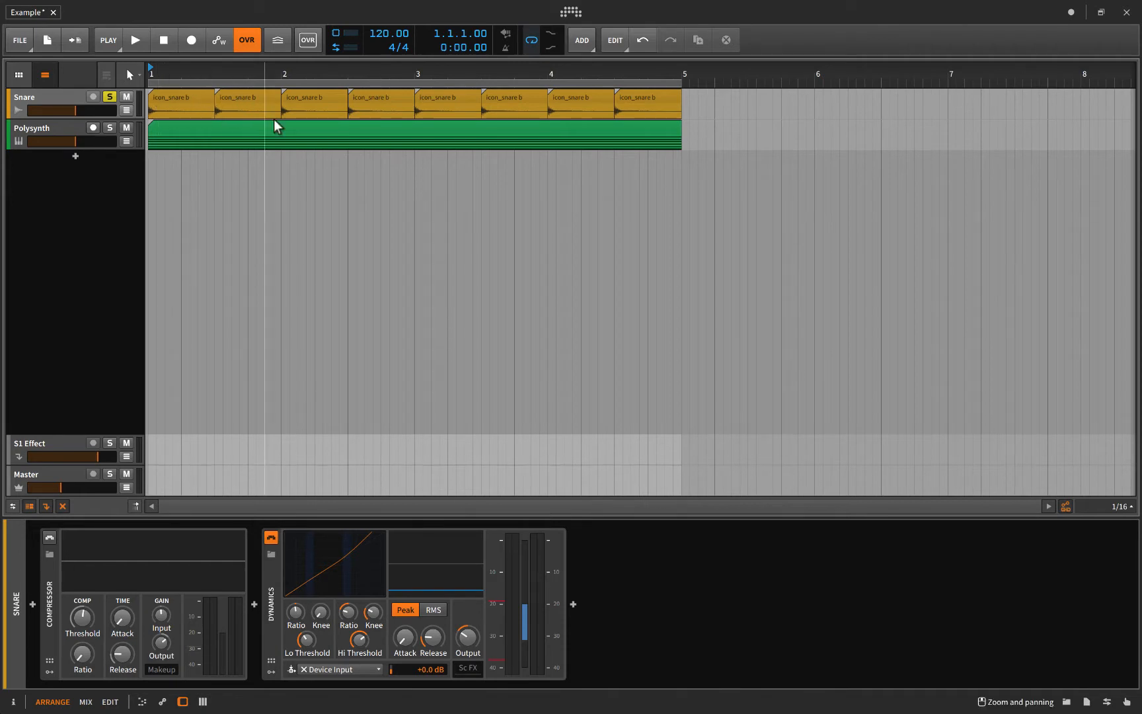
pyautogui.moveTo(164, 109)
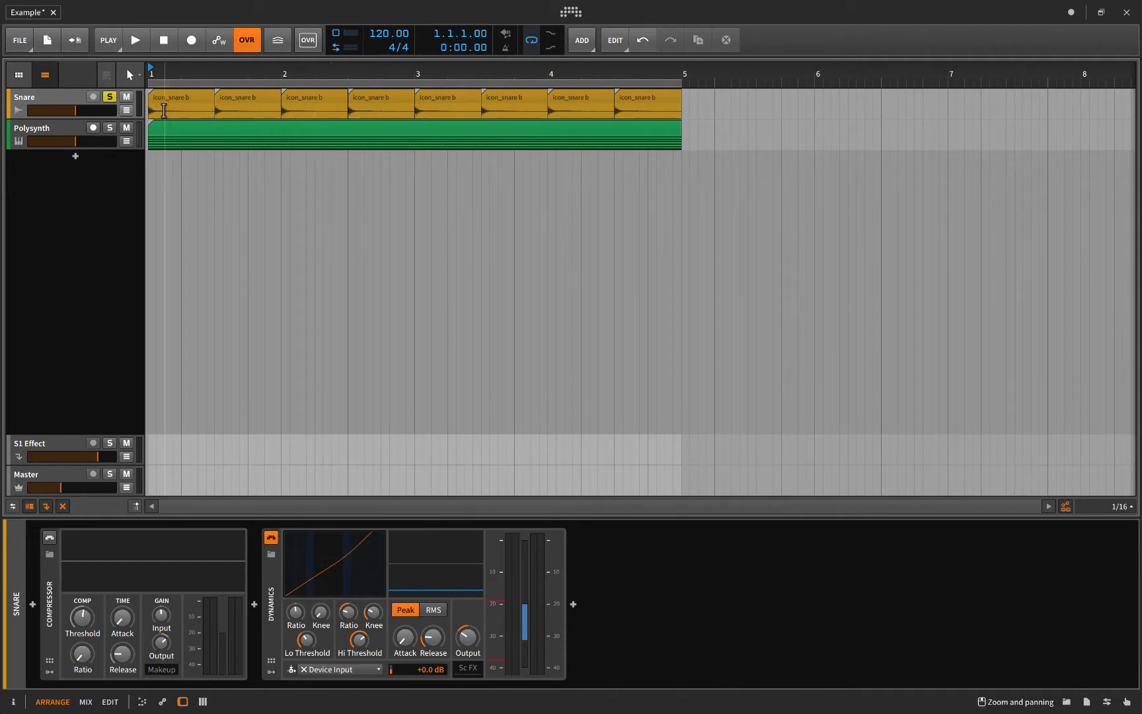
pyautogui.moveTo(212, 137)
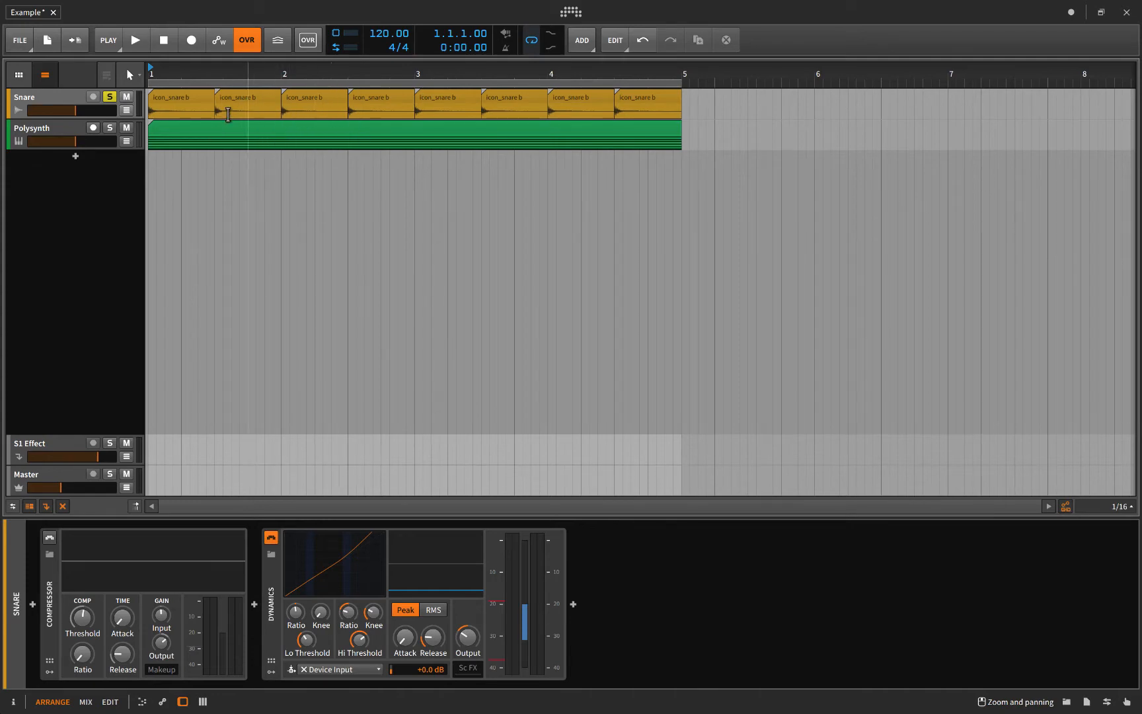
pyautogui.moveTo(288, 112)
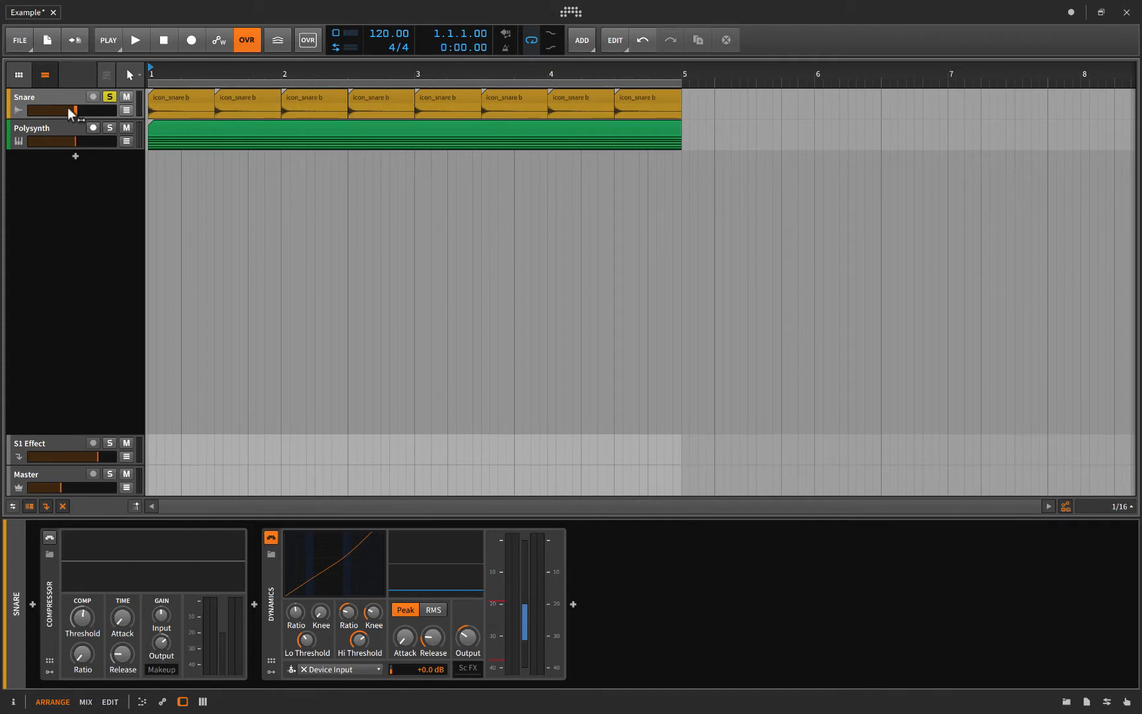
pyautogui.moveTo(236, 135)
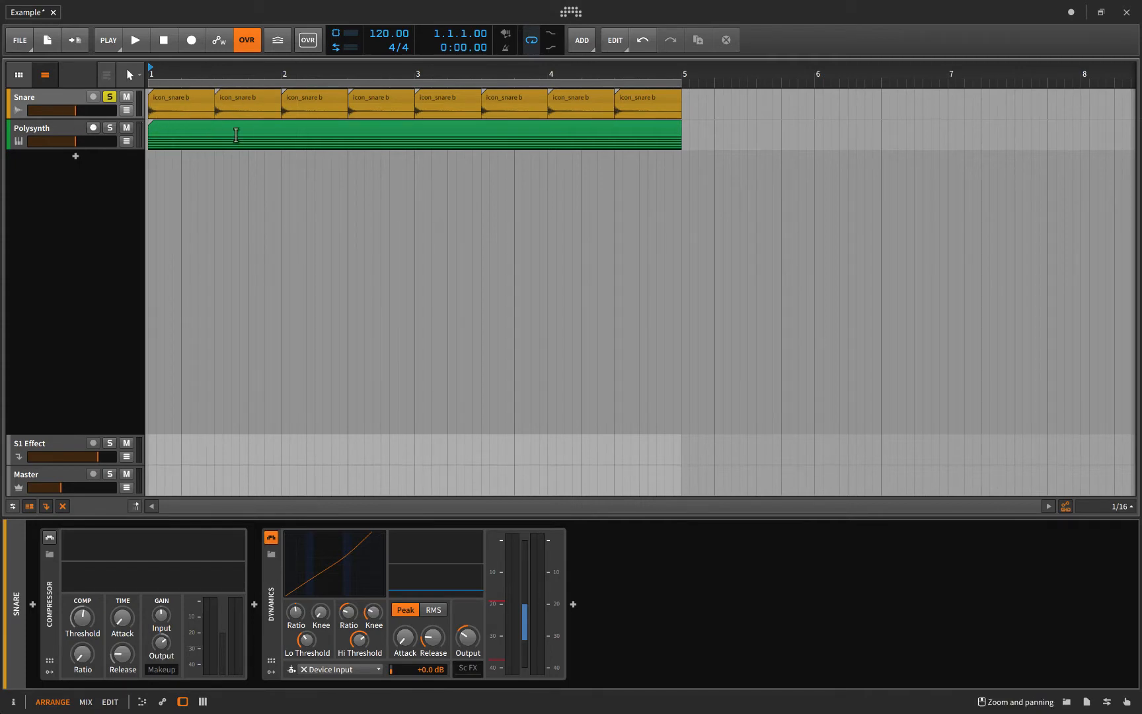
pyautogui.moveTo(473, 106)
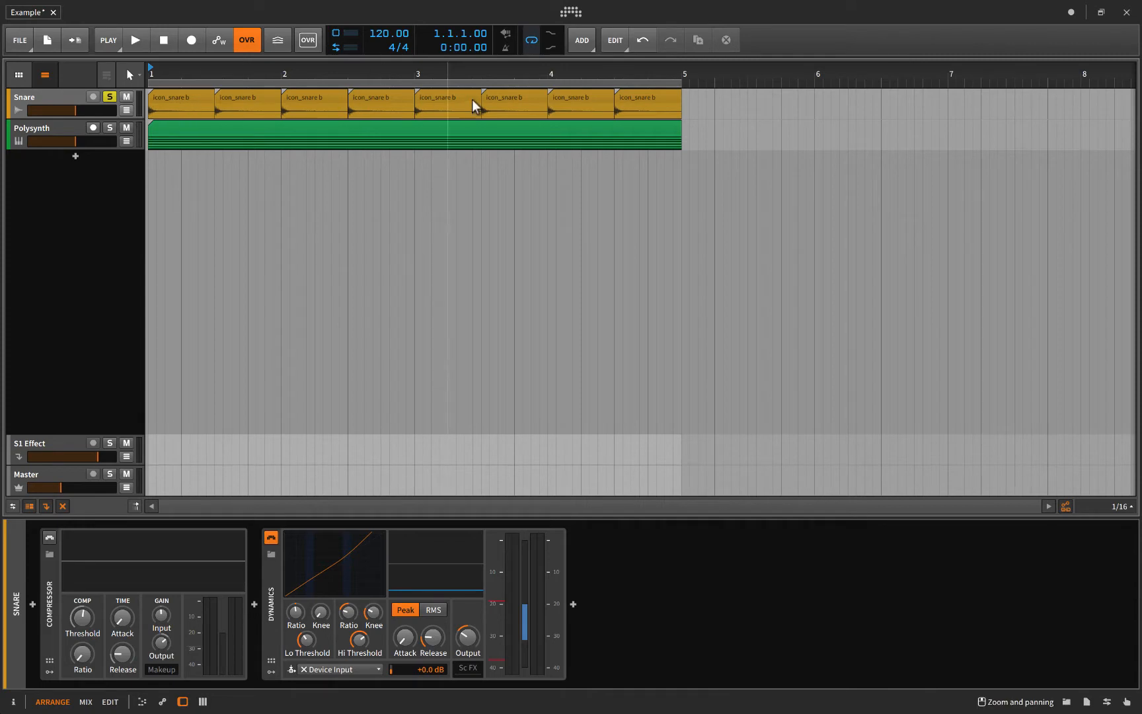
pyautogui.moveTo(207, 118)
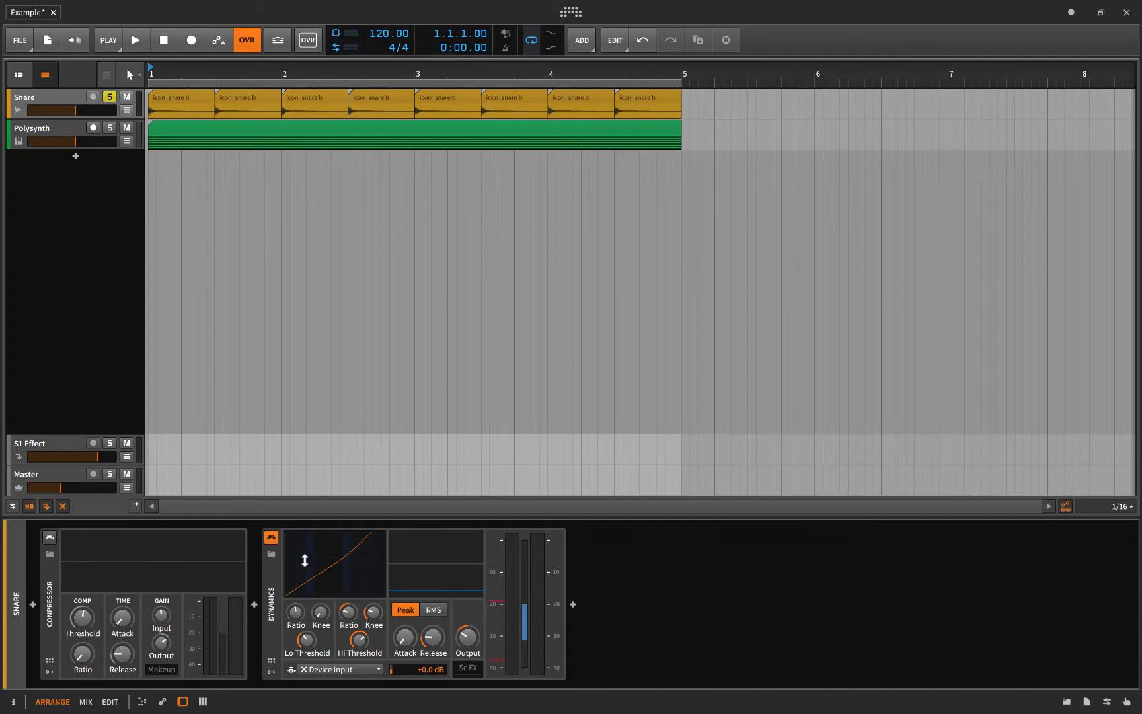
pyautogui.moveTo(312, 559)
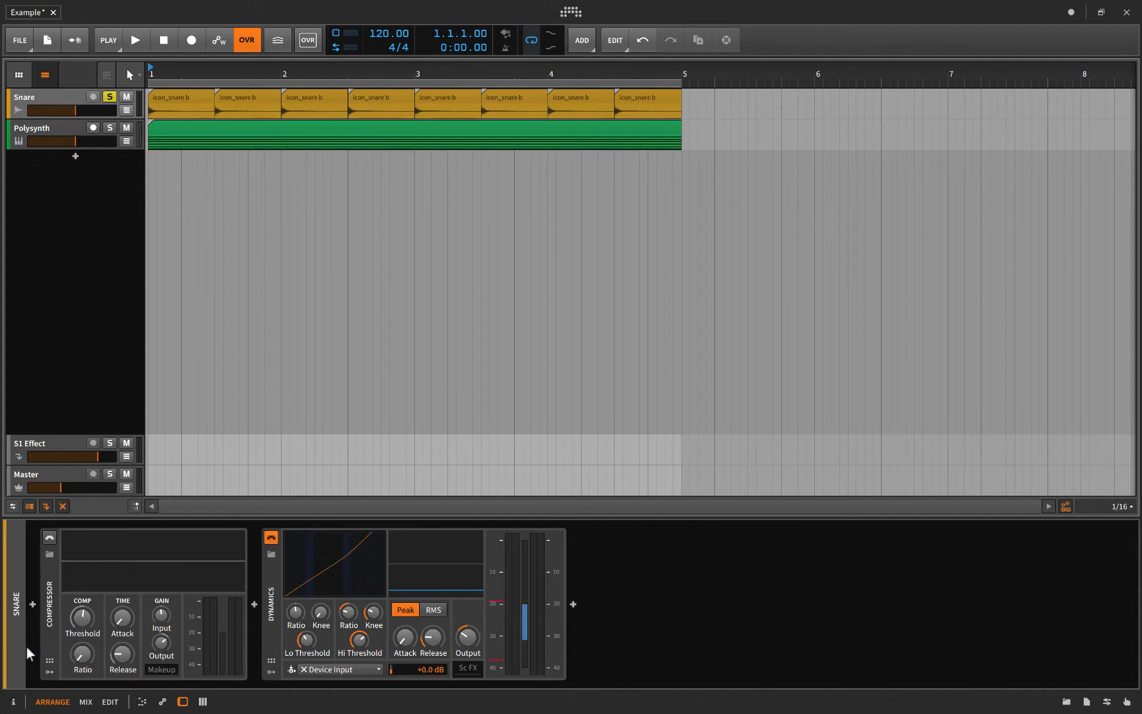
pyautogui.moveTo(49, 591)
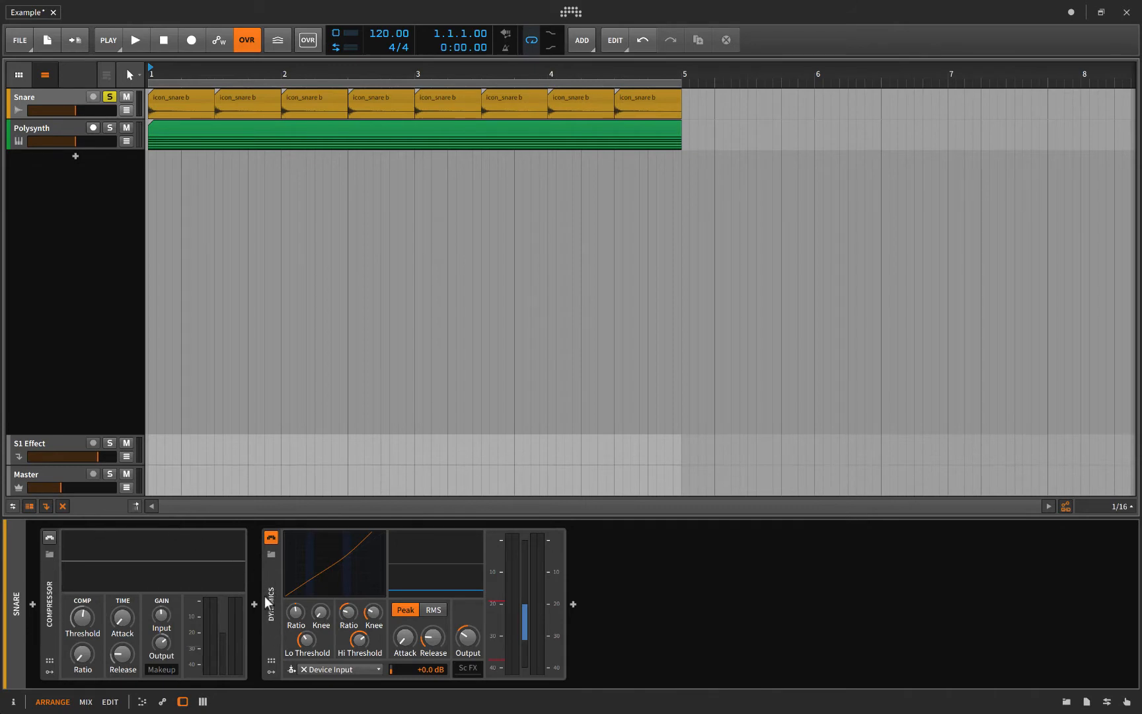
pyautogui.moveTo(262, 579)
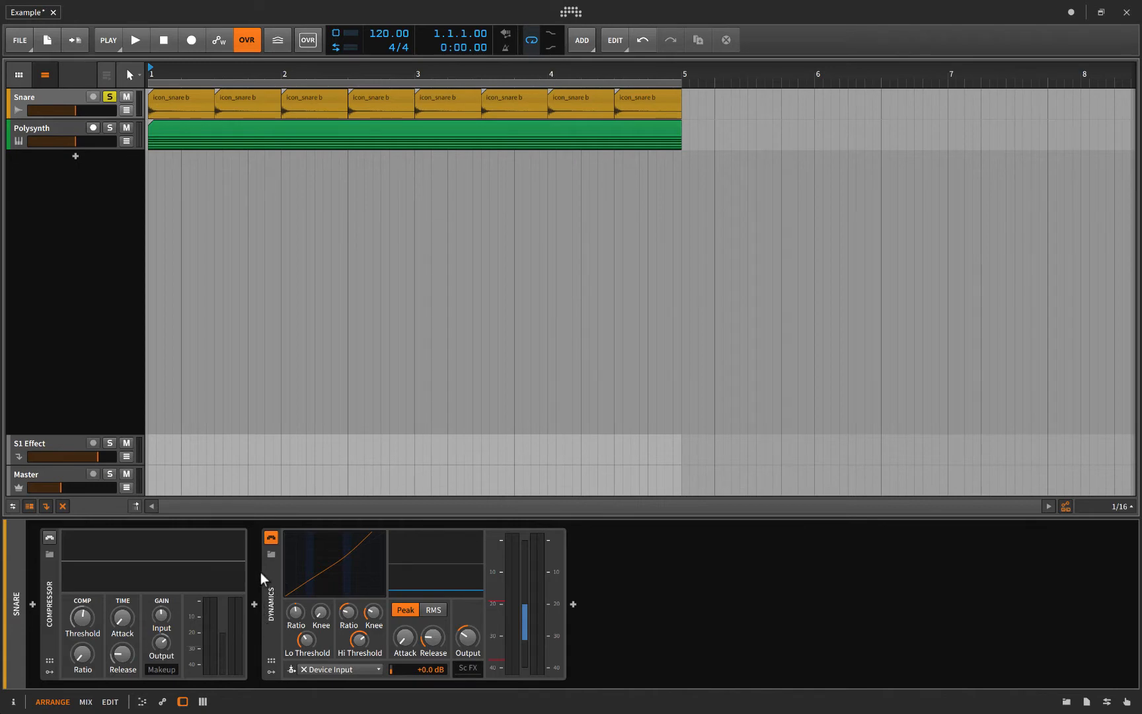
pyautogui.moveTo(284, 588)
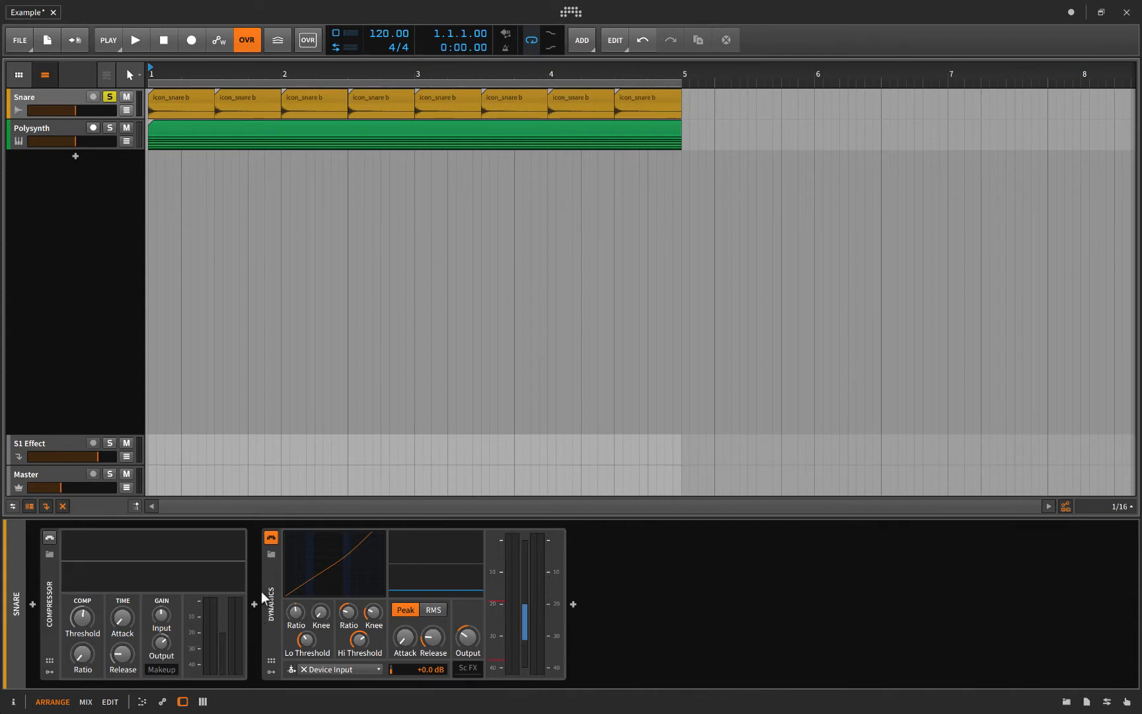
pyautogui.moveTo(264, 585)
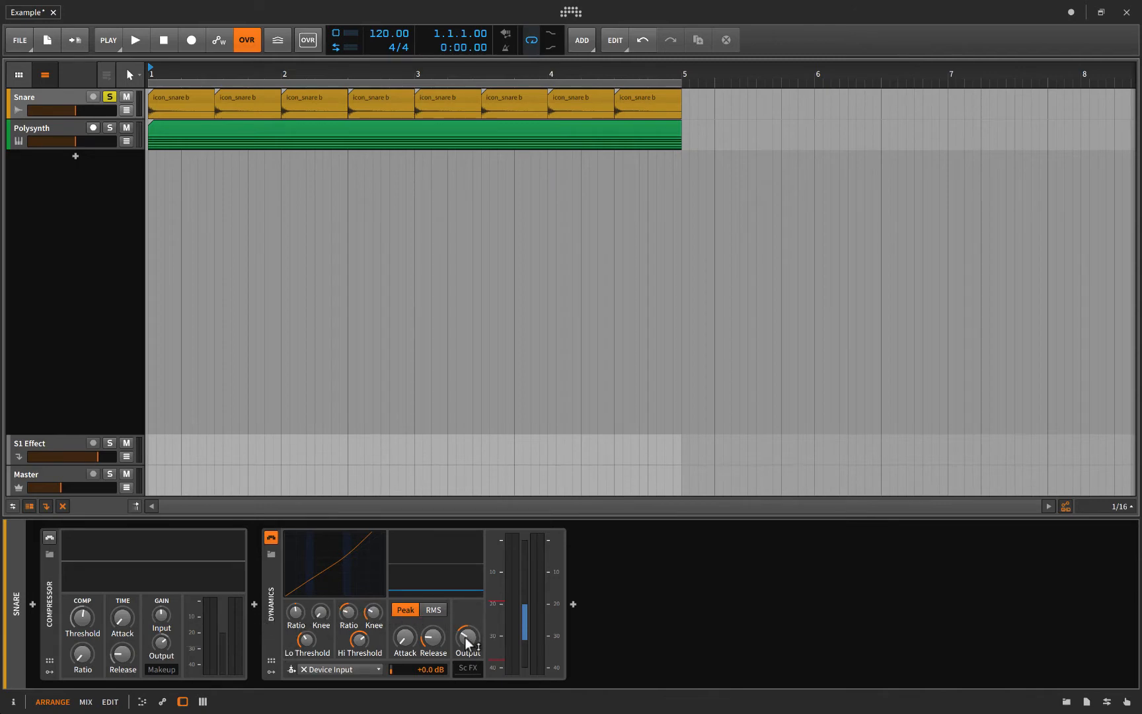
pyautogui.moveTo(397, 615)
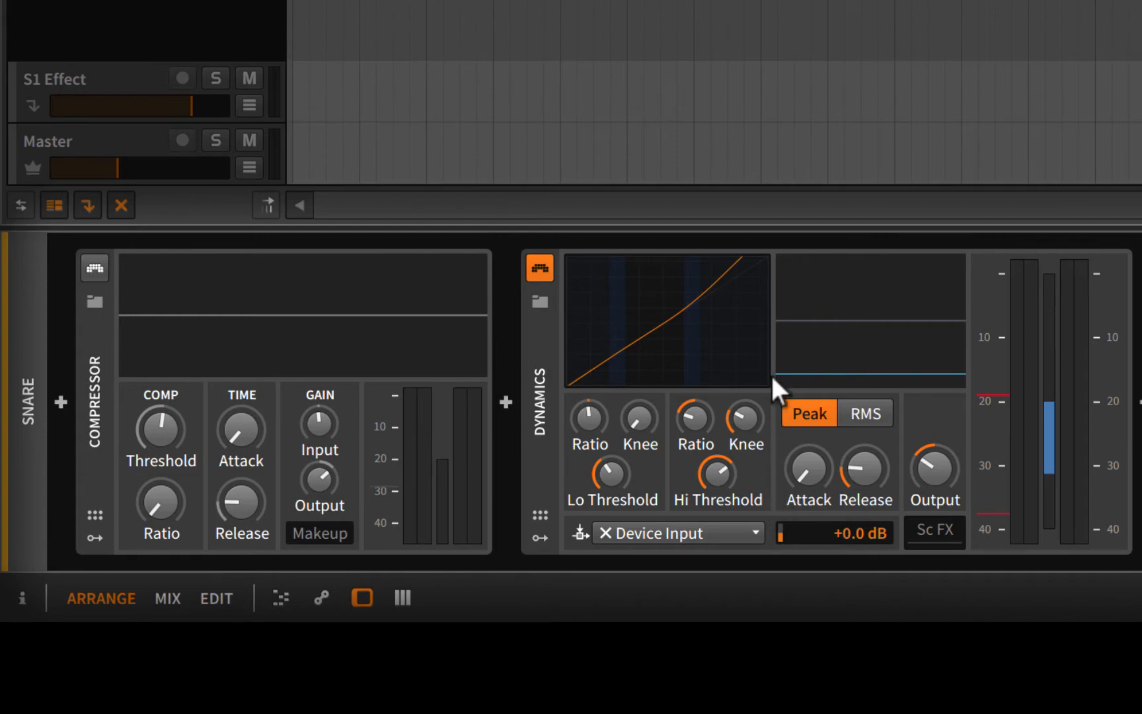
pyautogui.moveTo(579, 283)
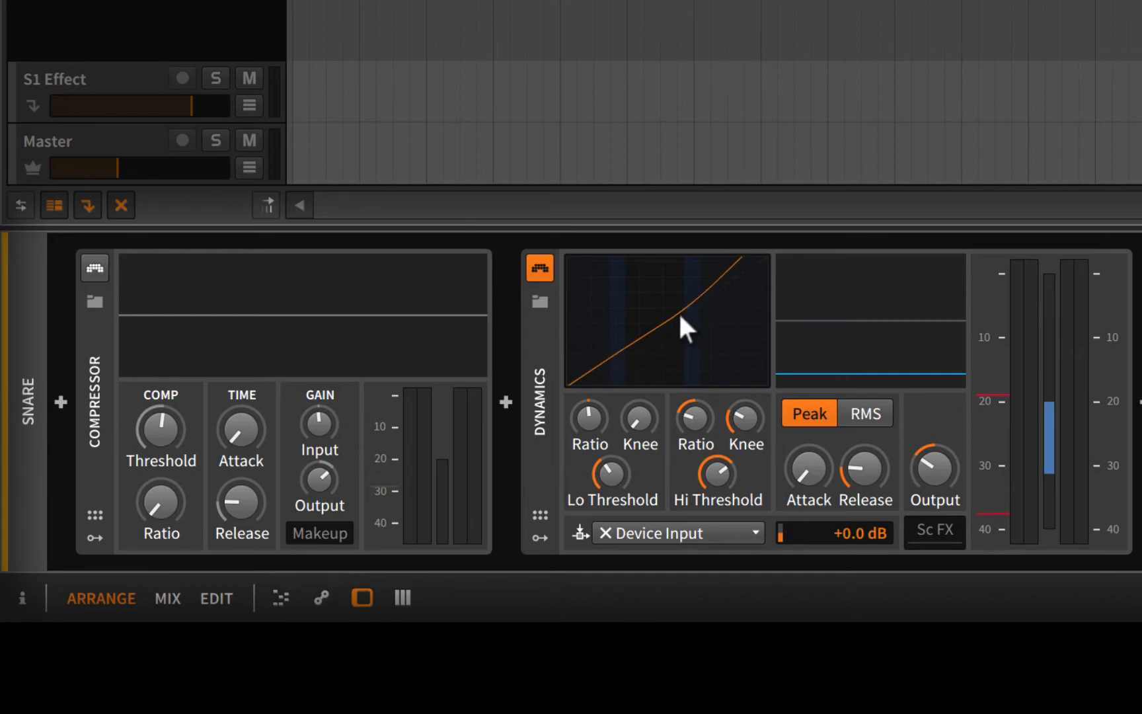
pyautogui.moveTo(573, 379)
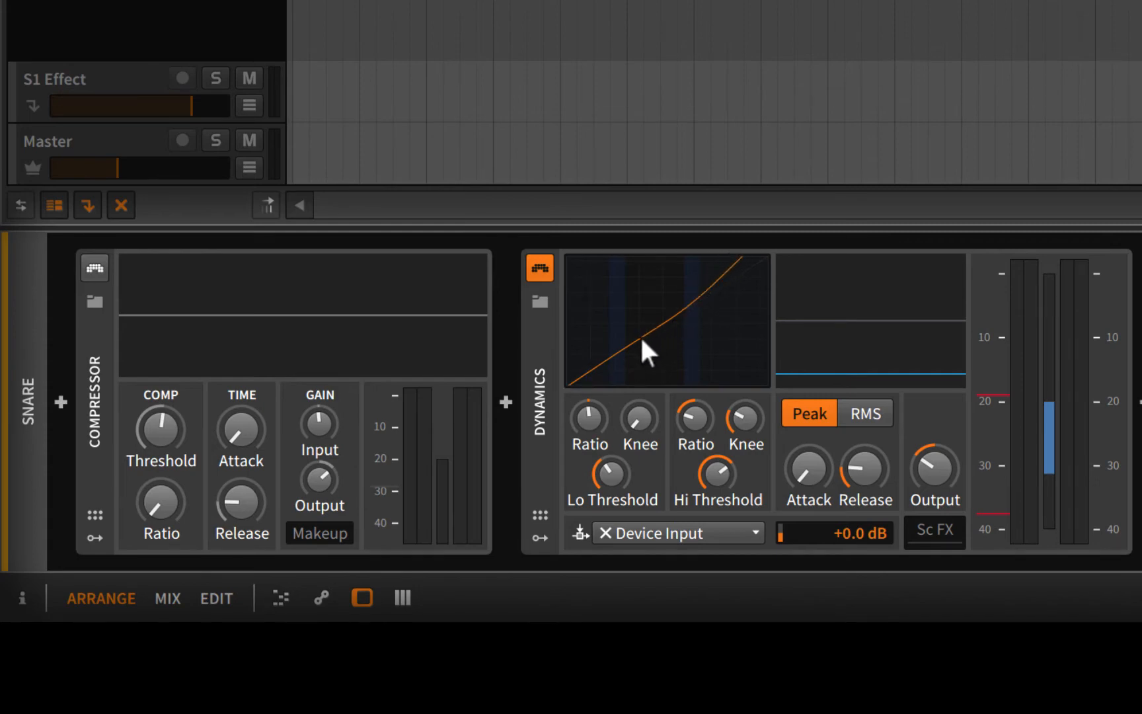
pyautogui.moveTo(804, 261)
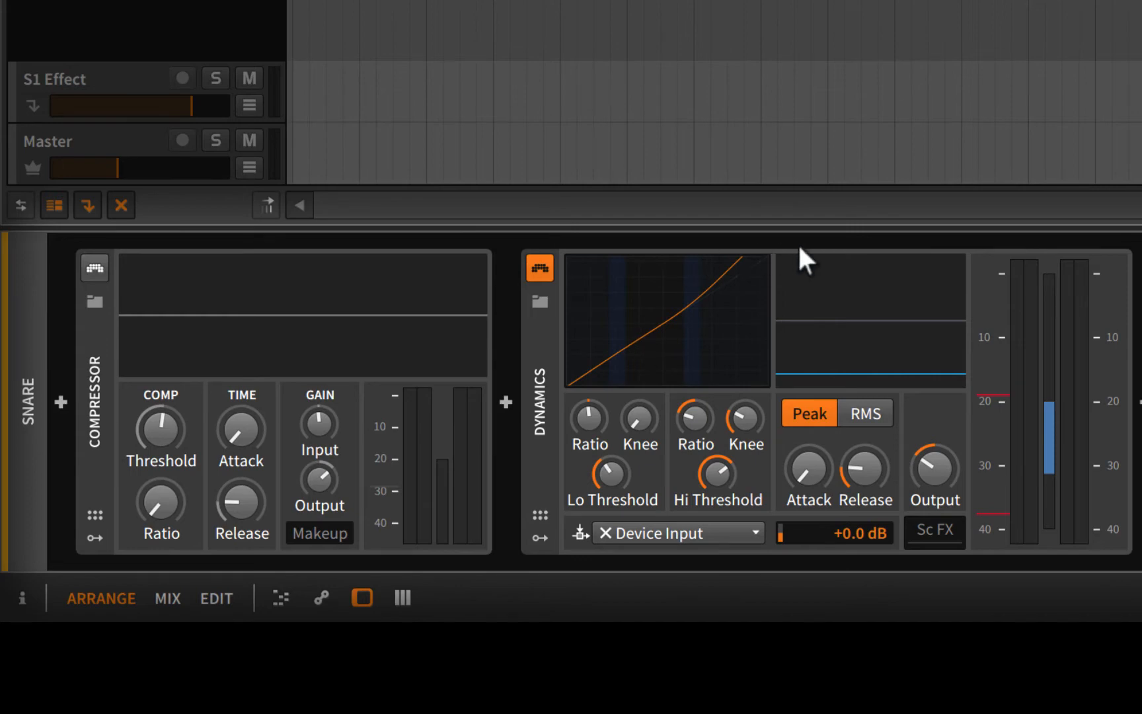
pyautogui.moveTo(955, 280)
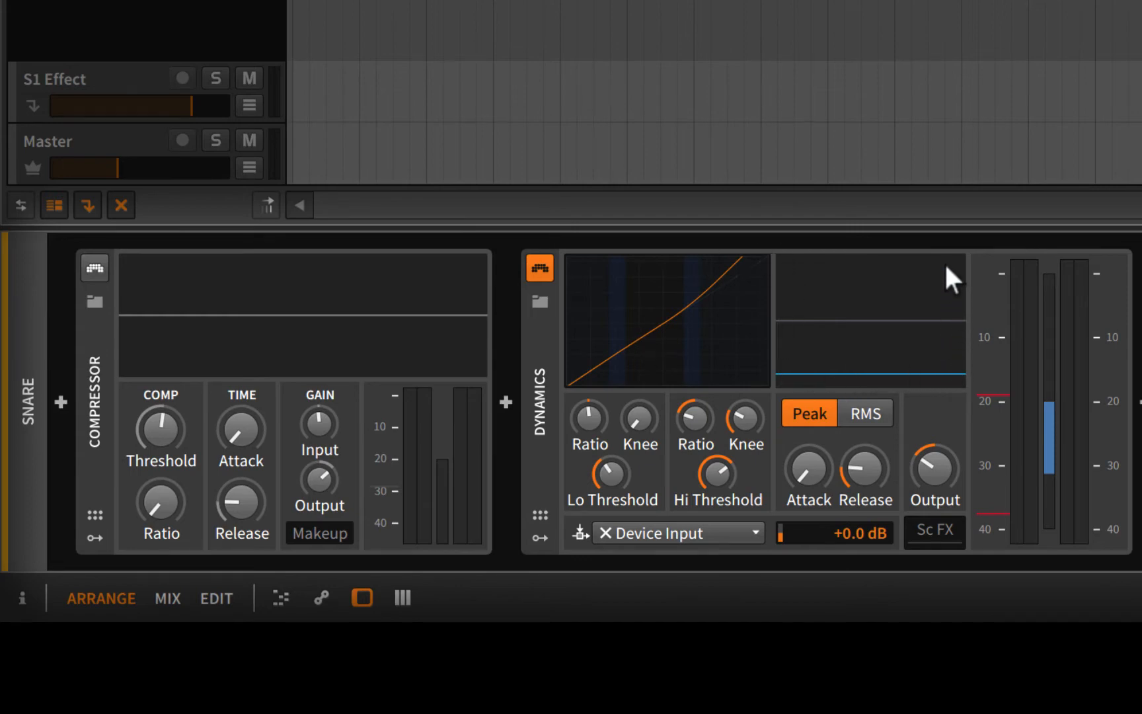
pyautogui.moveTo(794, 348)
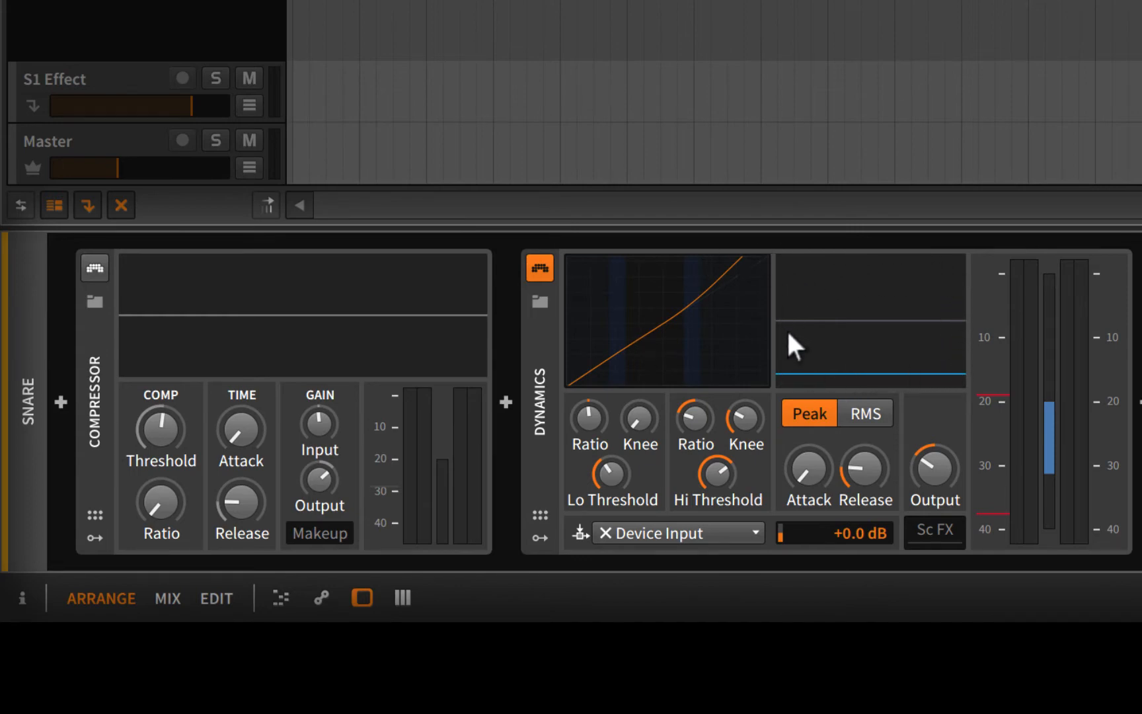
pyautogui.moveTo(859, 386)
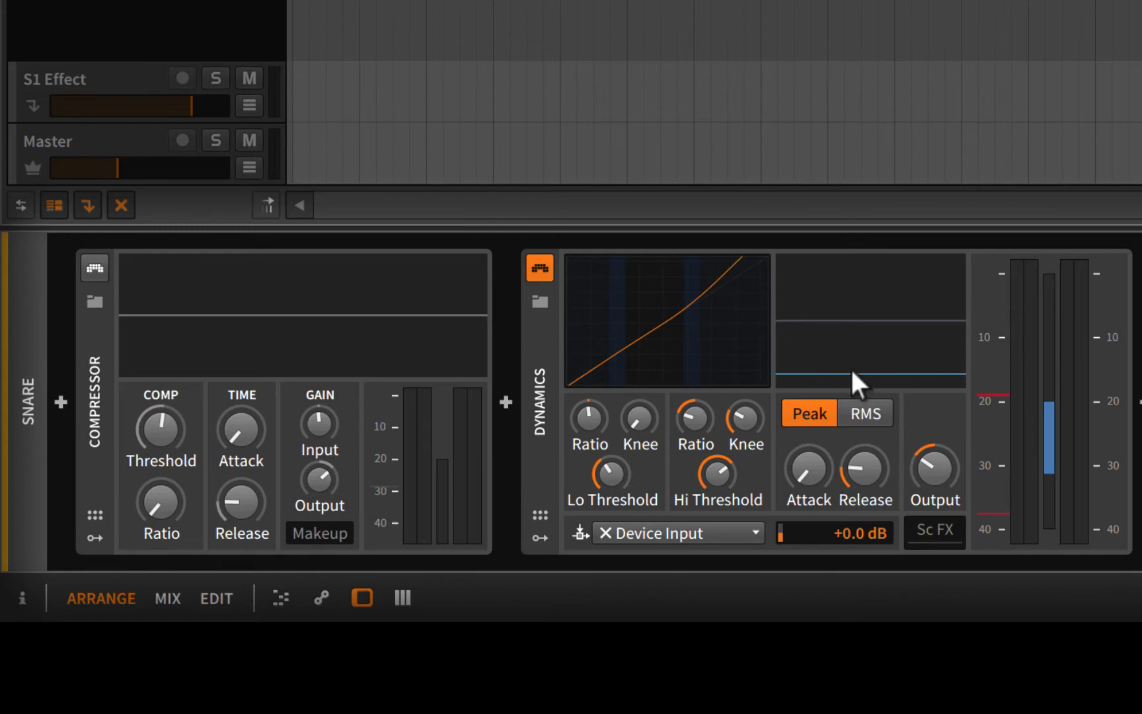
pyautogui.moveTo(864, 322)
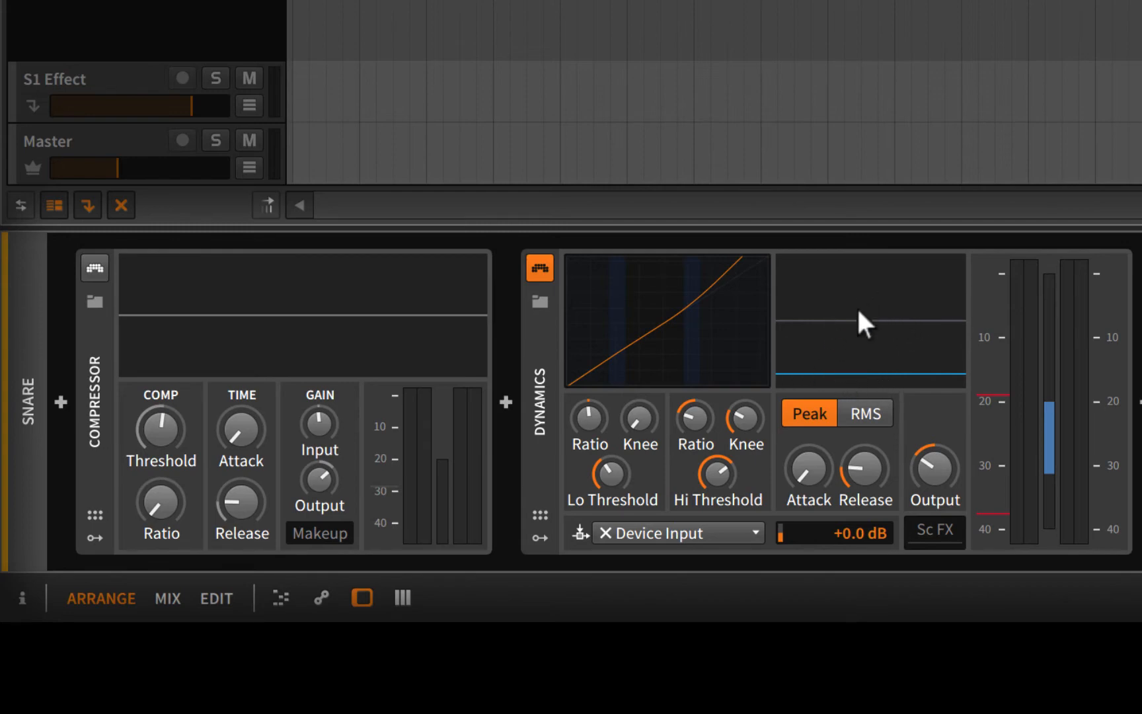
pyautogui.moveTo(894, 312)
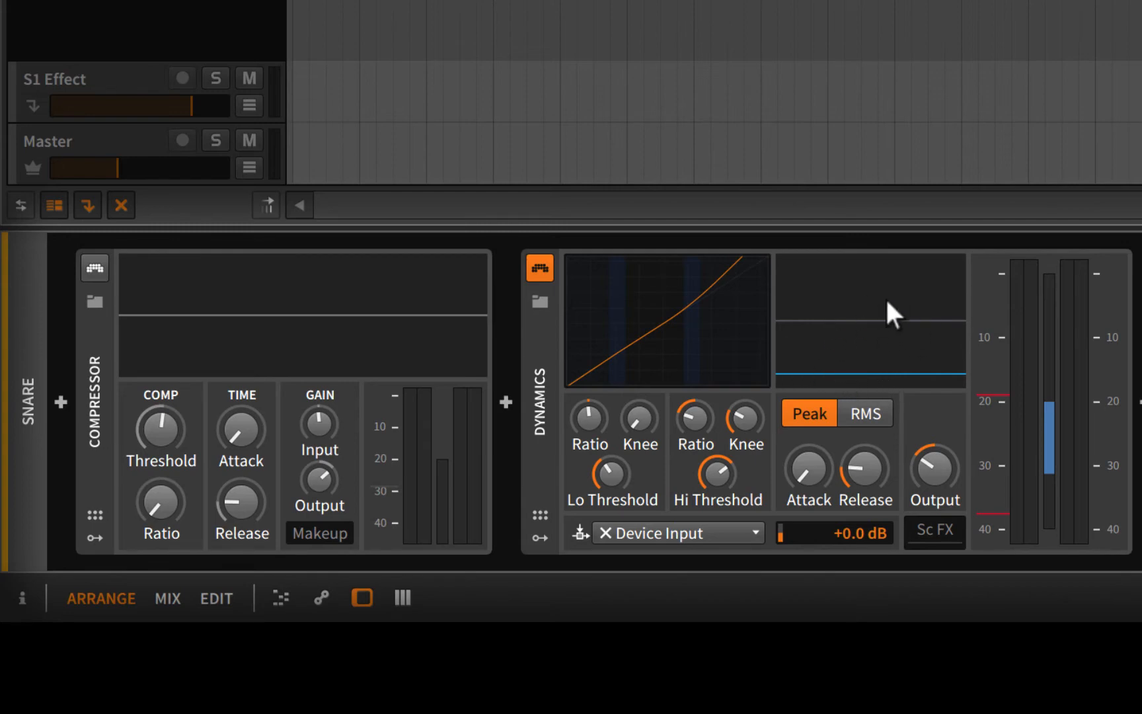
pyautogui.moveTo(896, 331)
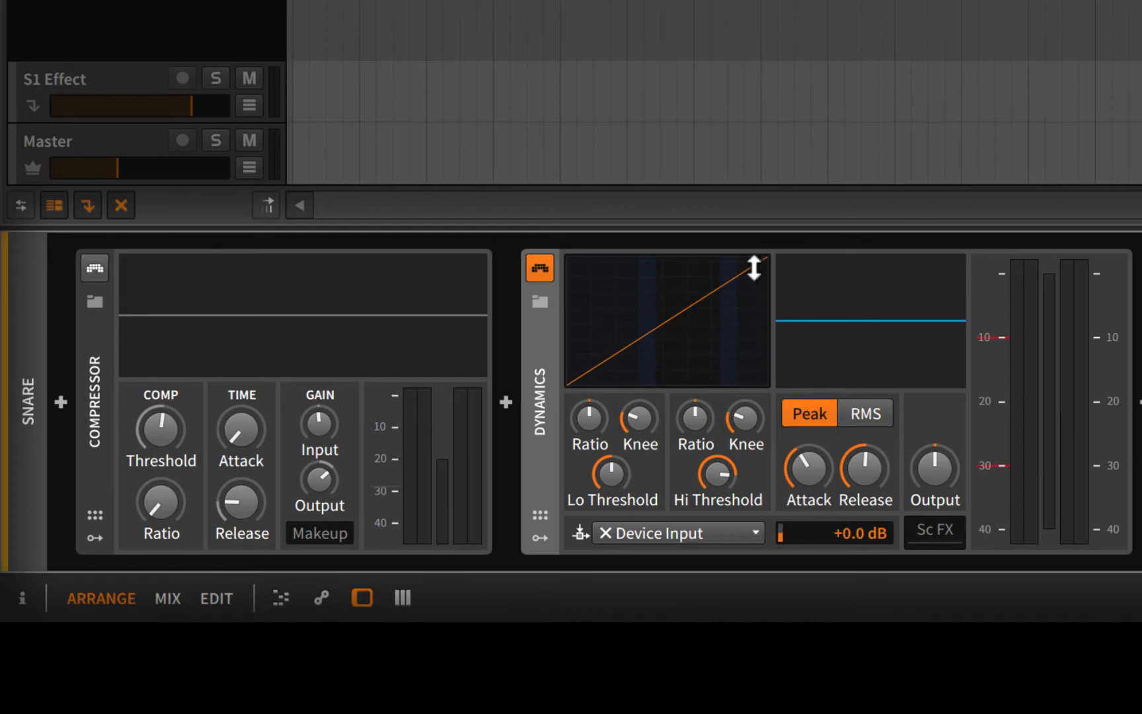
pyautogui.moveTo(663, 502)
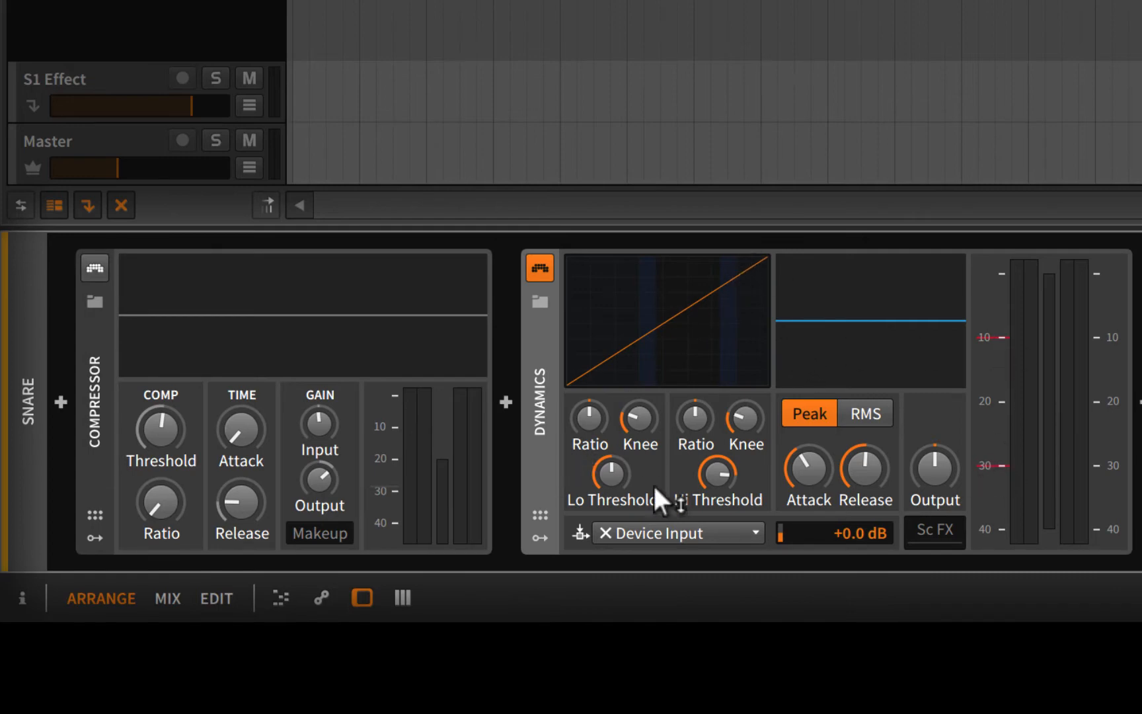
pyautogui.moveTo(742, 408)
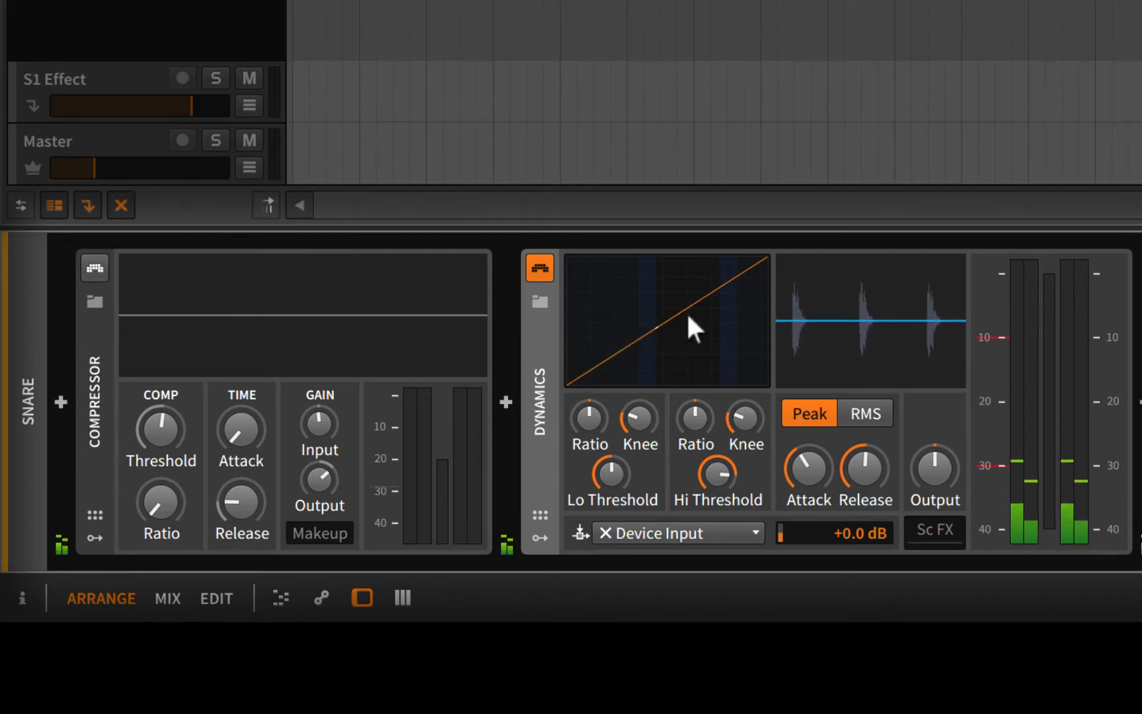
pyautogui.moveTo(725, 294)
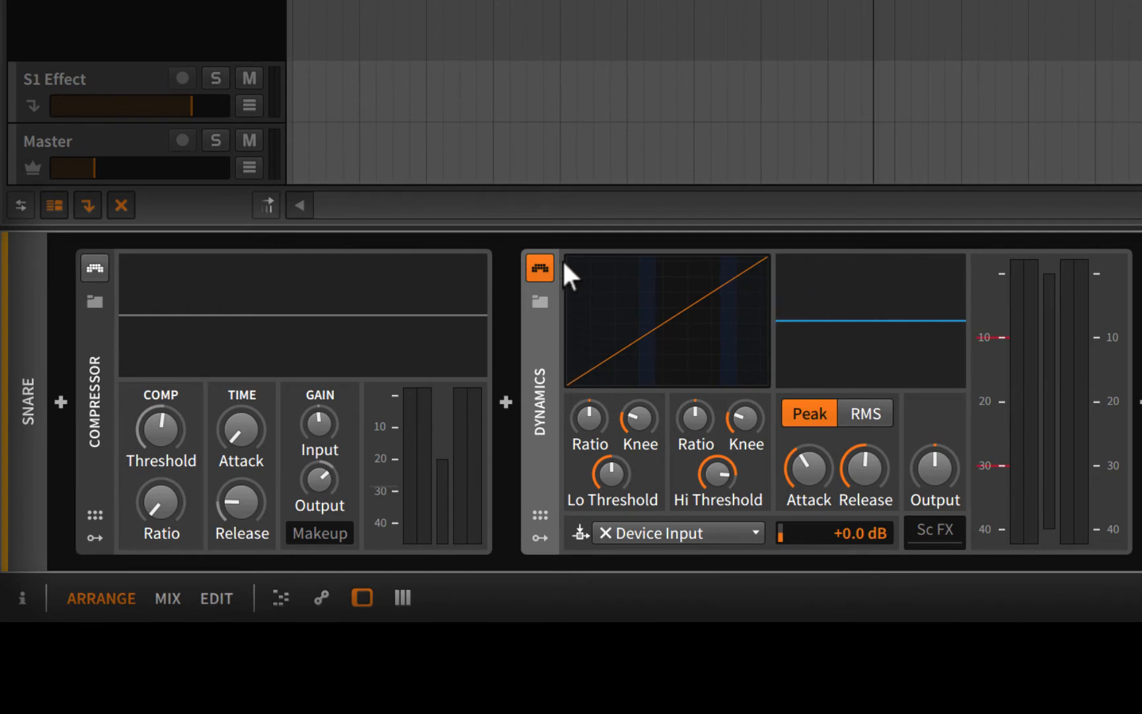
pyautogui.moveTo(579, 408)
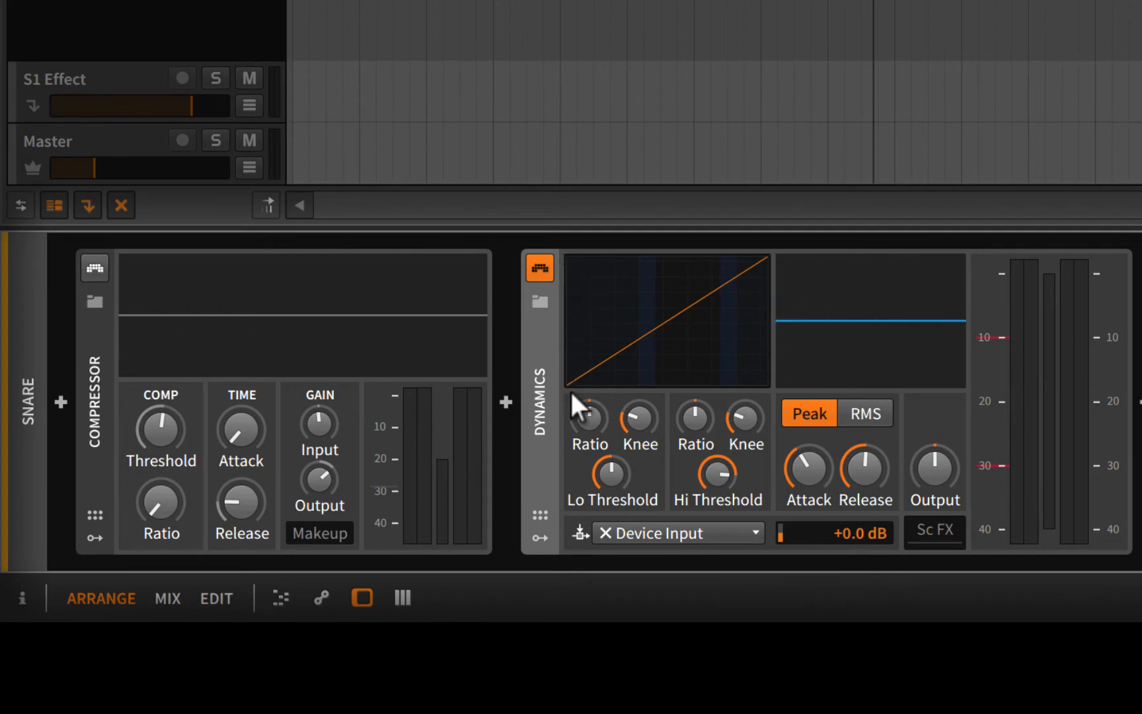
pyautogui.moveTo(568, 394)
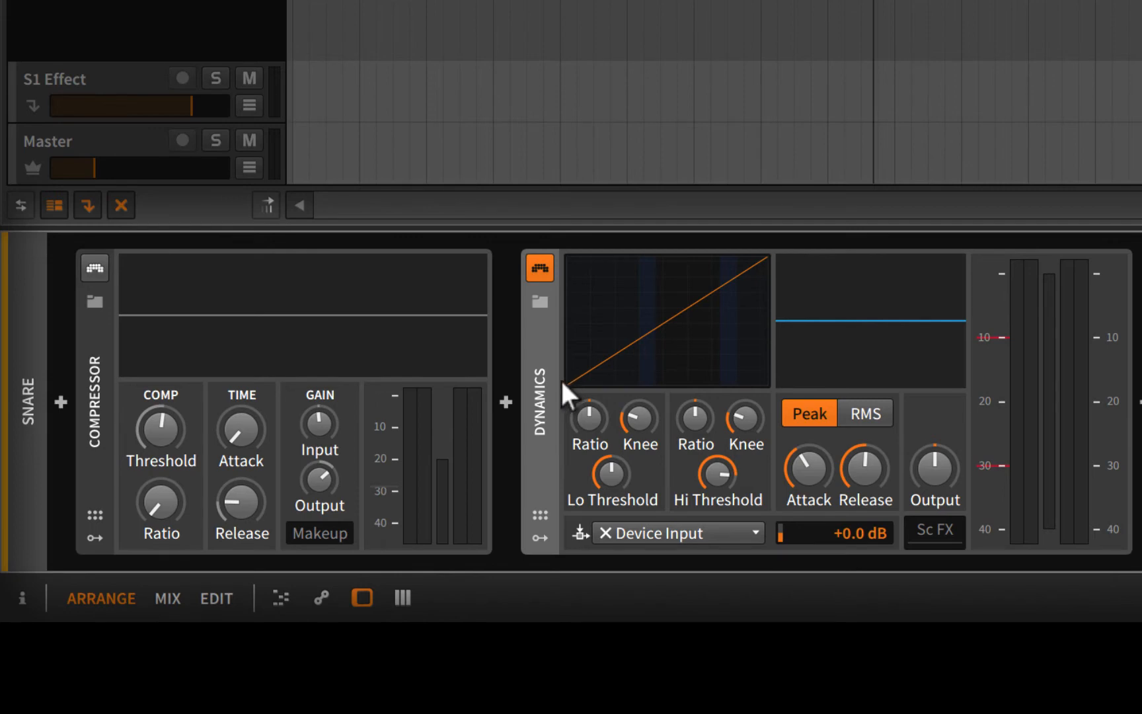
pyautogui.moveTo(572, 273)
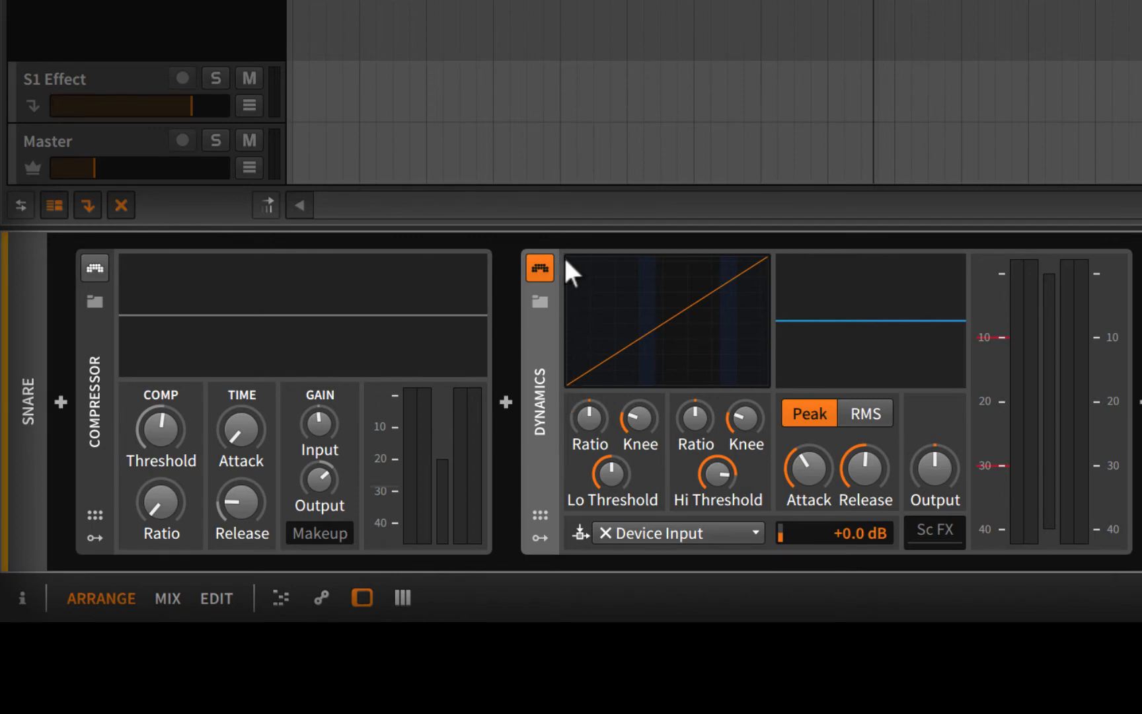
pyautogui.moveTo(749, 384)
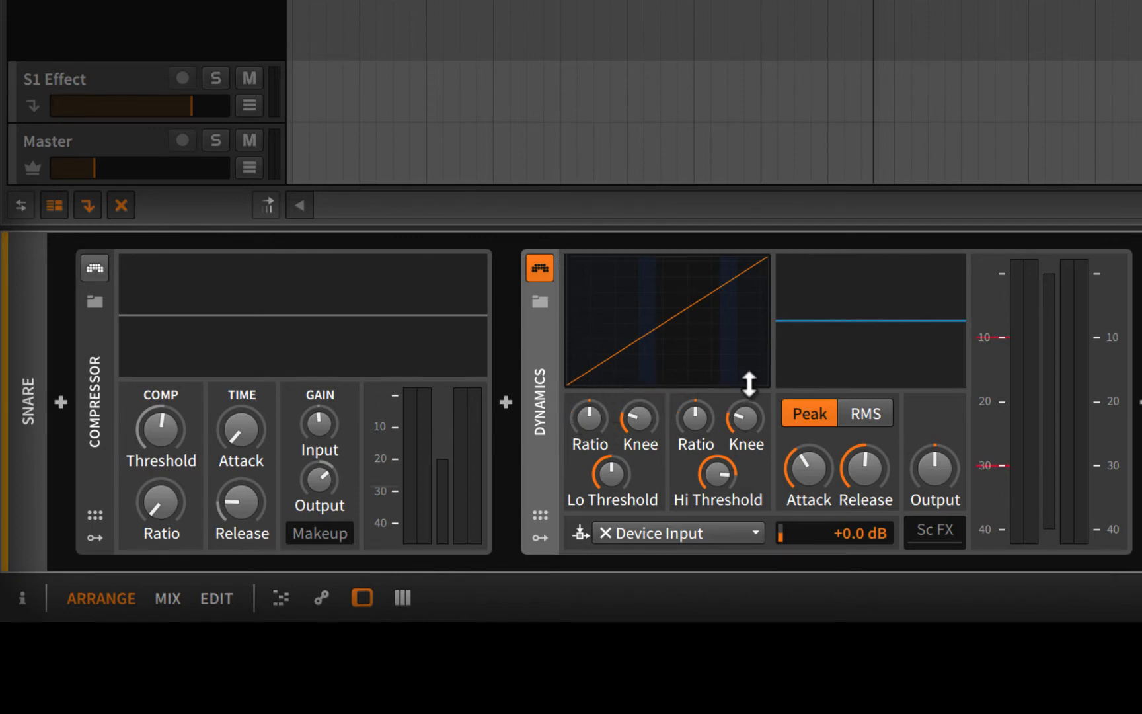
pyautogui.moveTo(713, 397)
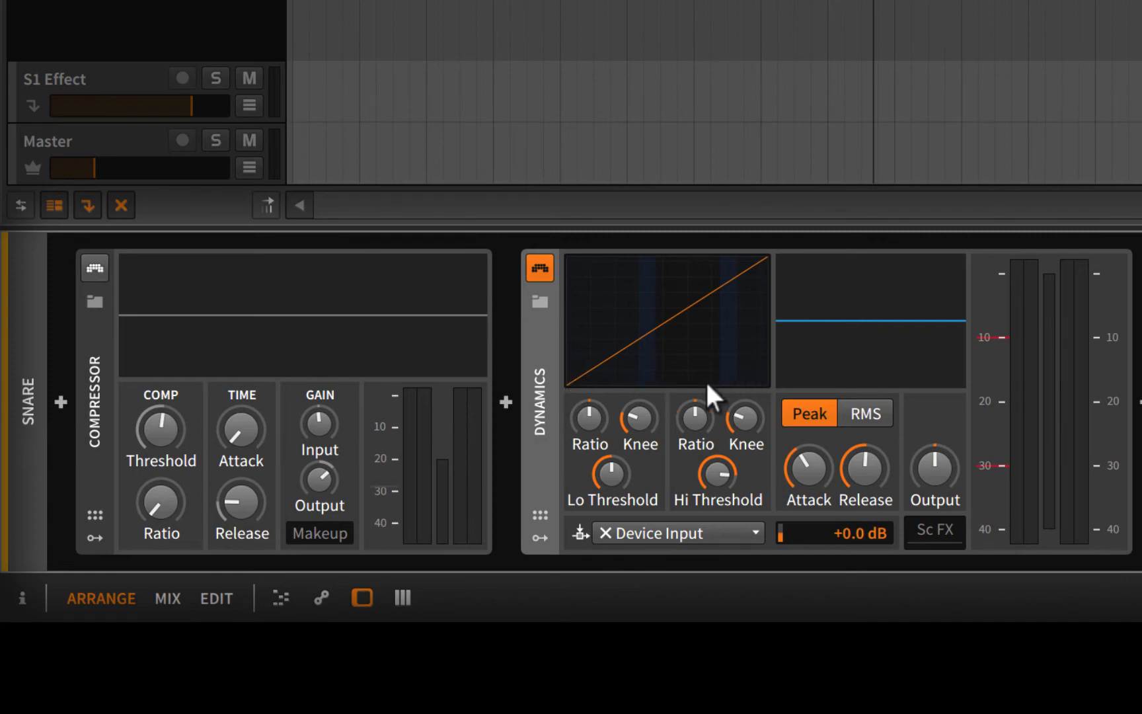
pyautogui.moveTo(590, 407)
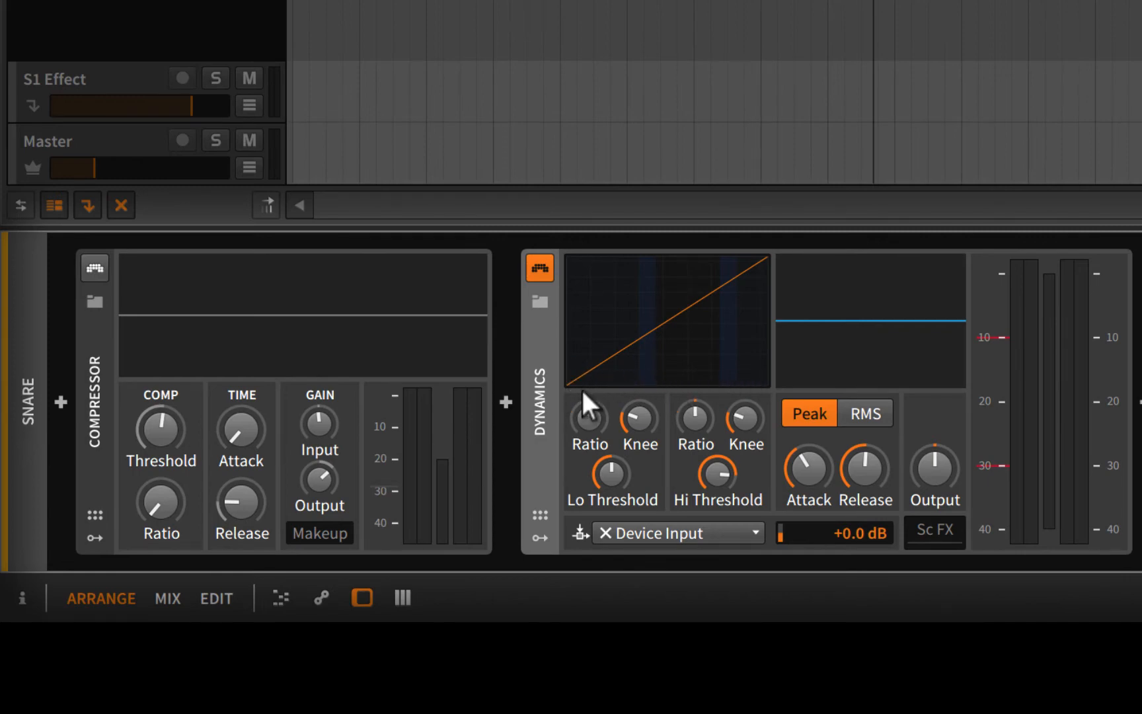
pyautogui.moveTo(678, 404)
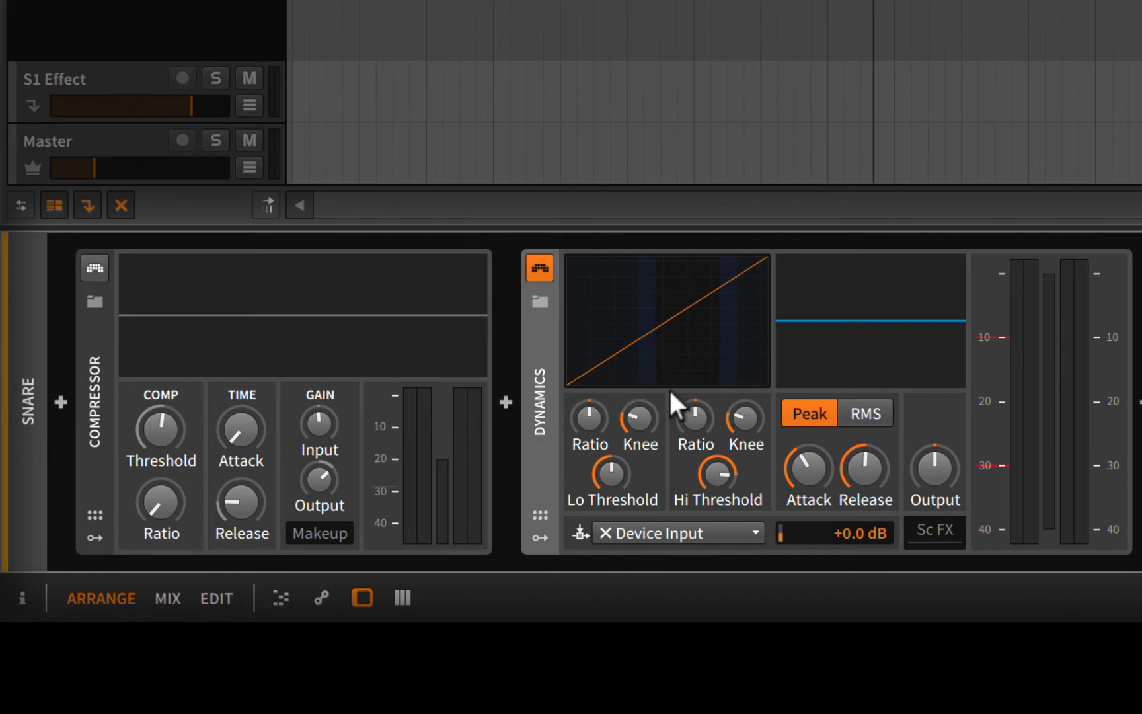
pyautogui.moveTo(571, 393)
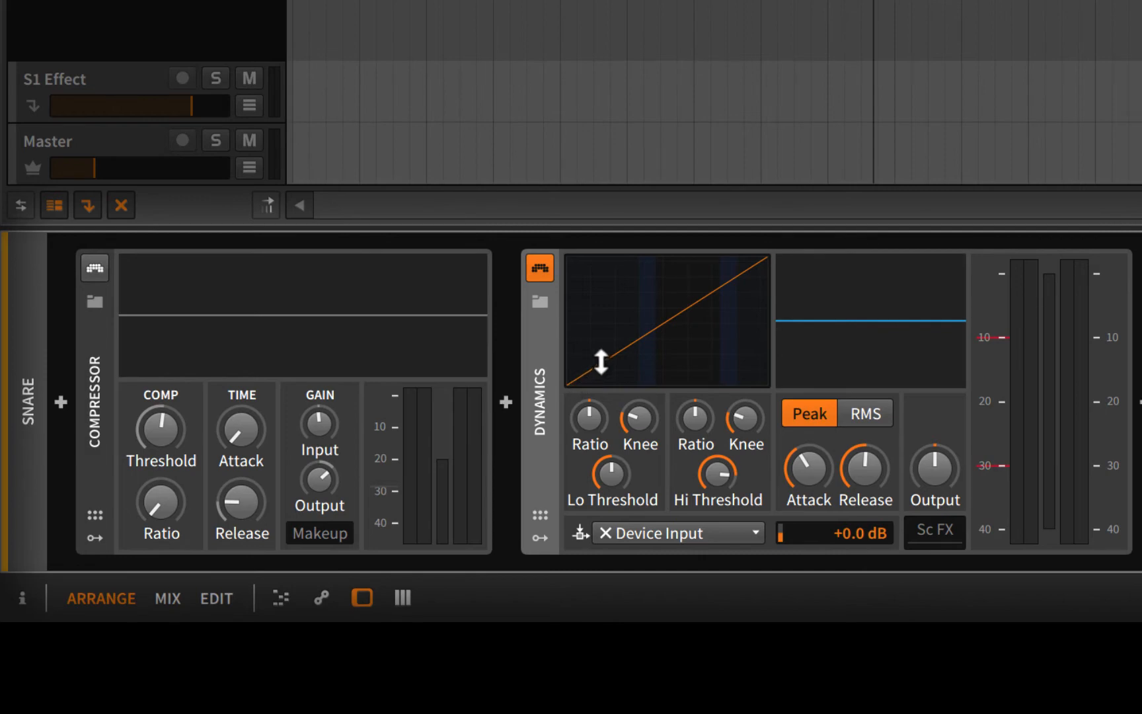
pyautogui.moveTo(666, 350)
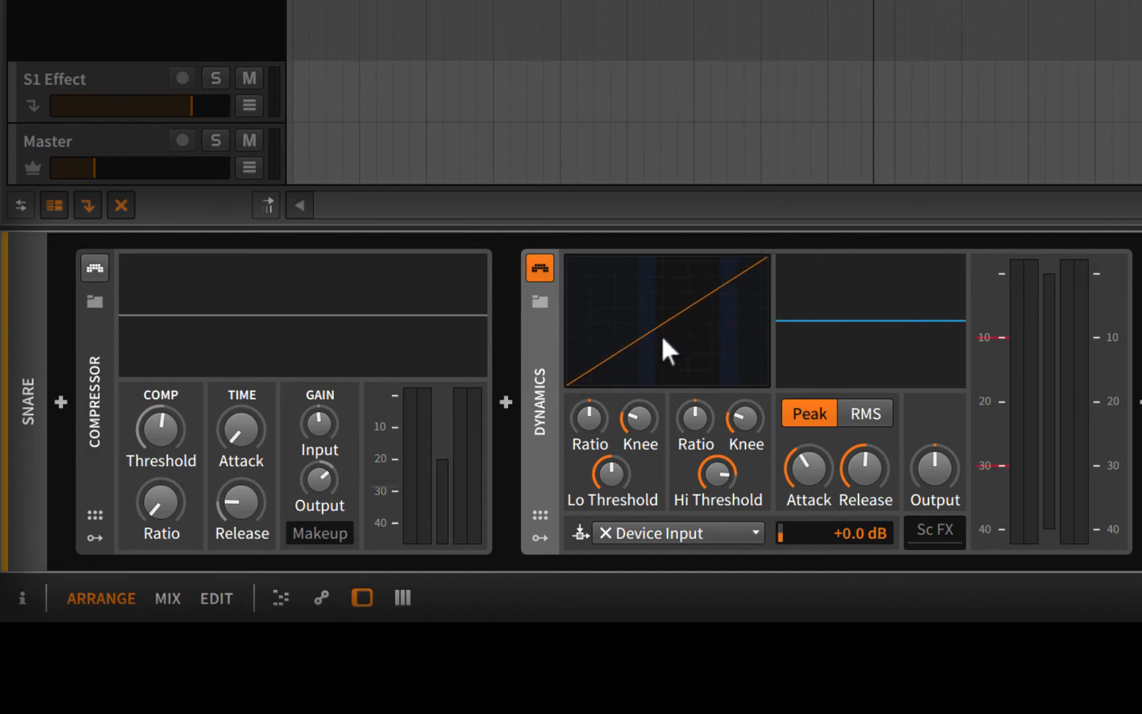
pyautogui.moveTo(732, 285)
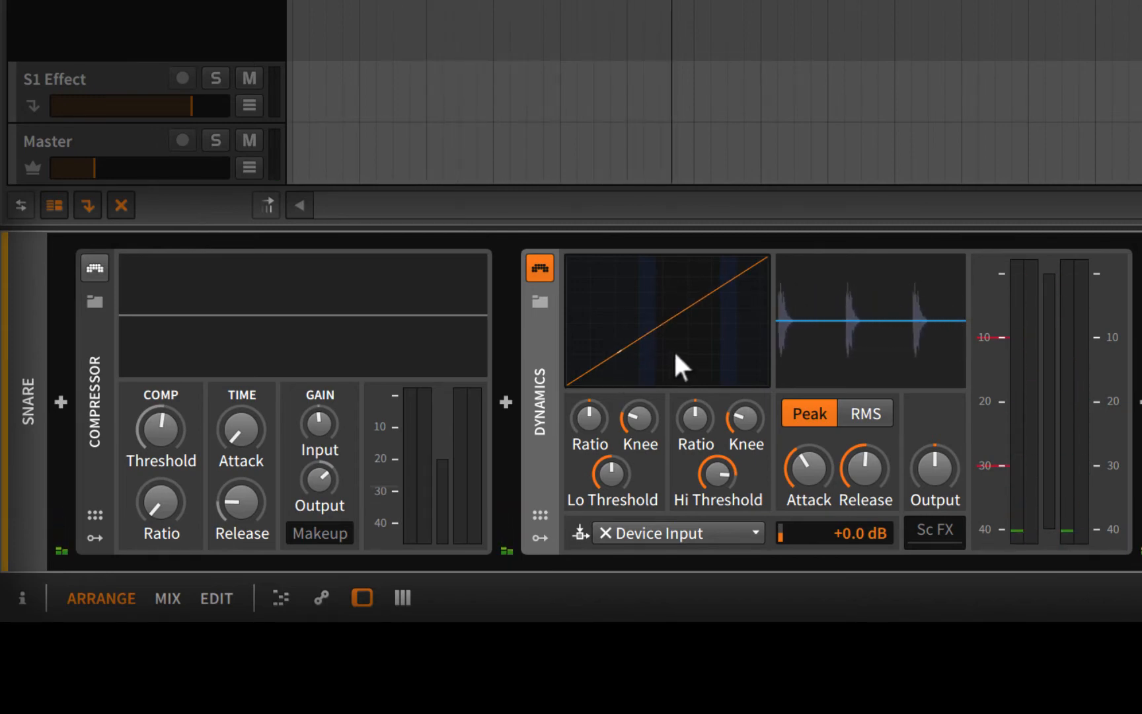
pyautogui.moveTo(690, 344)
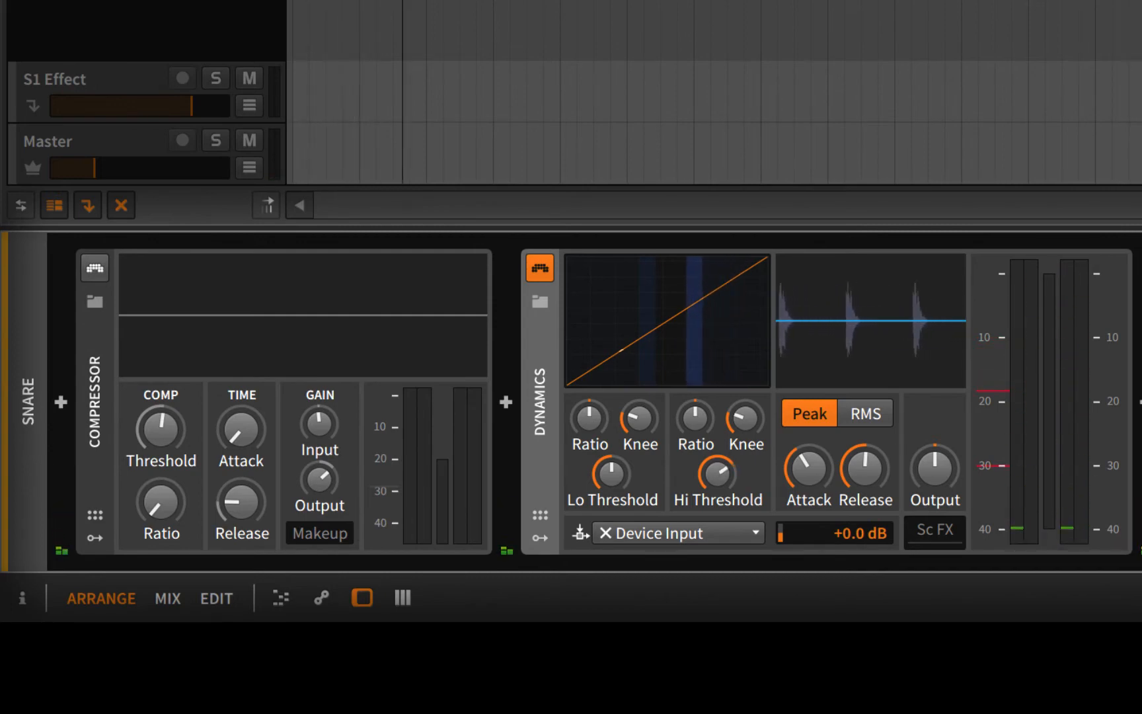
pyautogui.moveTo(686, 341)
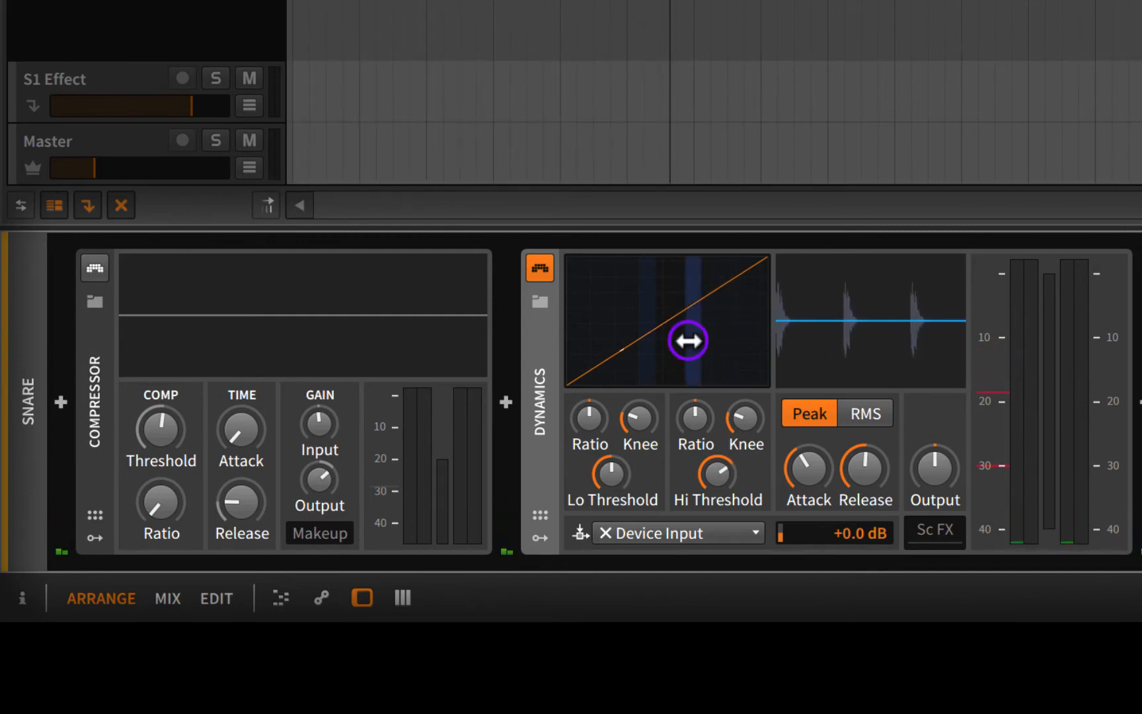
pyautogui.moveTo(743, 272)
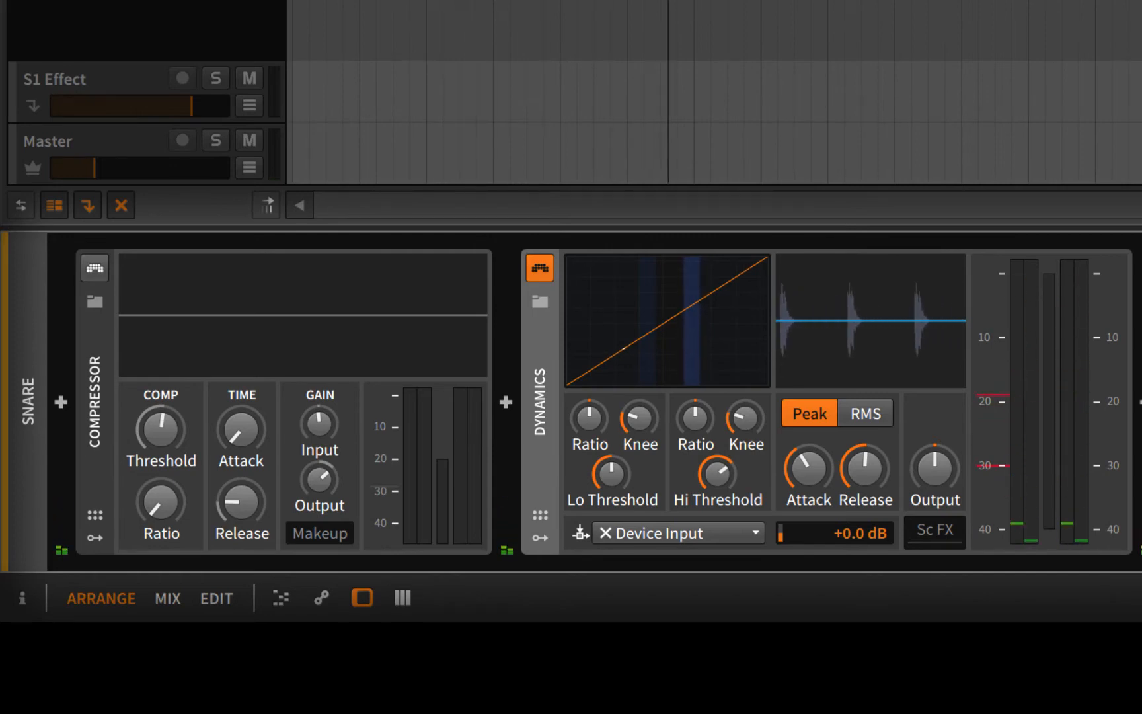
pyautogui.moveTo(690, 337)
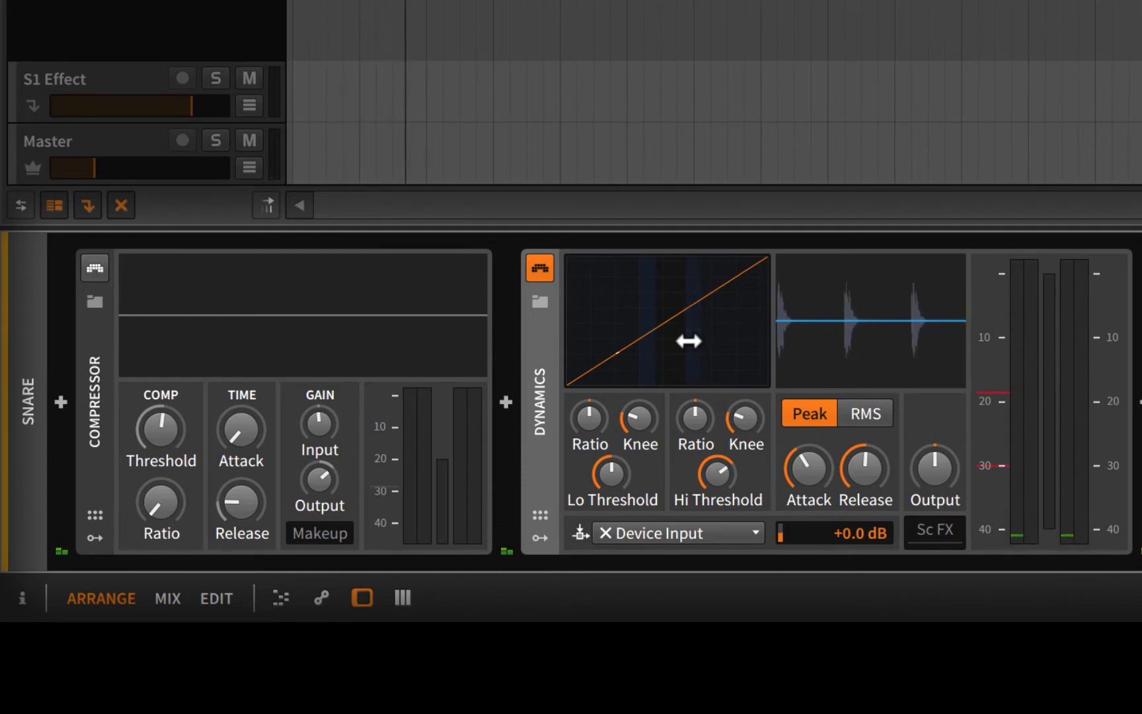
pyautogui.moveTo(693, 420)
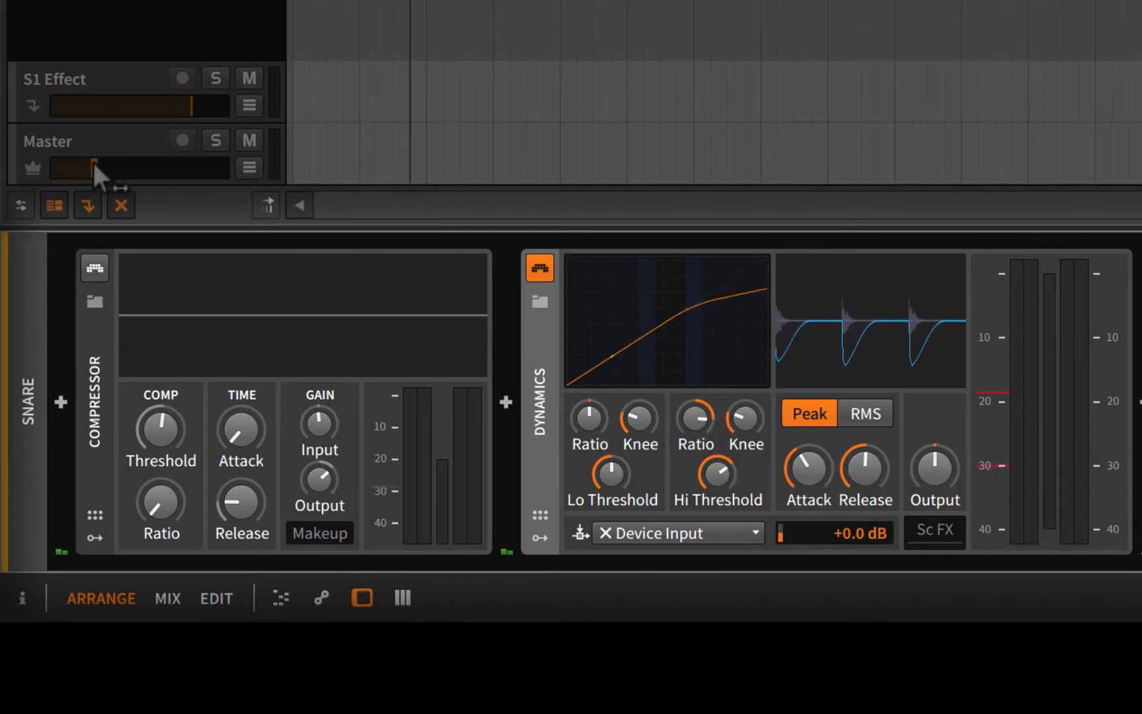
# Raise the master track volume
pyautogui.moveTo(94, 169); pyautogui.dragTo(130, 169)
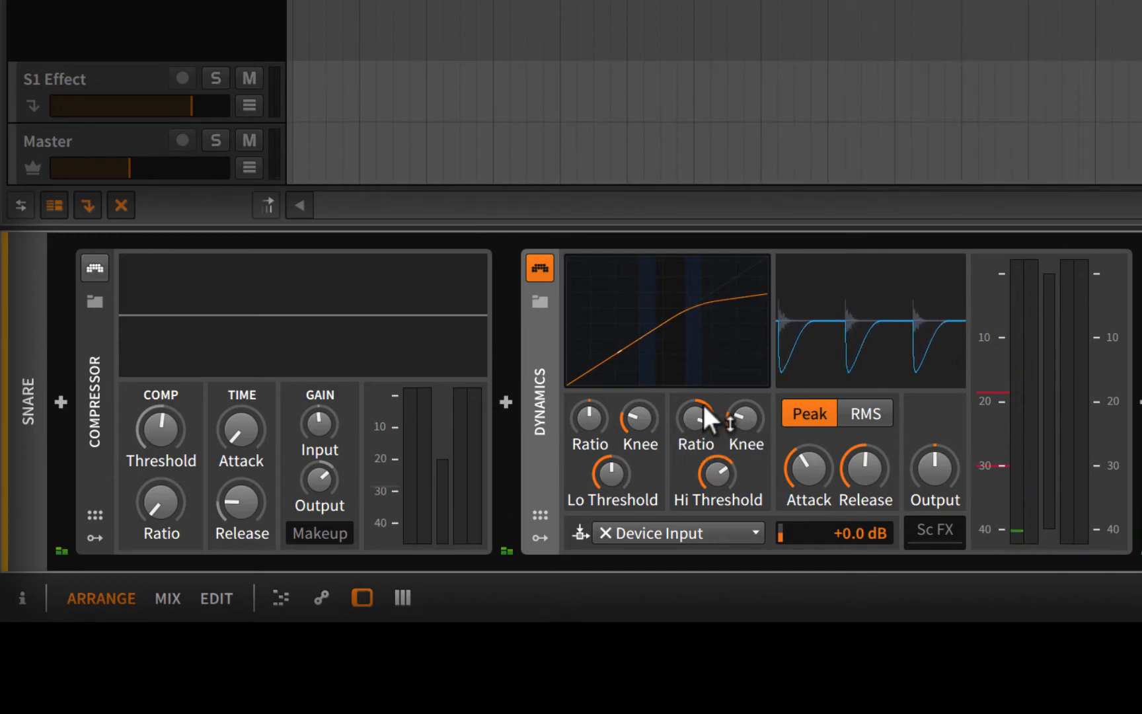
pyautogui.moveTo(727, 488)
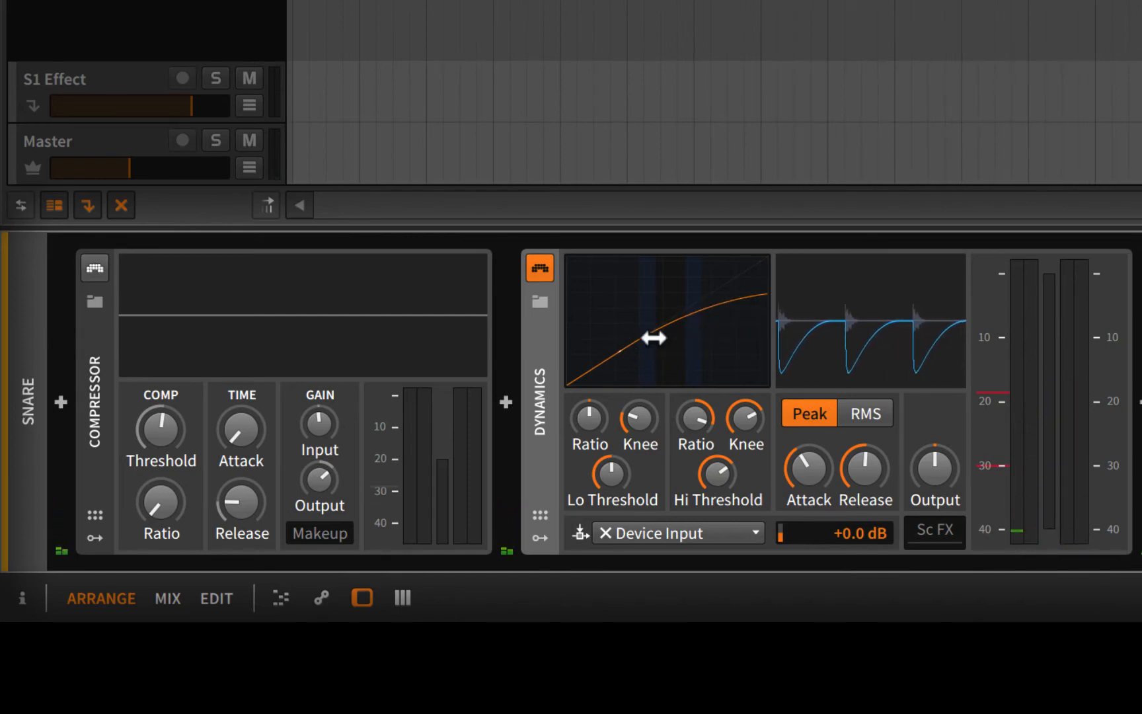
pyautogui.moveTo(779, 324)
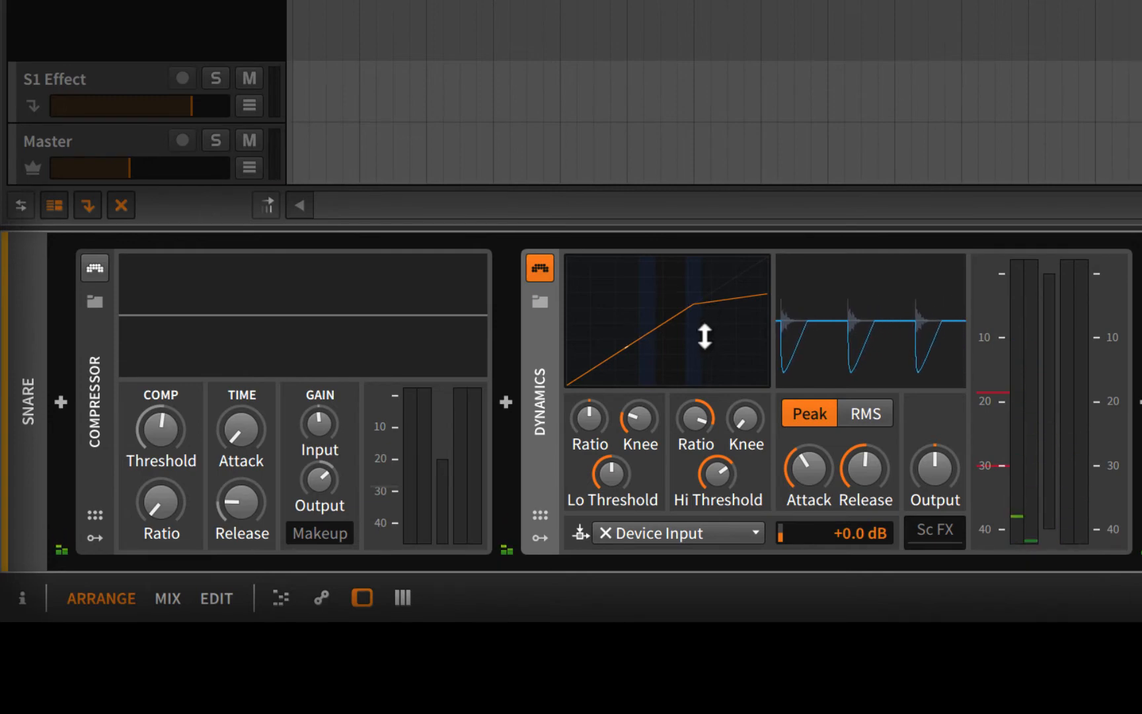
pyautogui.moveTo(897, 349)
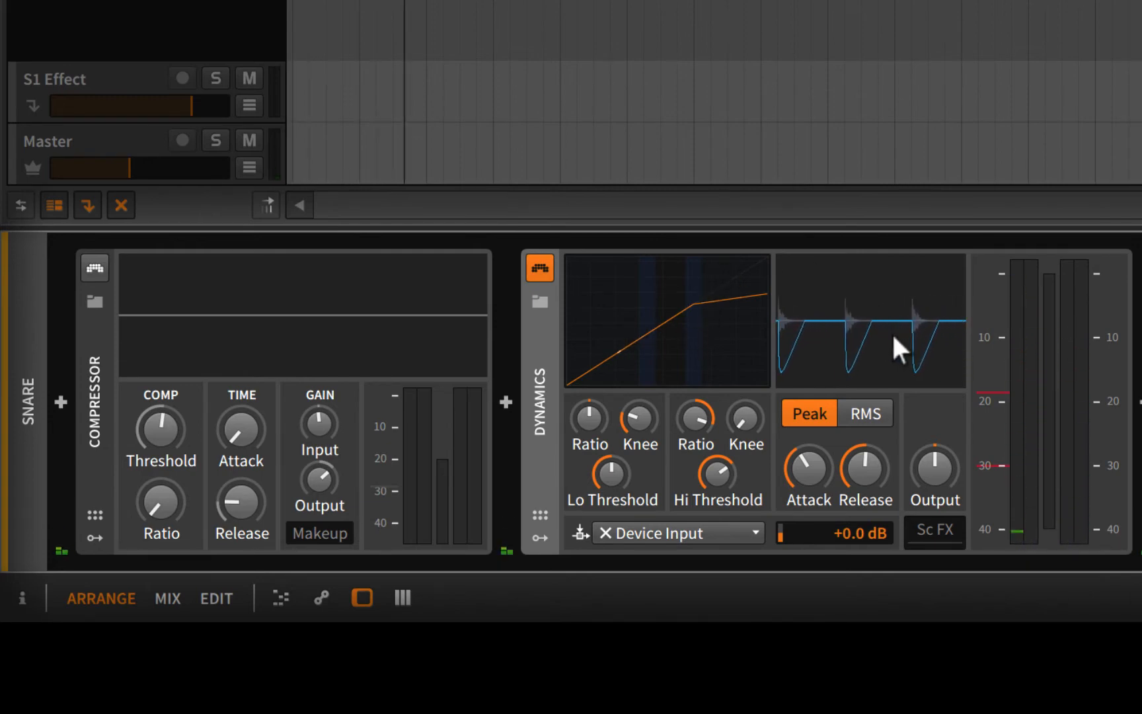
pyautogui.moveTo(892, 342)
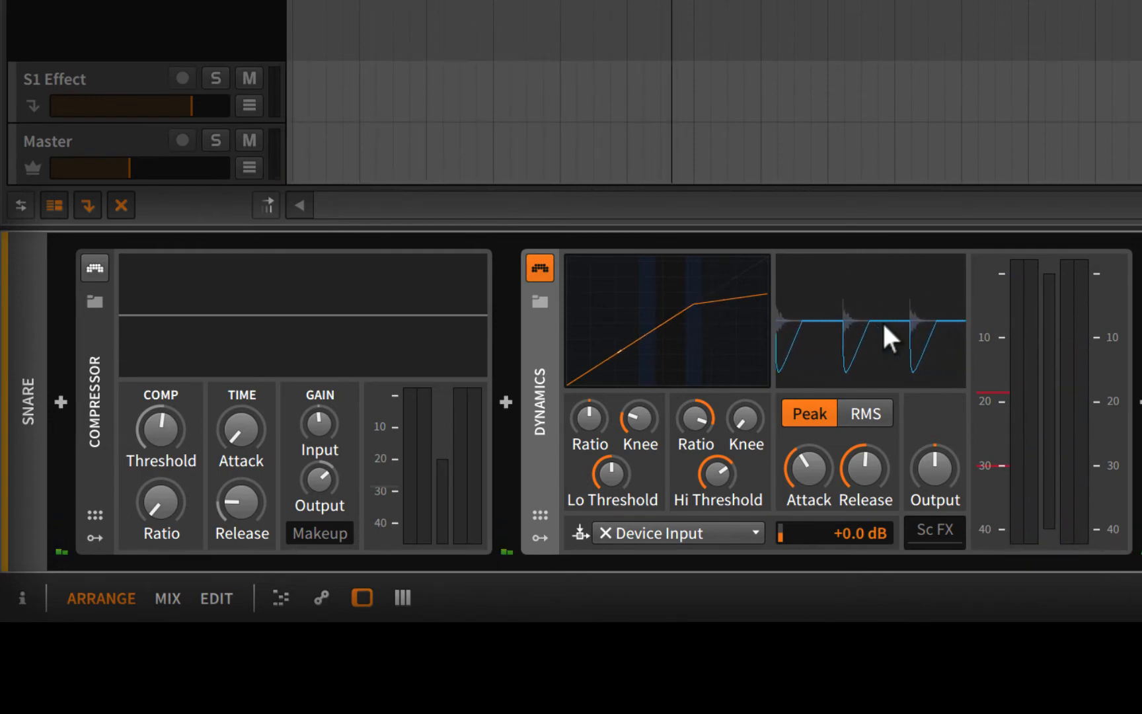
pyautogui.moveTo(923, 336)
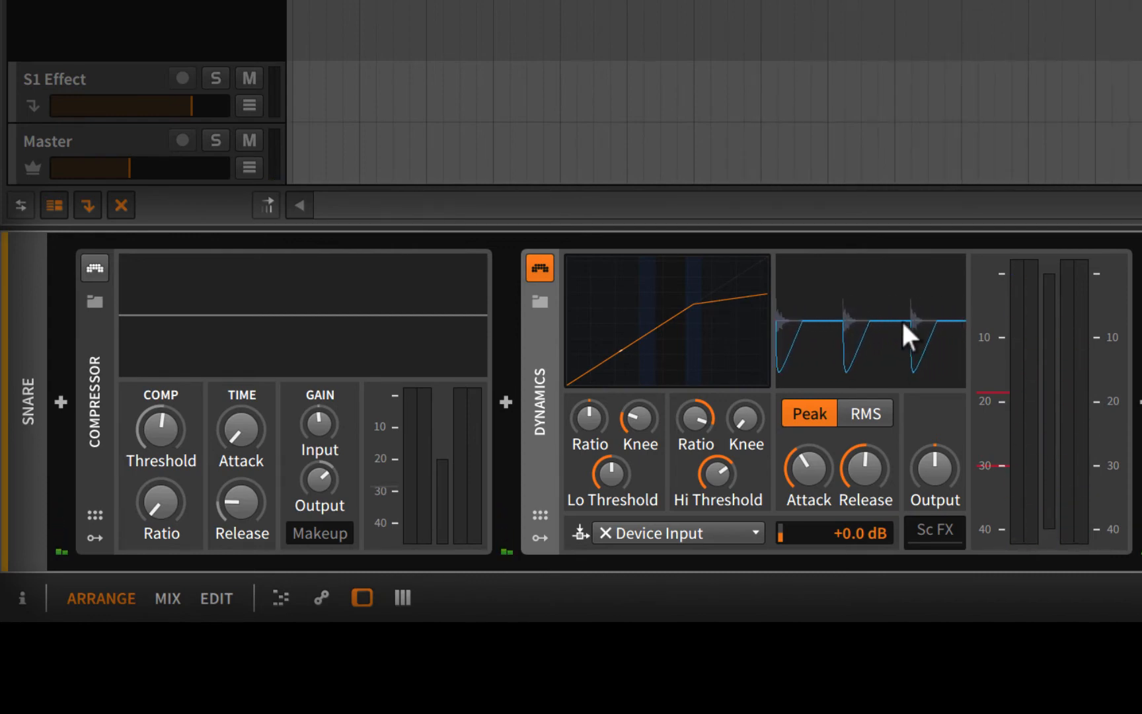
pyautogui.moveTo(911, 331)
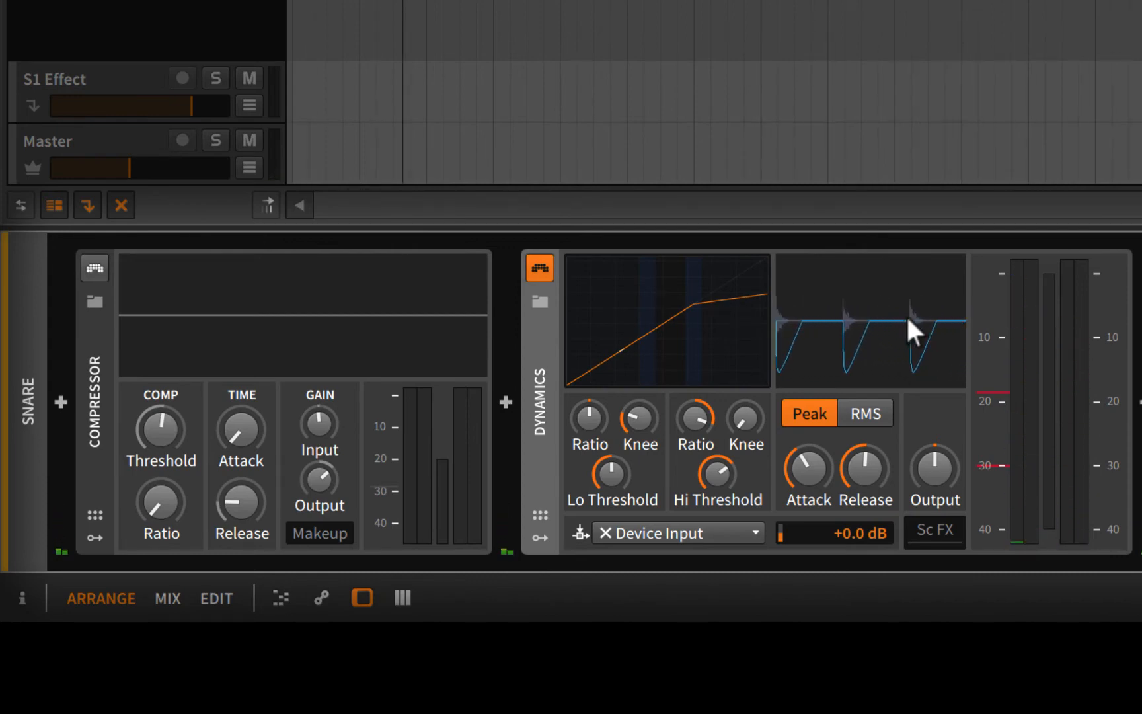
pyautogui.moveTo(909, 335)
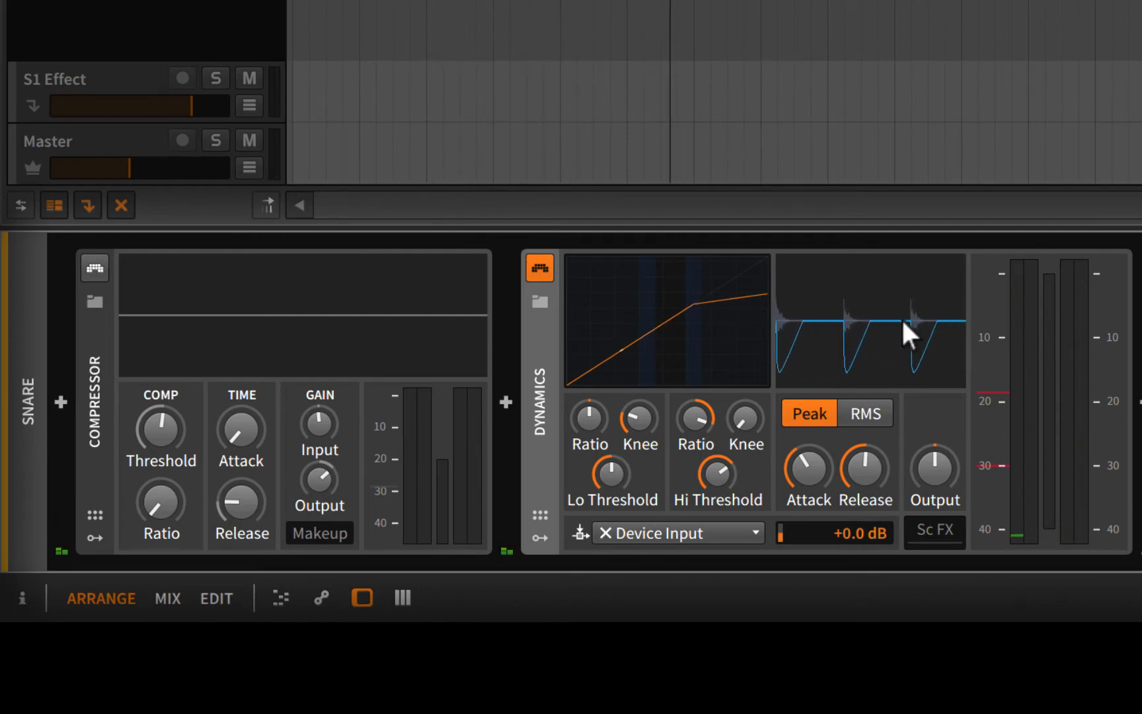
pyautogui.moveTo(892, 353)
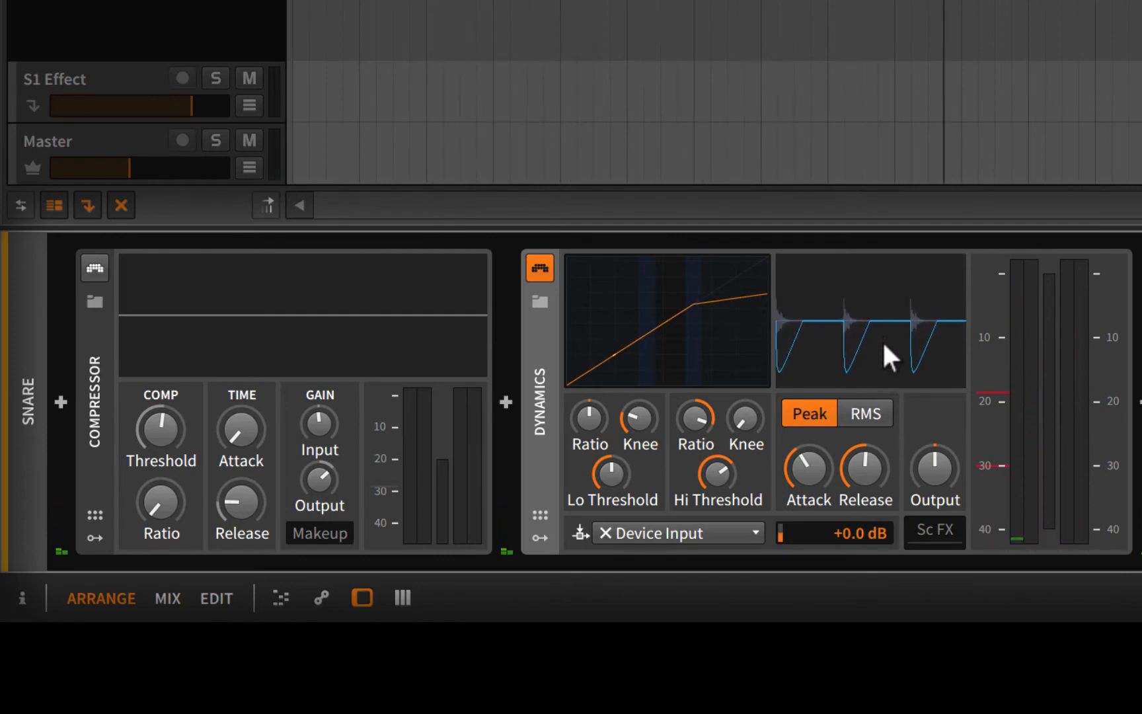
pyautogui.moveTo(914, 342)
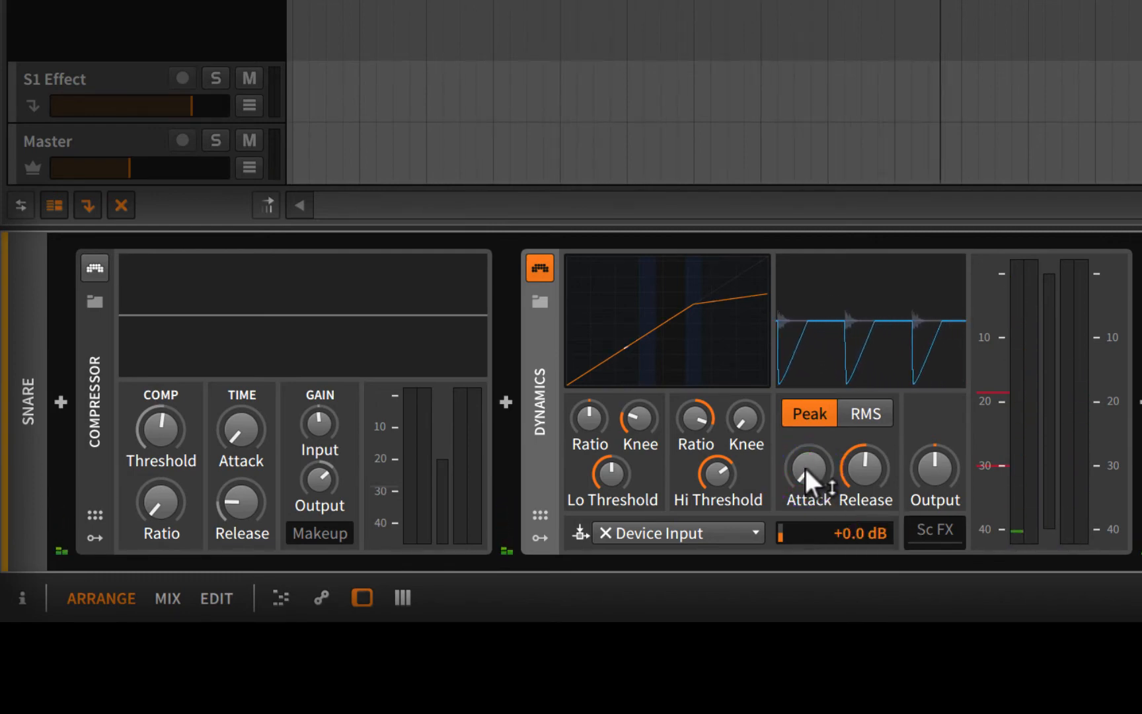
pyautogui.moveTo(850, 369)
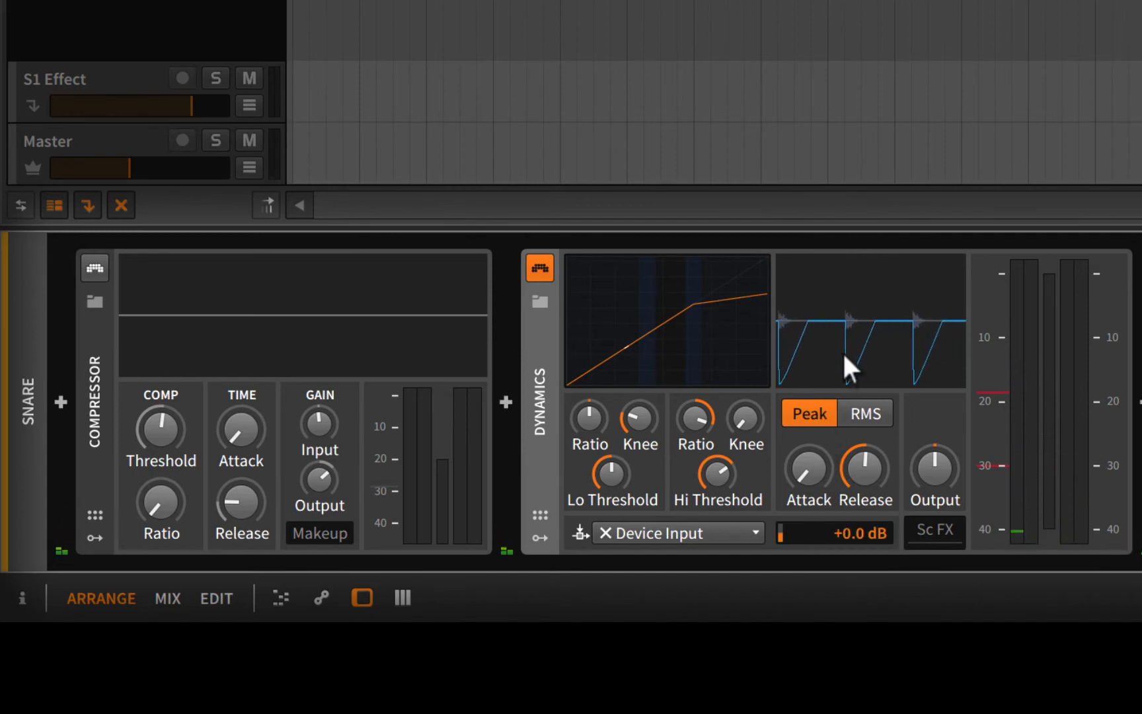
pyautogui.moveTo(881, 328)
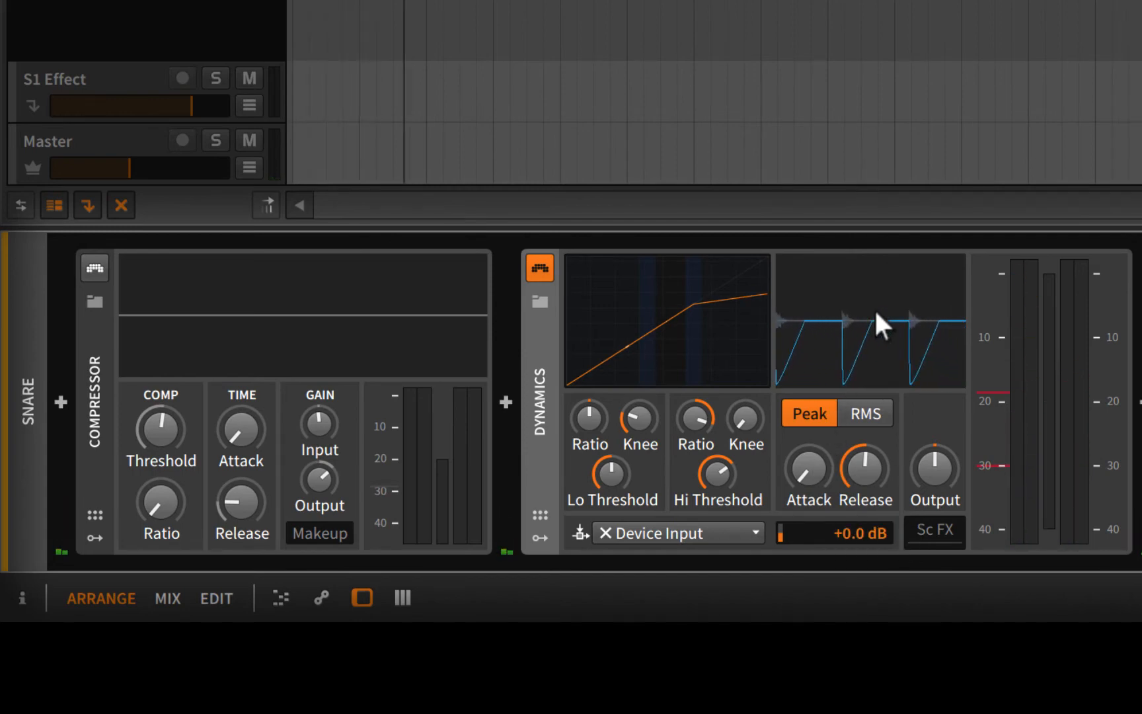
pyautogui.moveTo(888, 335)
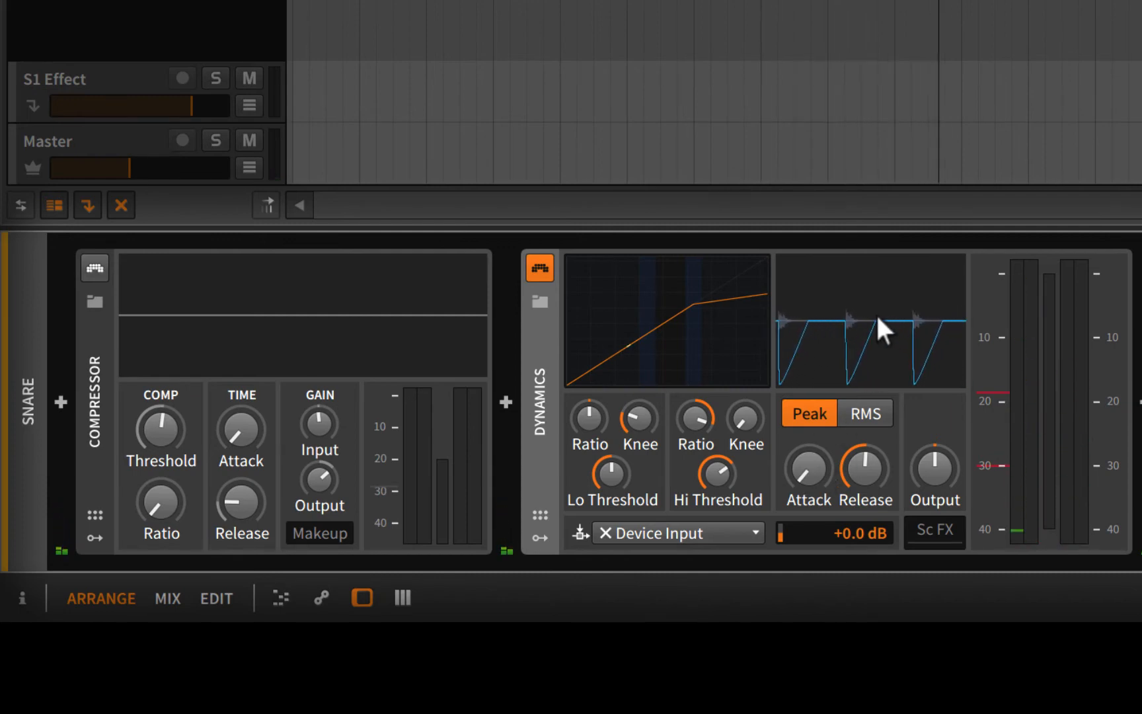
pyautogui.moveTo(885, 415)
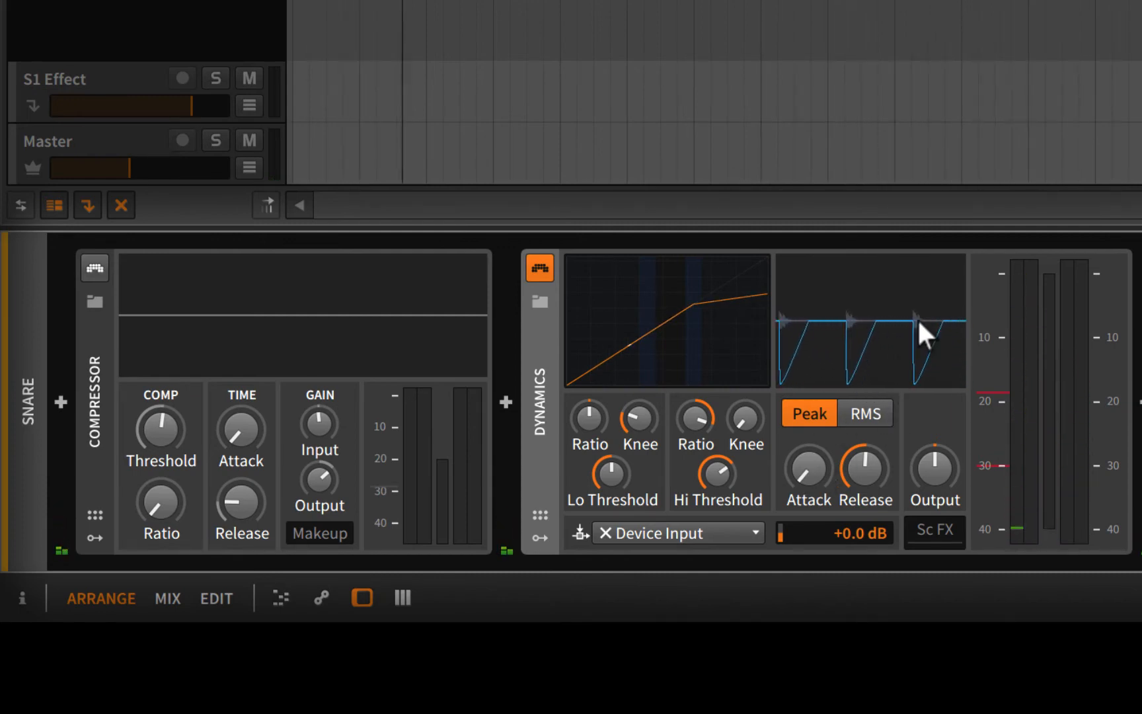
pyautogui.moveTo(807, 472)
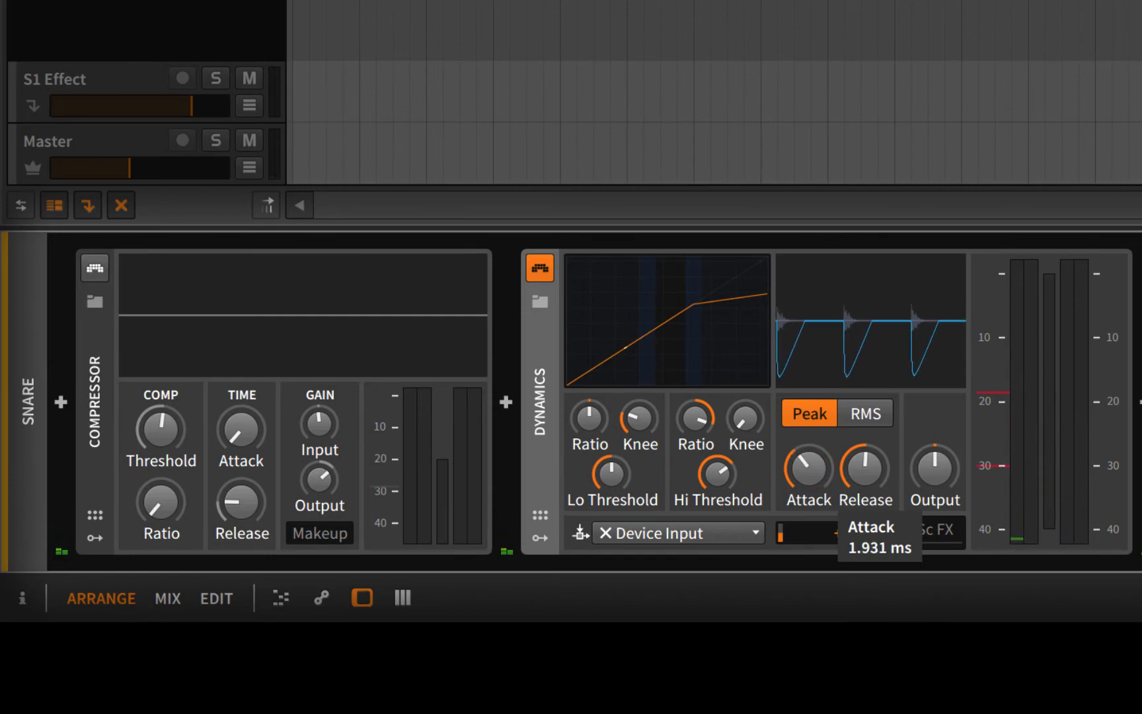
pyautogui.moveTo(808, 413)
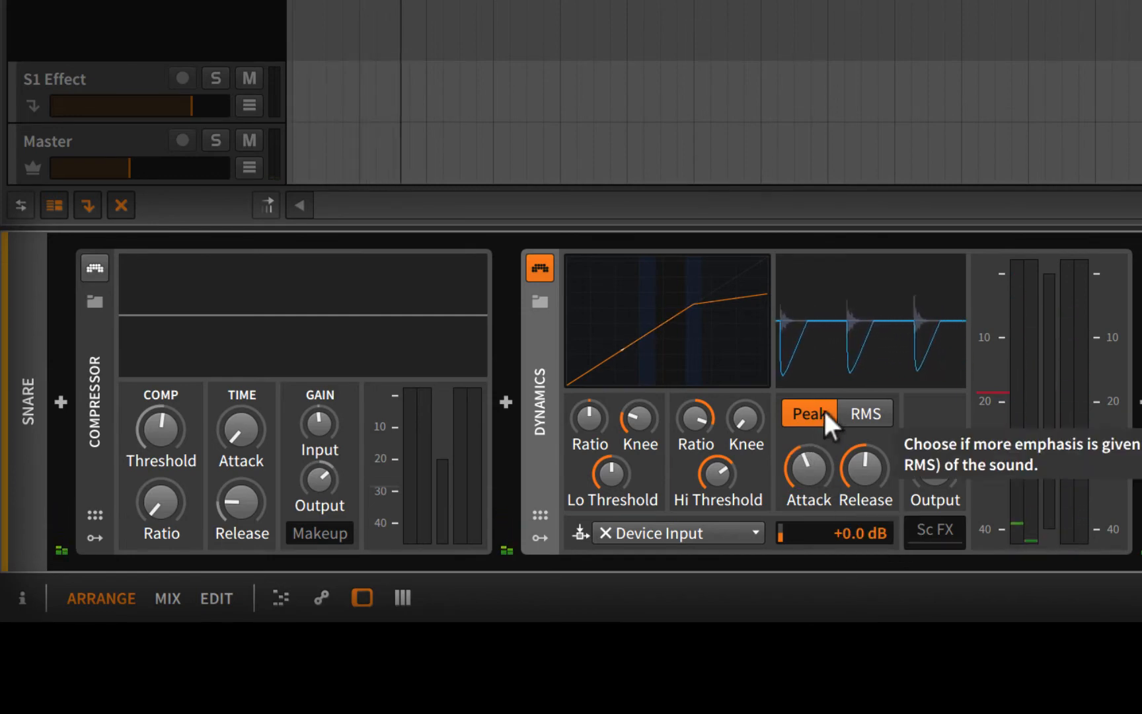
pyautogui.moveTo(813, 480)
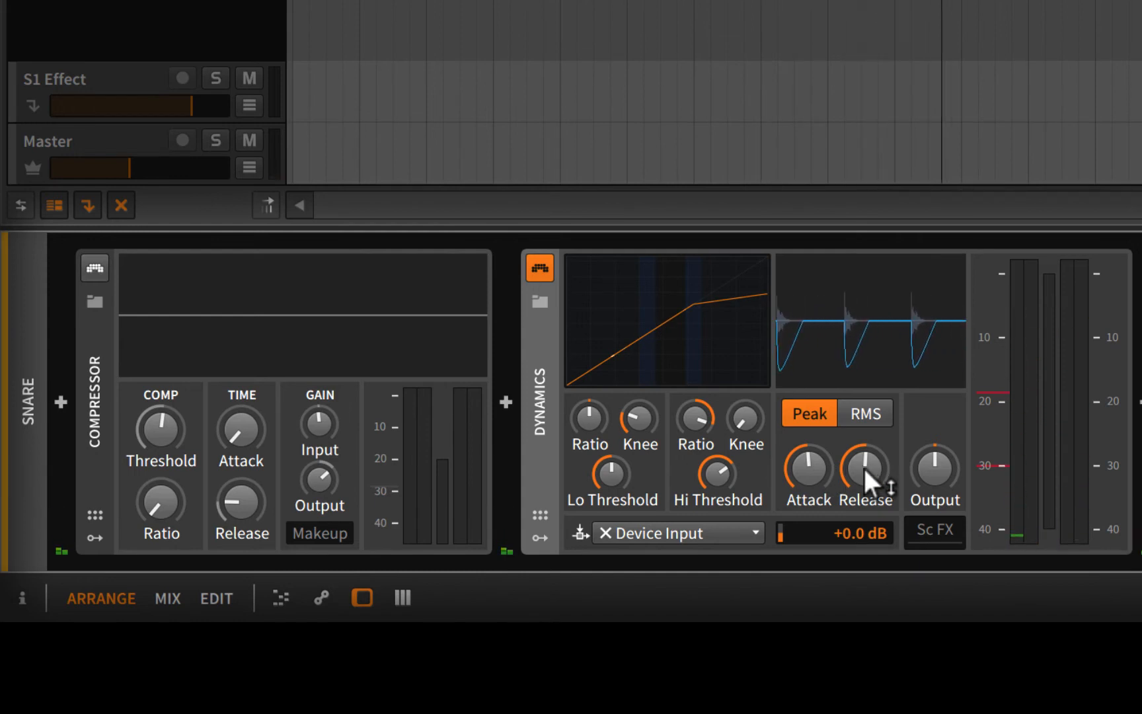
pyautogui.moveTo(888, 488)
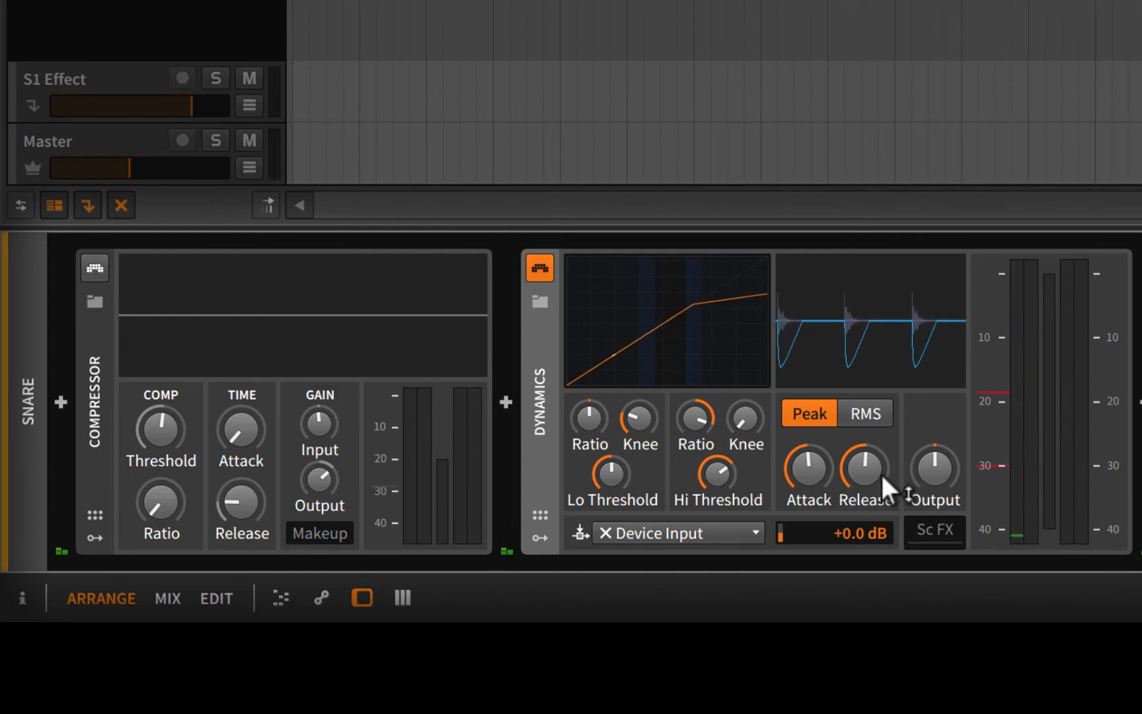
pyautogui.moveTo(947, 331)
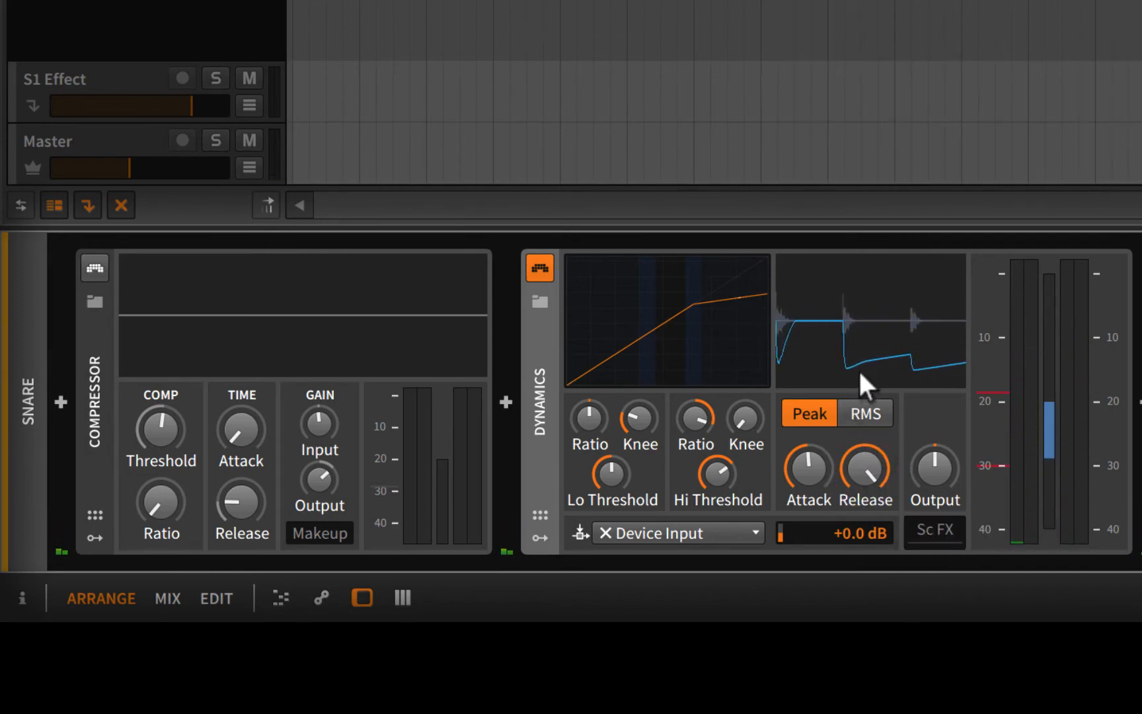
pyautogui.moveTo(936, 386)
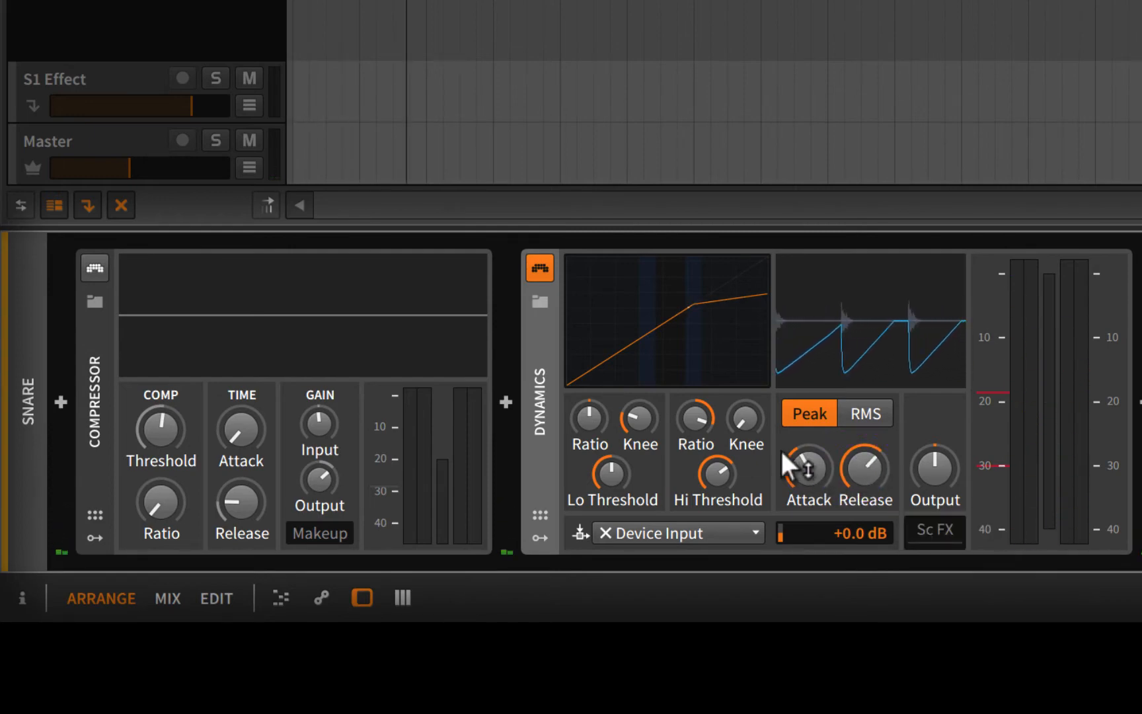
pyautogui.moveTo(645, 364)
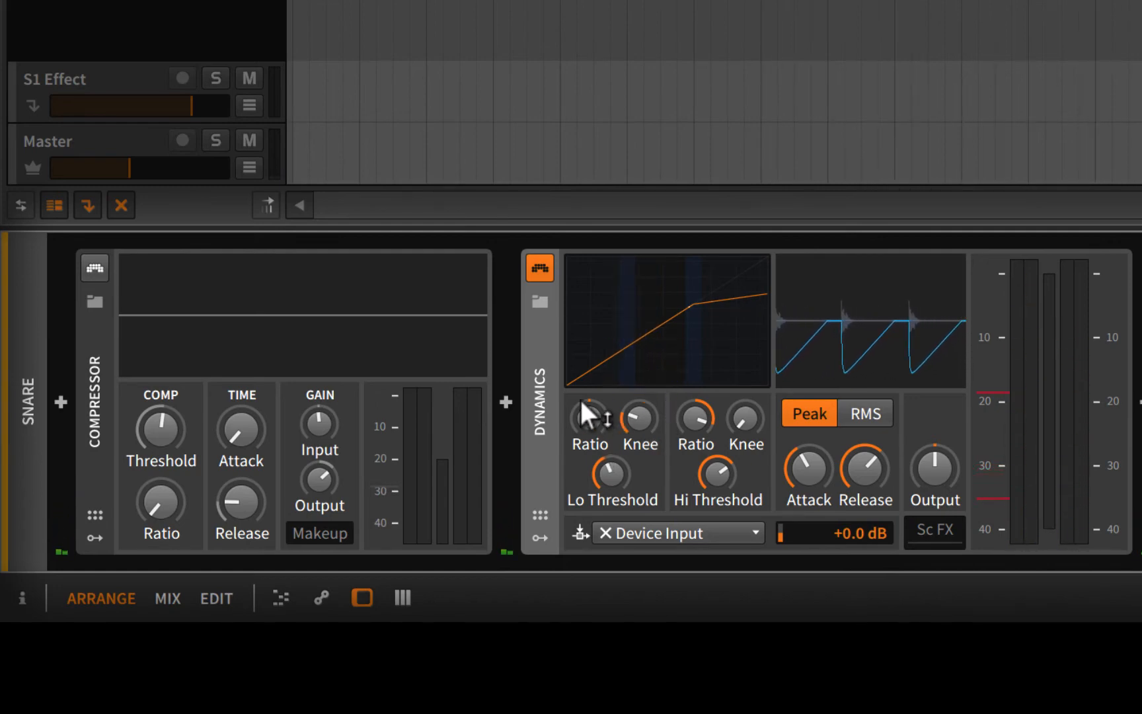
pyautogui.moveTo(717, 481)
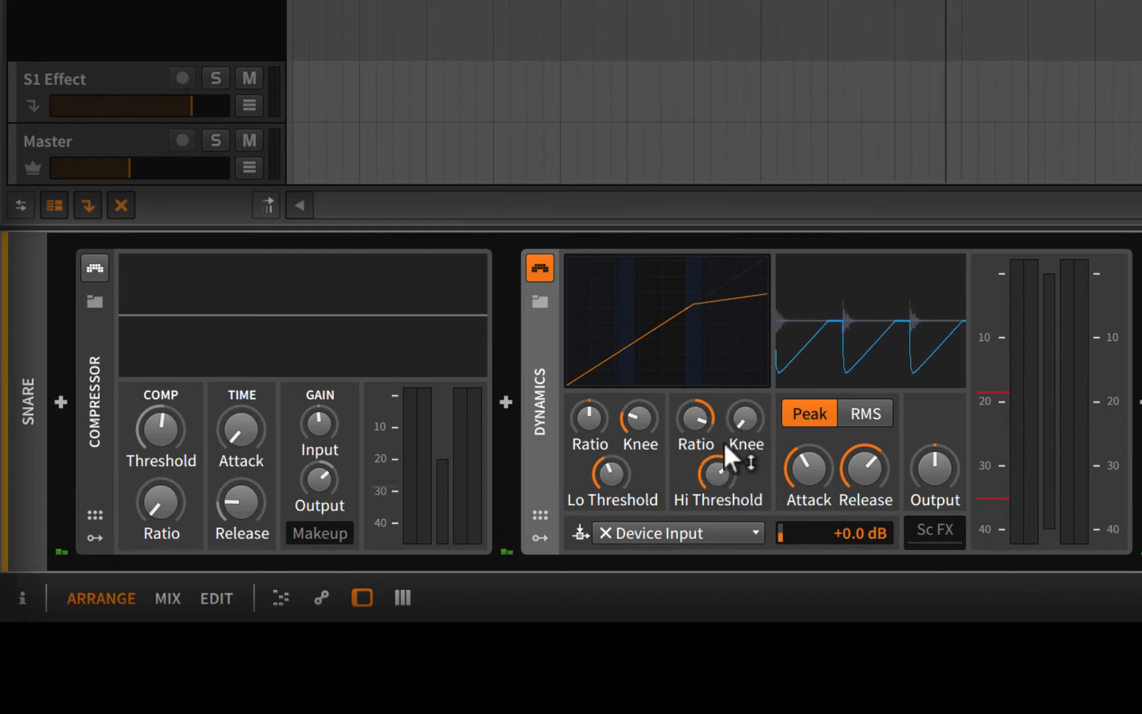
pyautogui.moveTo(605, 473)
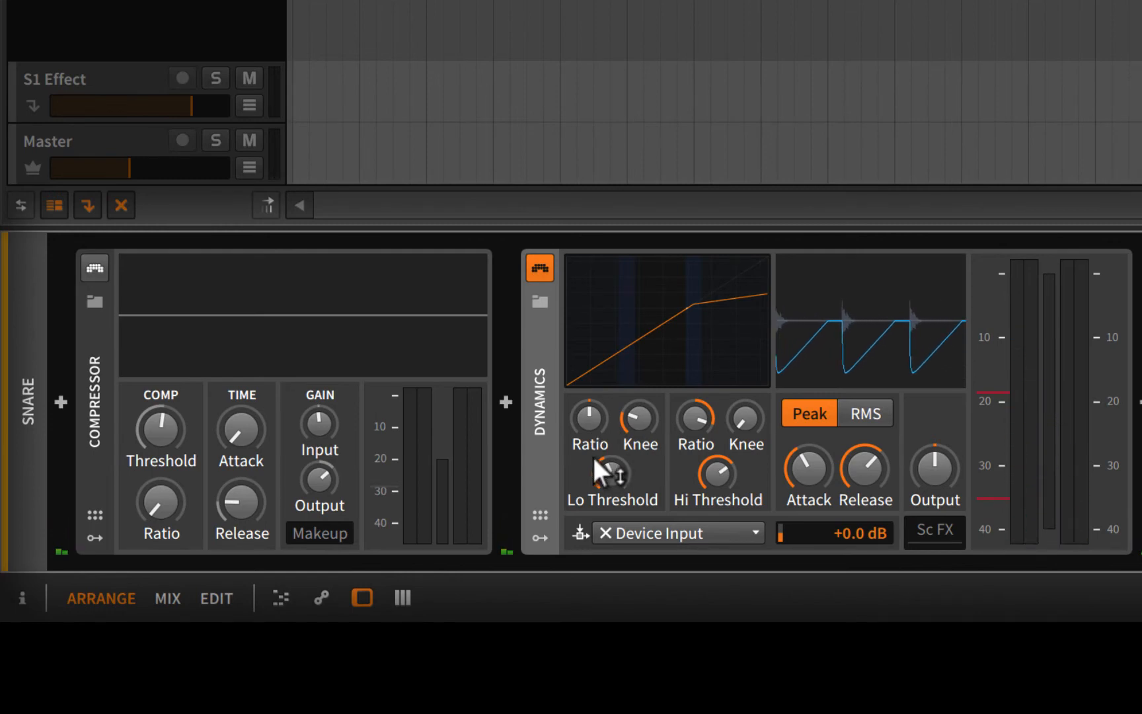
pyautogui.moveTo(619, 372)
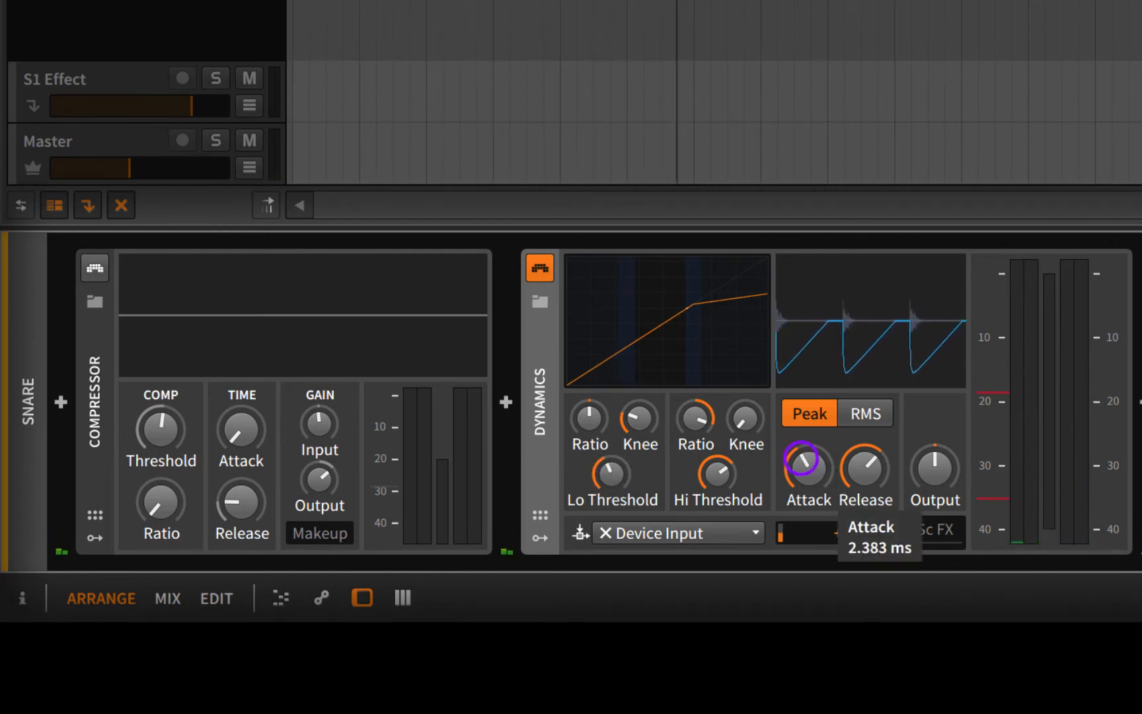
pyautogui.moveTo(865, 480)
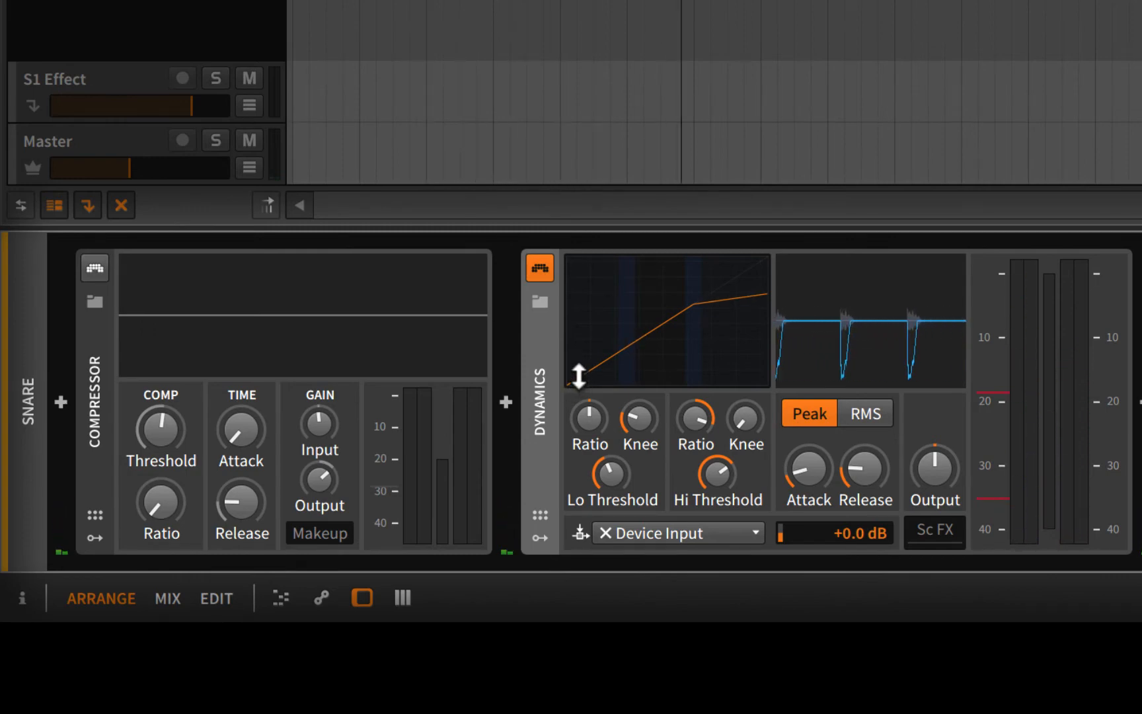
pyautogui.moveTo(616, 320)
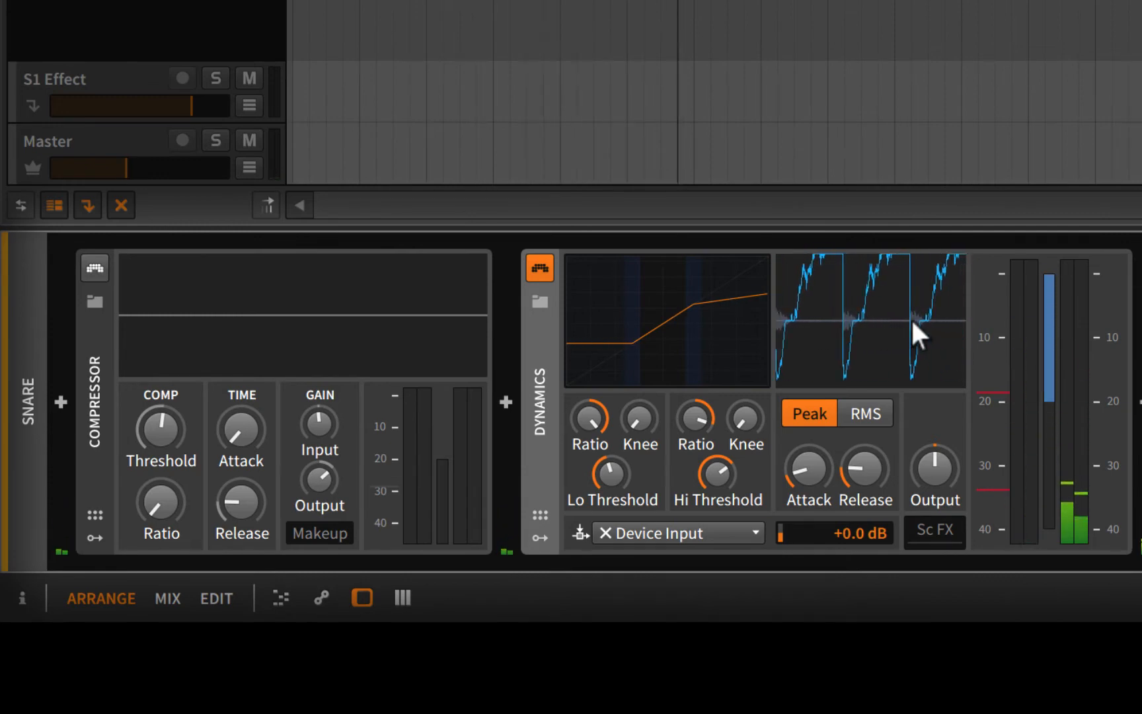
pyautogui.moveTo(881, 323)
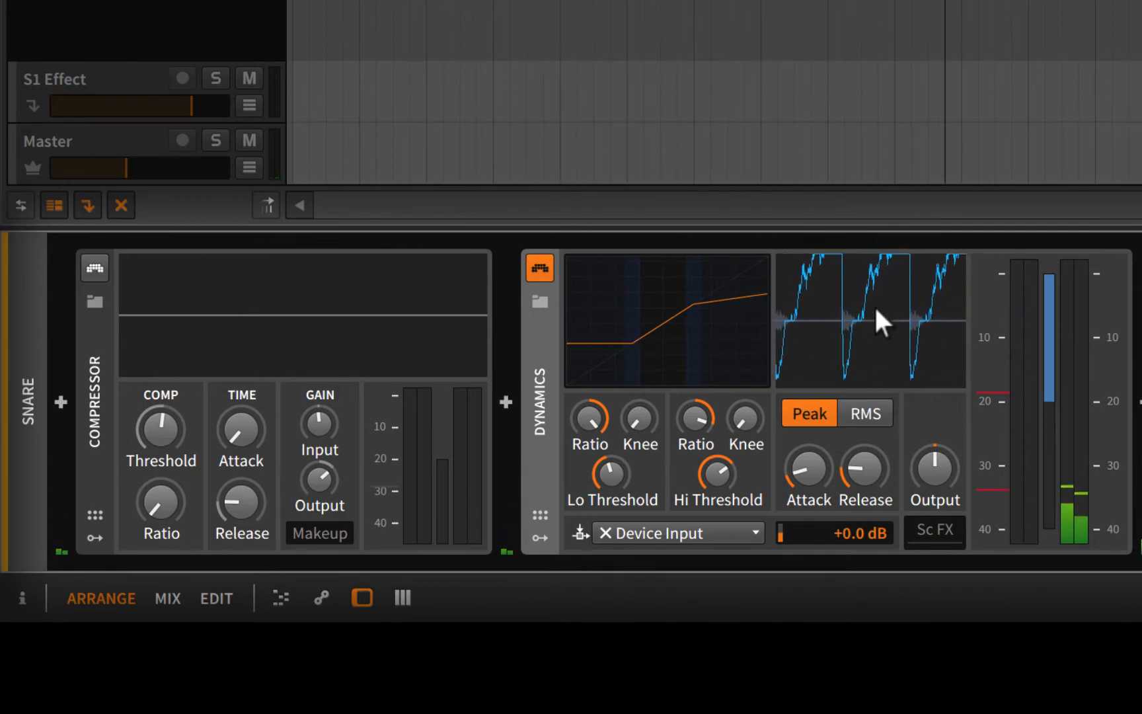
pyautogui.moveTo(878, 379)
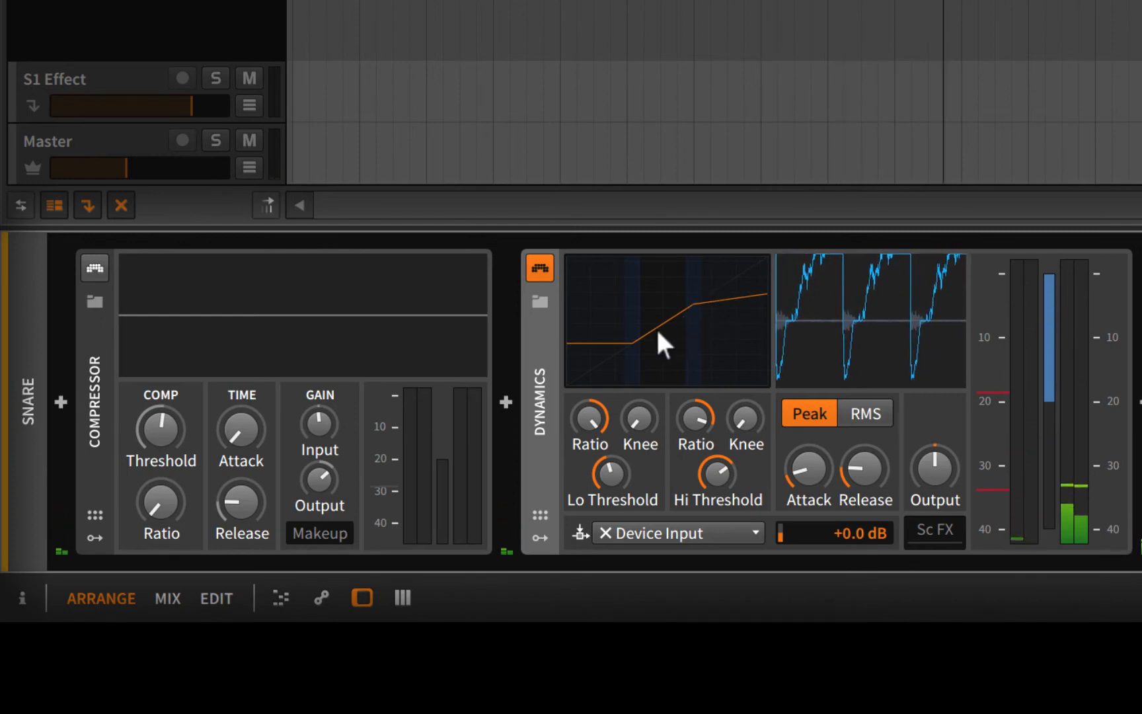
pyautogui.moveTo(575, 357)
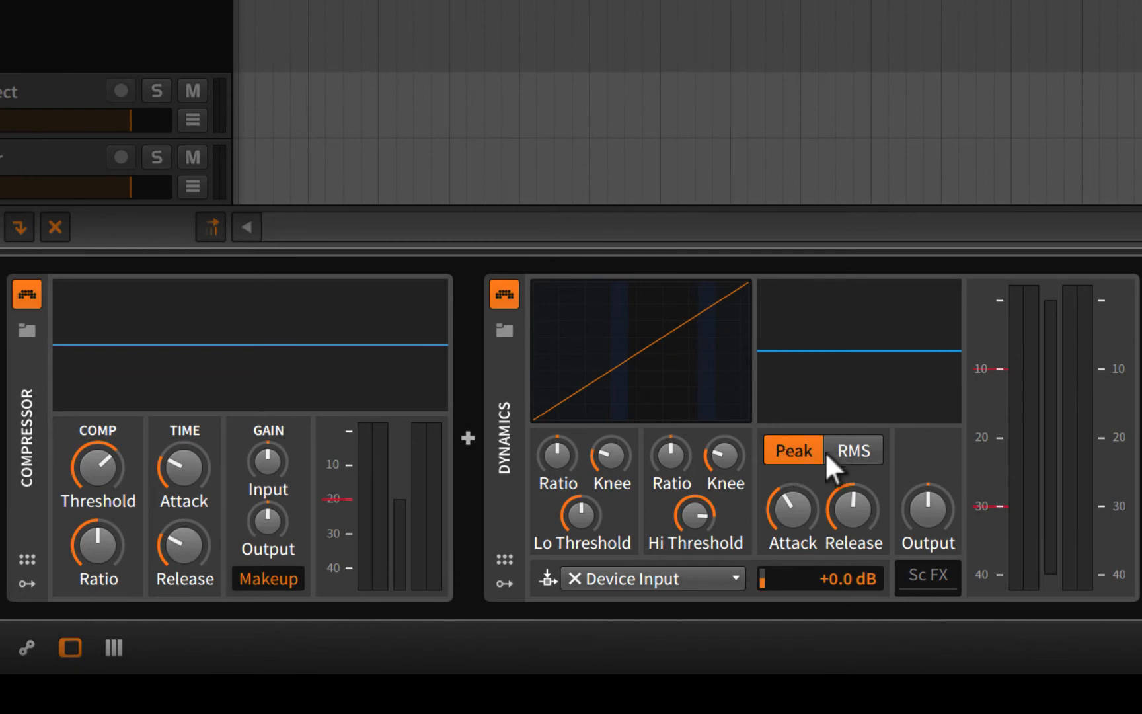
pyautogui.moveTo(798, 470)
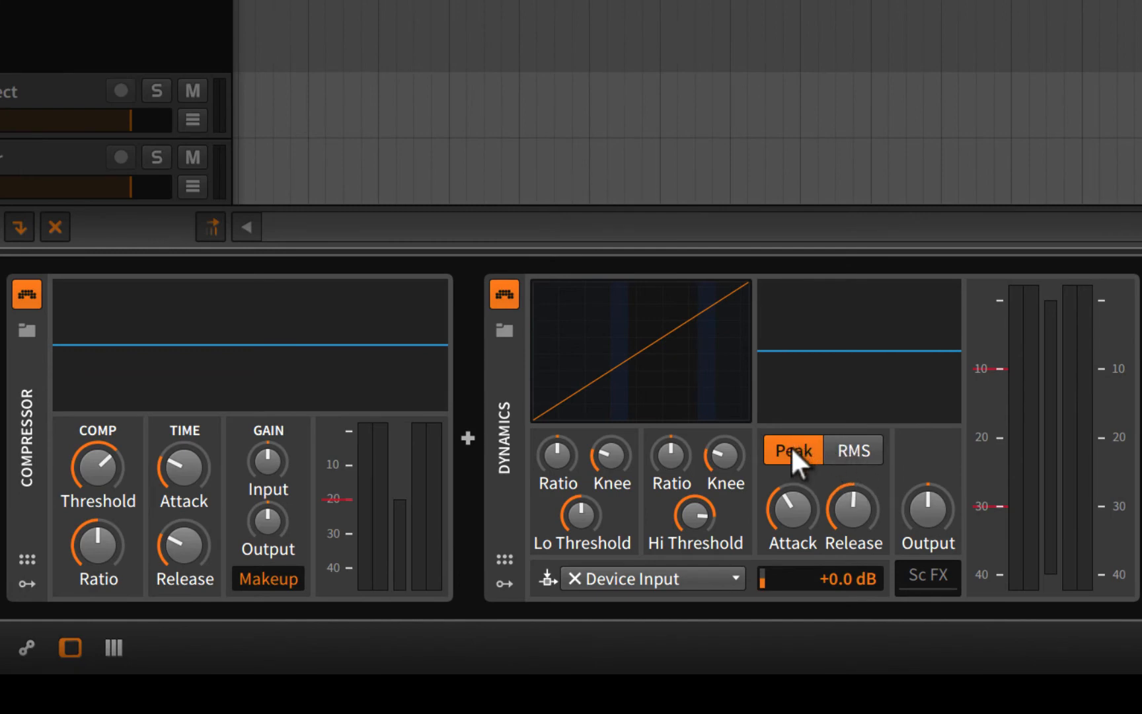
pyautogui.click(852, 449)
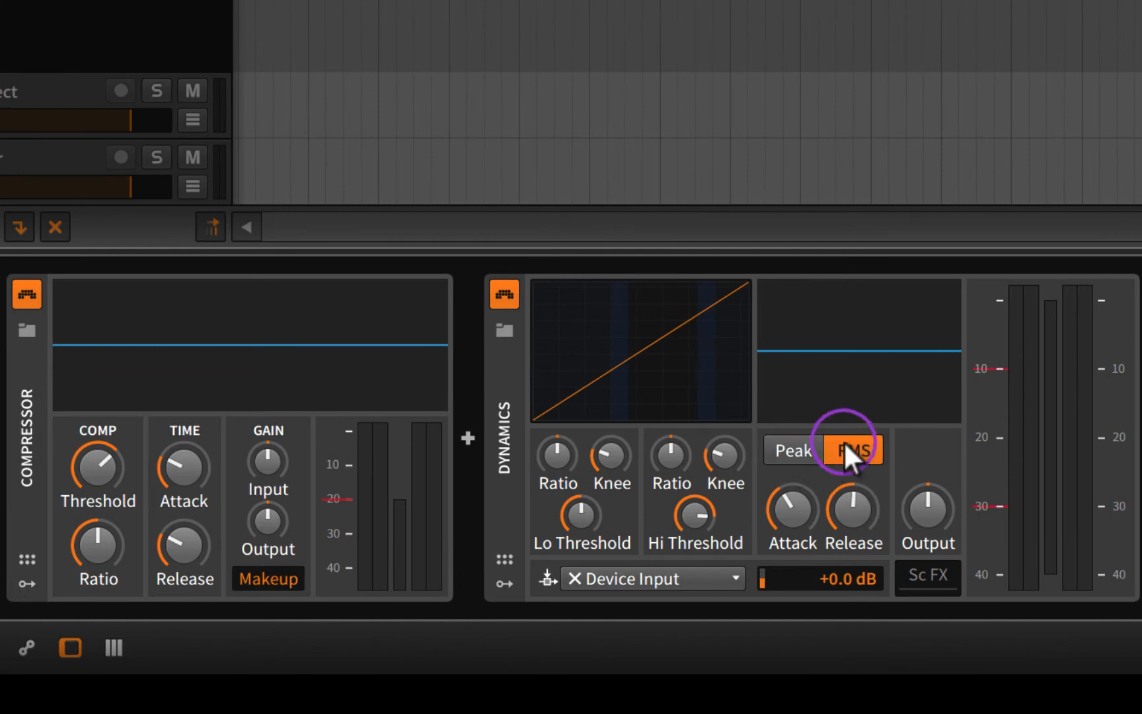
pyautogui.click(792, 450)
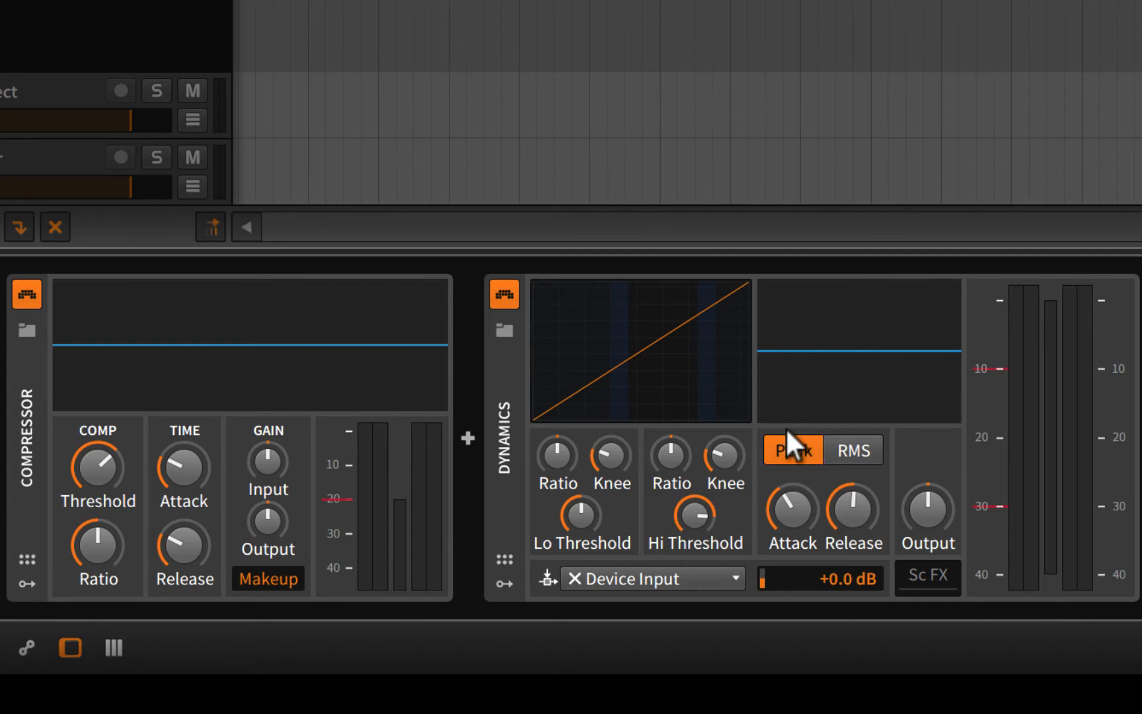
pyautogui.moveTo(871, 473)
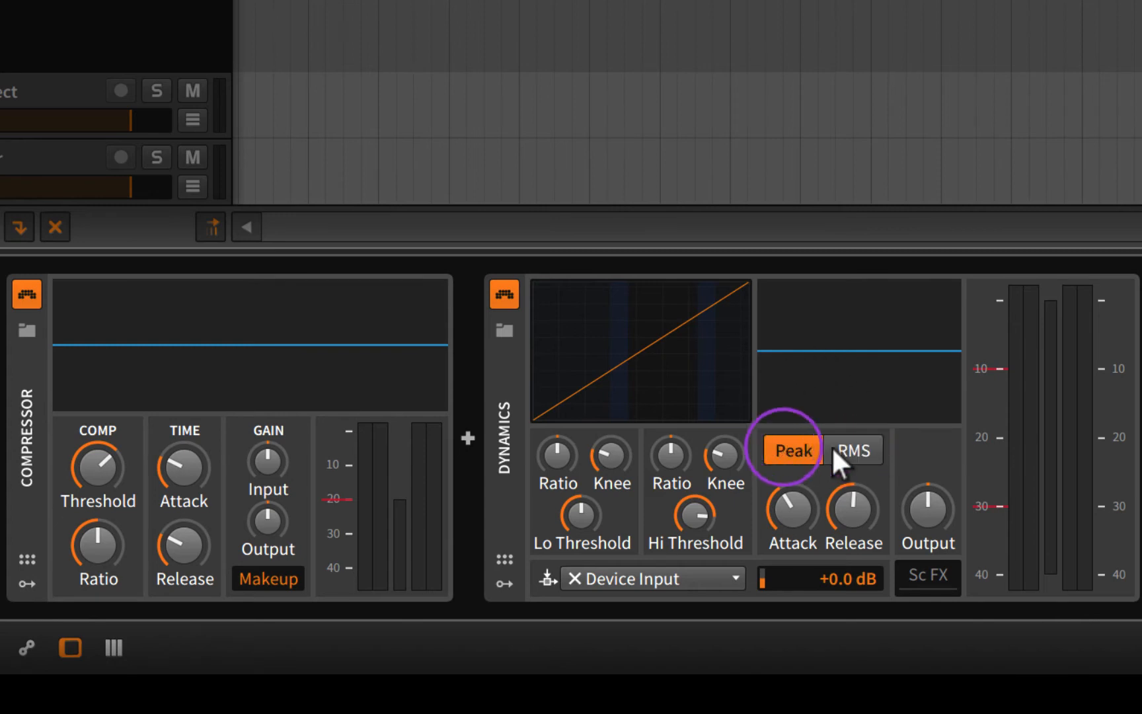
pyautogui.moveTo(853, 449)
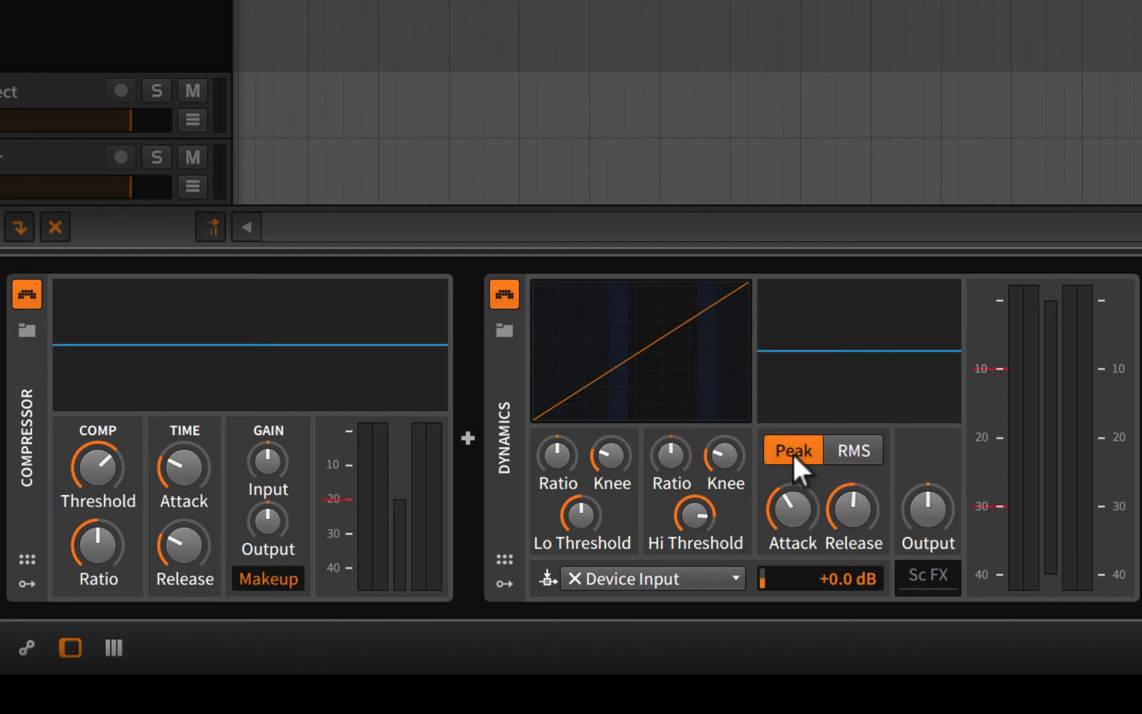
pyautogui.moveTo(695, 448)
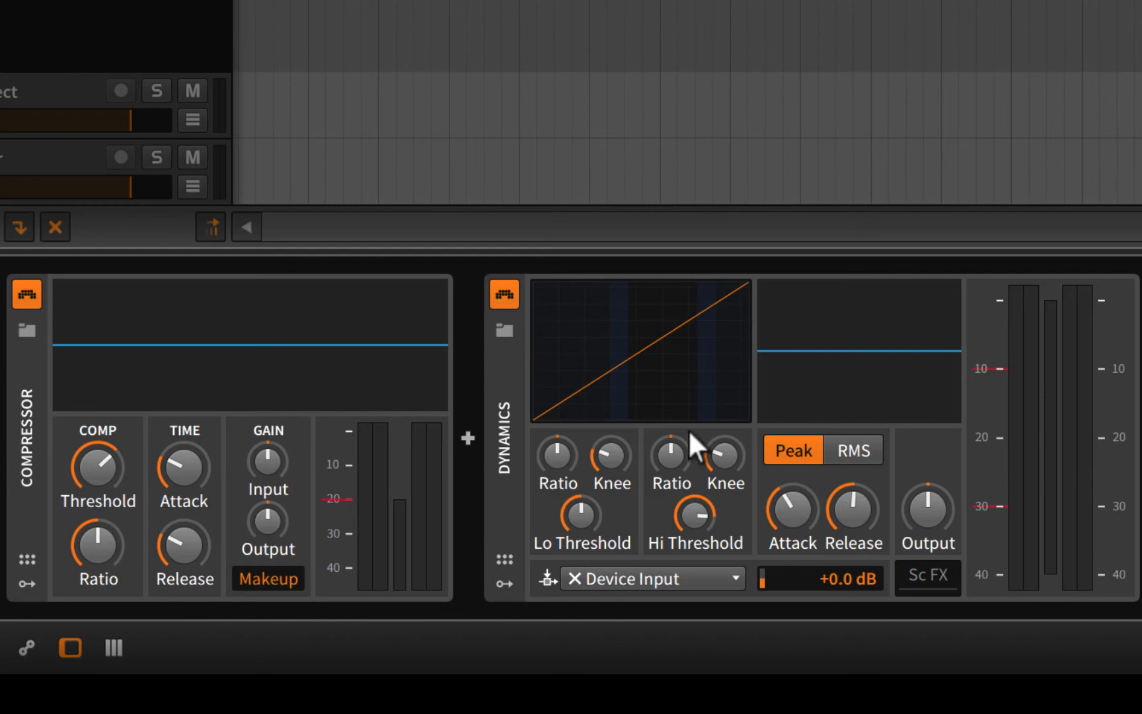
pyautogui.moveTo(765, 470)
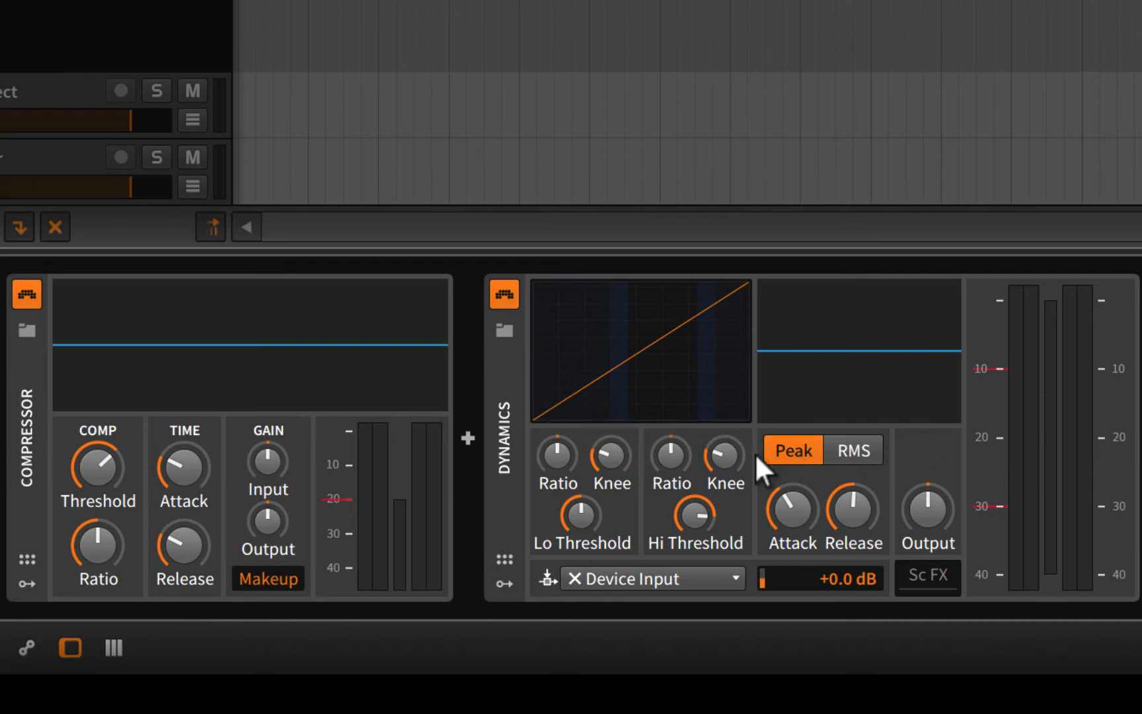
pyautogui.click(792, 449)
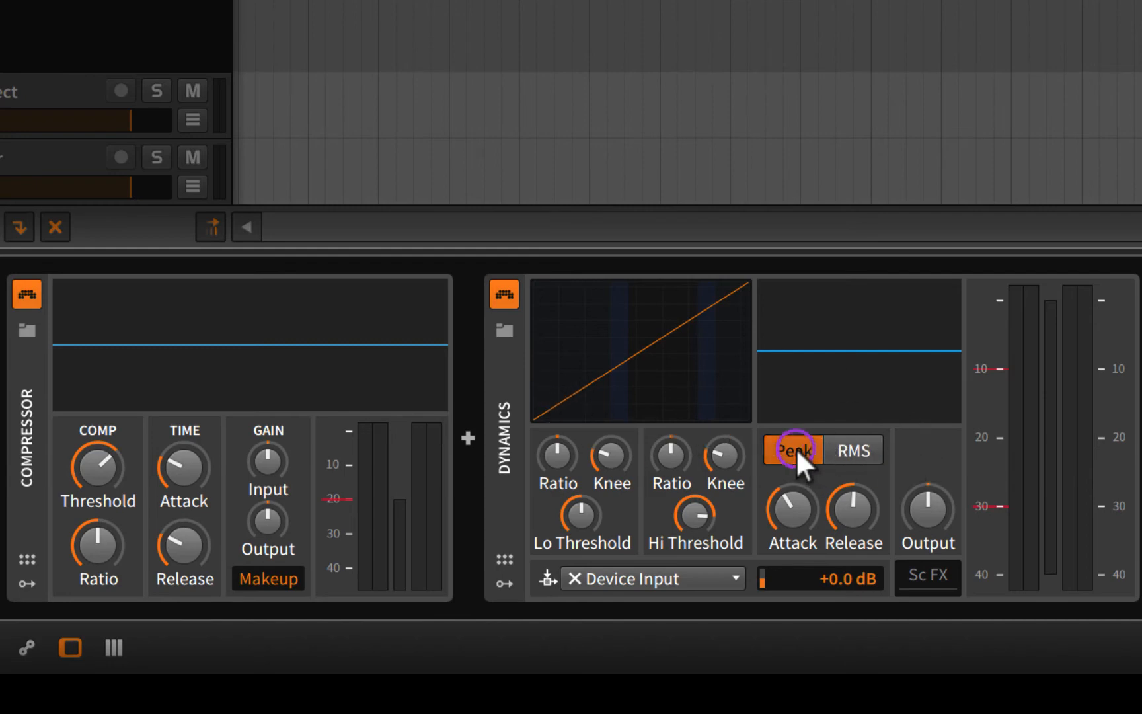
pyautogui.moveTo(791, 449)
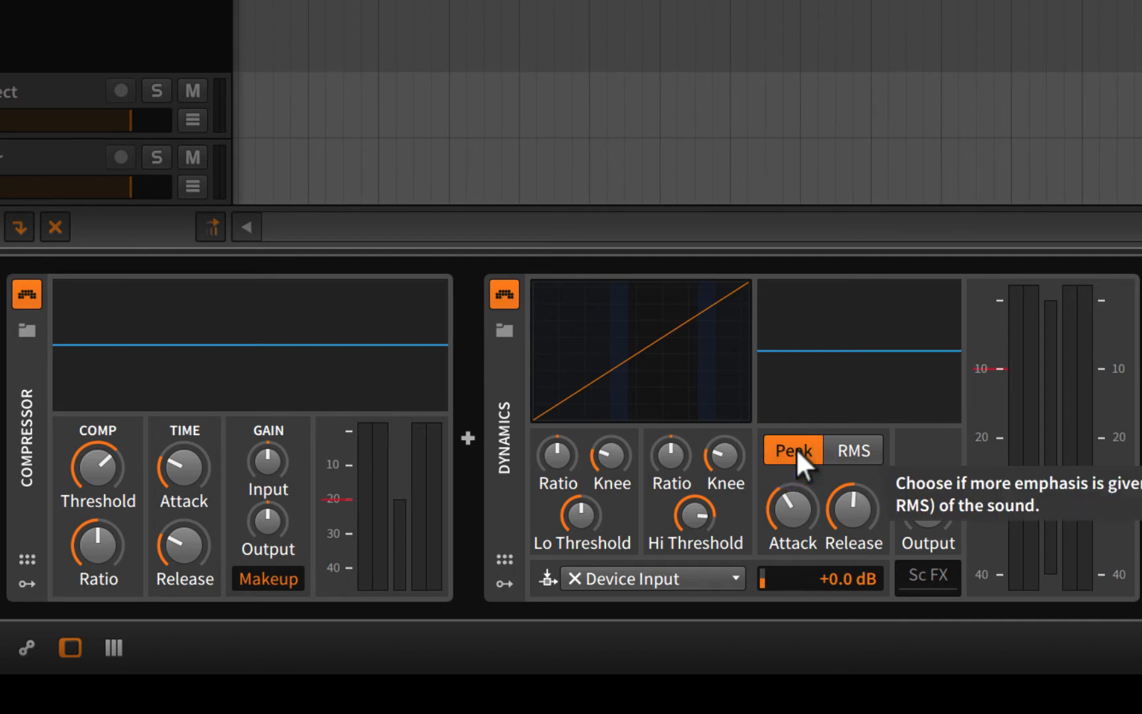
pyautogui.moveTo(583, 312)
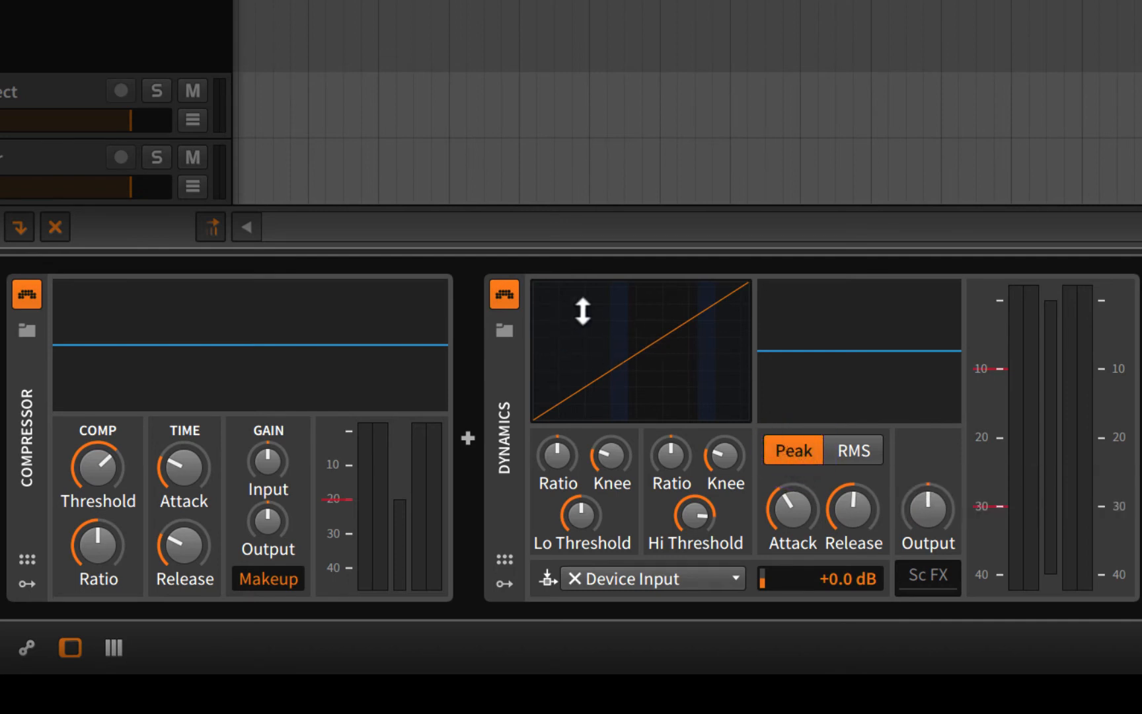
pyautogui.moveTo(614, 340)
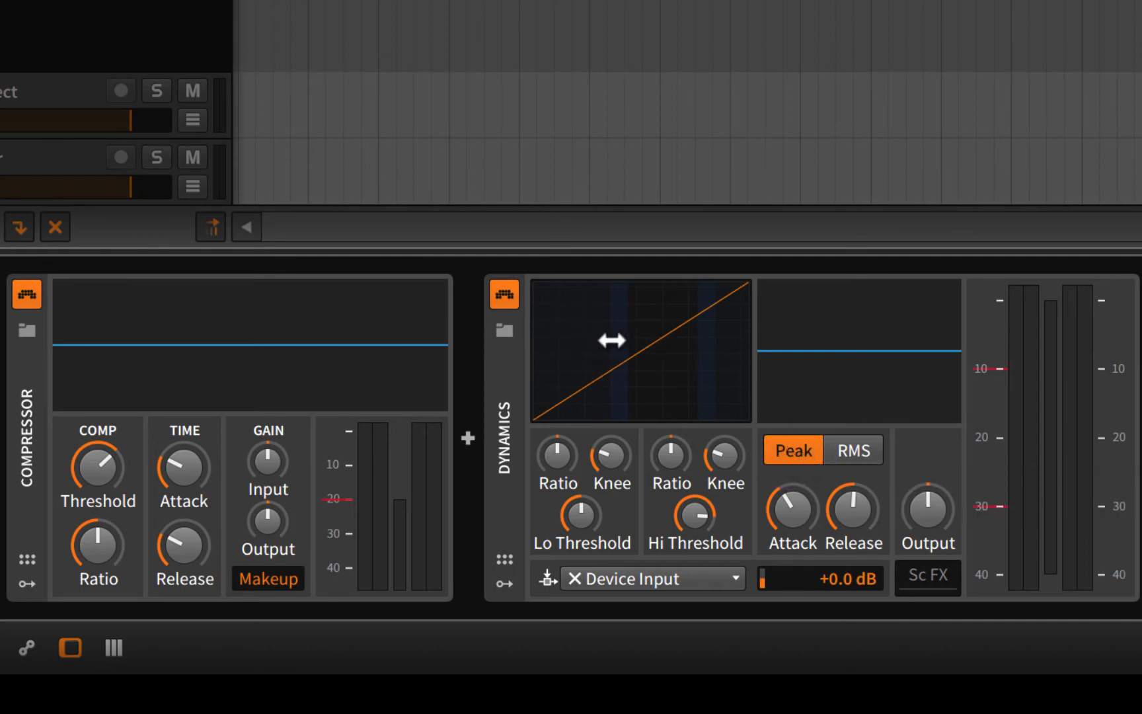
pyautogui.click(852, 450)
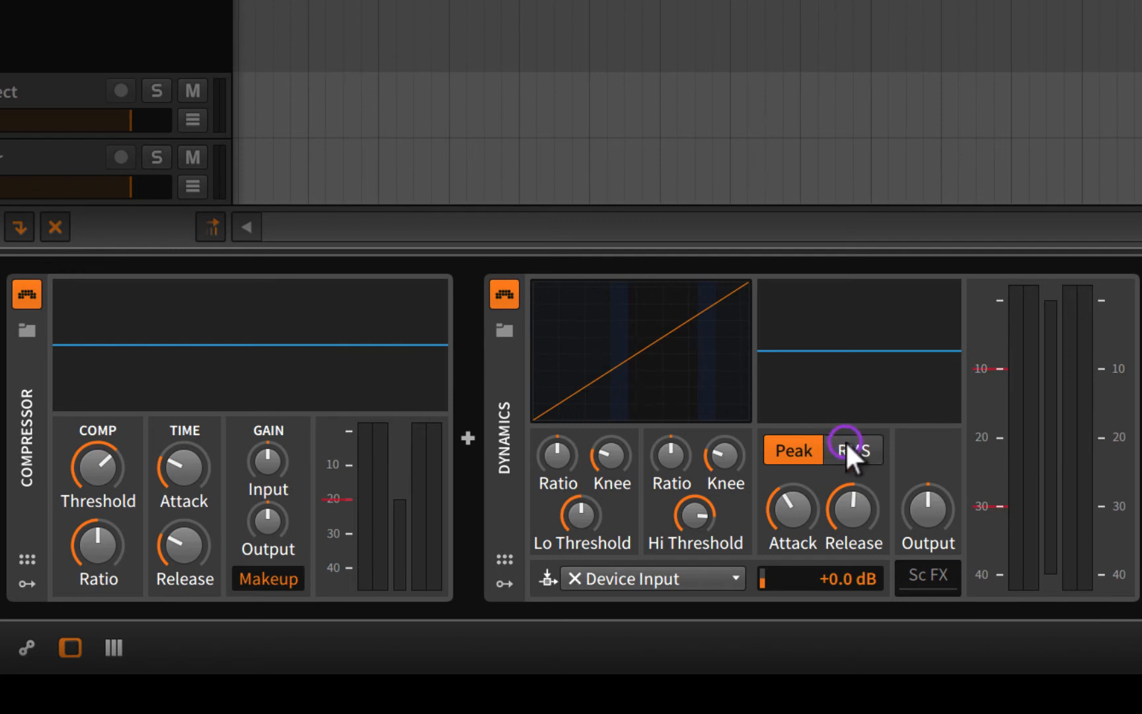
pyautogui.click(852, 450)
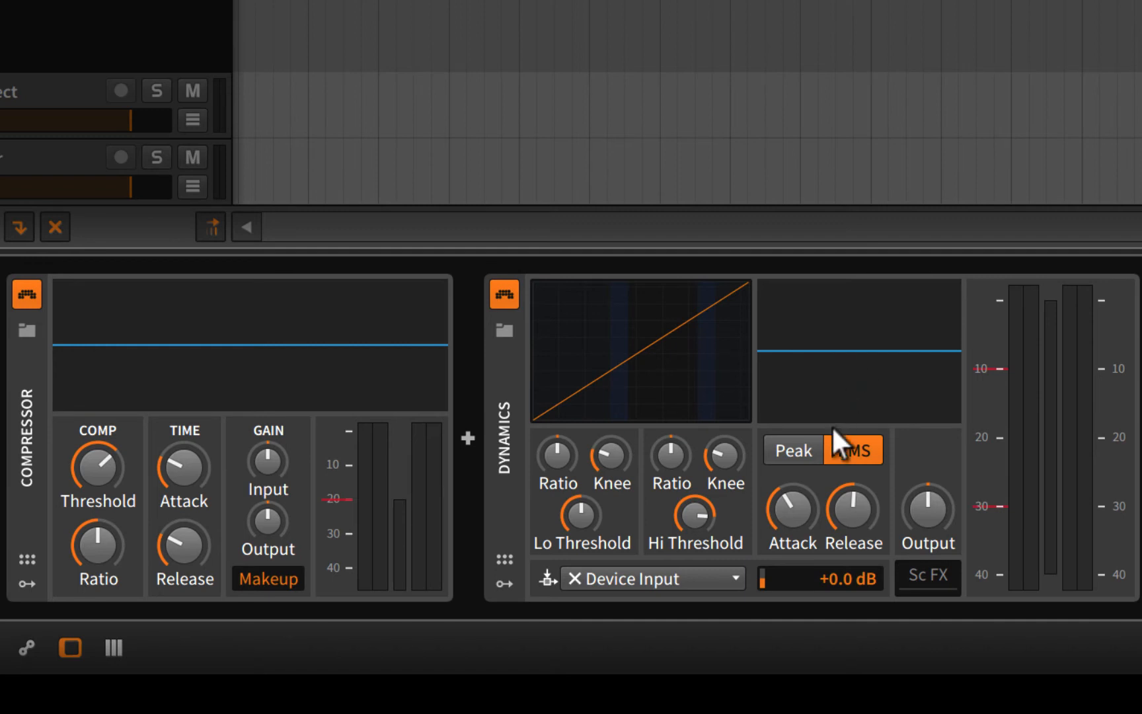
pyautogui.click(791, 450)
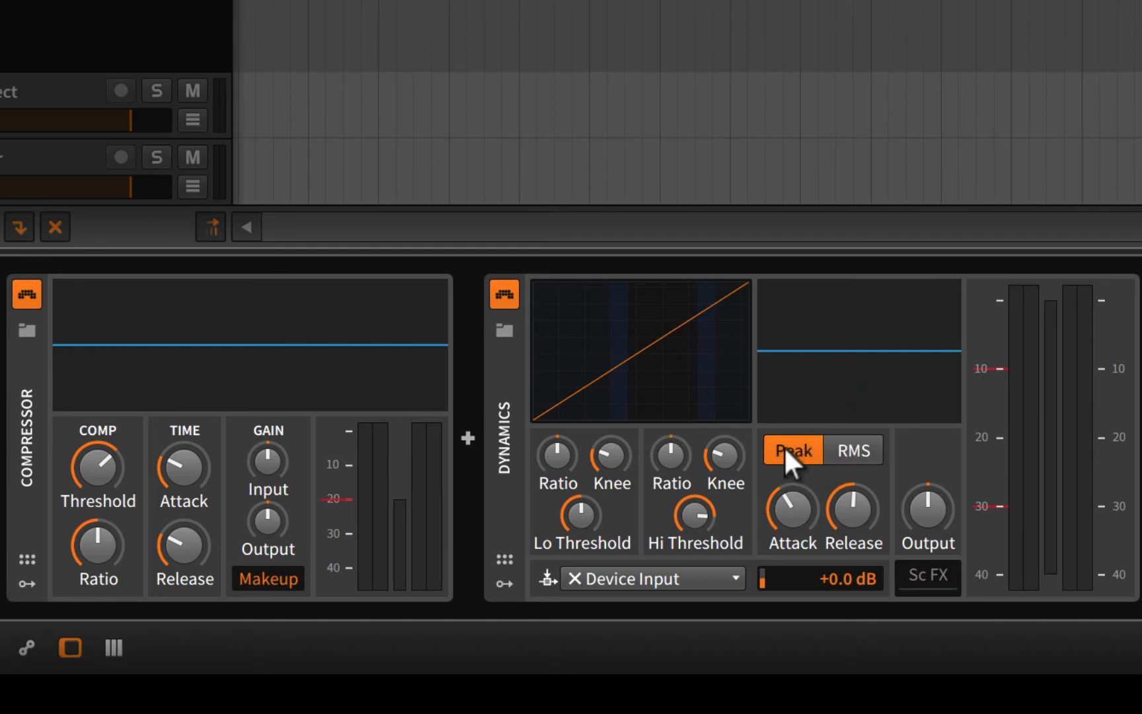
pyautogui.moveTo(793, 450)
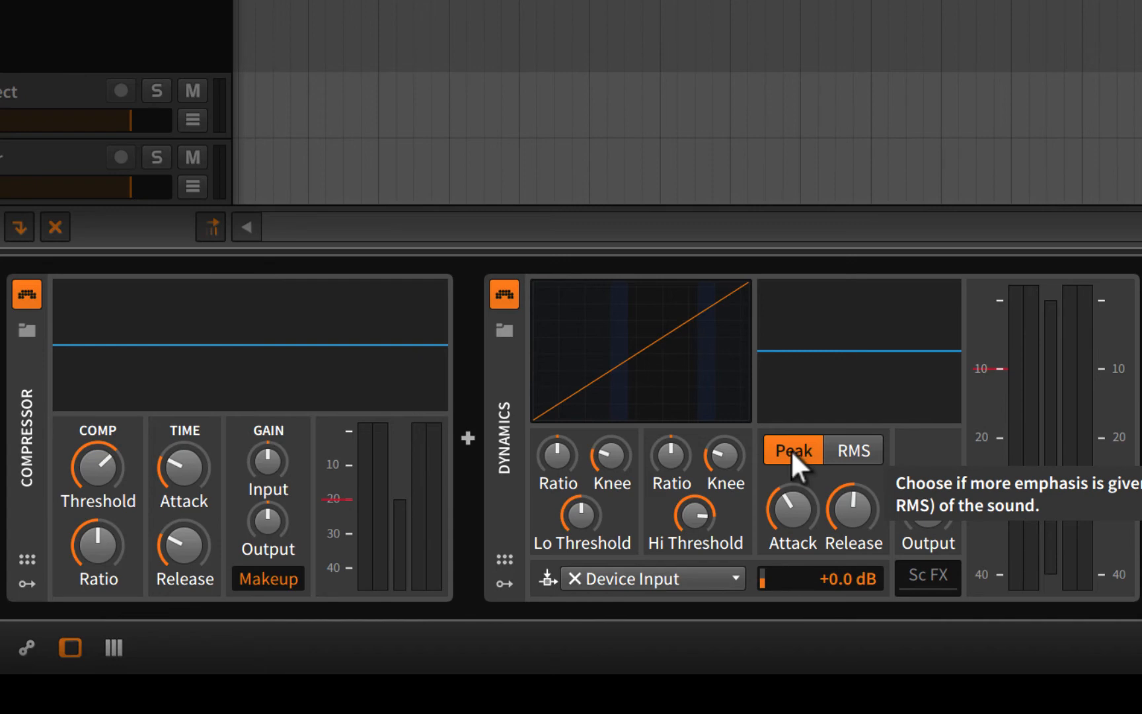
pyautogui.moveTo(799, 471)
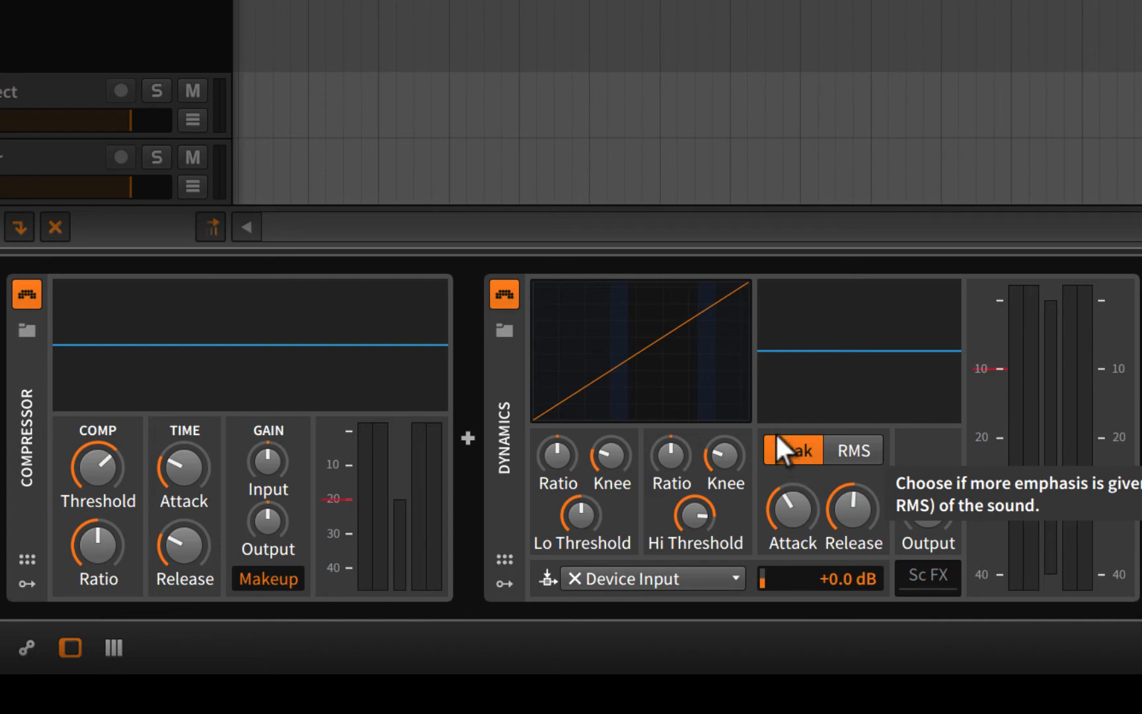
pyautogui.moveTo(813, 419)
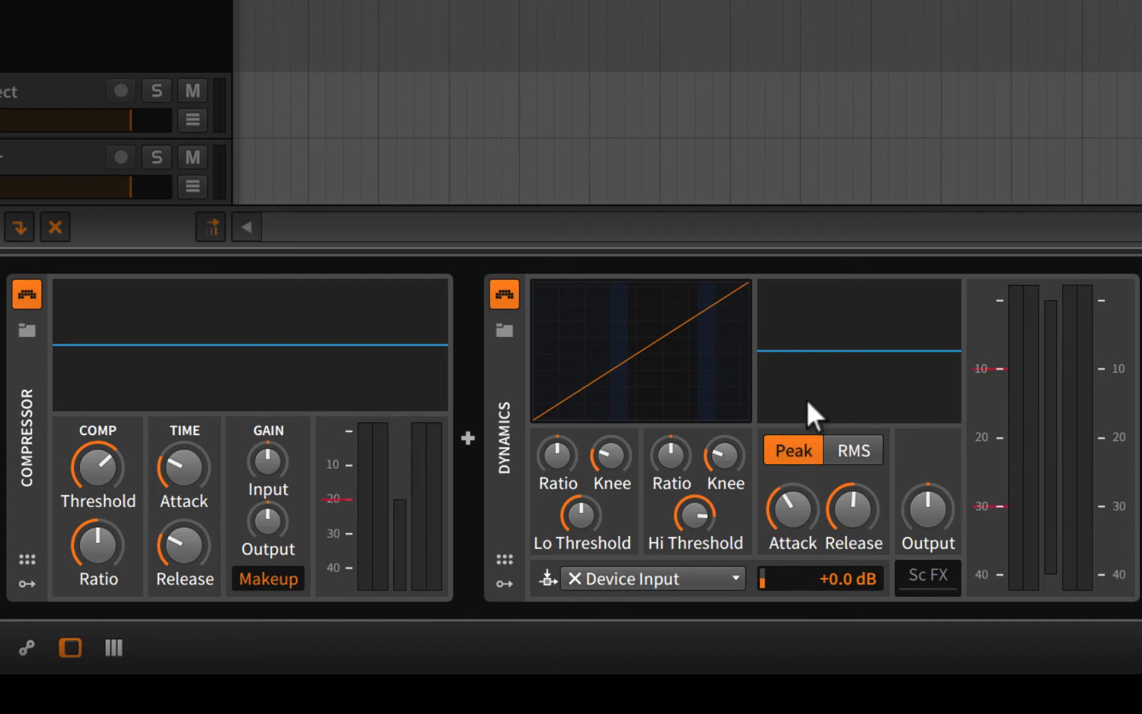
pyautogui.moveTo(794, 473)
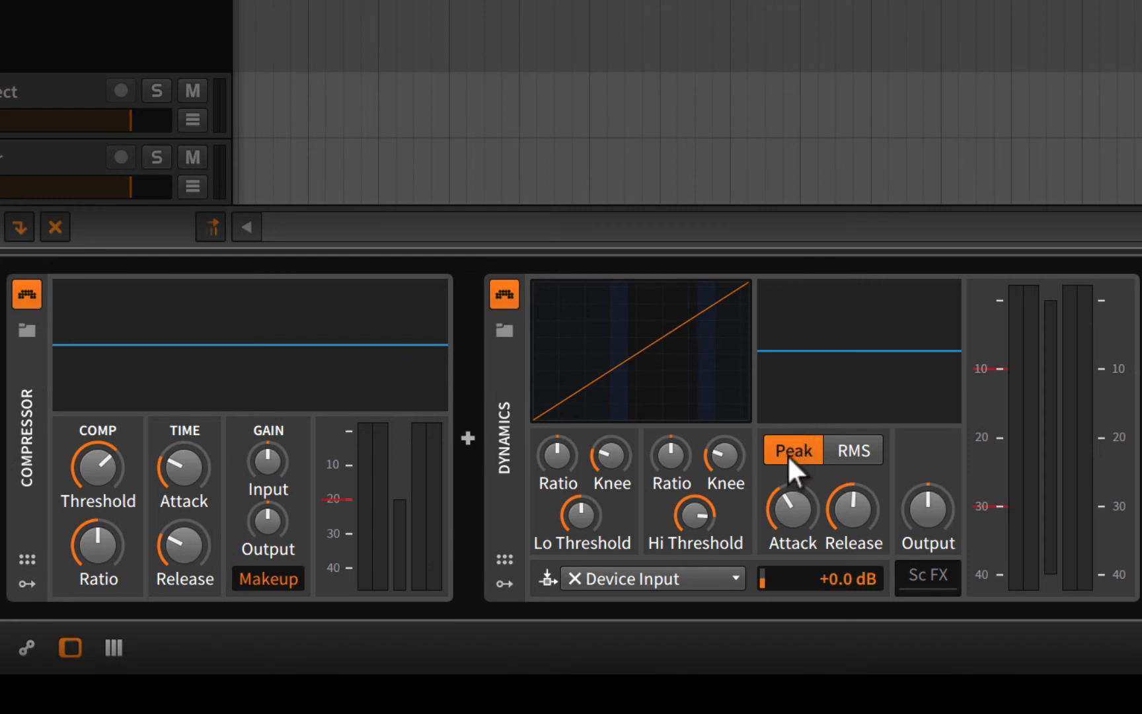
pyautogui.moveTo(791, 428)
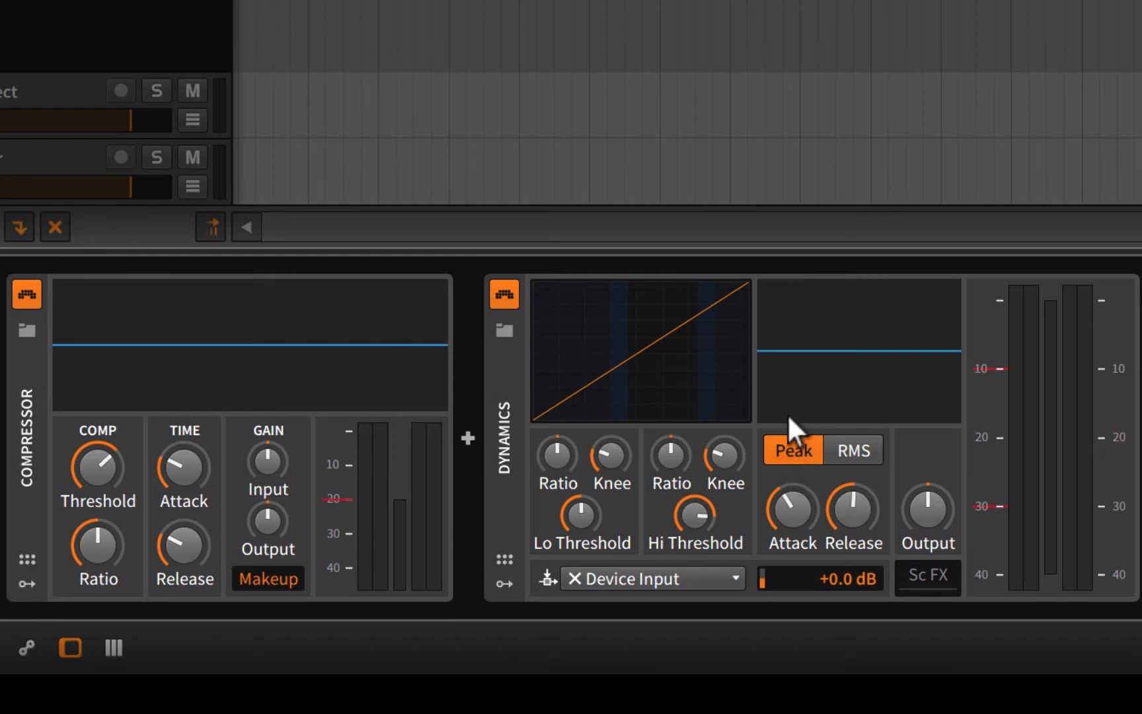
pyautogui.moveTo(845, 339)
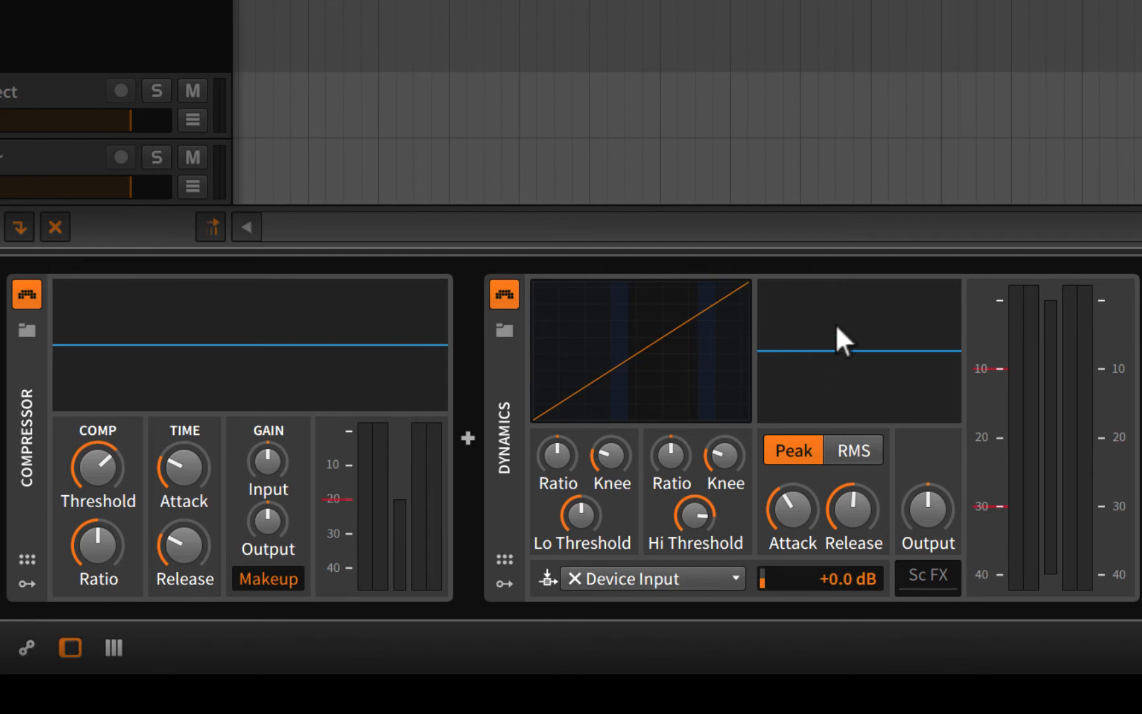
pyautogui.moveTo(852, 416)
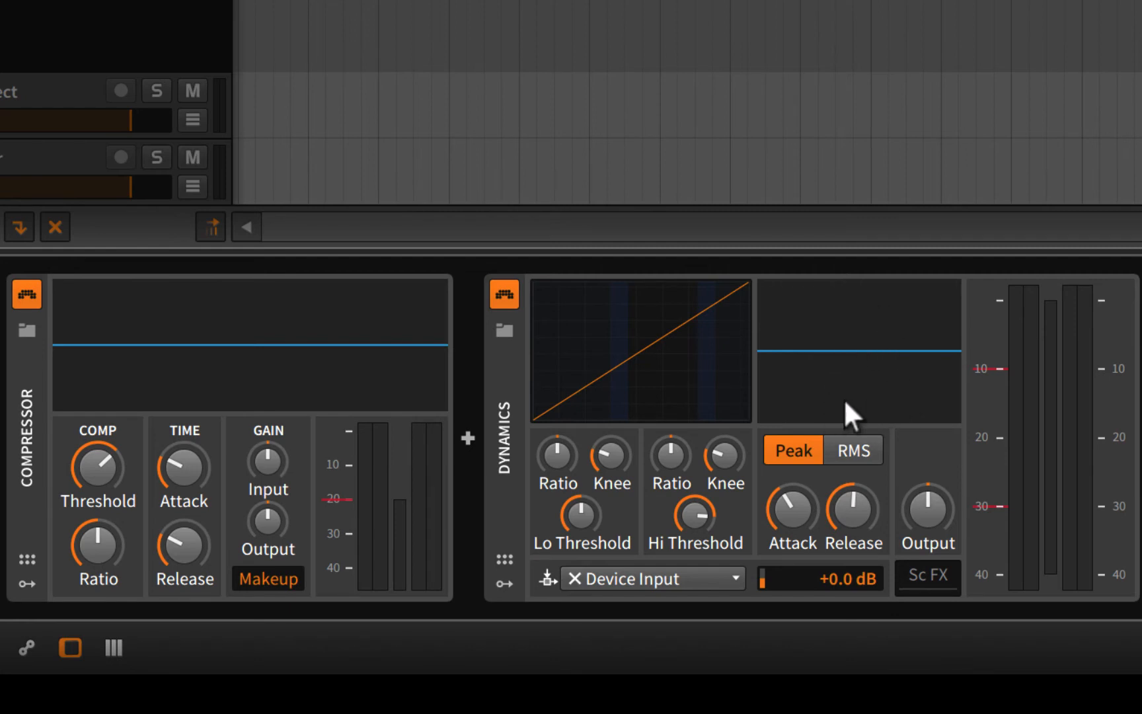
pyautogui.click(852, 450)
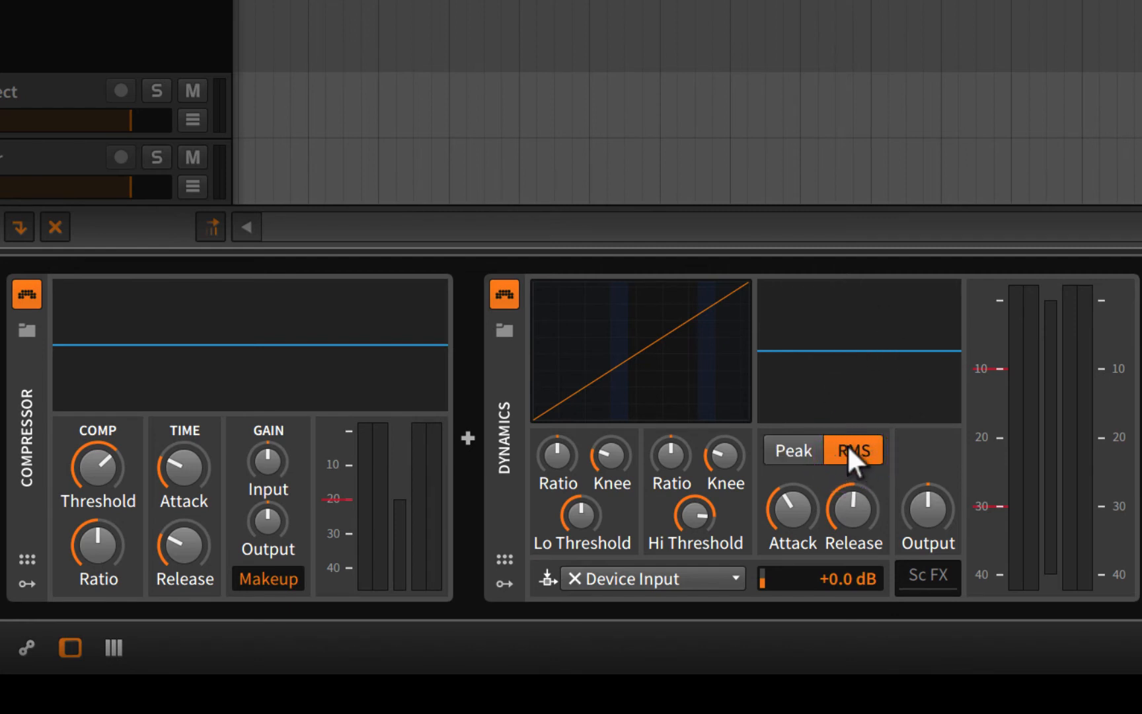
pyautogui.moveTo(914, 383)
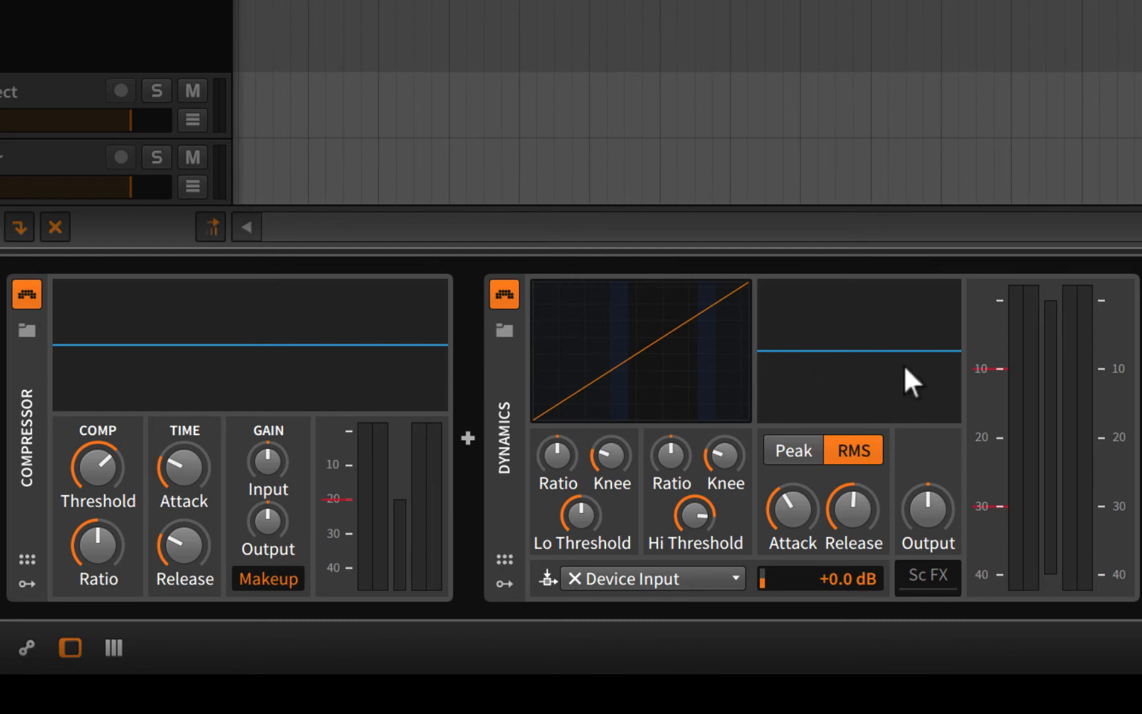
pyautogui.moveTo(842, 447)
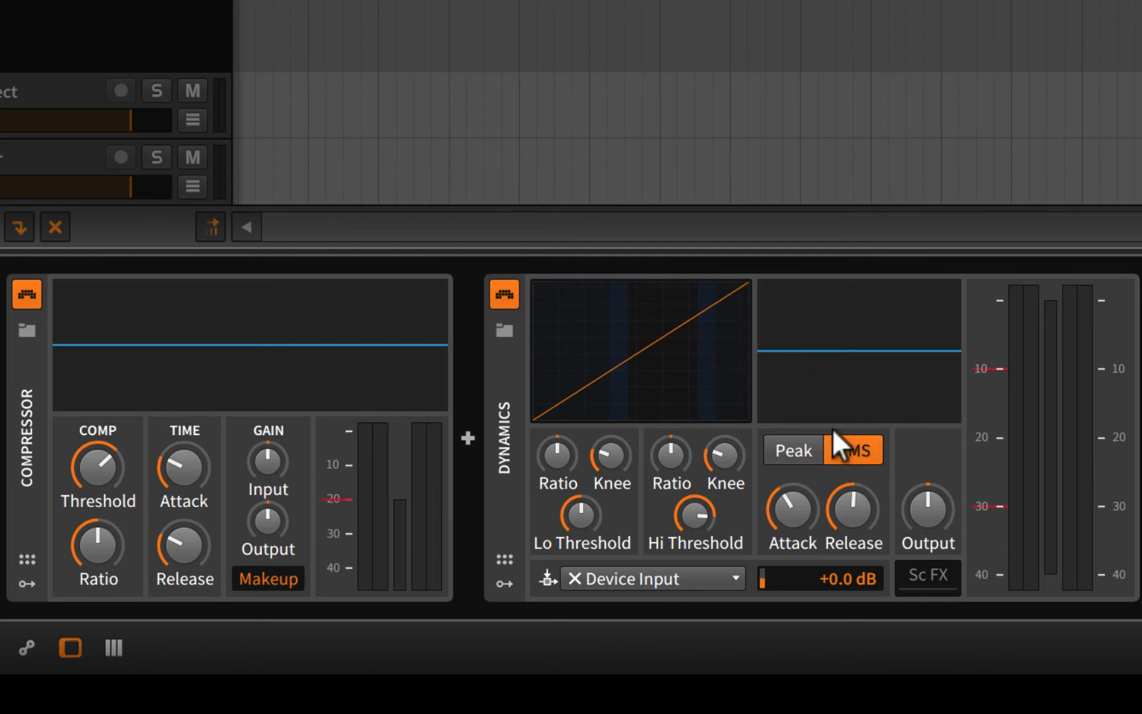
pyautogui.click(852, 450)
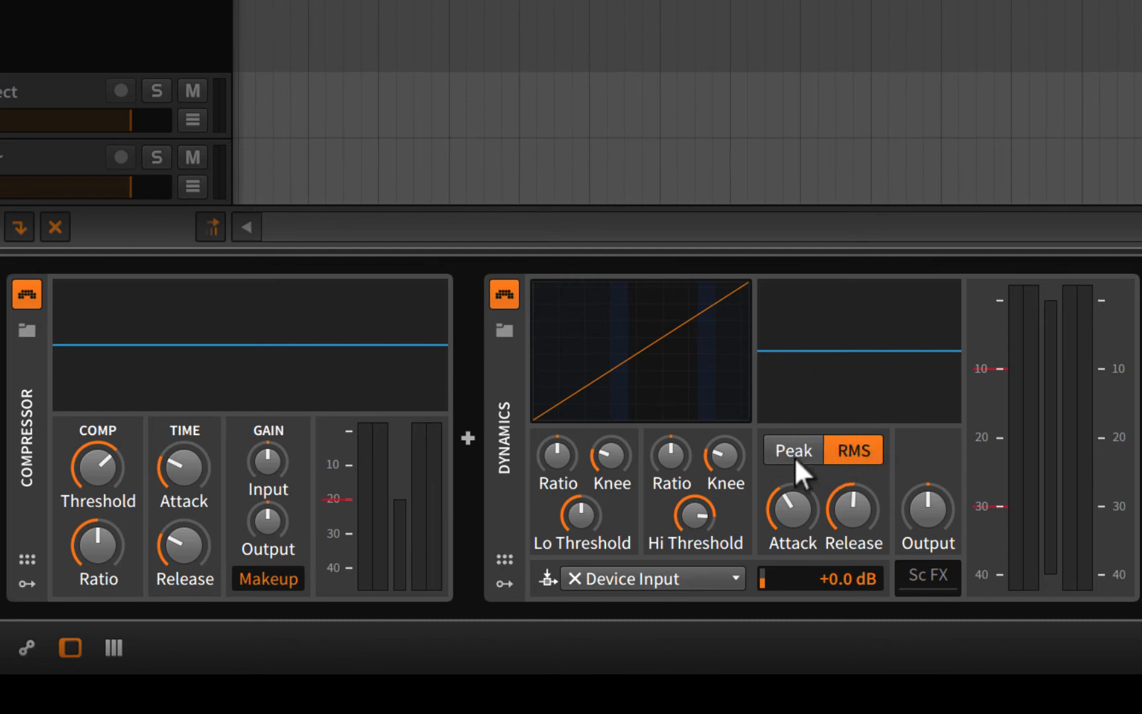
pyautogui.moveTo(794, 465)
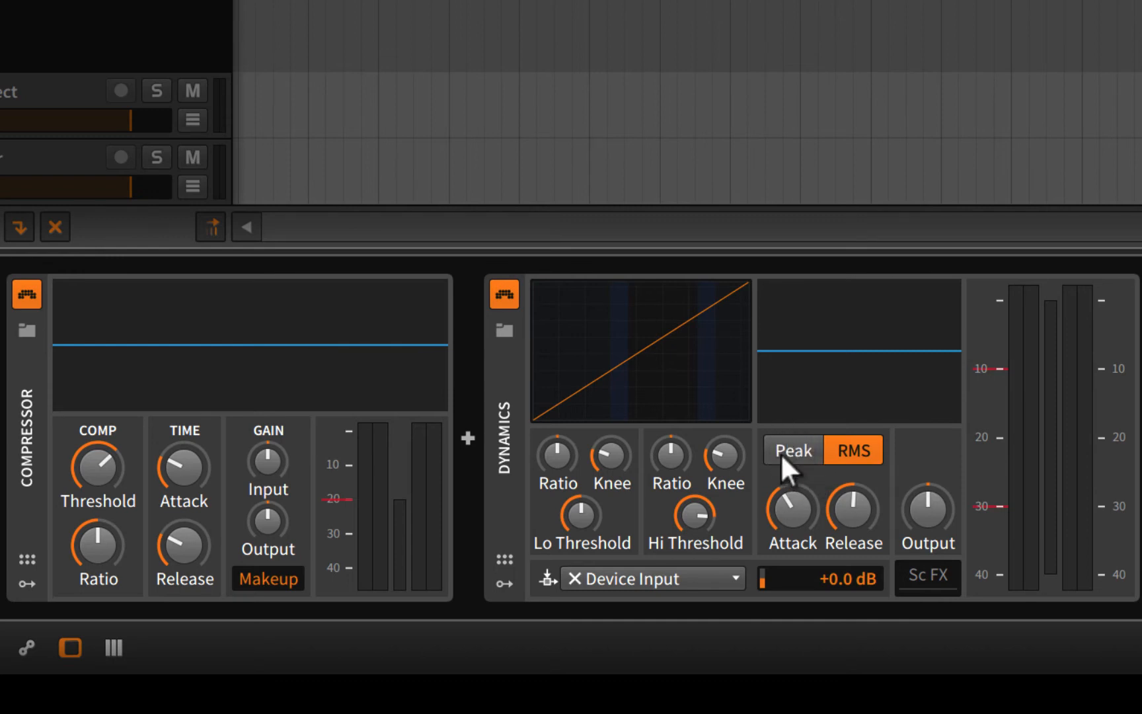
pyautogui.moveTo(794, 466)
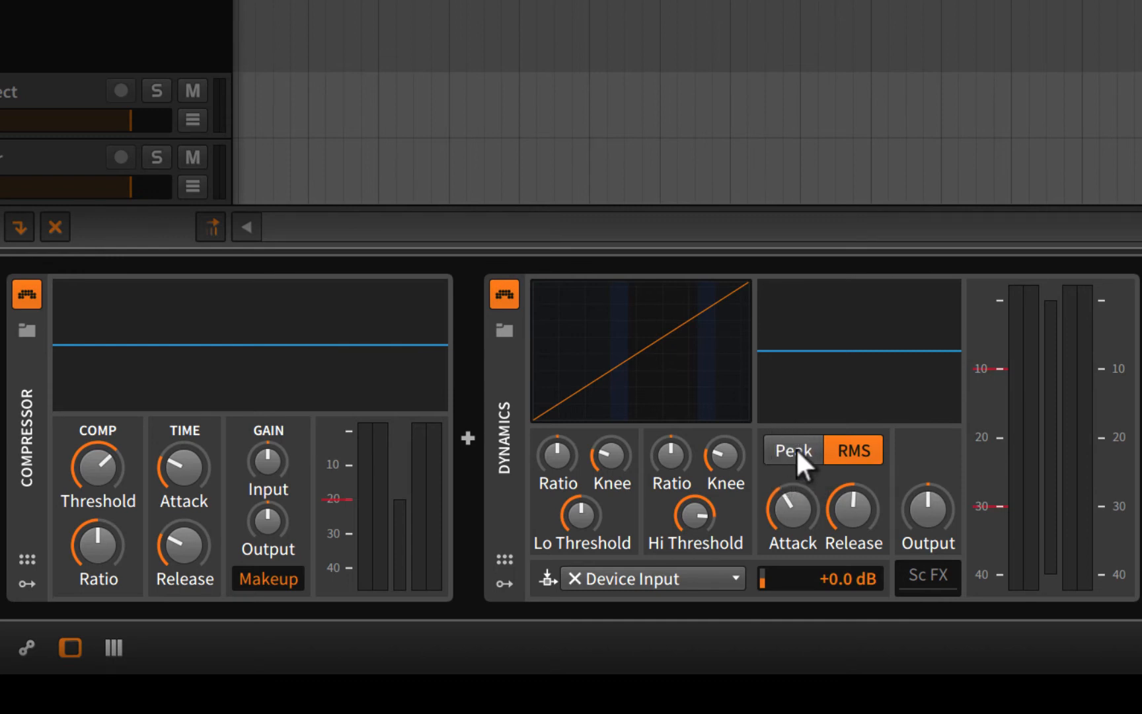
pyautogui.moveTo(793, 455)
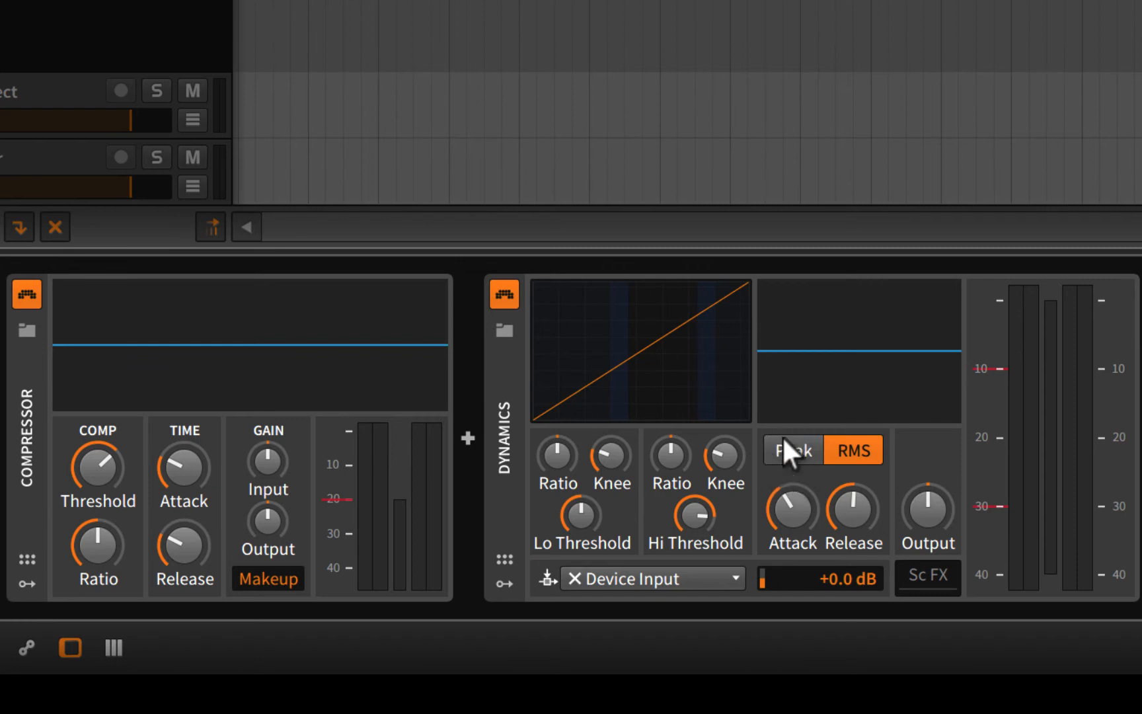
pyautogui.moveTo(791, 458)
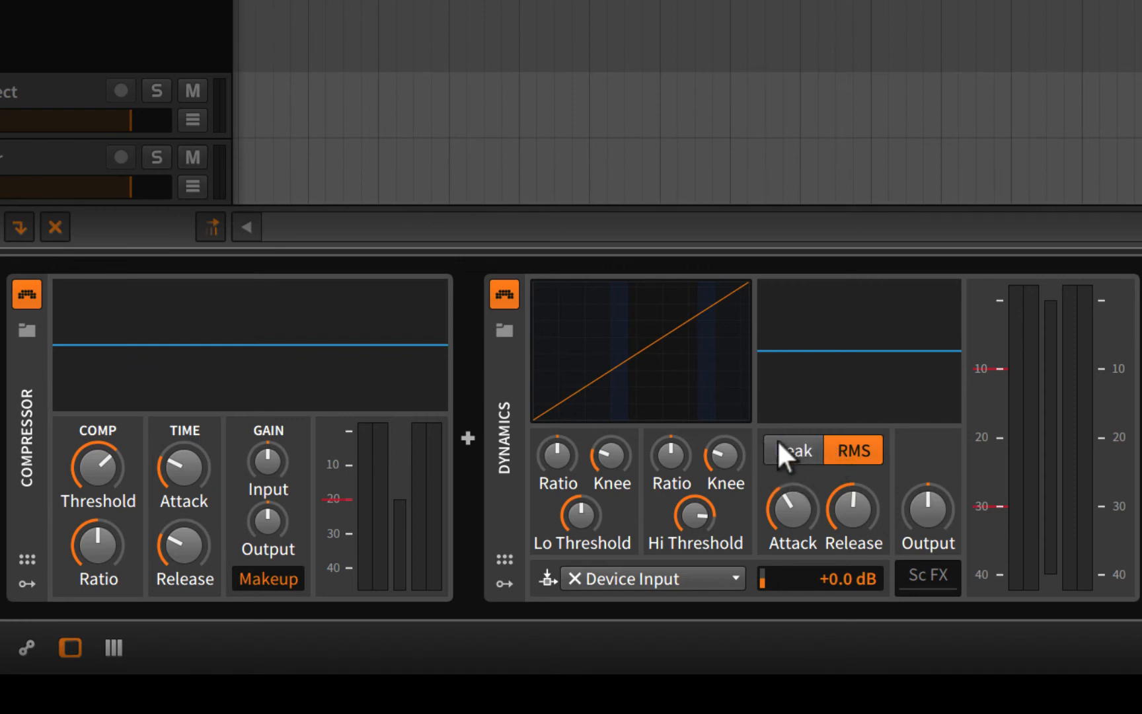
pyautogui.click(793, 449)
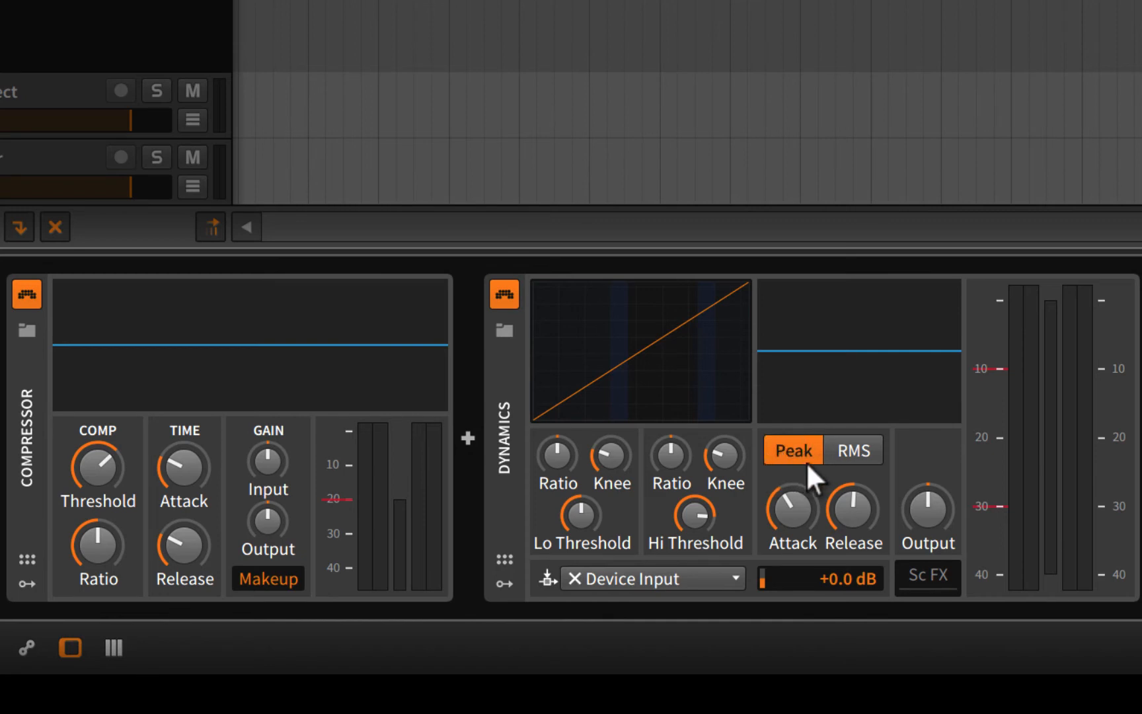
pyautogui.moveTo(792, 449)
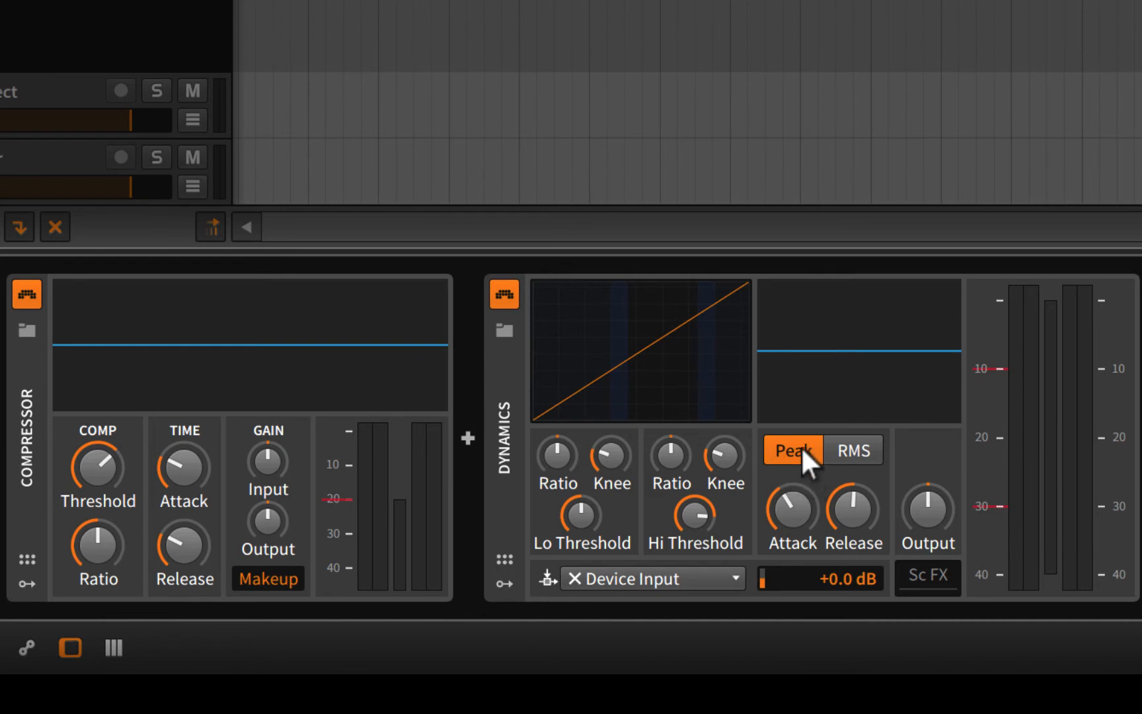
pyautogui.moveTo(835, 470)
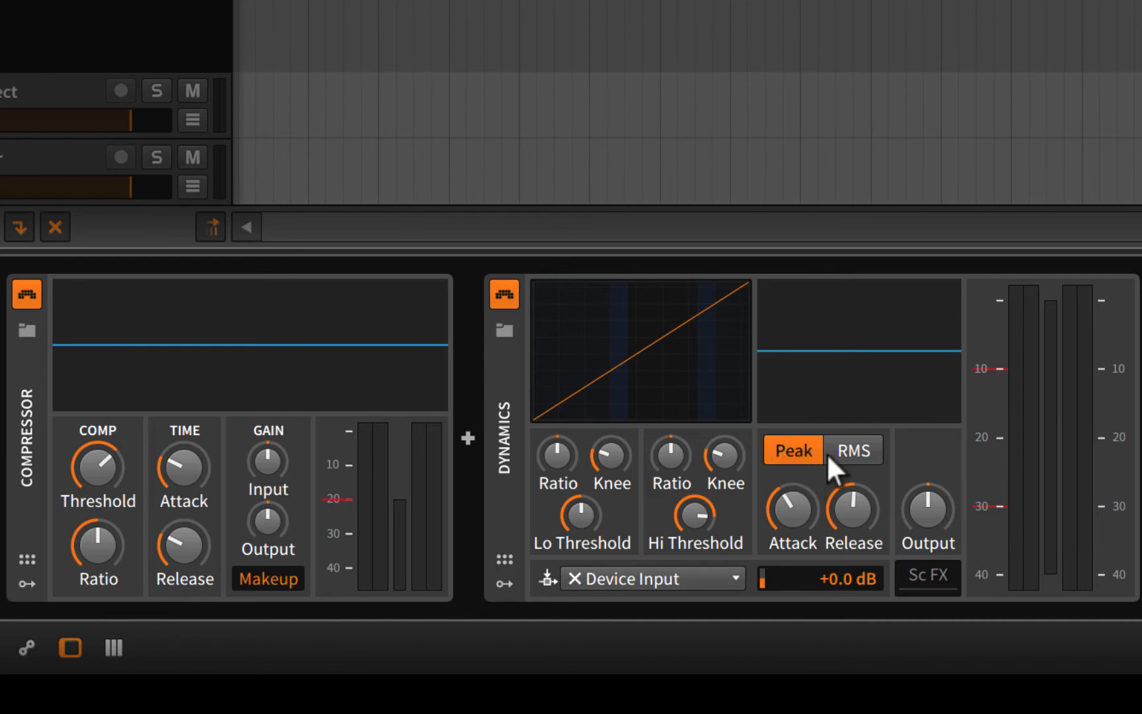
pyautogui.click(852, 450)
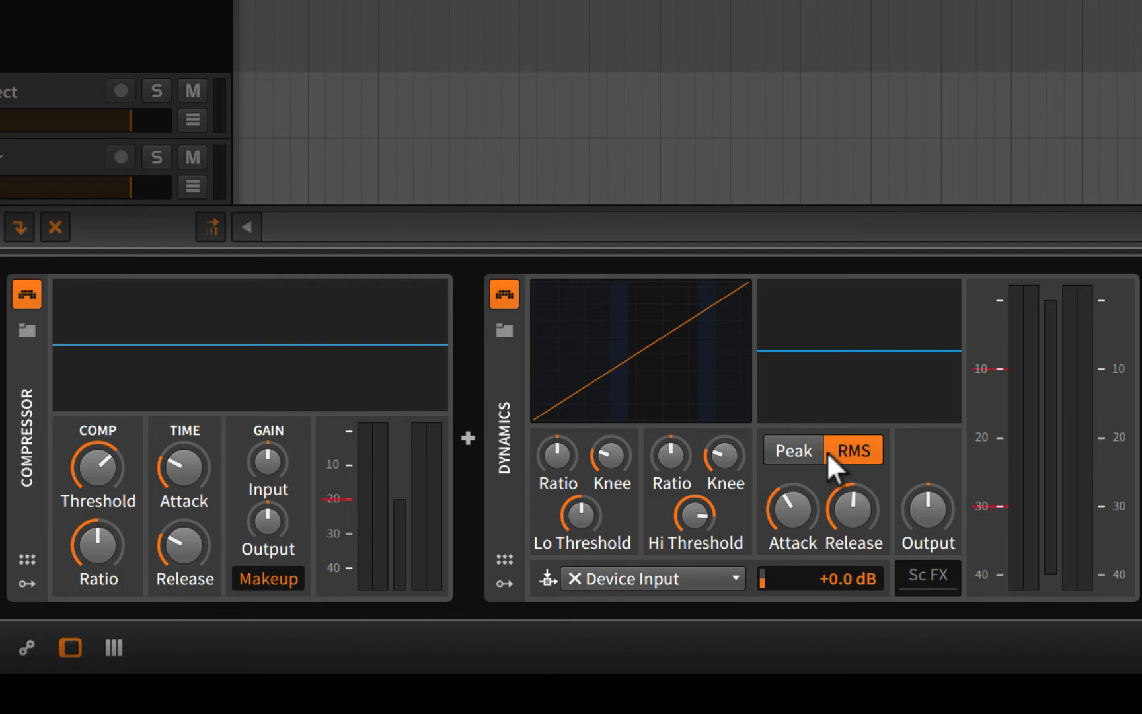
pyautogui.moveTo(888, 478)
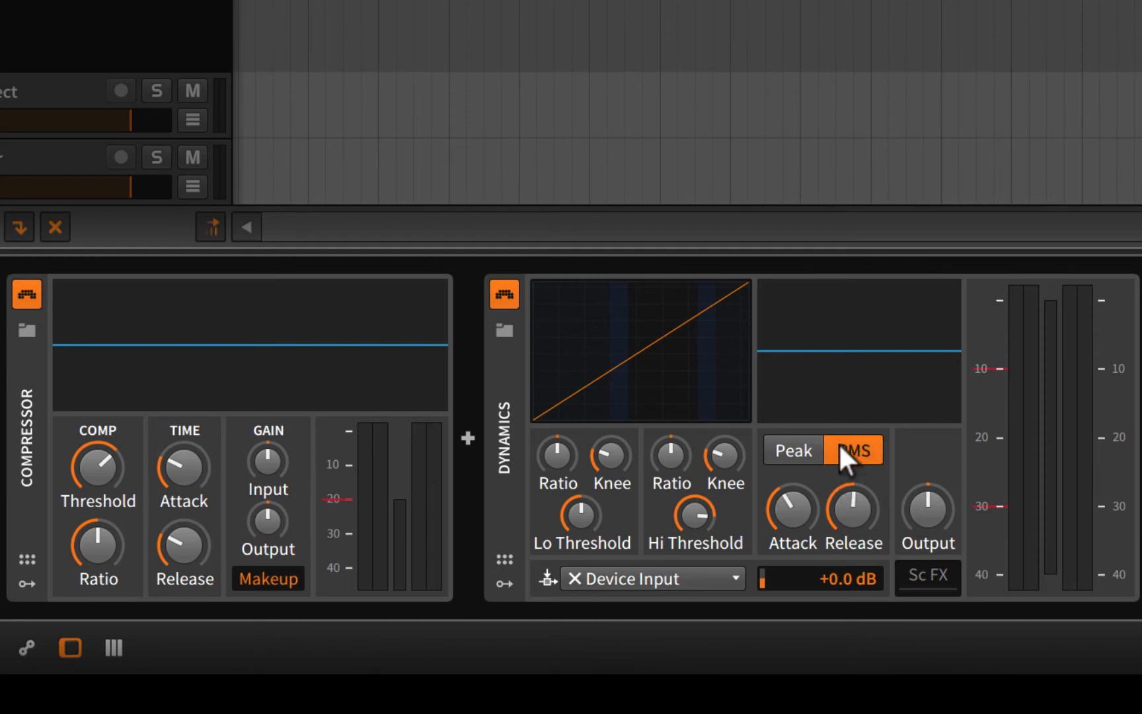
pyautogui.click(792, 450)
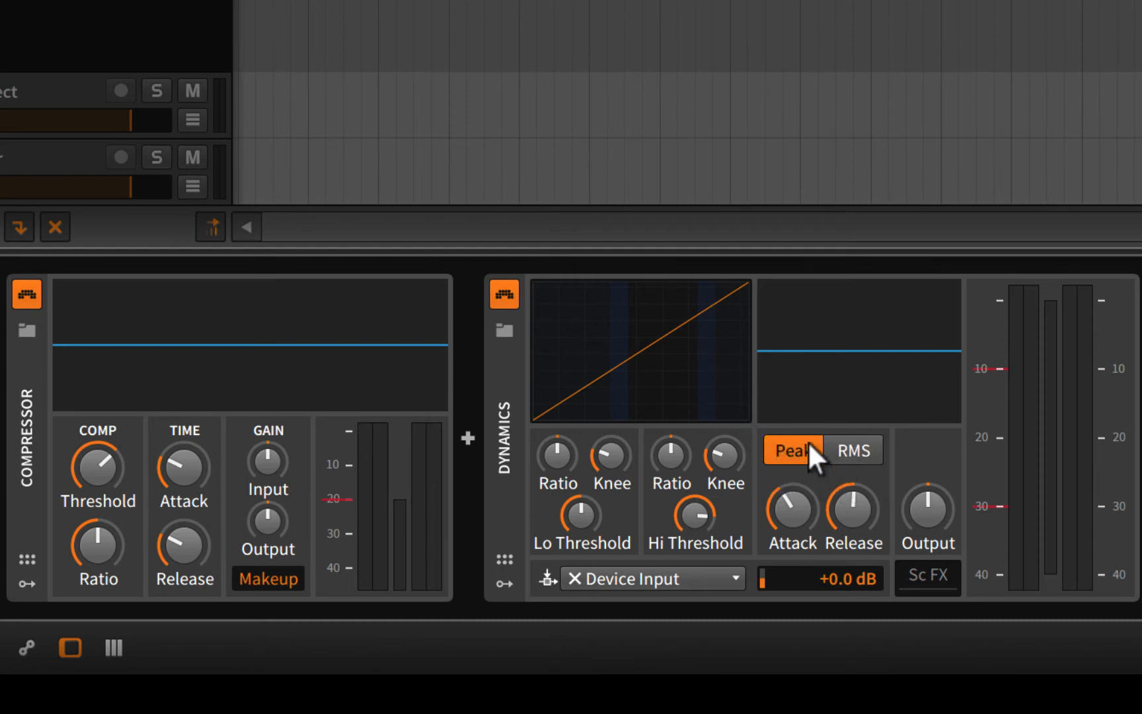
pyautogui.moveTo(827, 455)
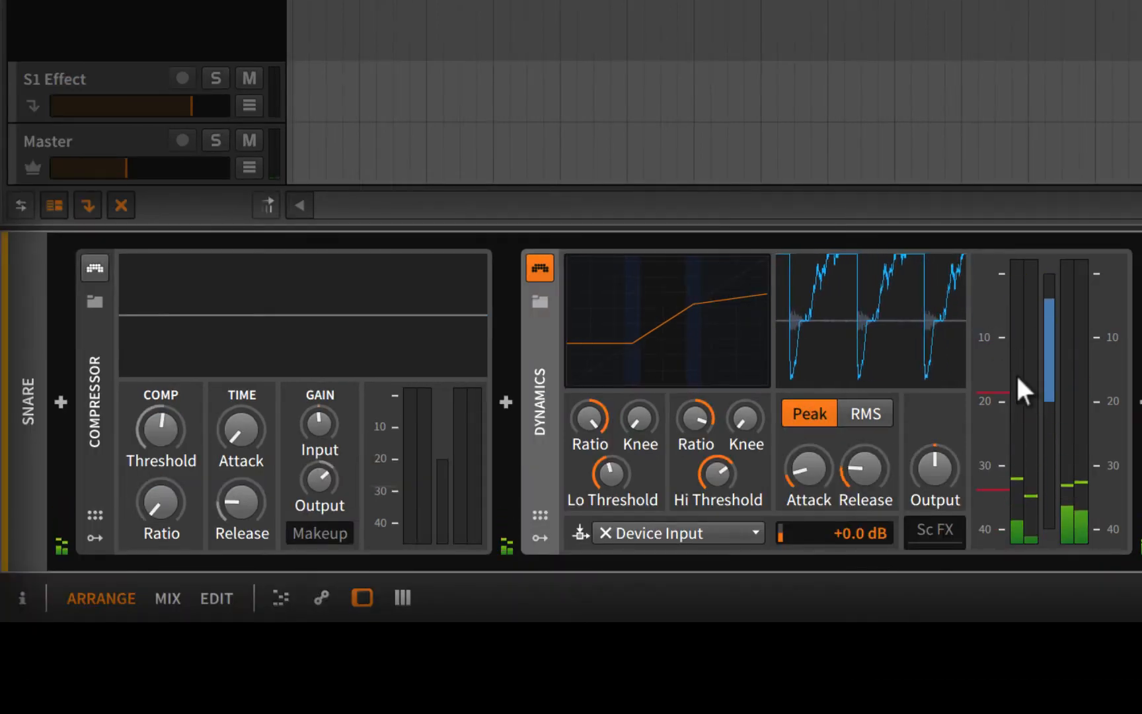
pyautogui.moveTo(1023, 390)
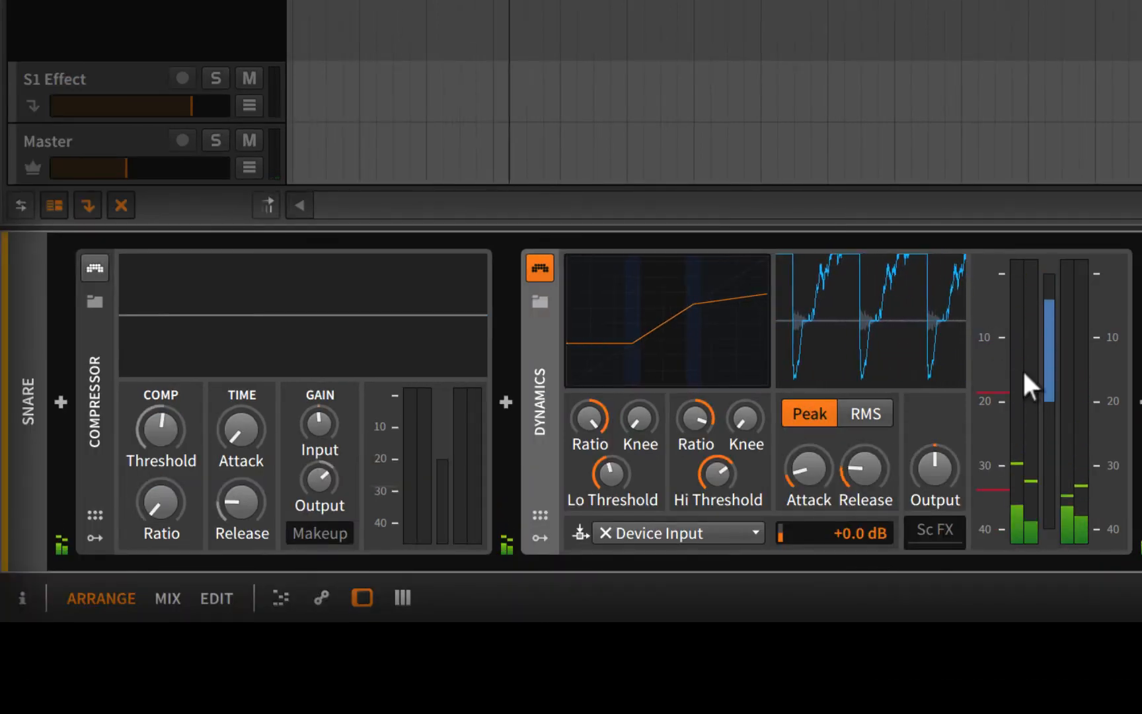
pyautogui.moveTo(1012, 400)
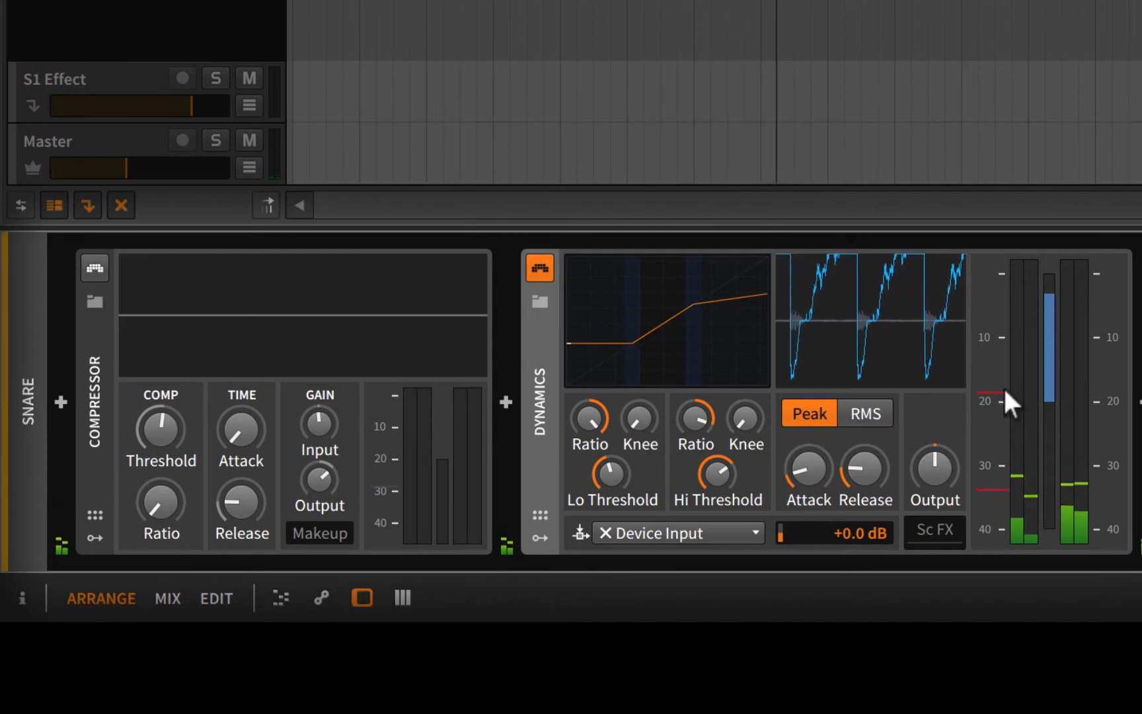
pyautogui.moveTo(1082, 313)
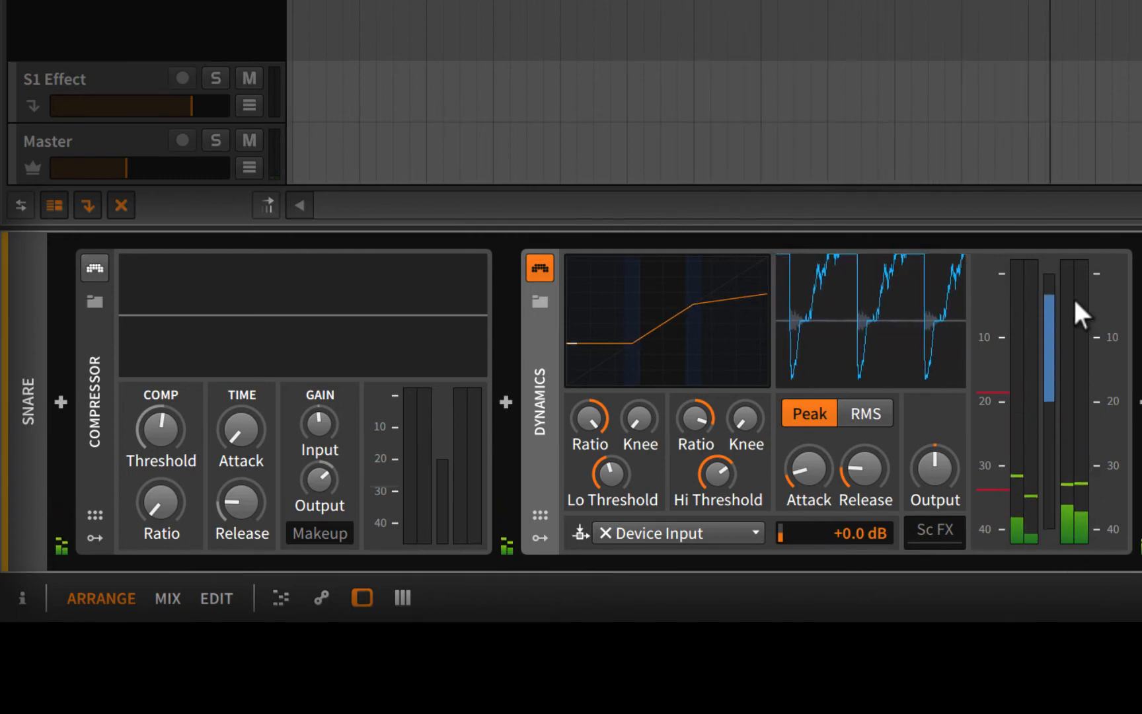
pyautogui.moveTo(1085, 524)
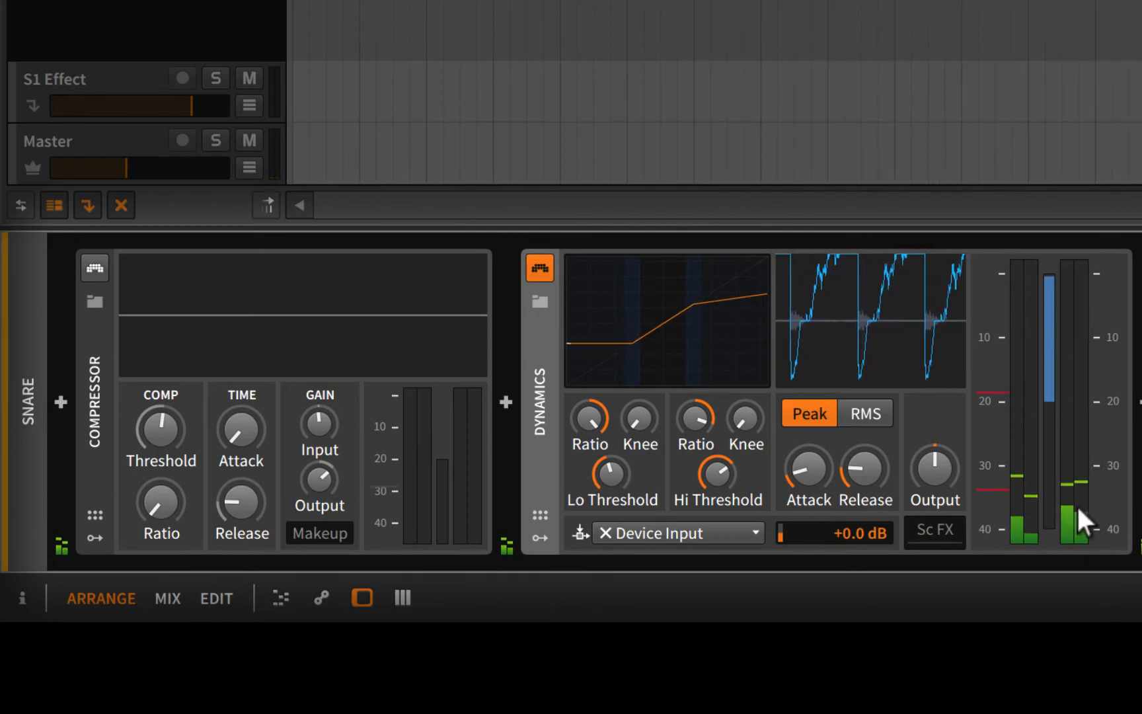
pyautogui.moveTo(1006, 465)
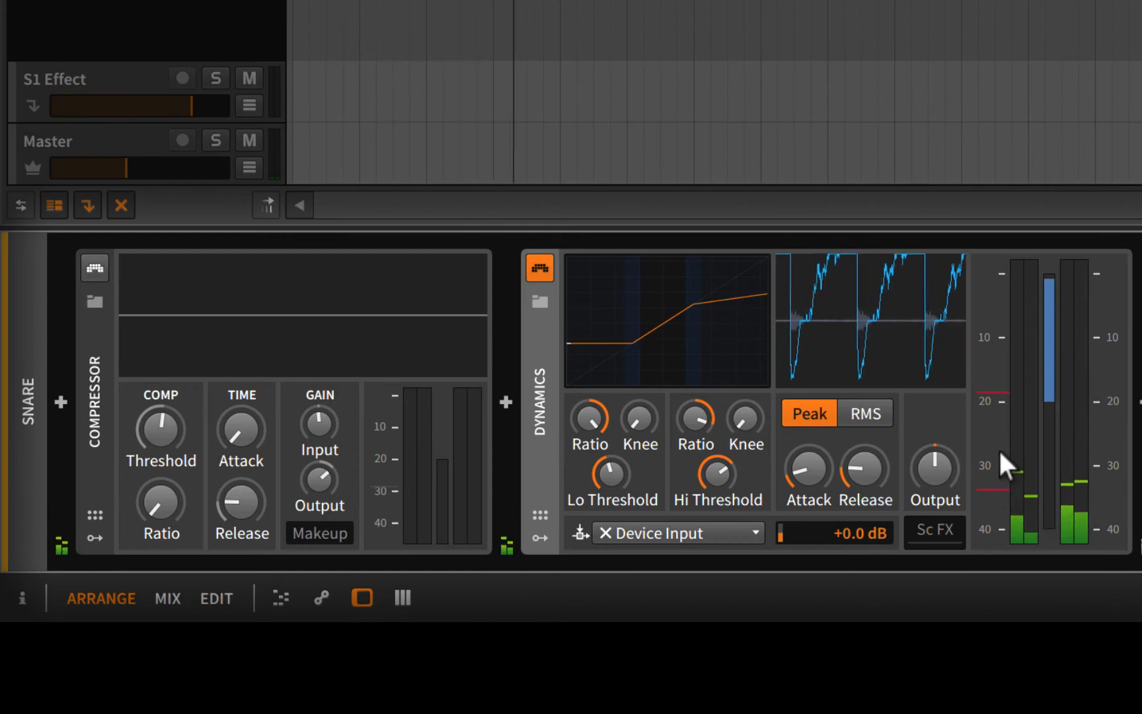
pyautogui.moveTo(1015, 355)
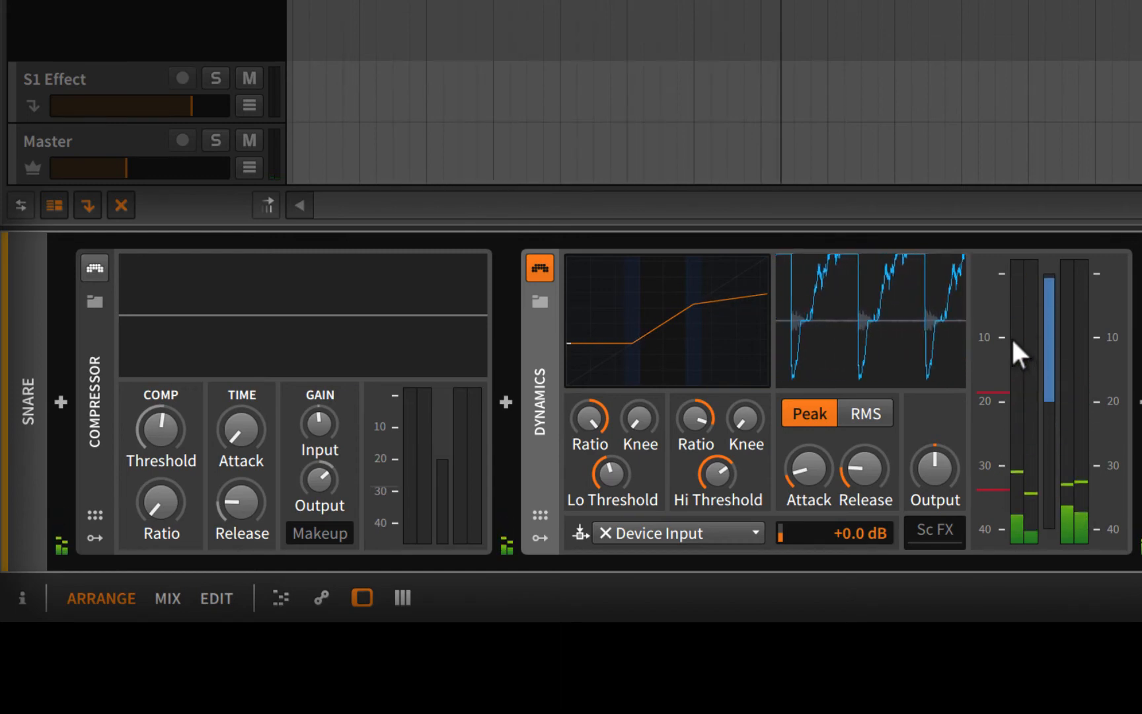
pyautogui.moveTo(1078, 404)
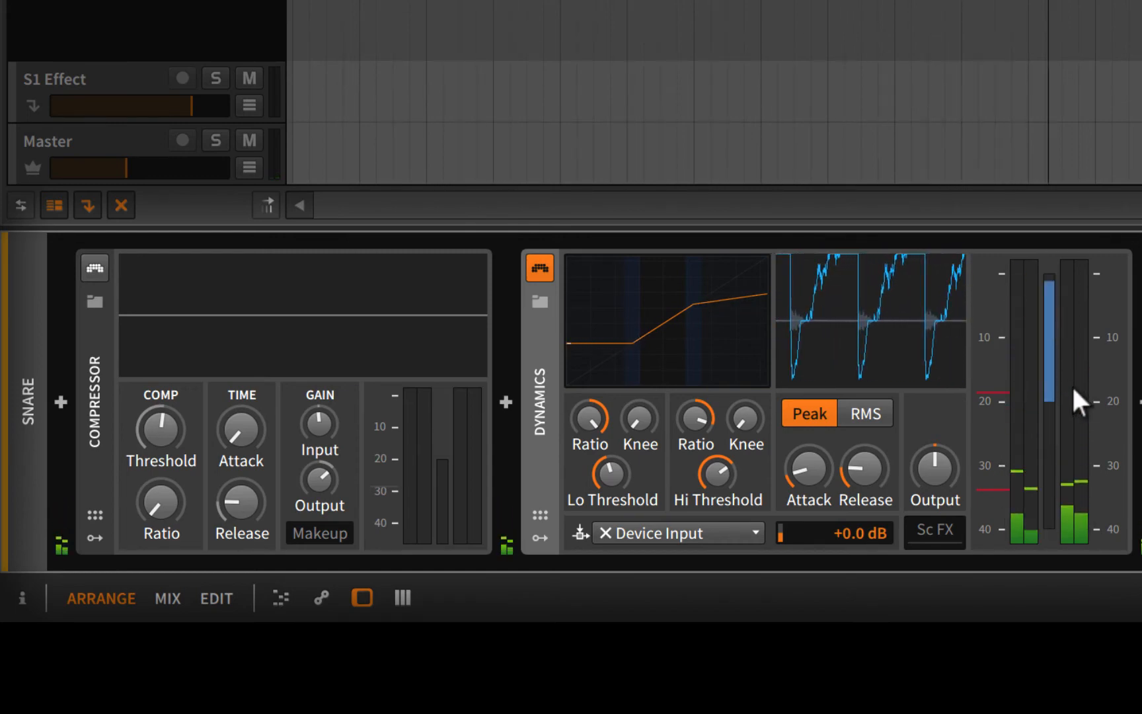
pyautogui.moveTo(814, 376)
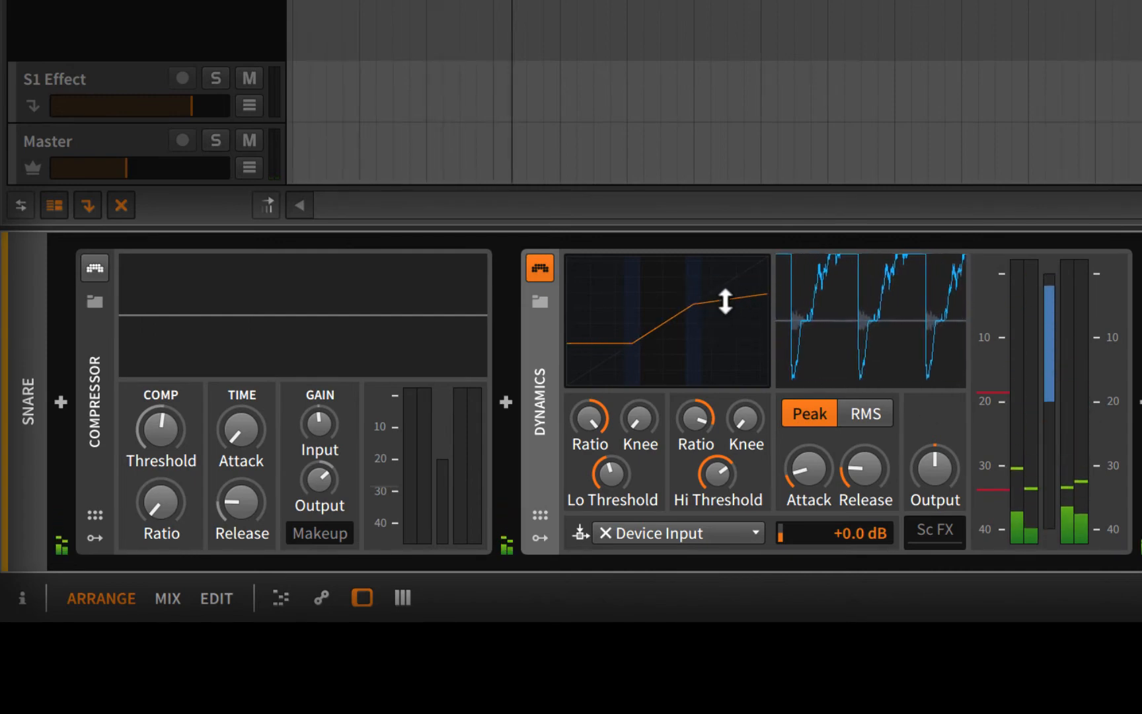
pyautogui.moveTo(935, 465)
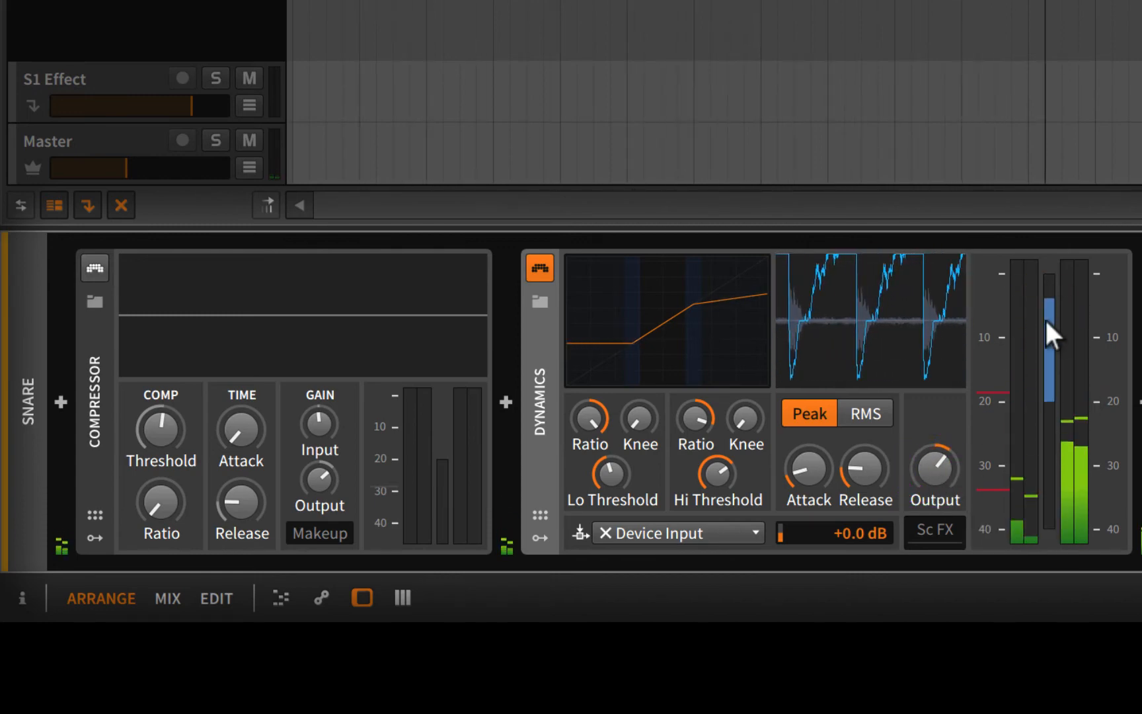
pyautogui.moveTo(1058, 428)
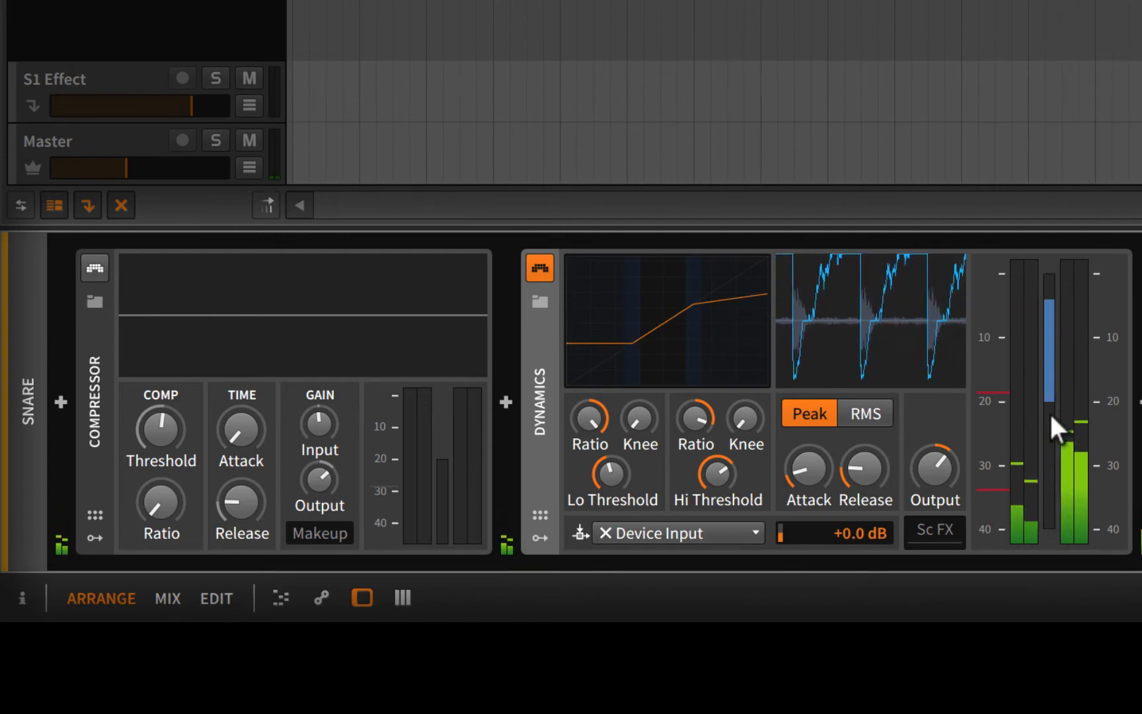
pyautogui.moveTo(1056, 386)
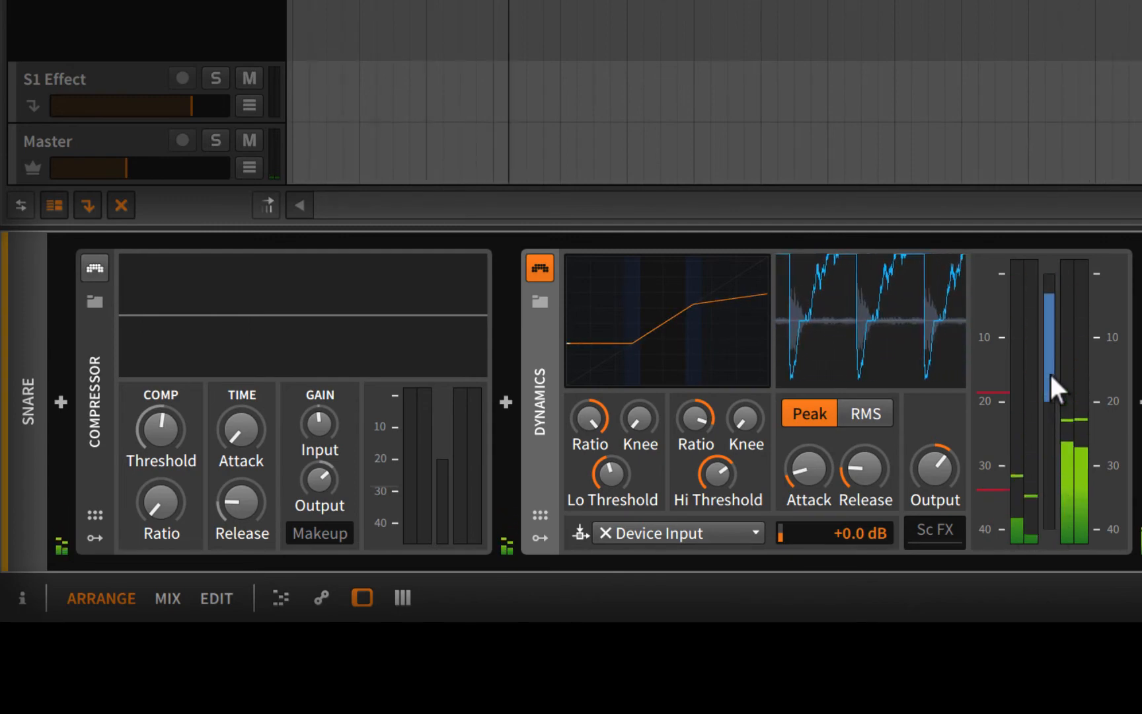
pyautogui.moveTo(1056, 517)
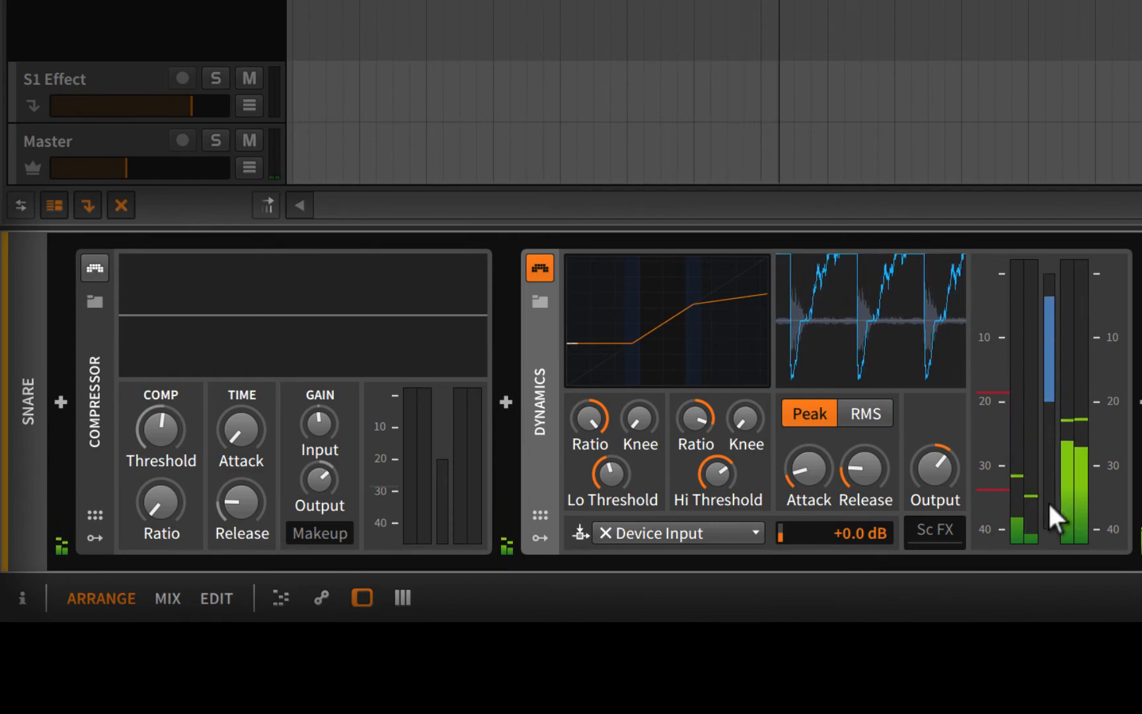
pyautogui.moveTo(1057, 378)
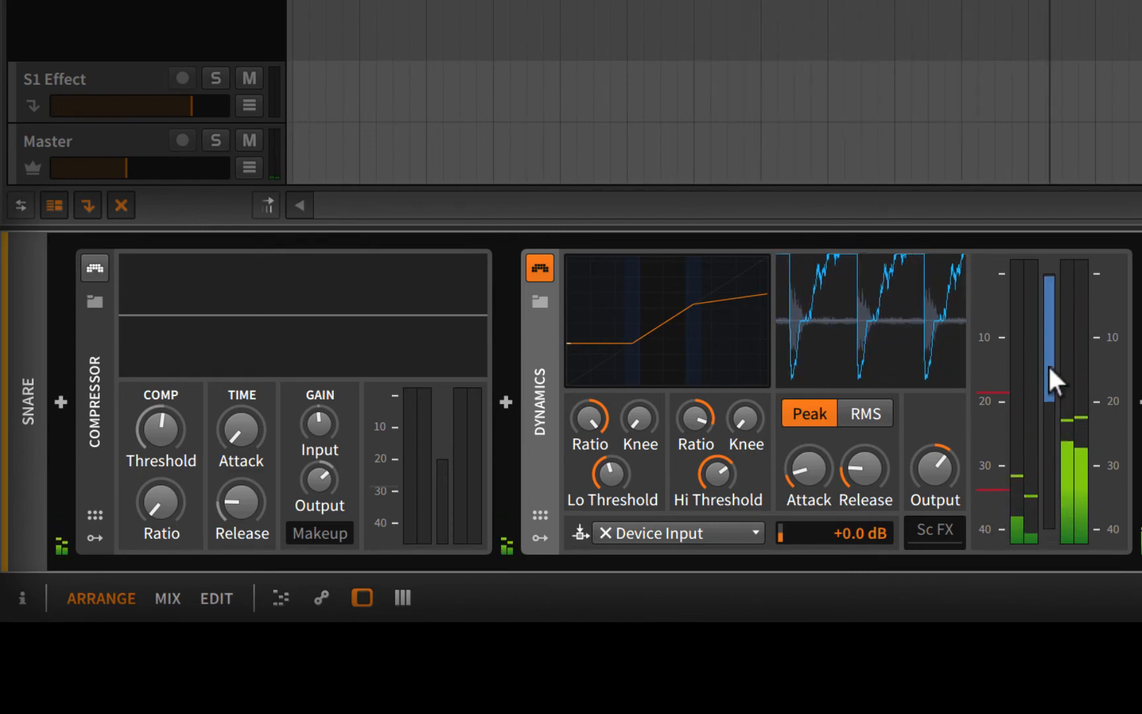
pyautogui.moveTo(605, 444)
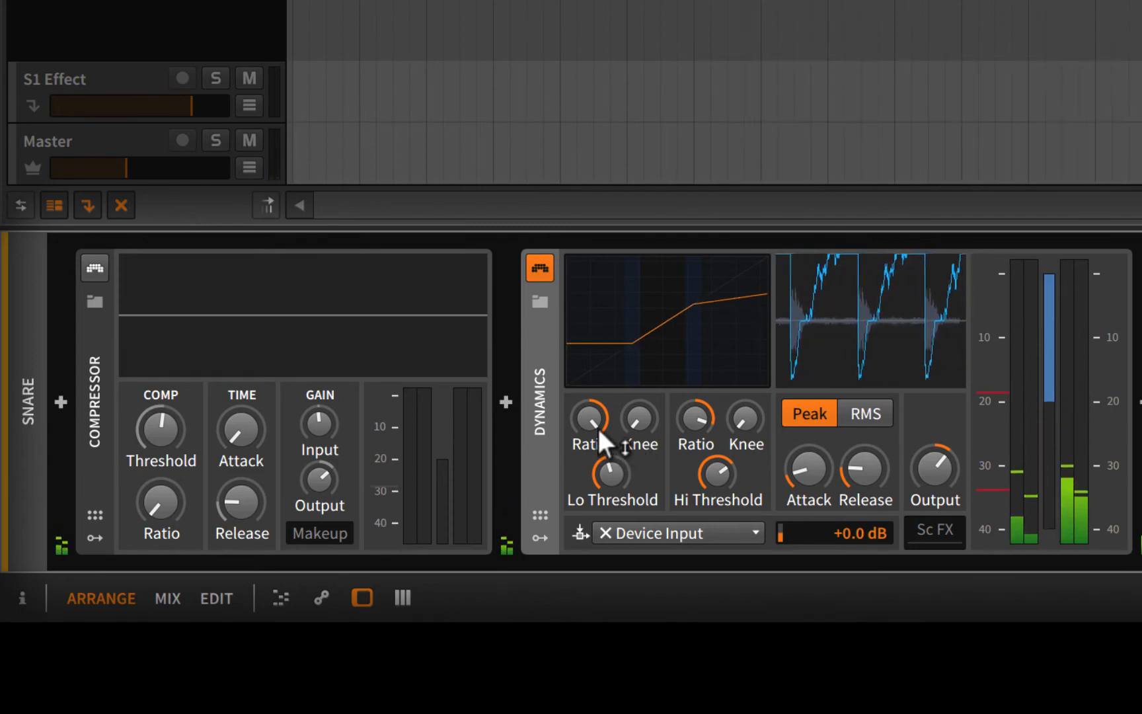
pyautogui.moveTo(933, 452)
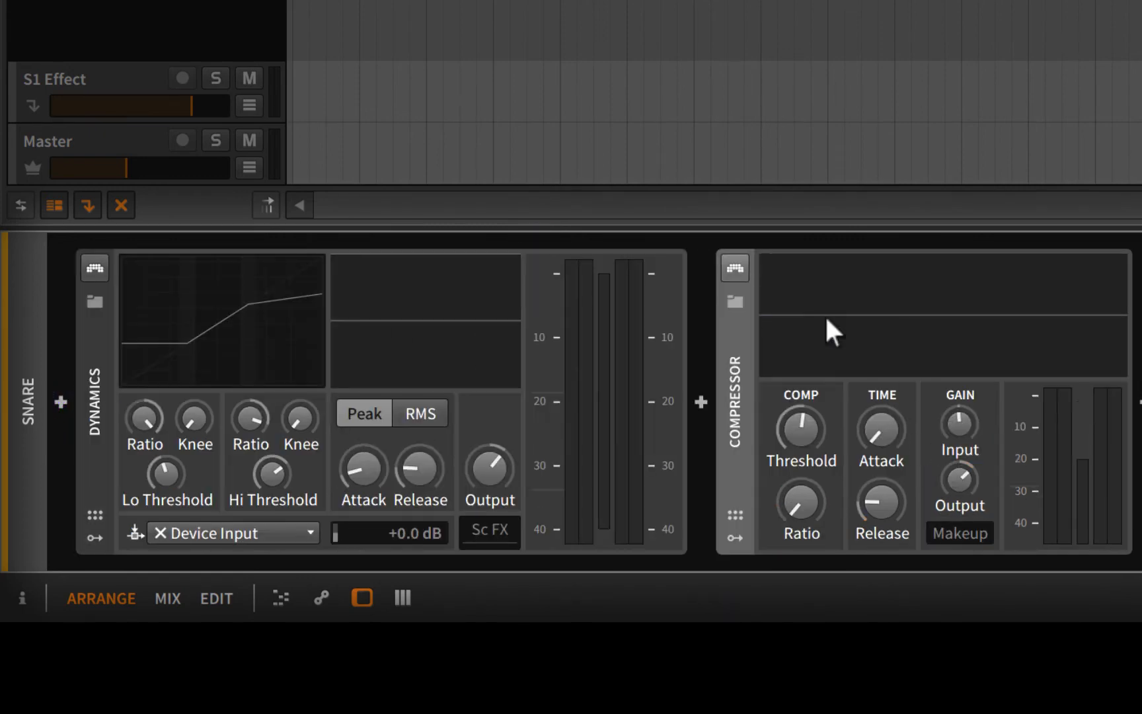
# Switch on the Snare track's Compressor device
pyautogui.click(734, 266)
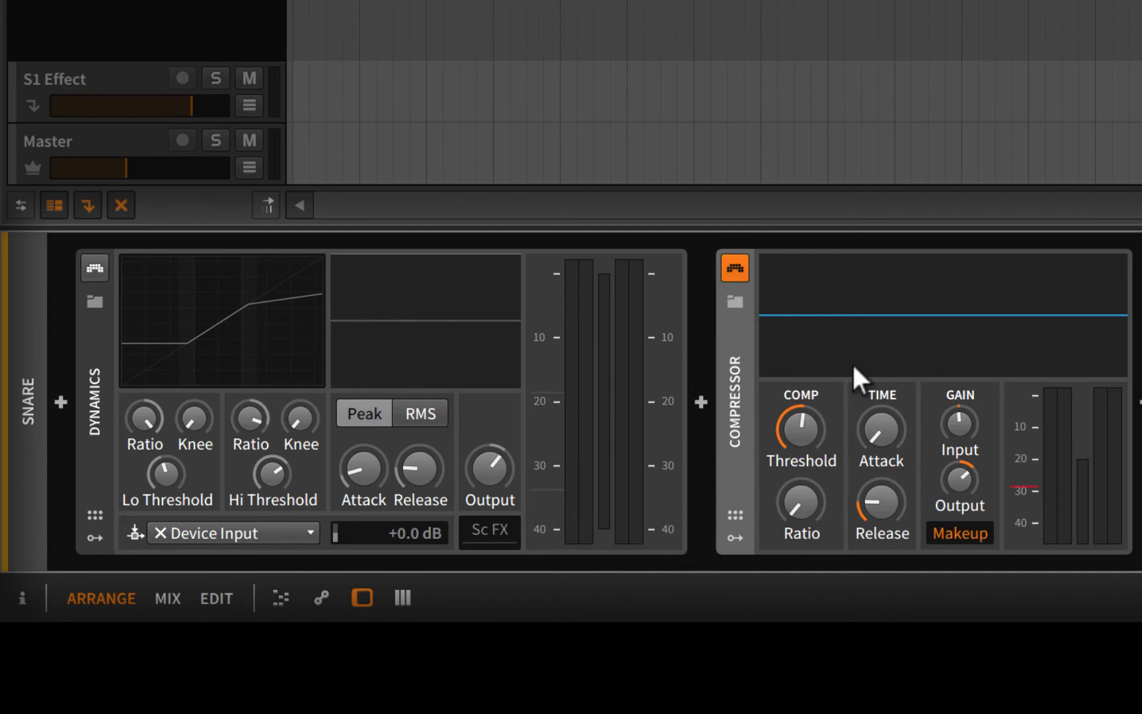
pyautogui.moveTo(799, 434)
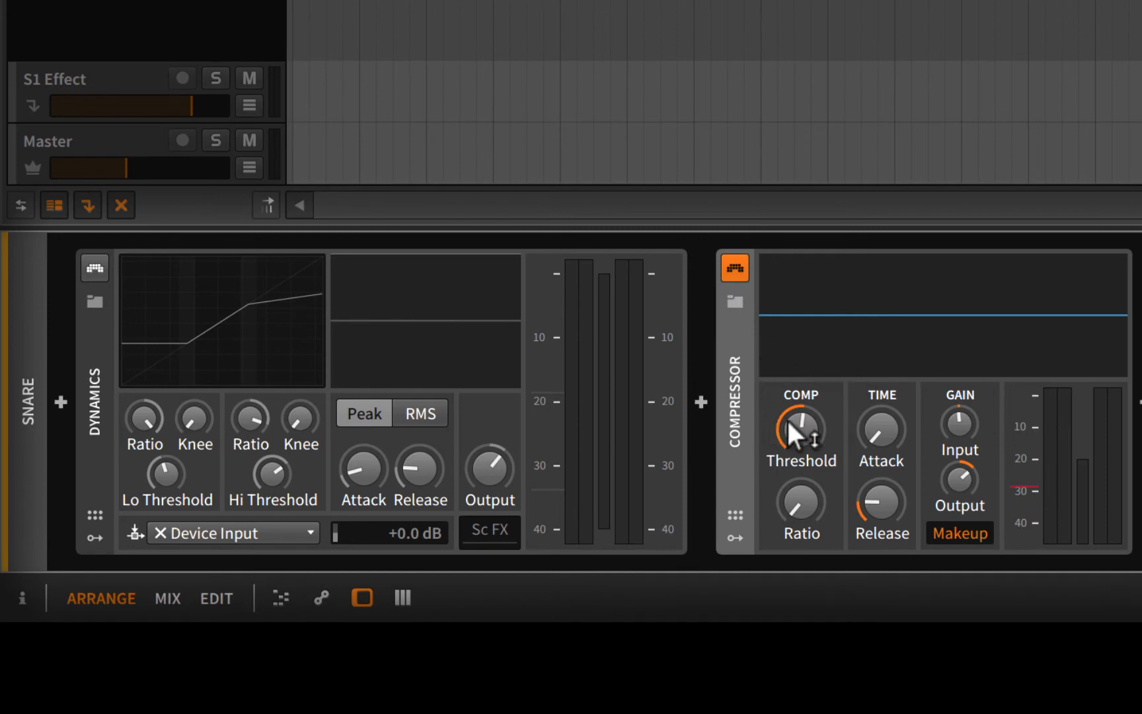
pyautogui.moveTo(813, 437)
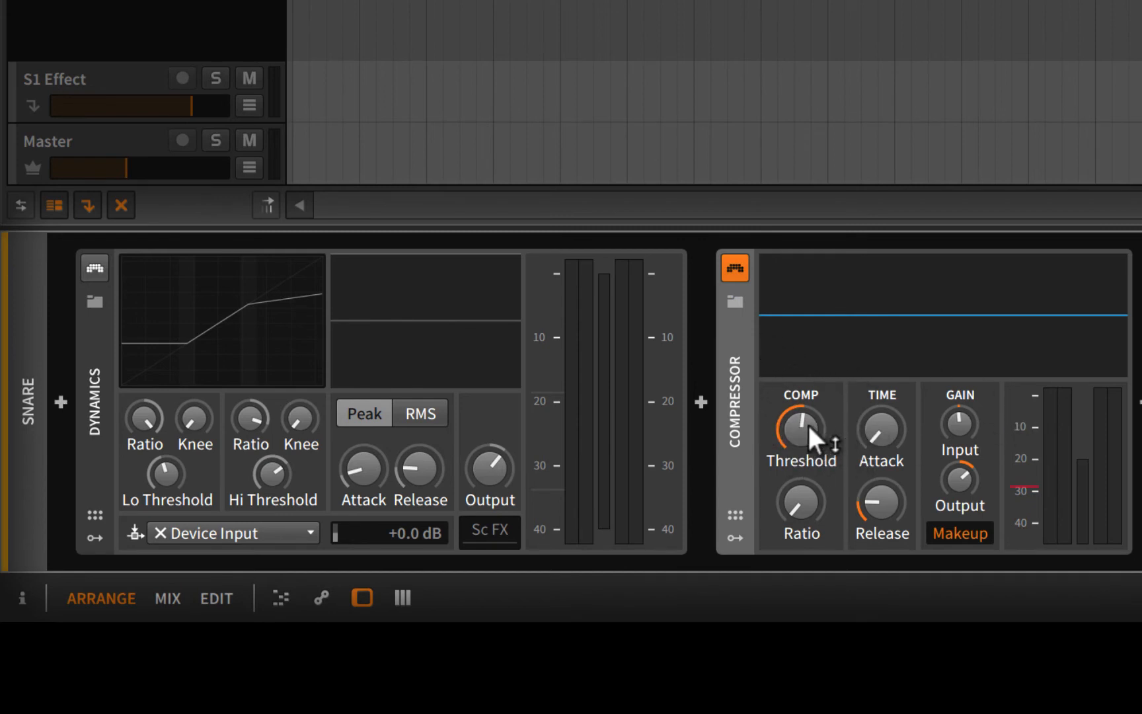
pyautogui.moveTo(138, 426)
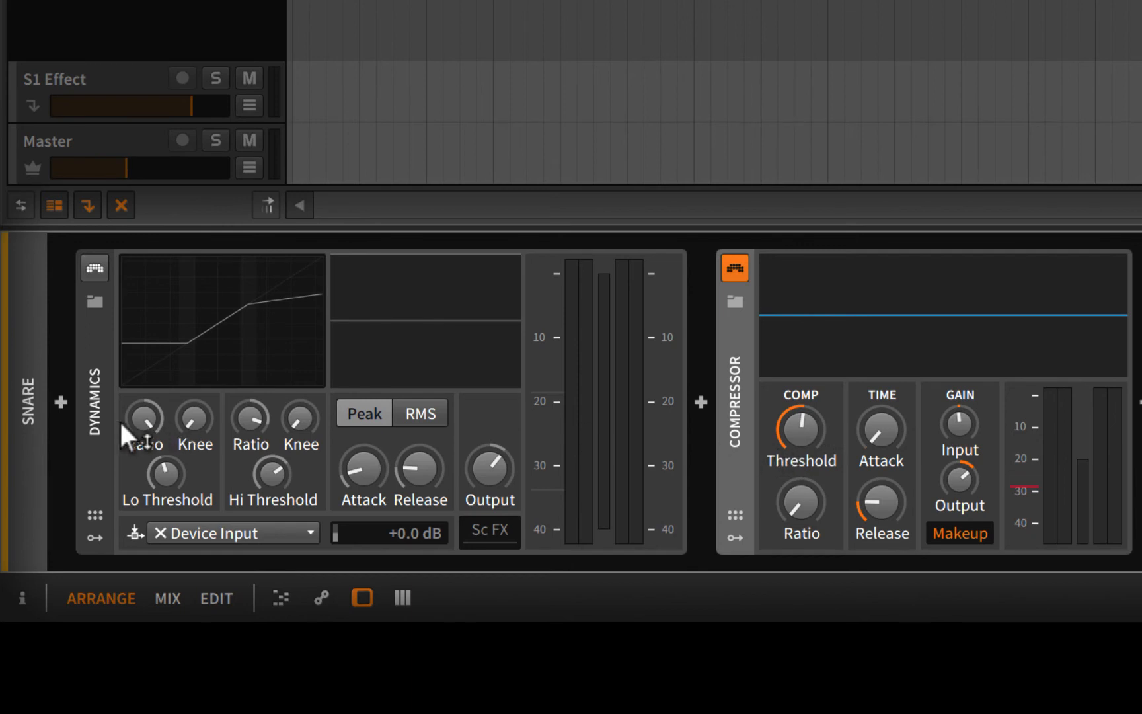
pyautogui.moveTo(186, 484)
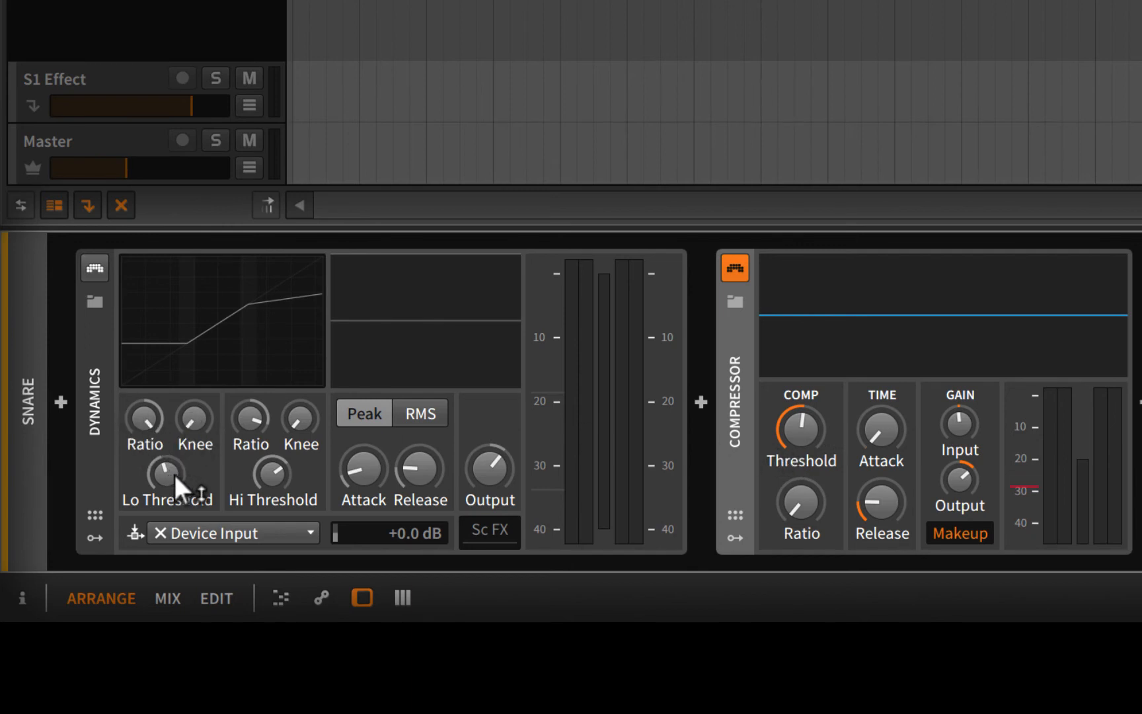
pyautogui.moveTo(801, 502)
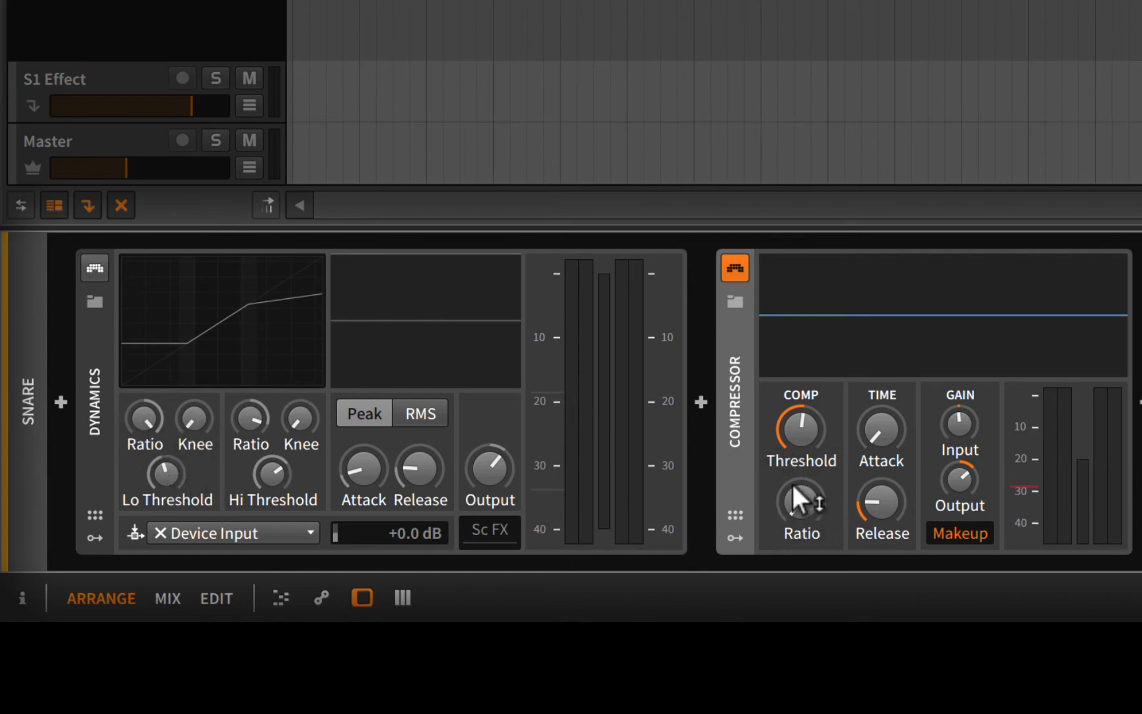
pyautogui.moveTo(793, 433)
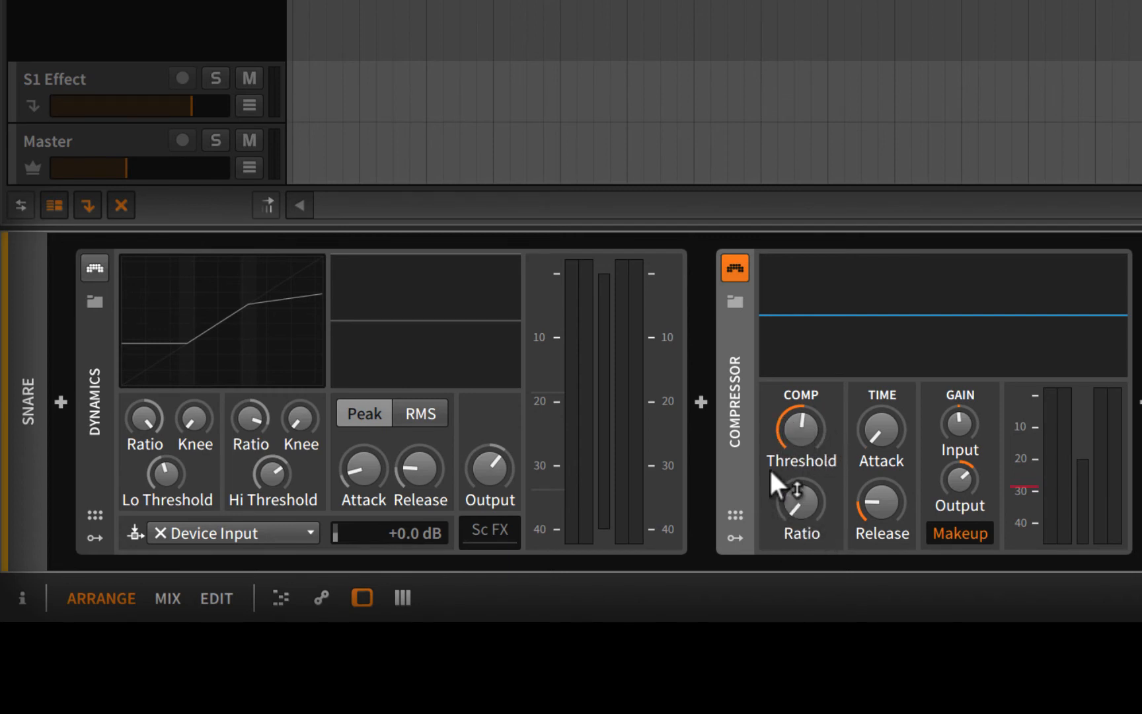
pyautogui.moveTo(874, 444)
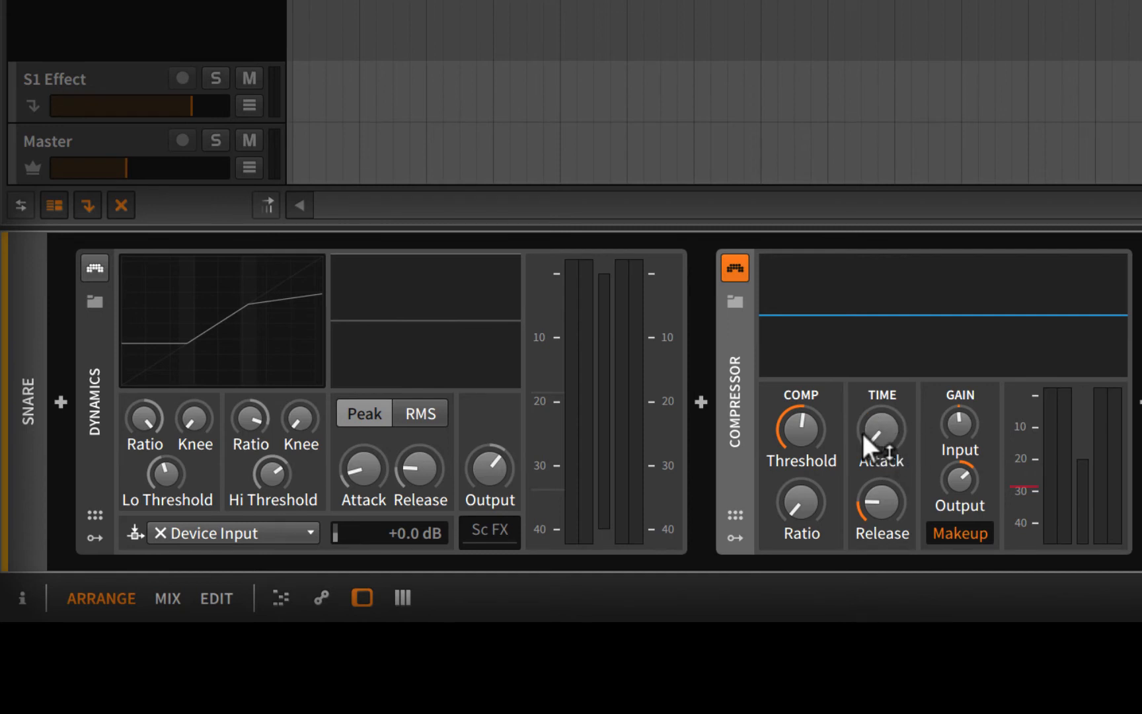
pyautogui.moveTo(419, 477)
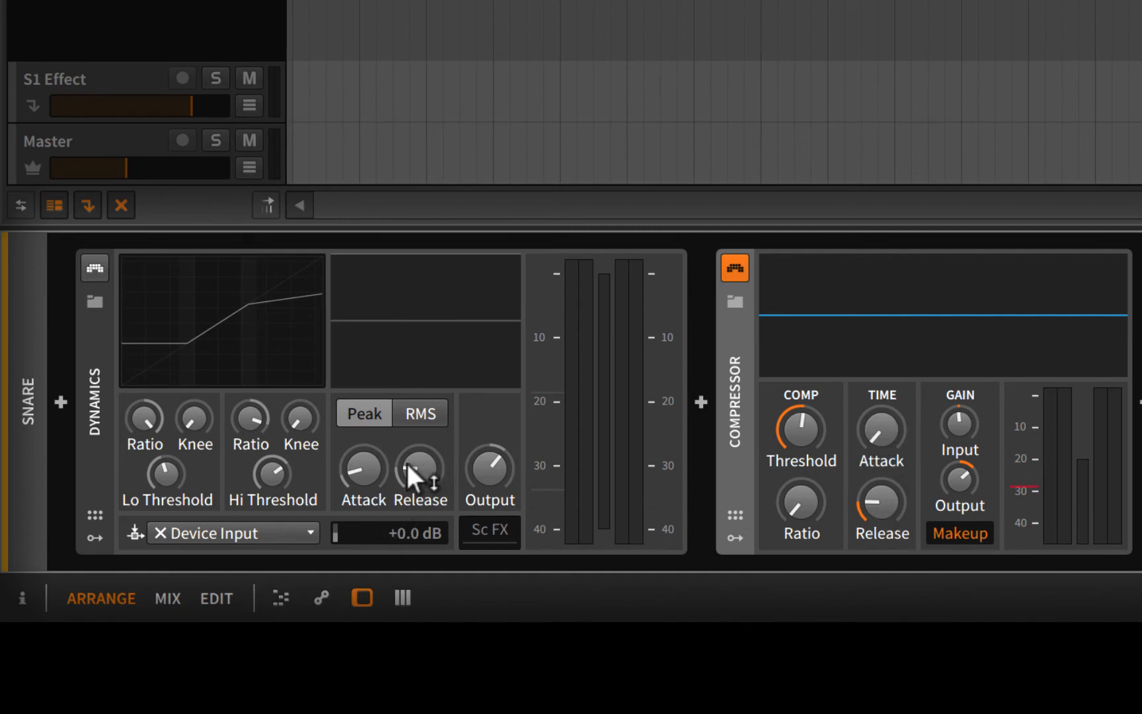
pyautogui.moveTo(957, 444)
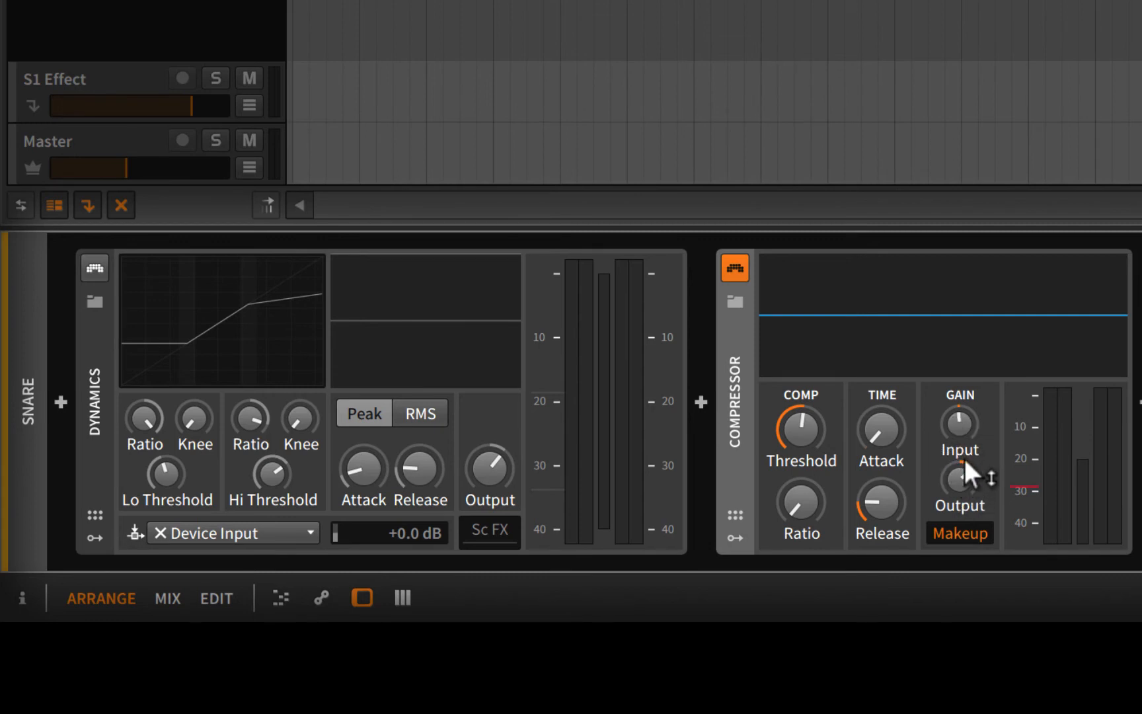
pyautogui.moveTo(960, 480)
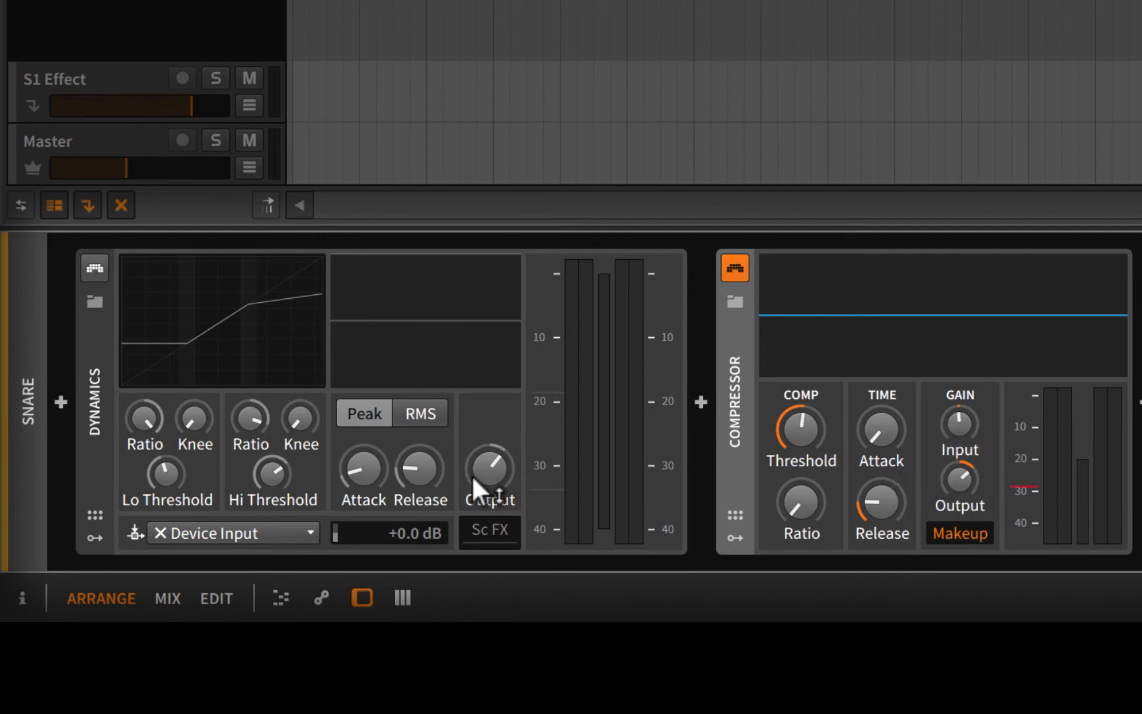
pyautogui.moveTo(786, 503)
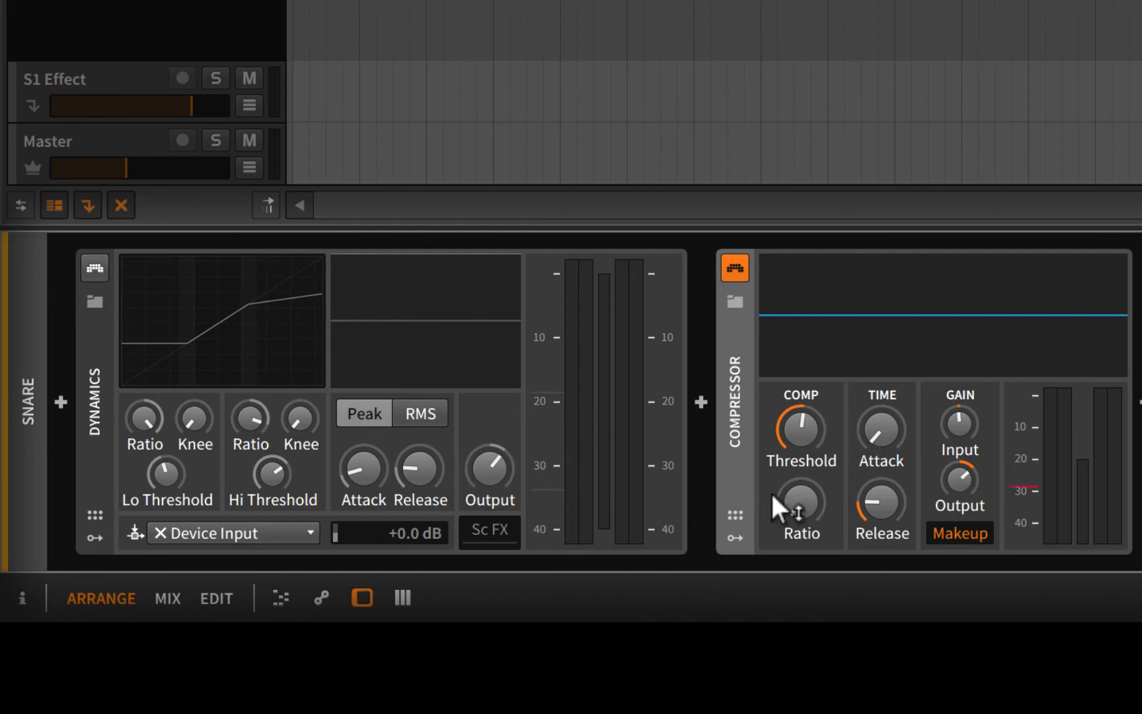
pyautogui.moveTo(740, 517)
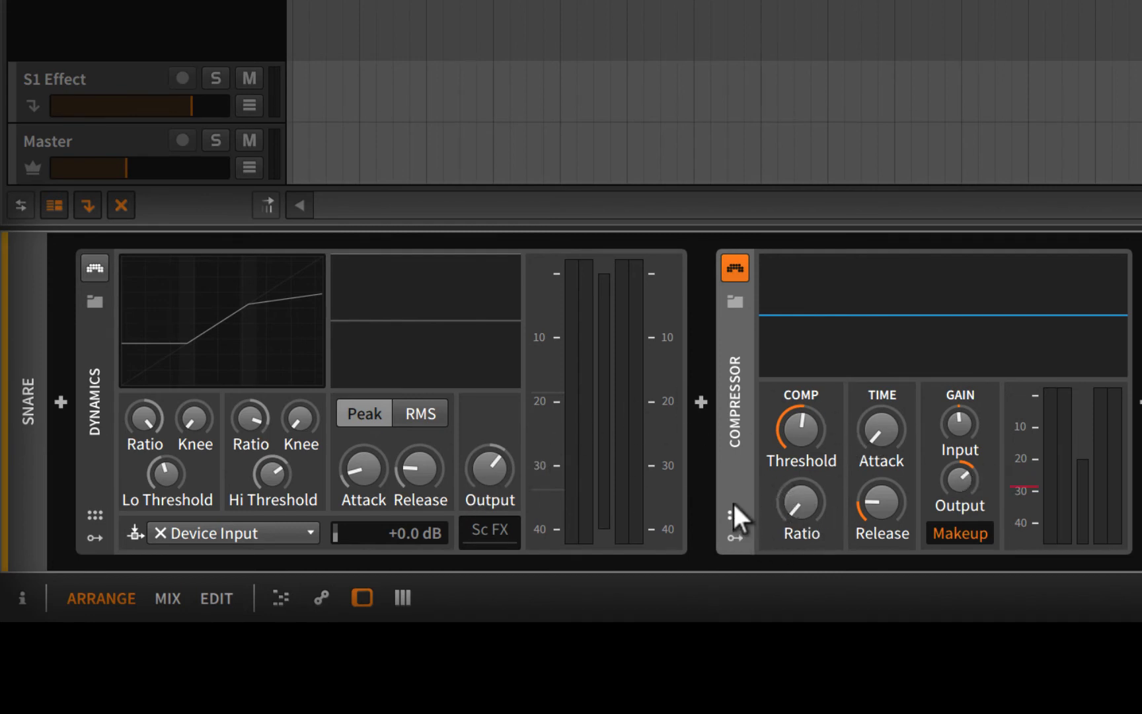
pyautogui.moveTo(827, 429)
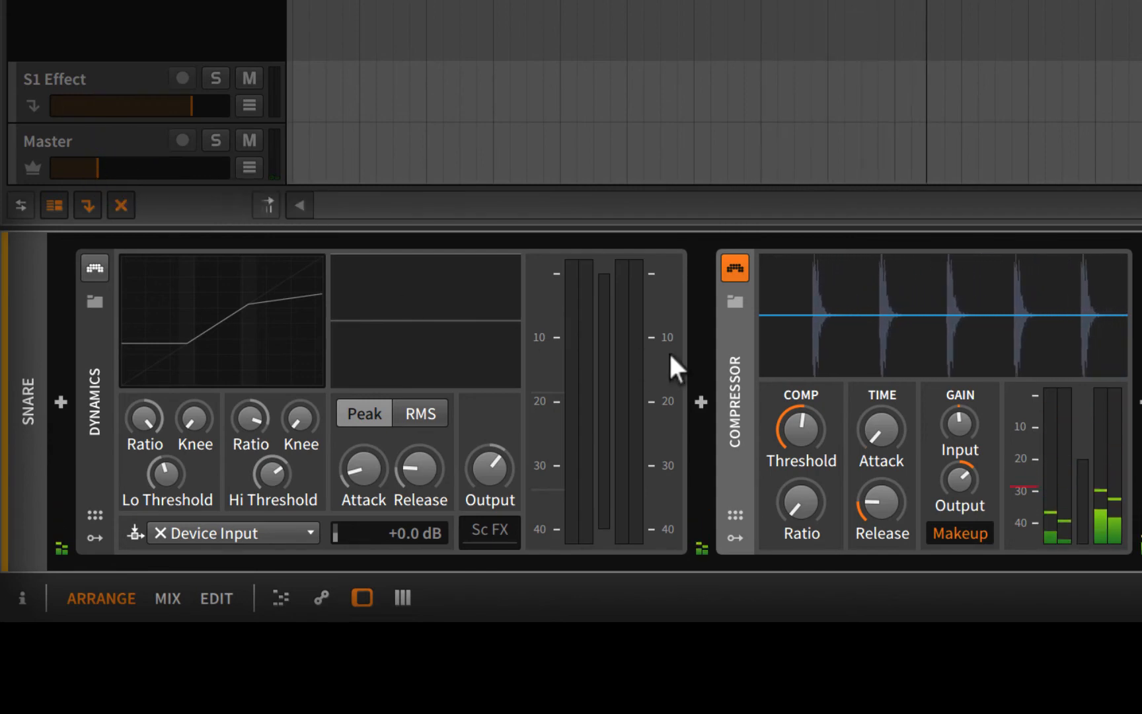
pyautogui.moveTo(914, 324)
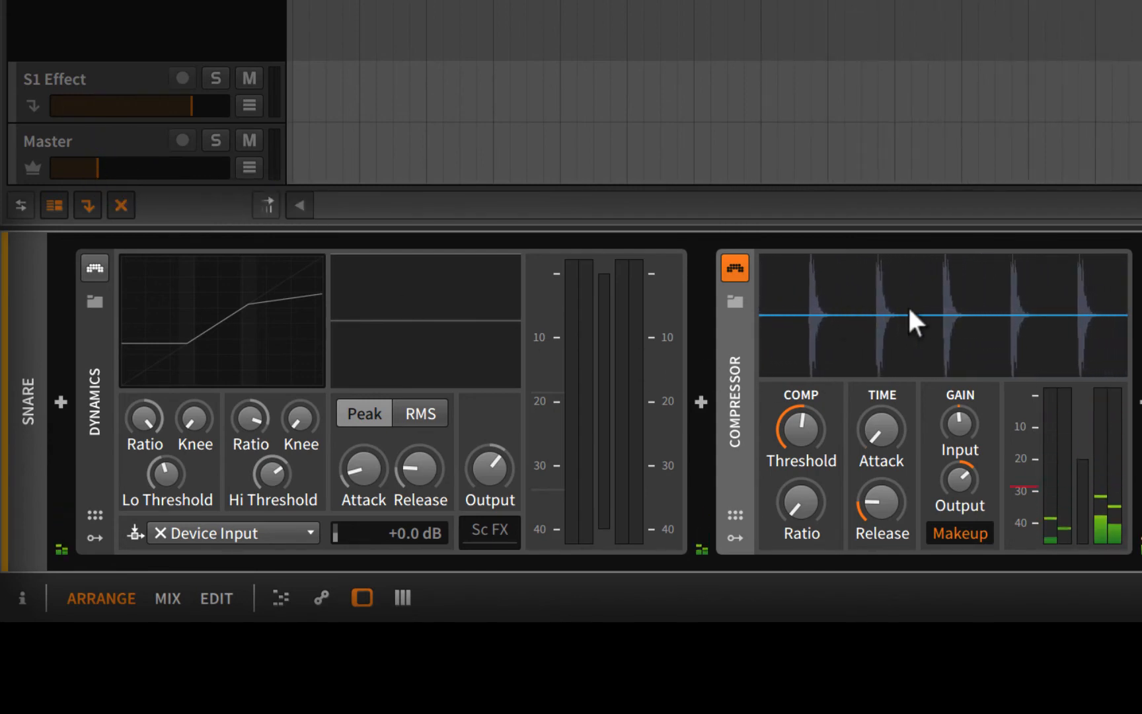
pyautogui.moveTo(1056, 328)
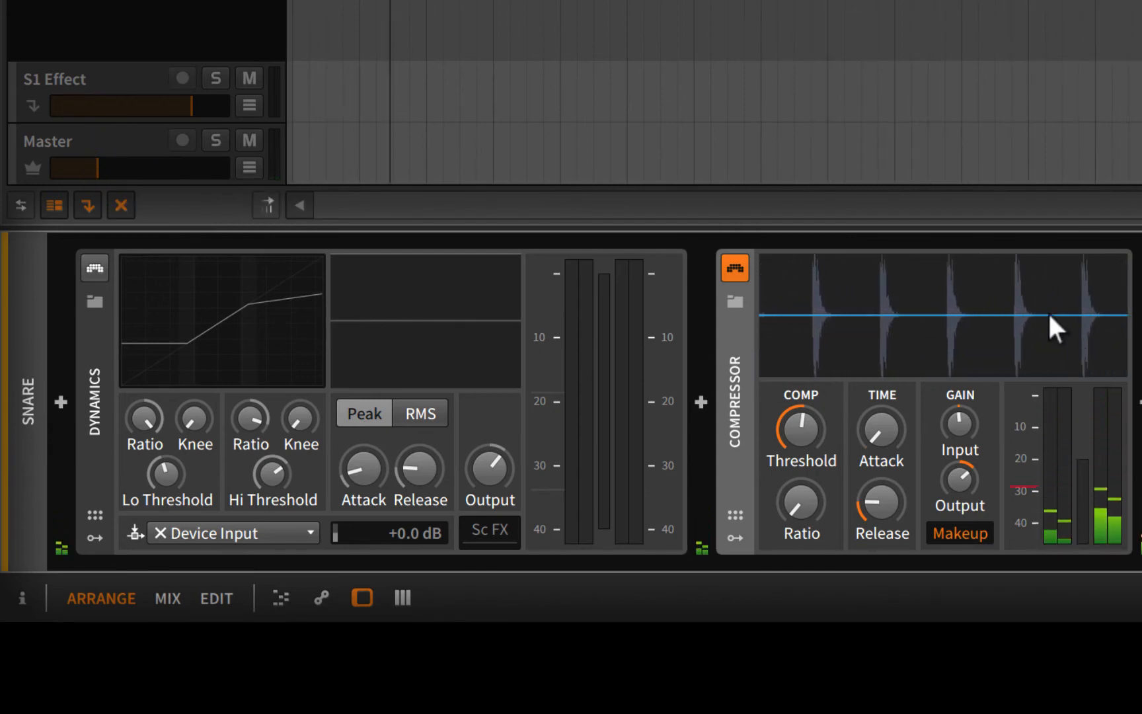
pyautogui.moveTo(783, 335)
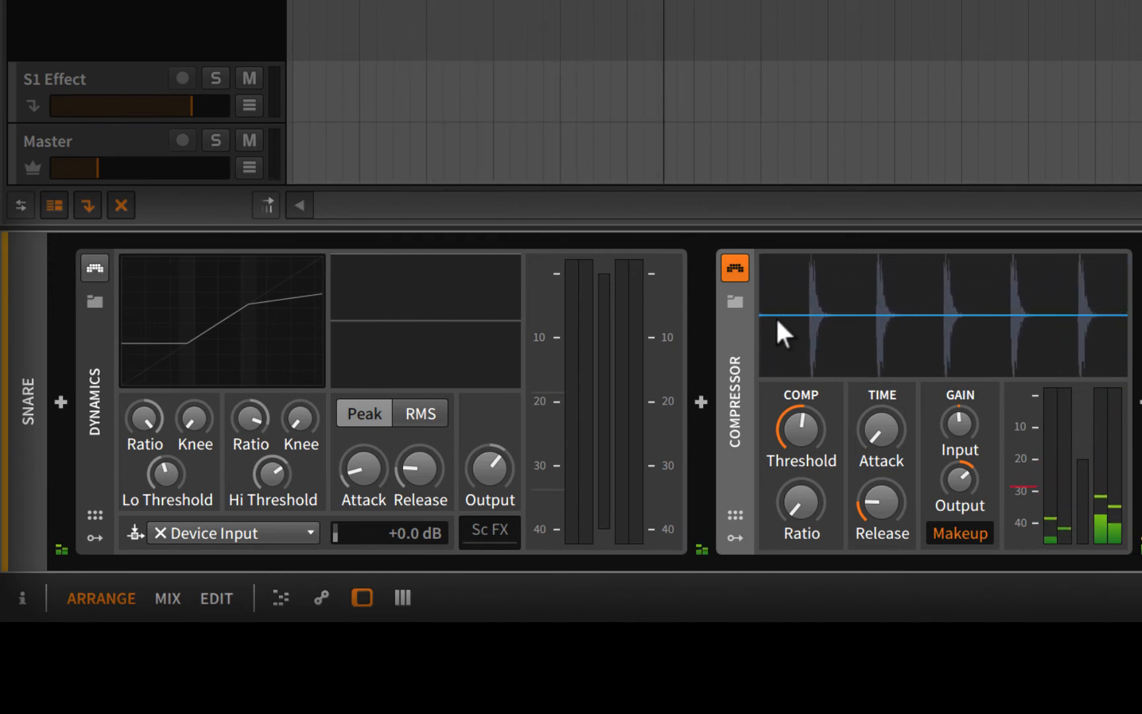
pyautogui.moveTo(827, 328)
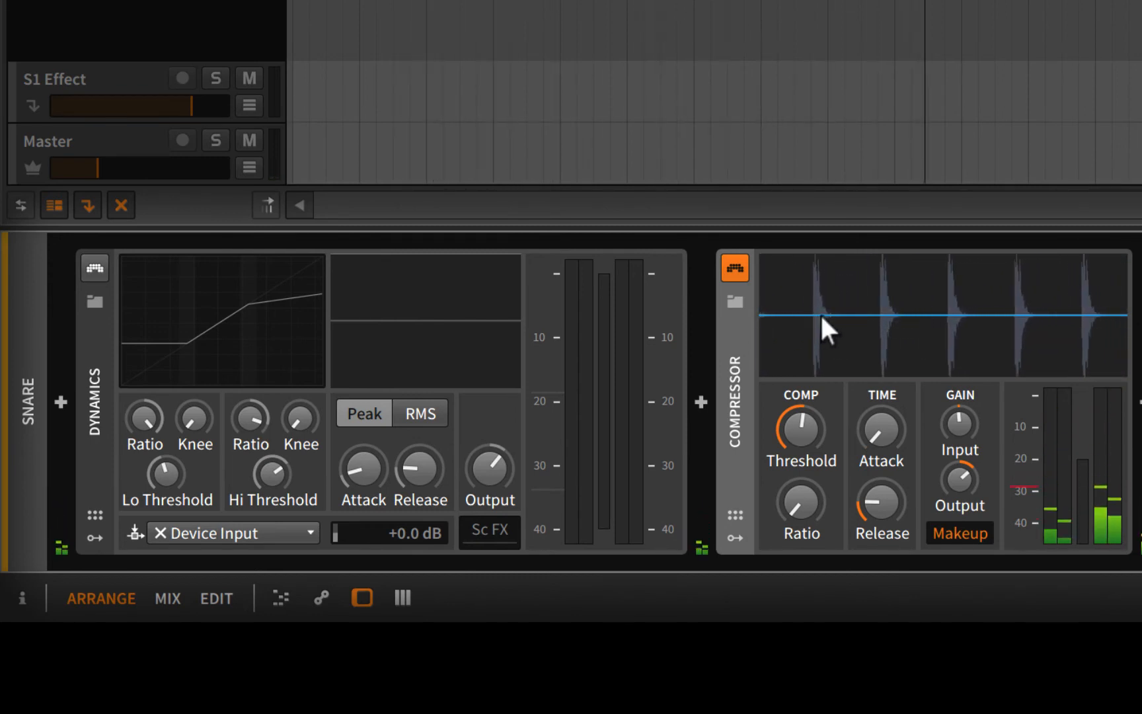
pyautogui.moveTo(1013, 334)
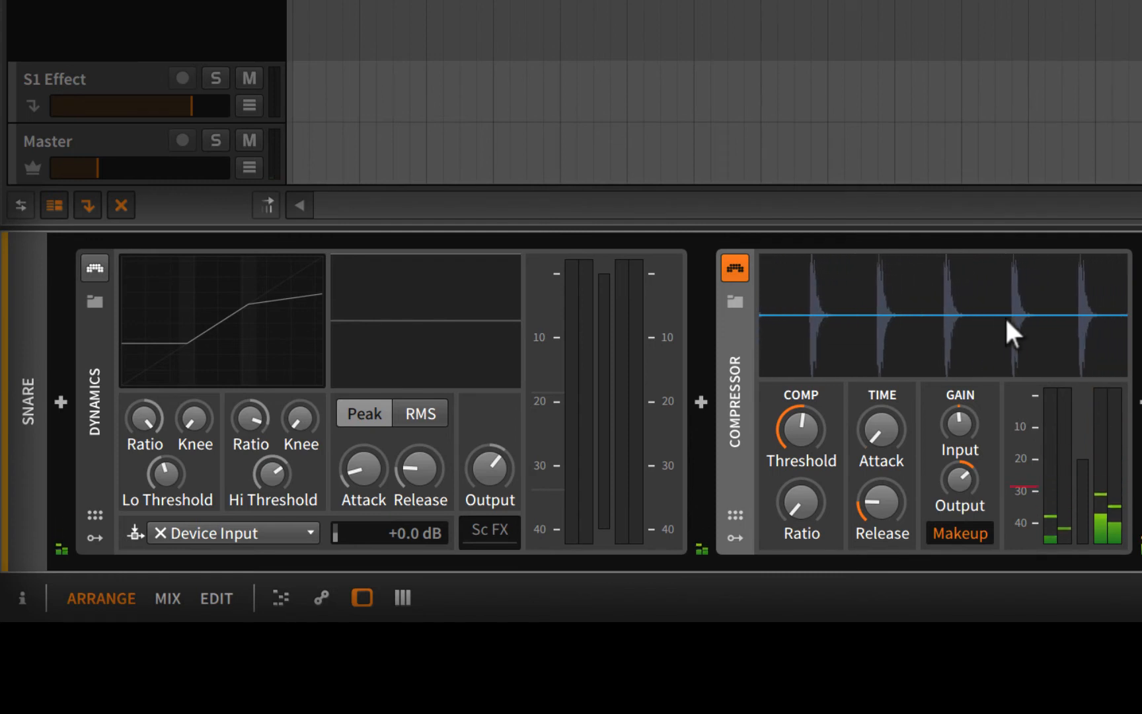
pyautogui.moveTo(976, 332)
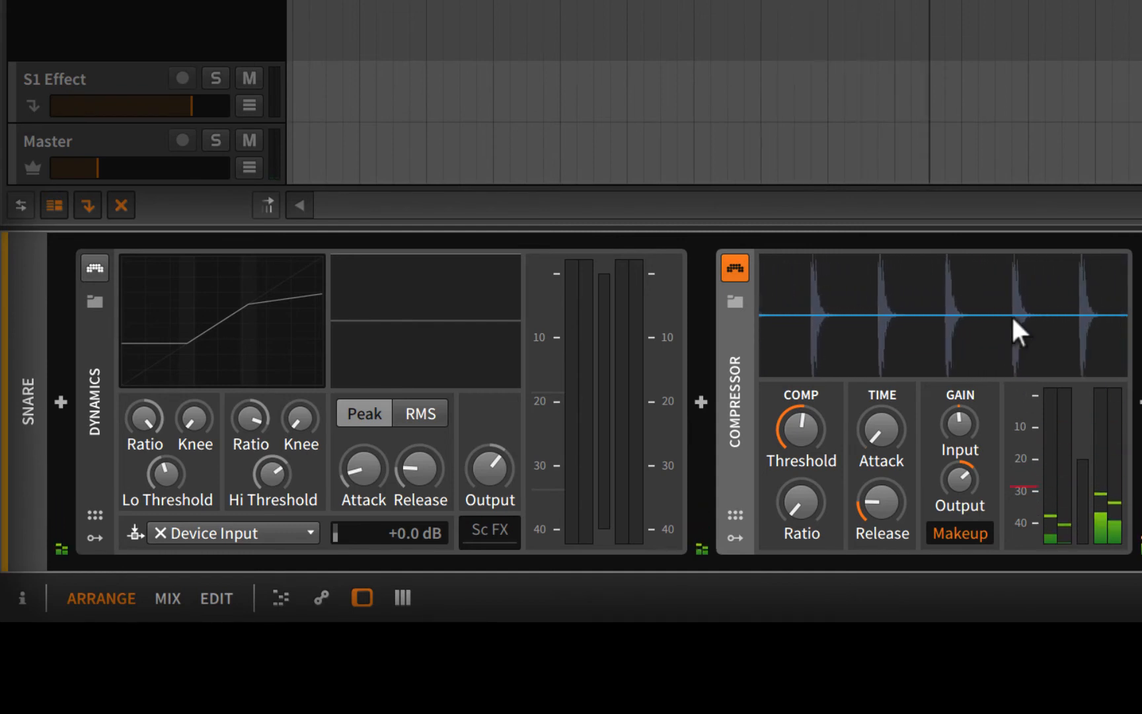
pyautogui.moveTo(1012, 357)
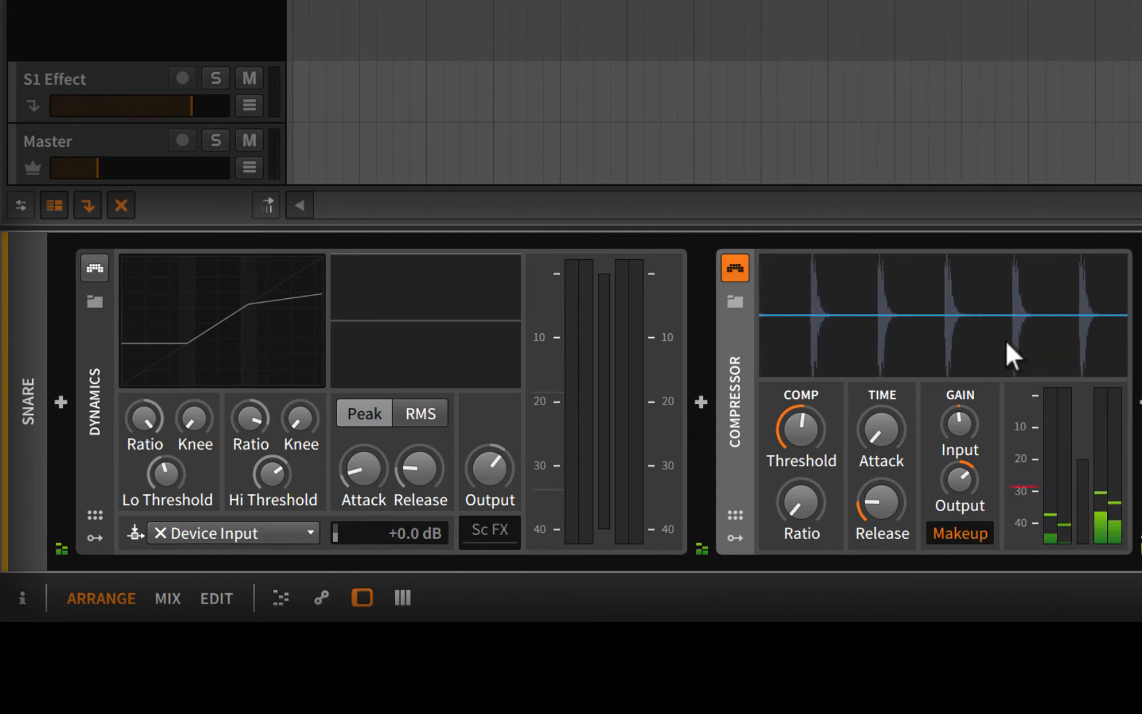
pyautogui.moveTo(956, 411)
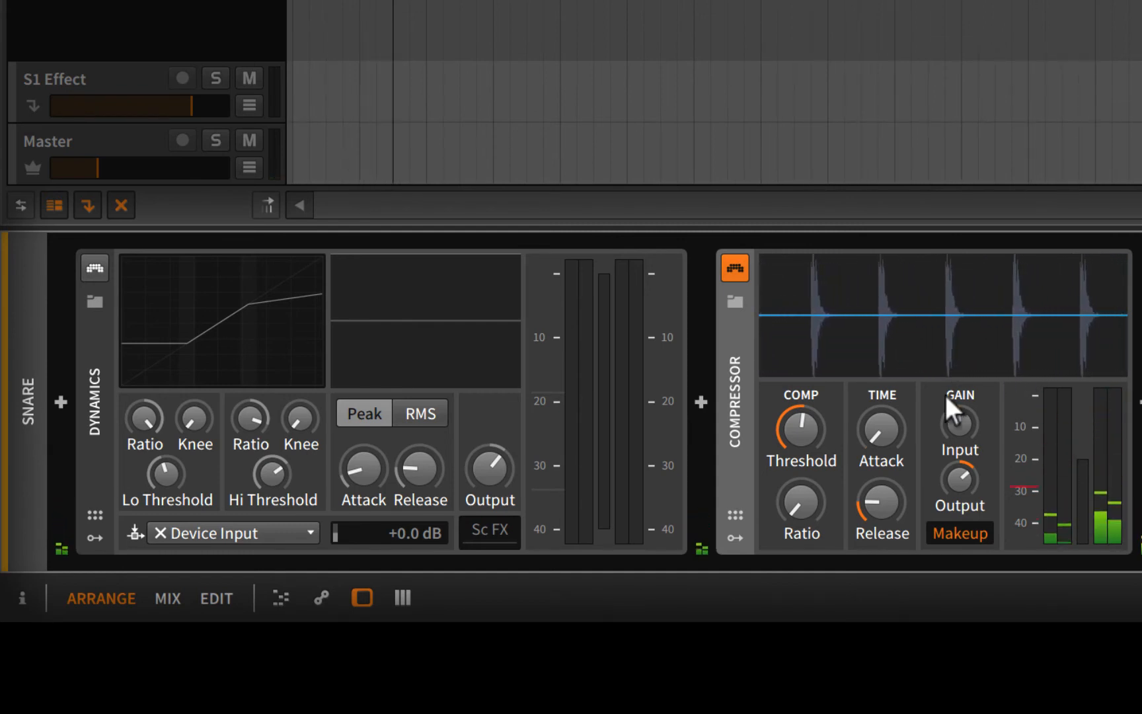
pyautogui.moveTo(983, 342)
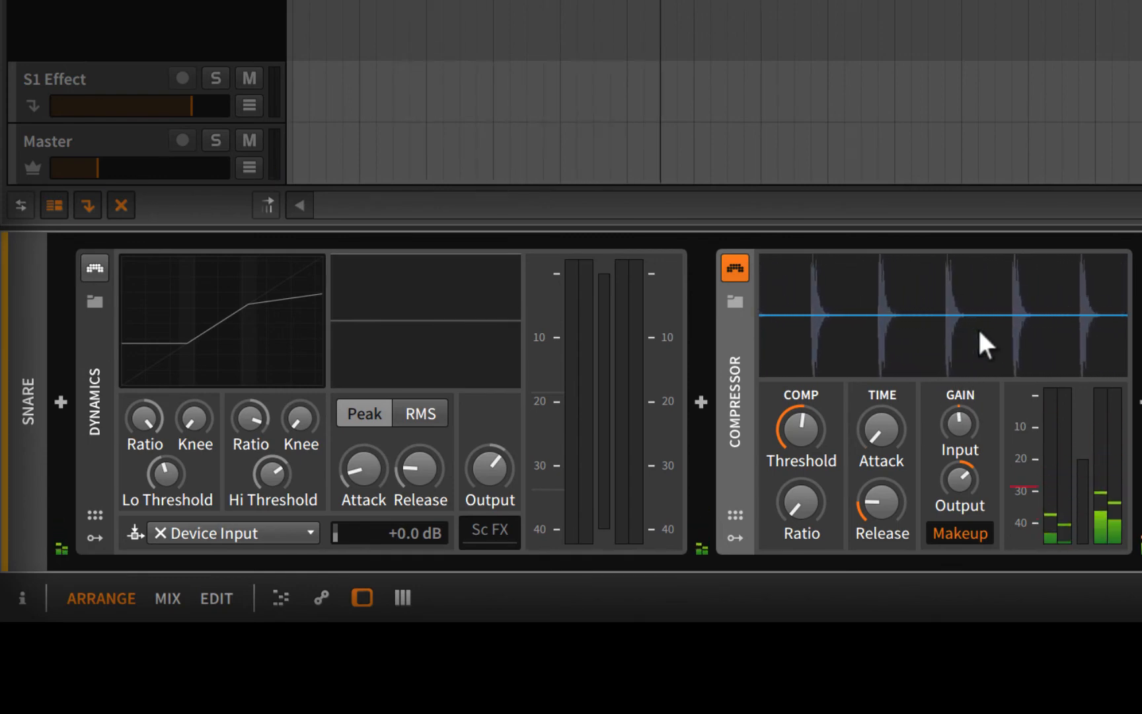
pyautogui.moveTo(1041, 320)
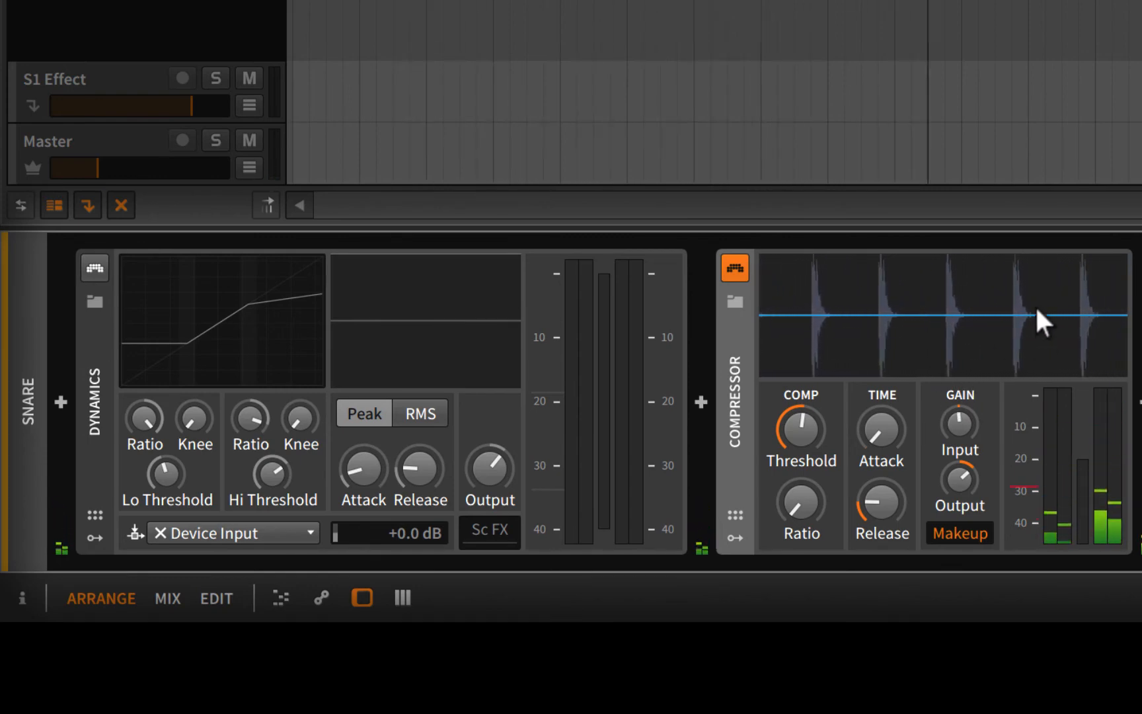
pyautogui.moveTo(949, 321)
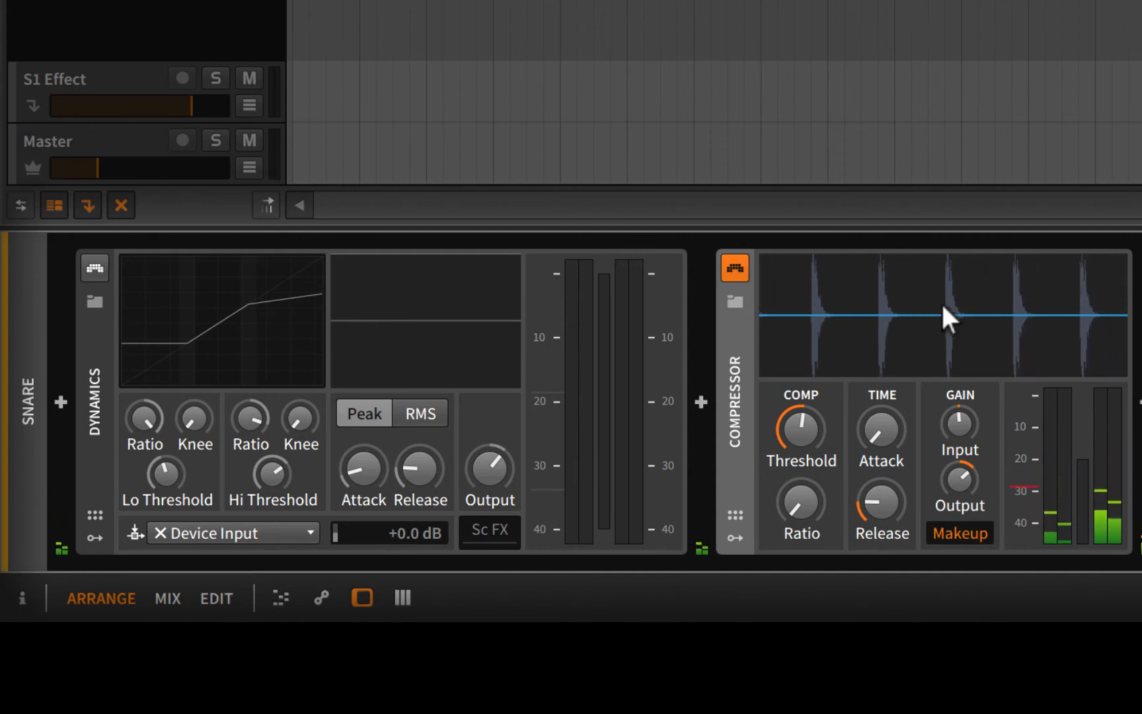
pyautogui.moveTo(888, 331)
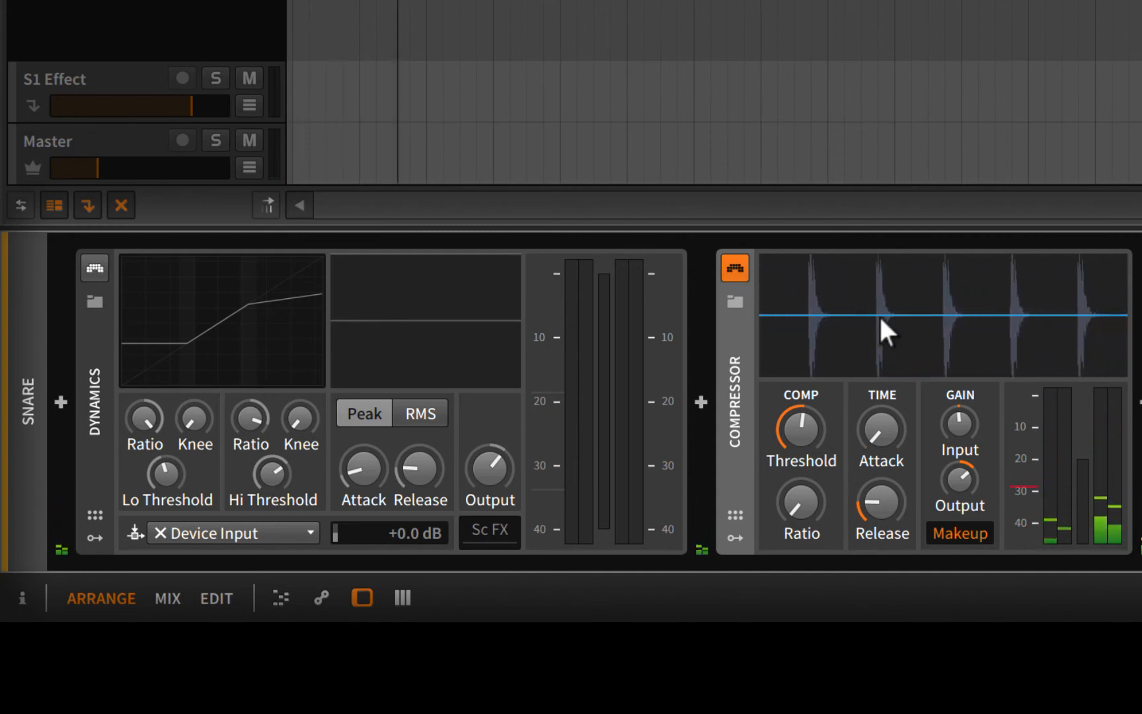
pyautogui.moveTo(799, 503)
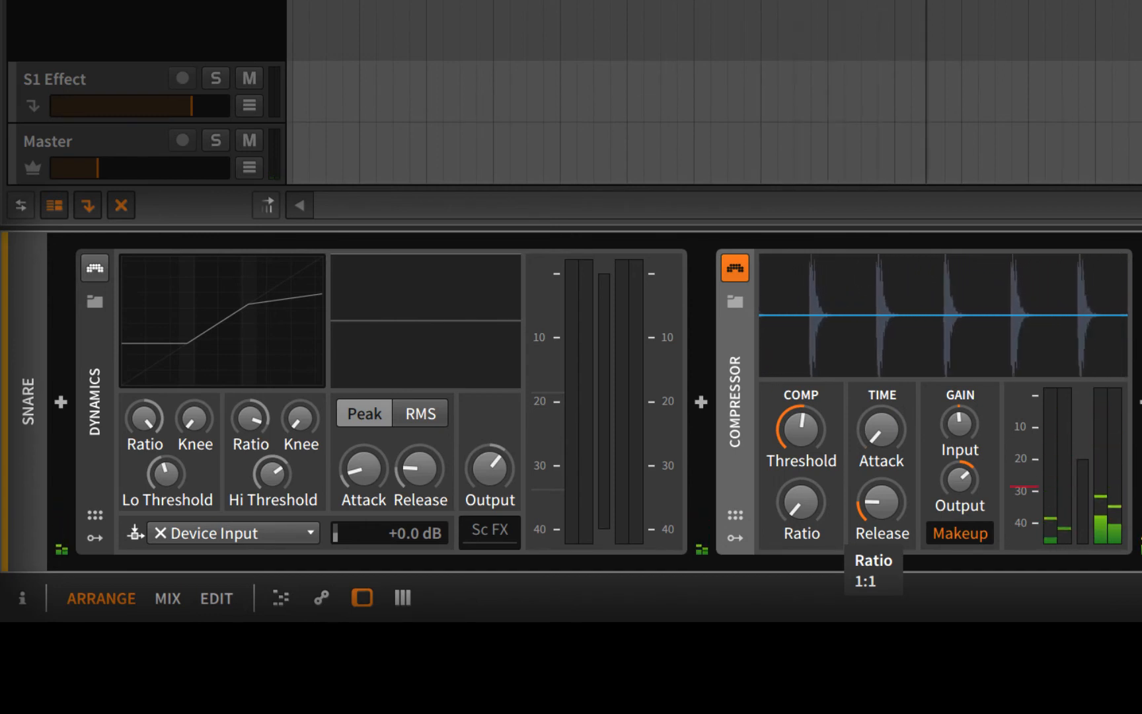
pyautogui.moveTo(799, 509)
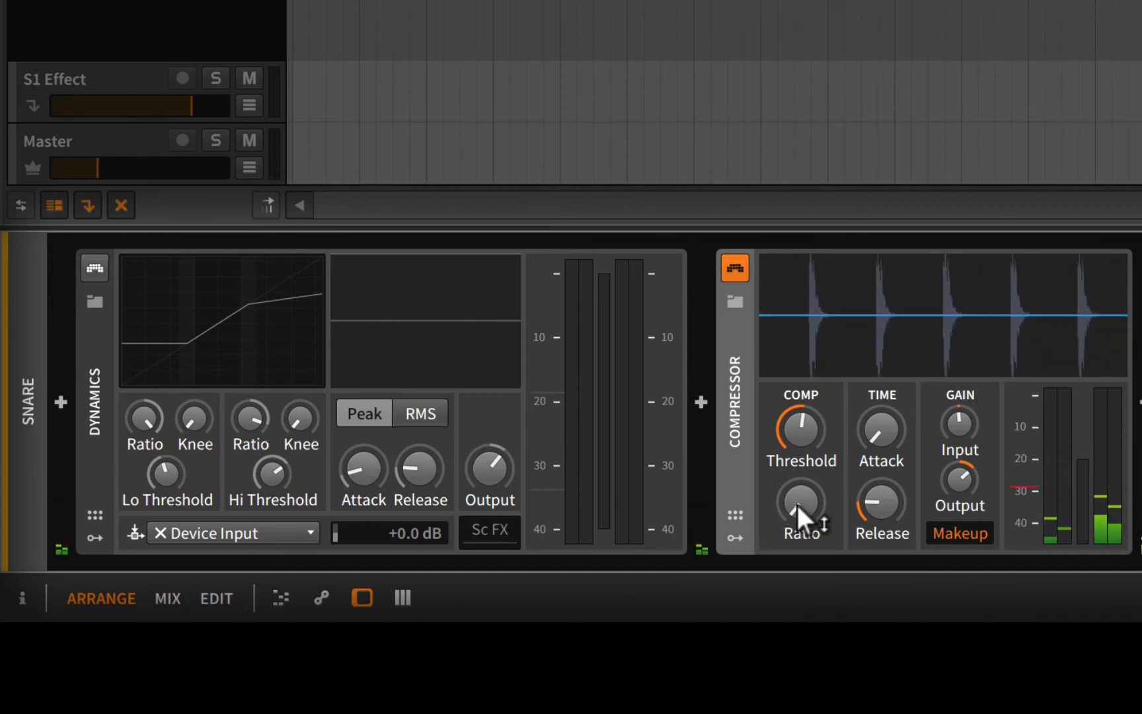
pyautogui.moveTo(794, 522)
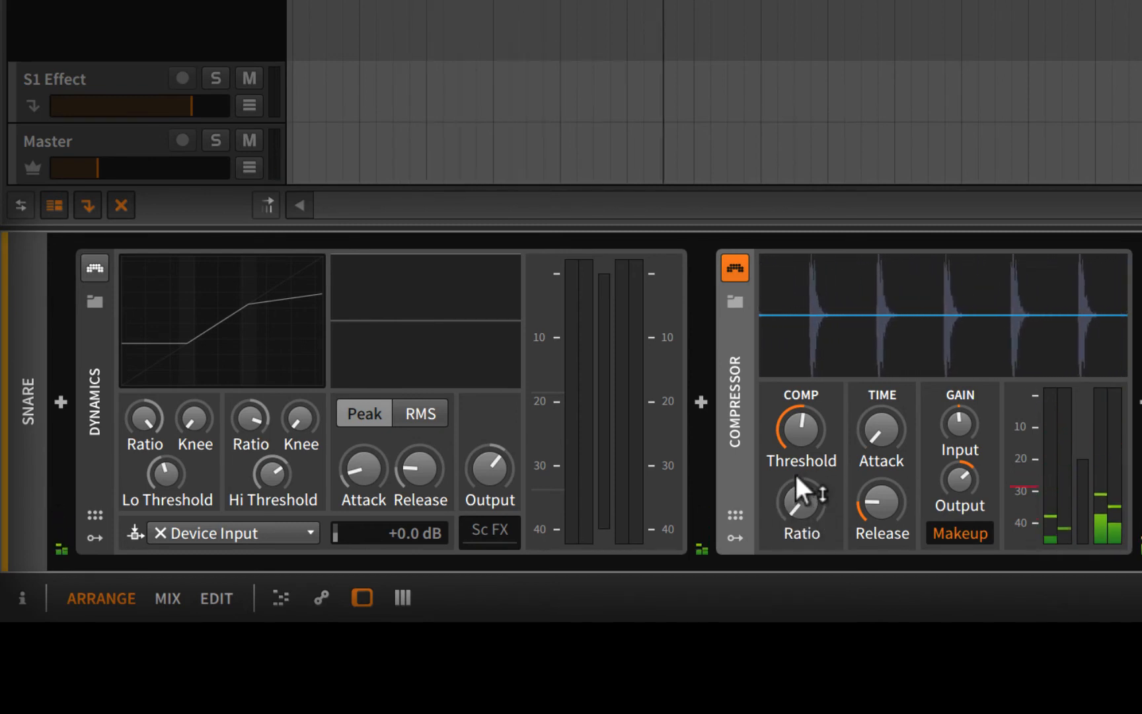
pyautogui.moveTo(972, 320)
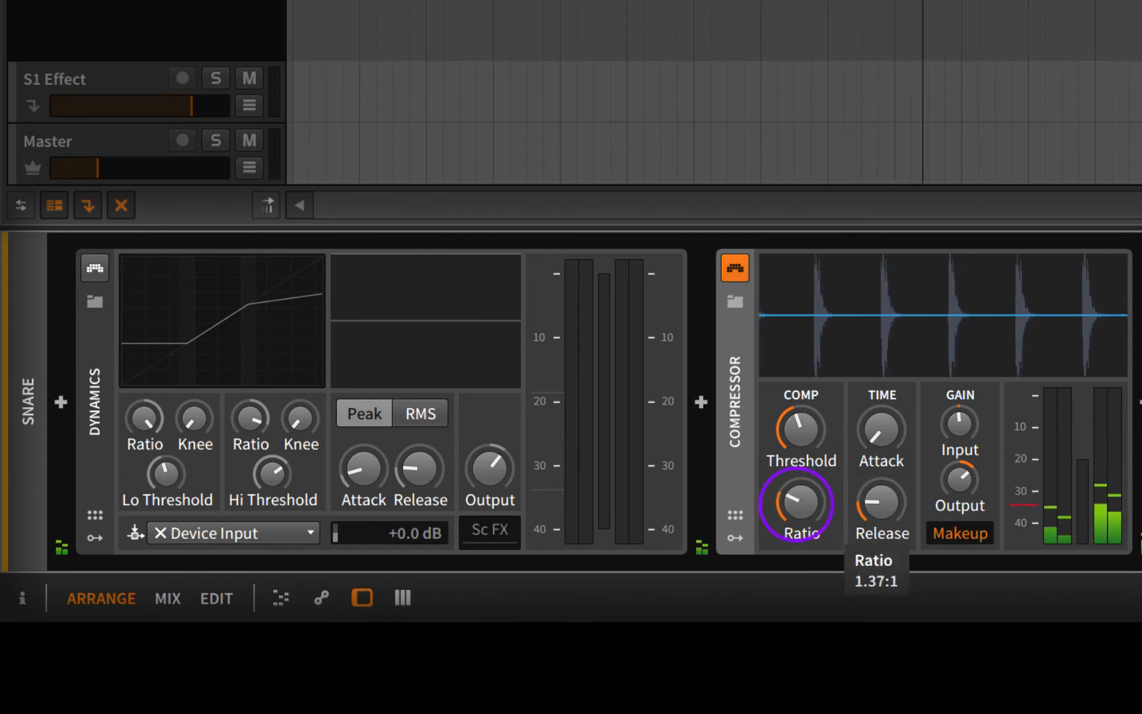
pyautogui.moveTo(998, 379)
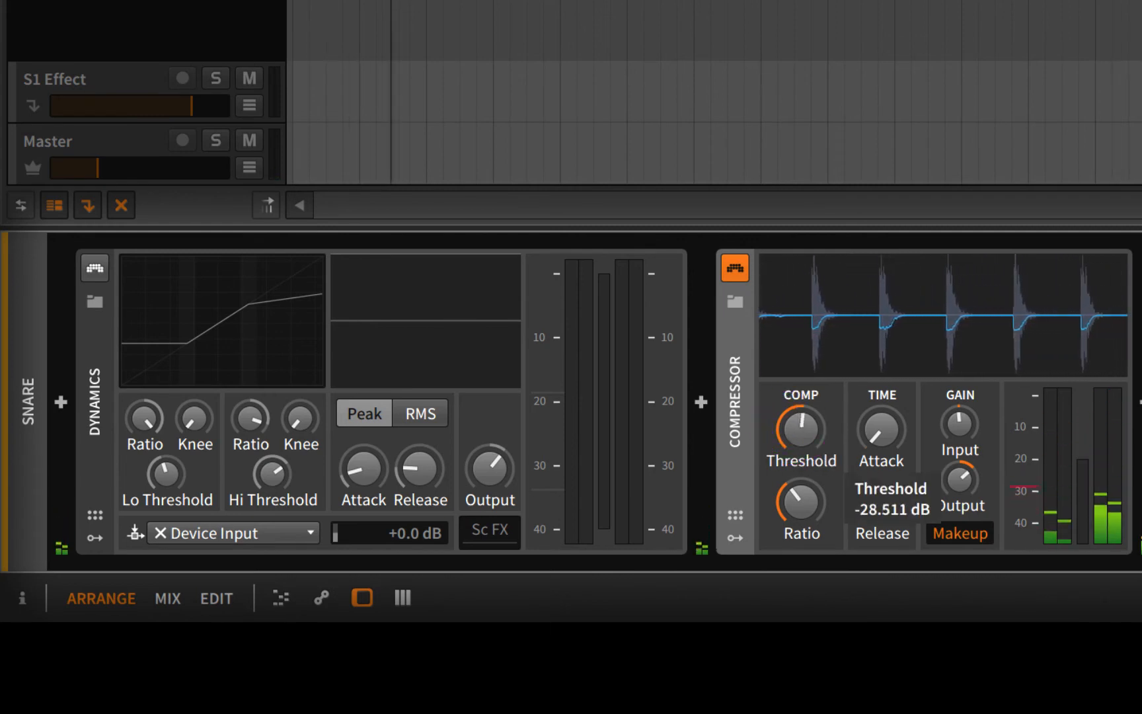
pyautogui.moveTo(1002, 487)
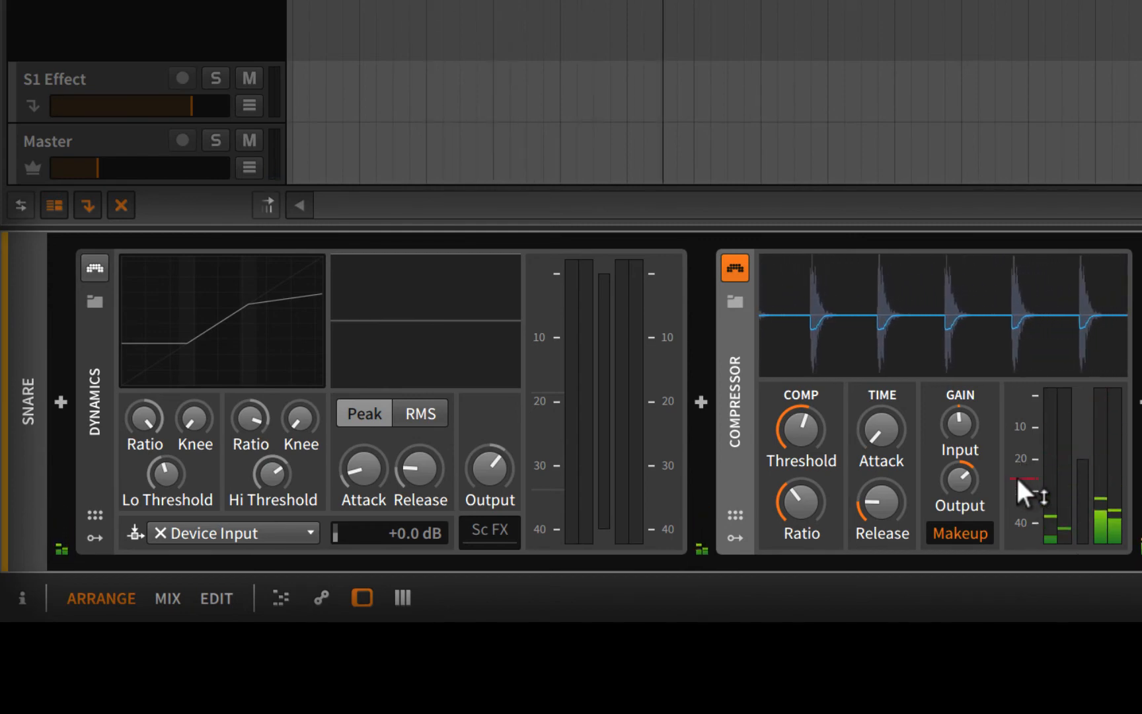
pyautogui.moveTo(793, 499)
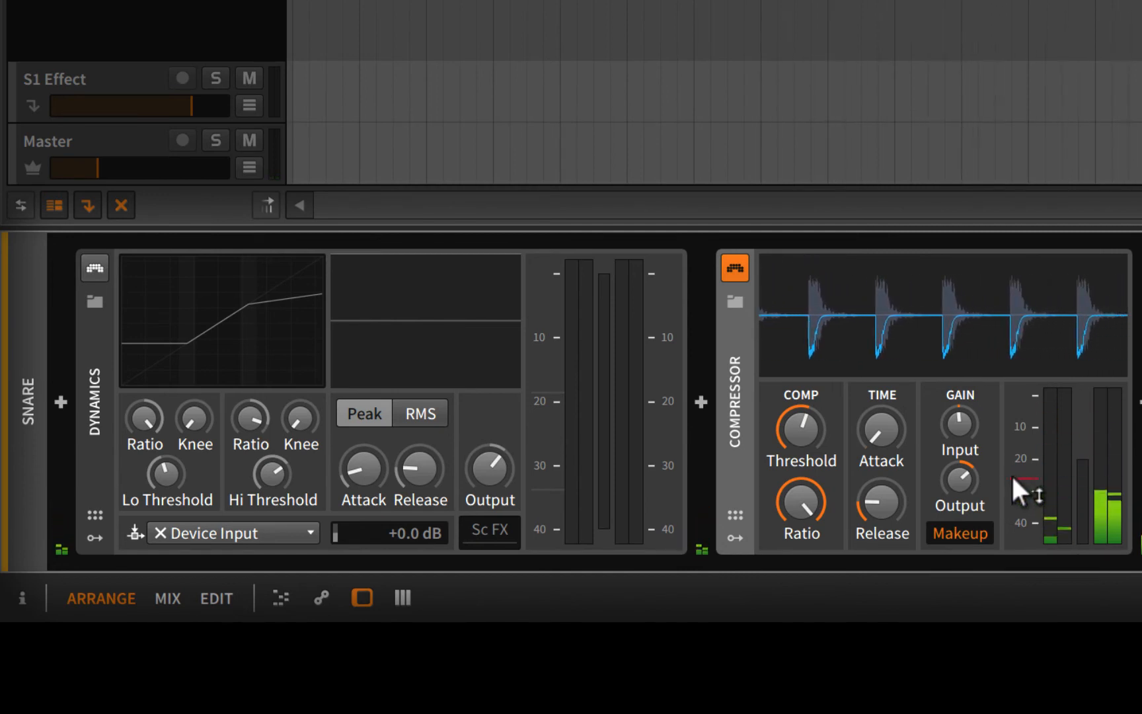
pyautogui.moveTo(1004, 317)
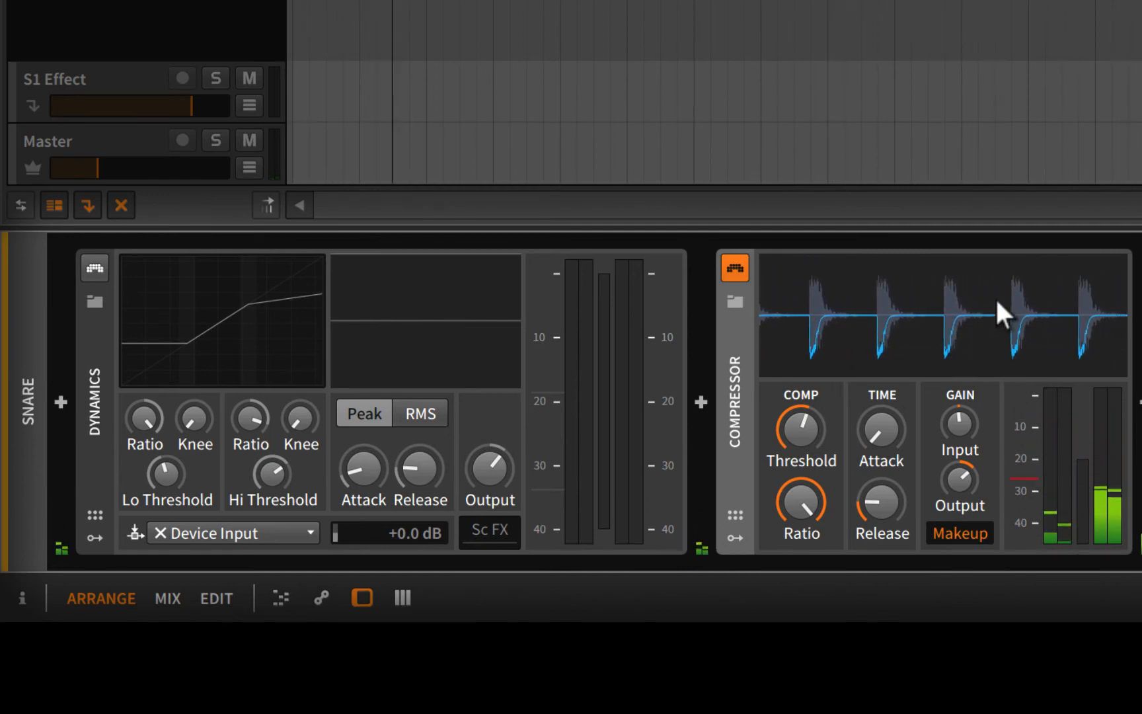
pyautogui.moveTo(1015, 404)
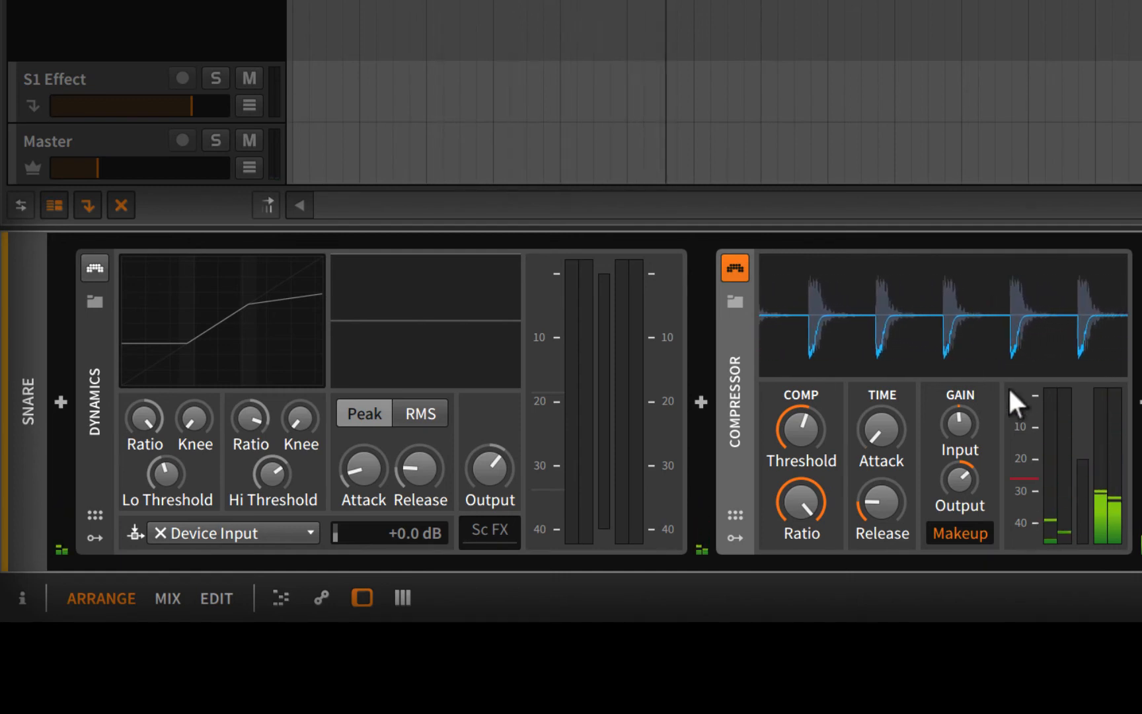
pyautogui.moveTo(961, 371)
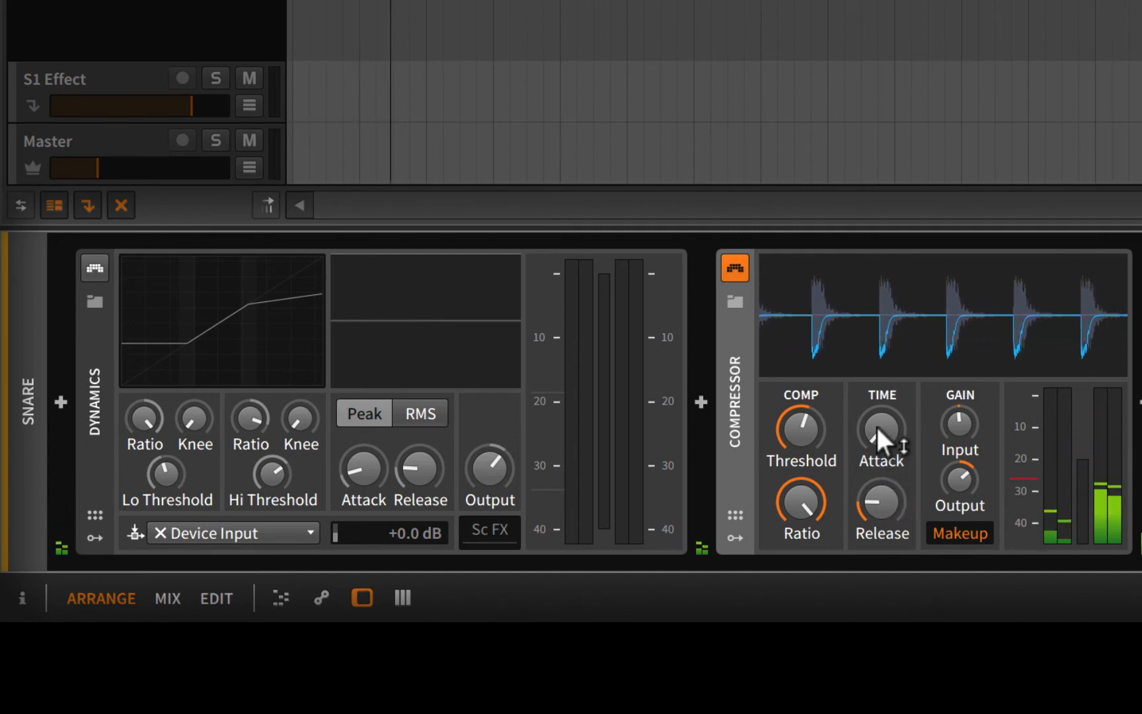
# Set the Snare Compressor's attack time
pyautogui.click(881, 428)
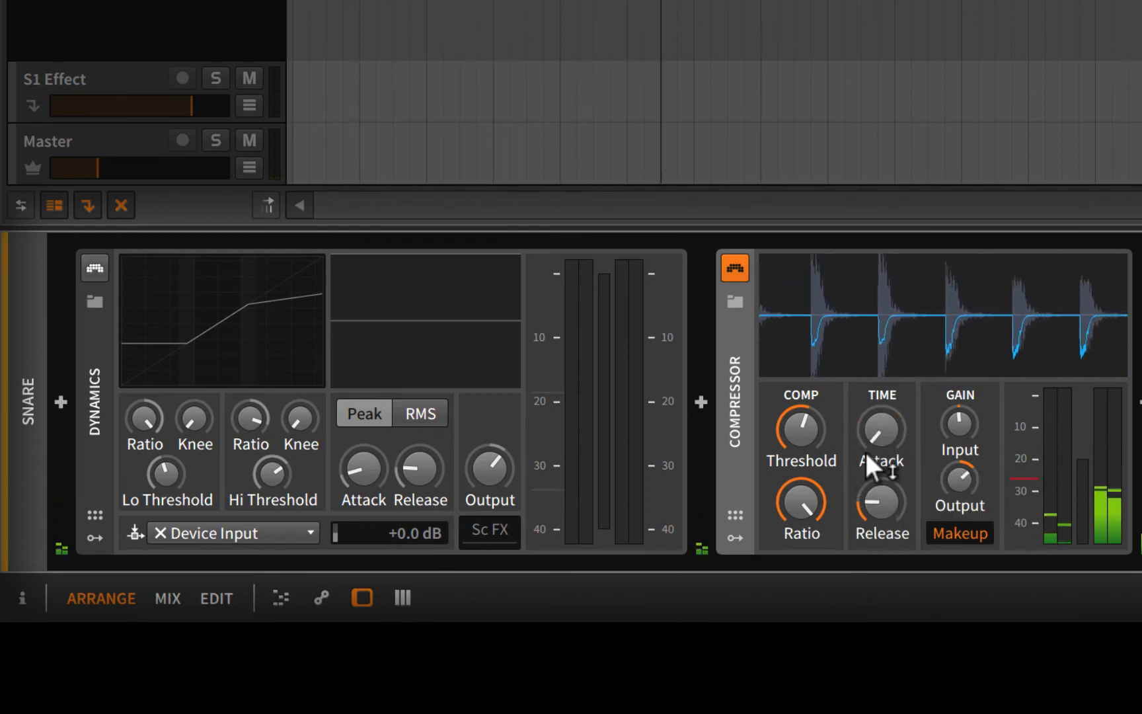
pyautogui.moveTo(889, 517)
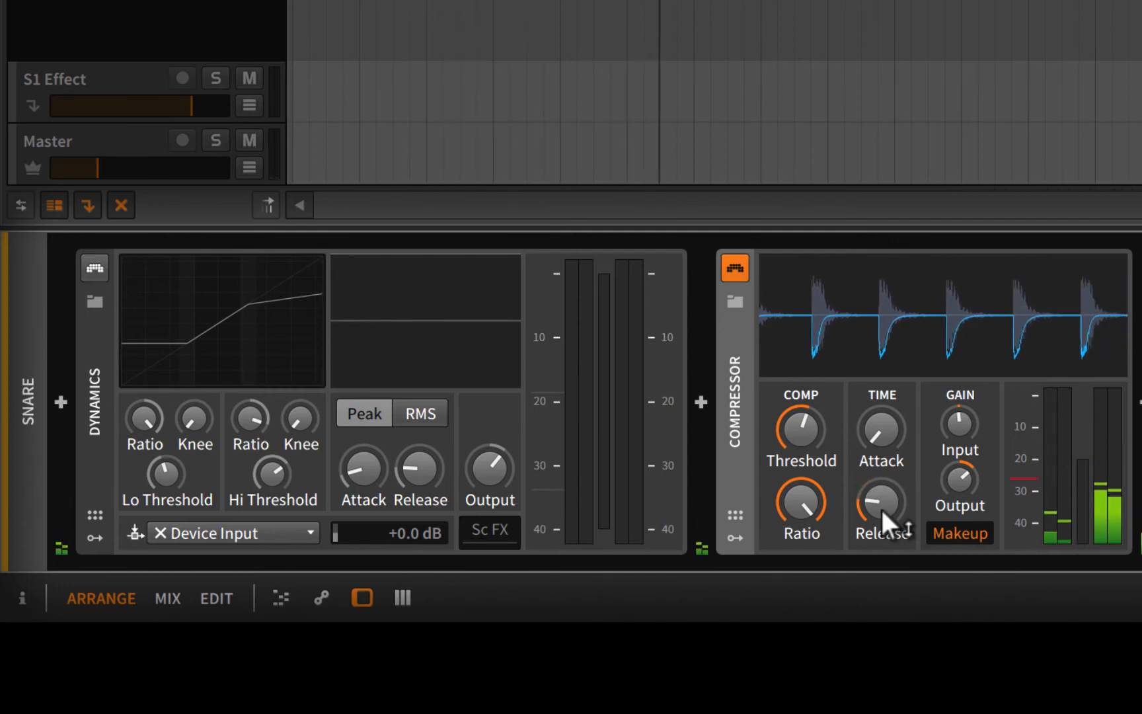
pyautogui.moveTo(947, 517)
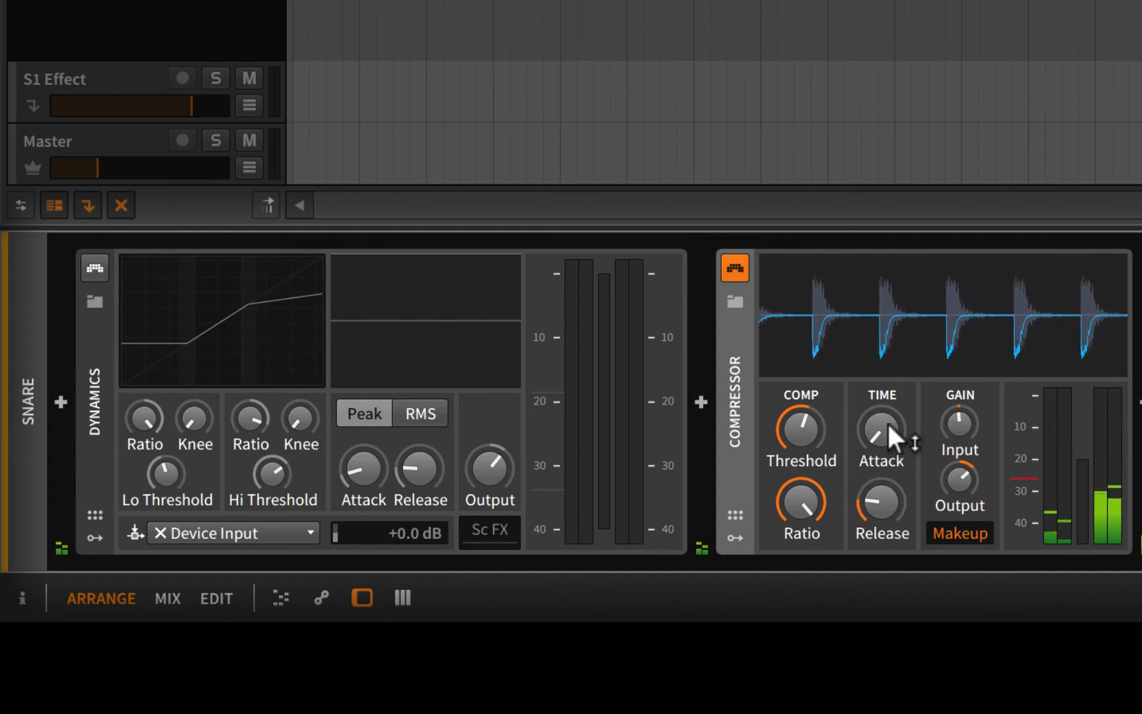
pyautogui.click(93, 266)
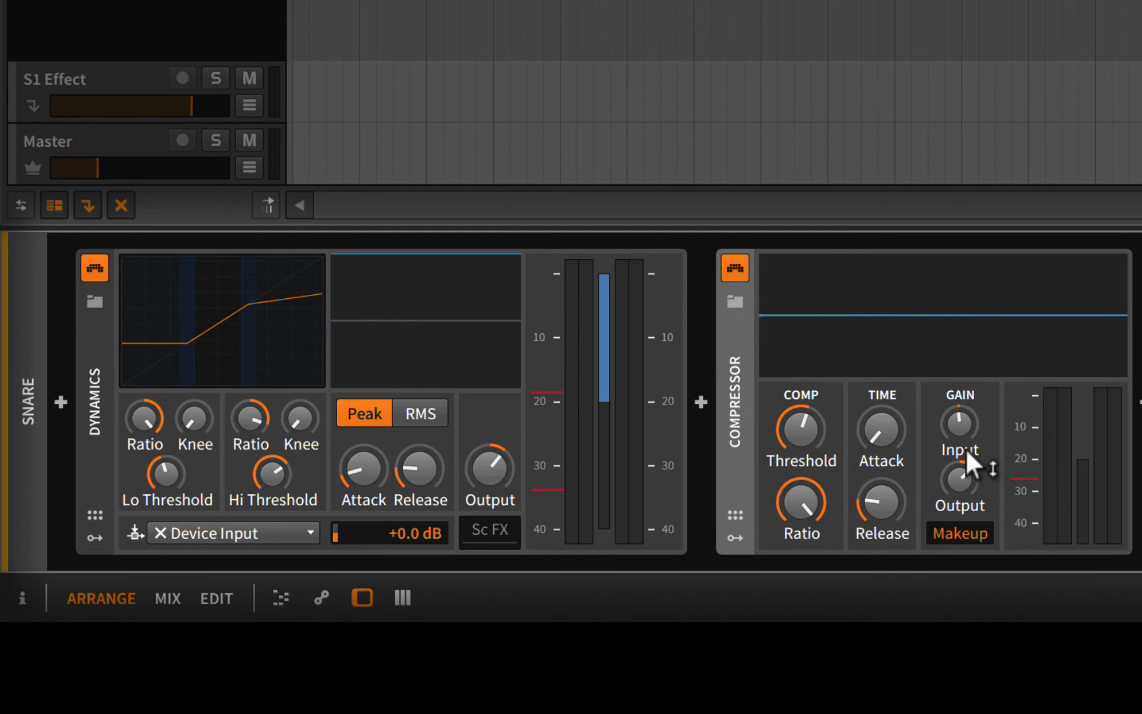
pyautogui.moveTo(904, 412)
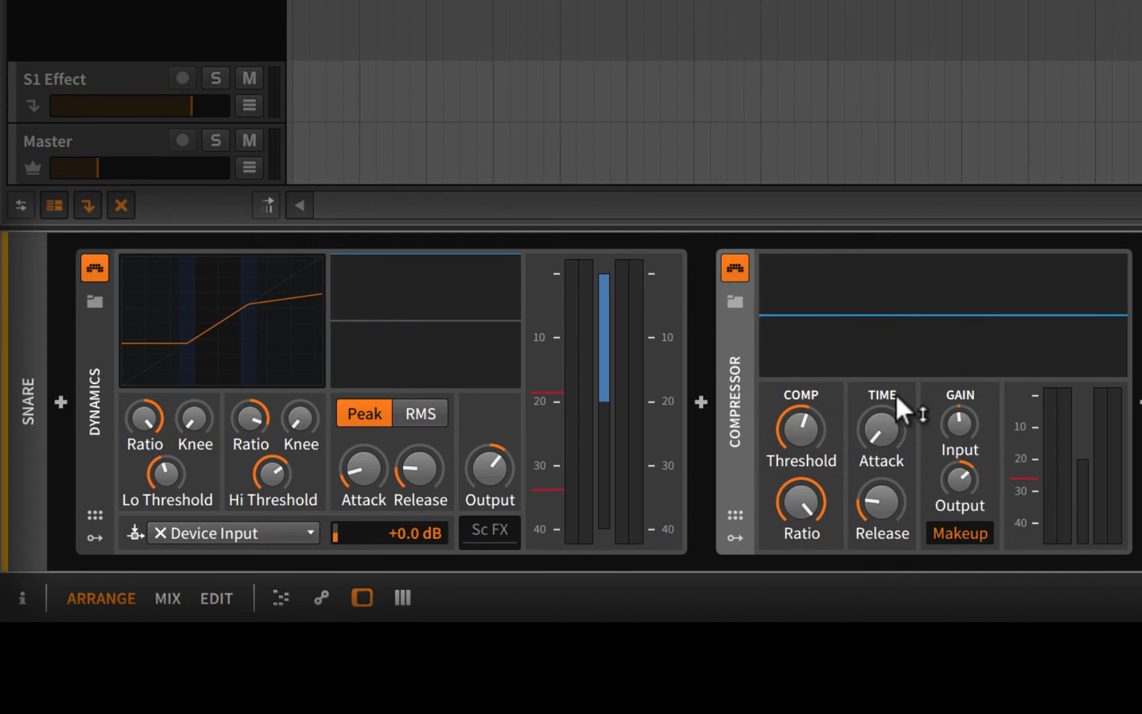
pyautogui.moveTo(237, 393)
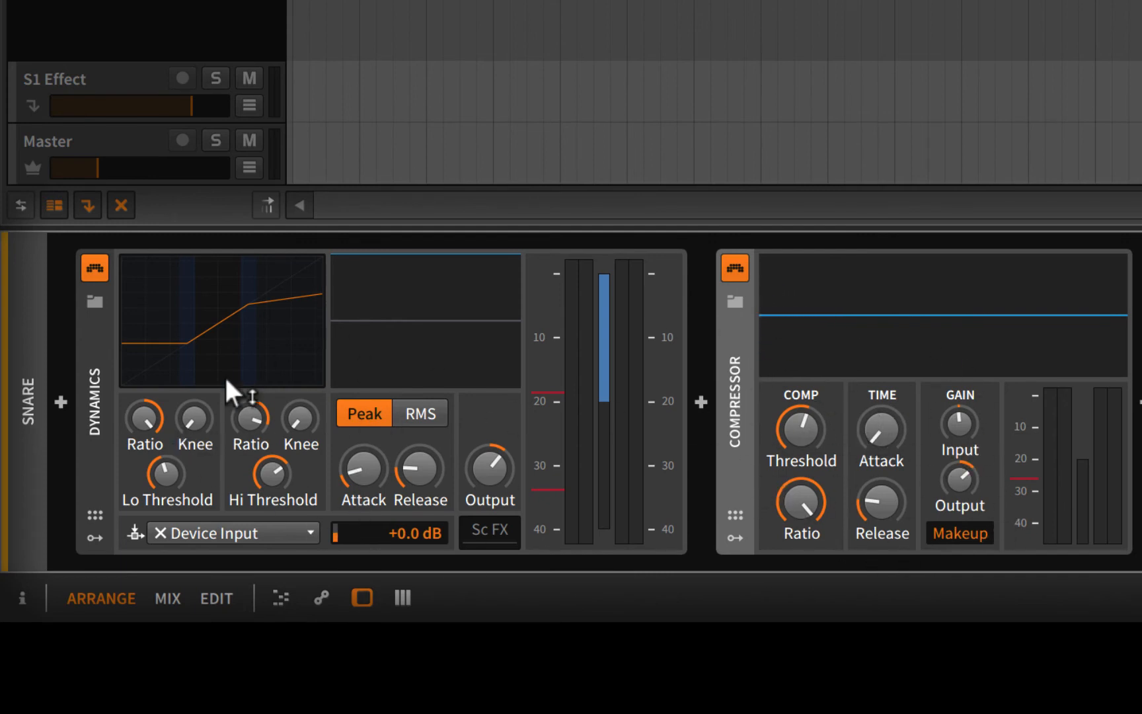
pyautogui.moveTo(95, 386)
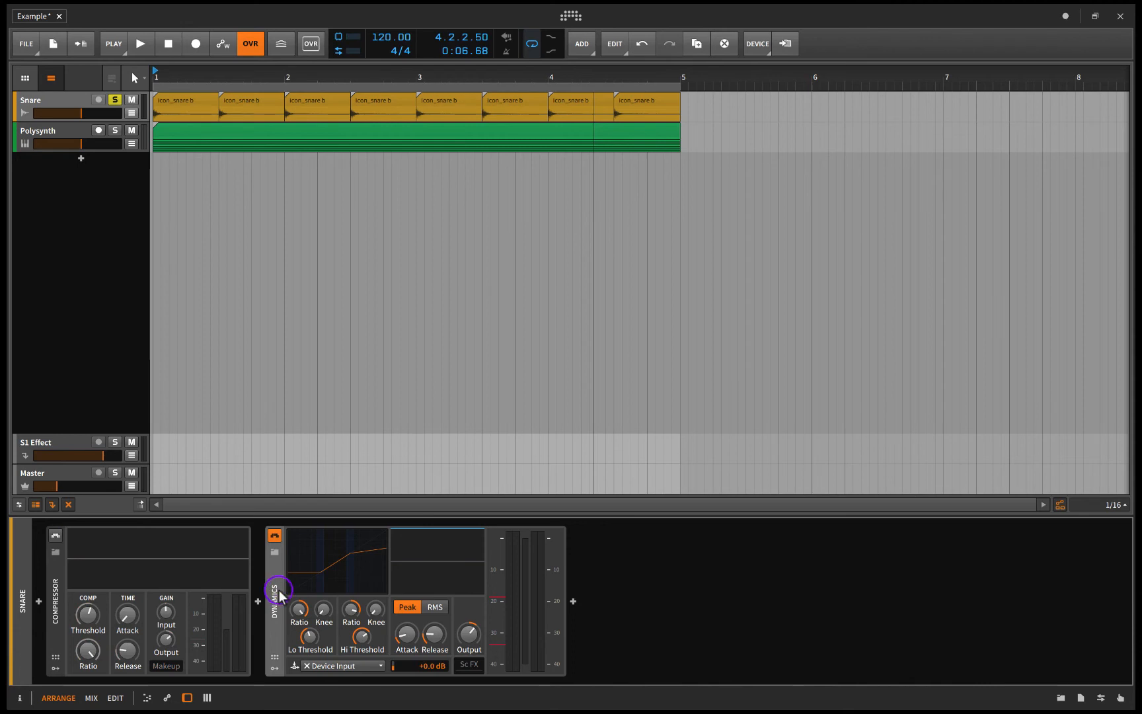
pyautogui.moveTo(344, 580)
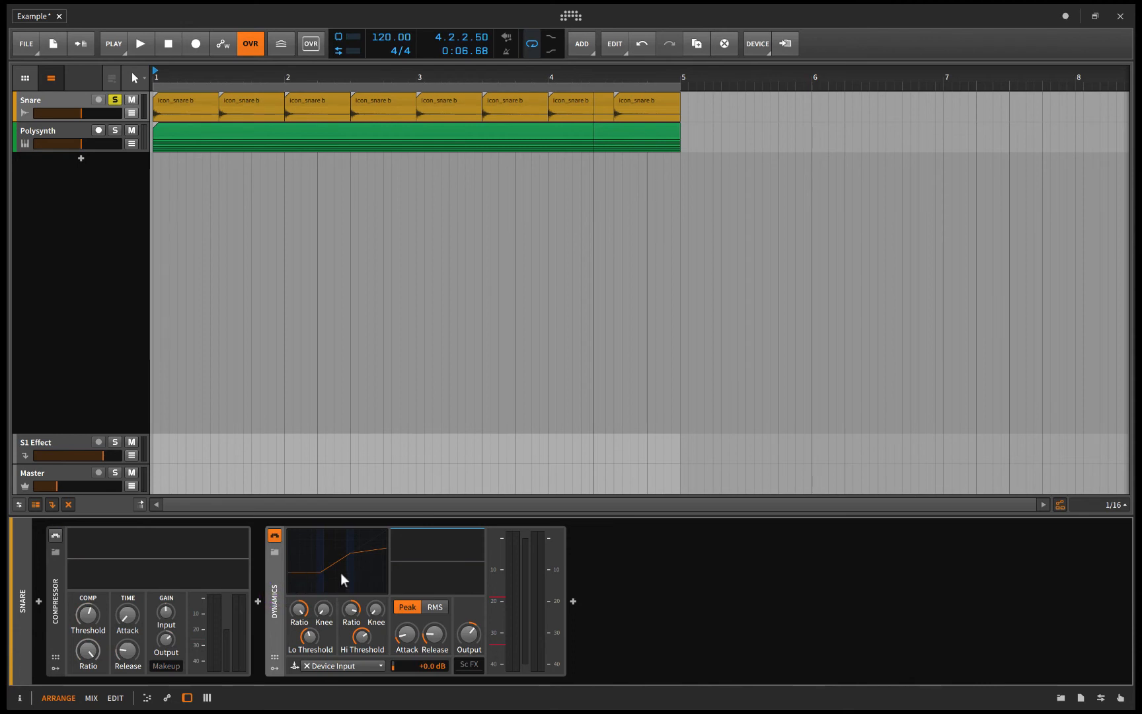
# Select the Polysynth track, delete its Dynamics device, and collapse the Polysynth controls
pyautogui.click(40, 131)
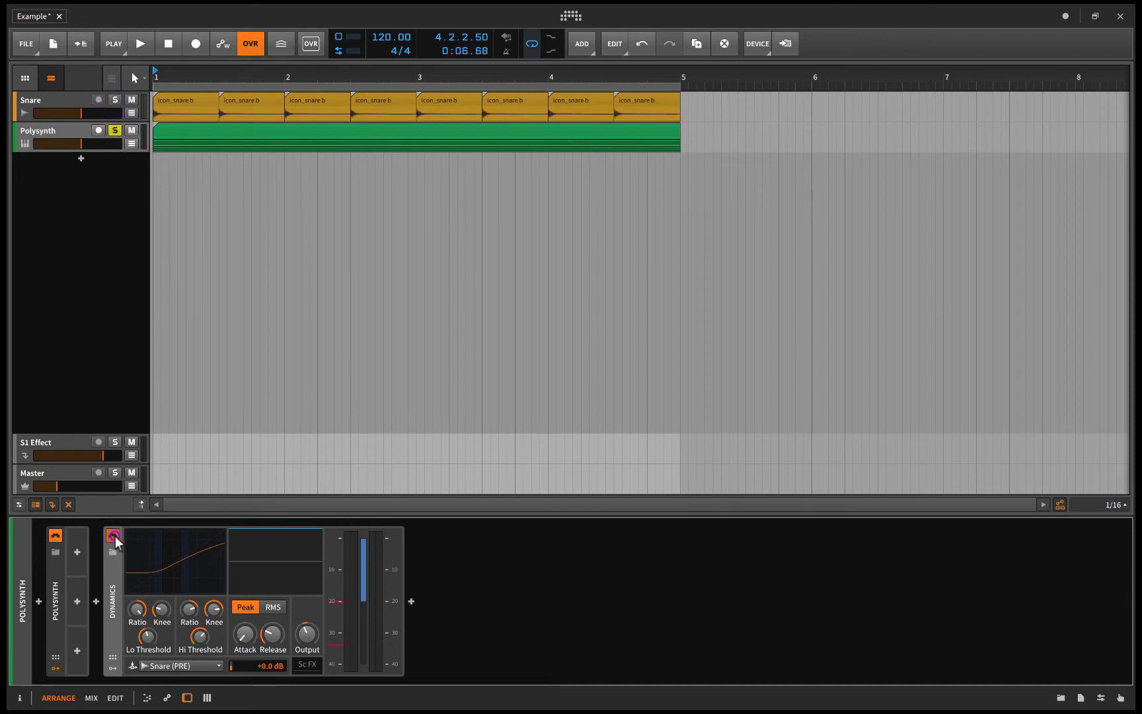
pyautogui.click(114, 536)
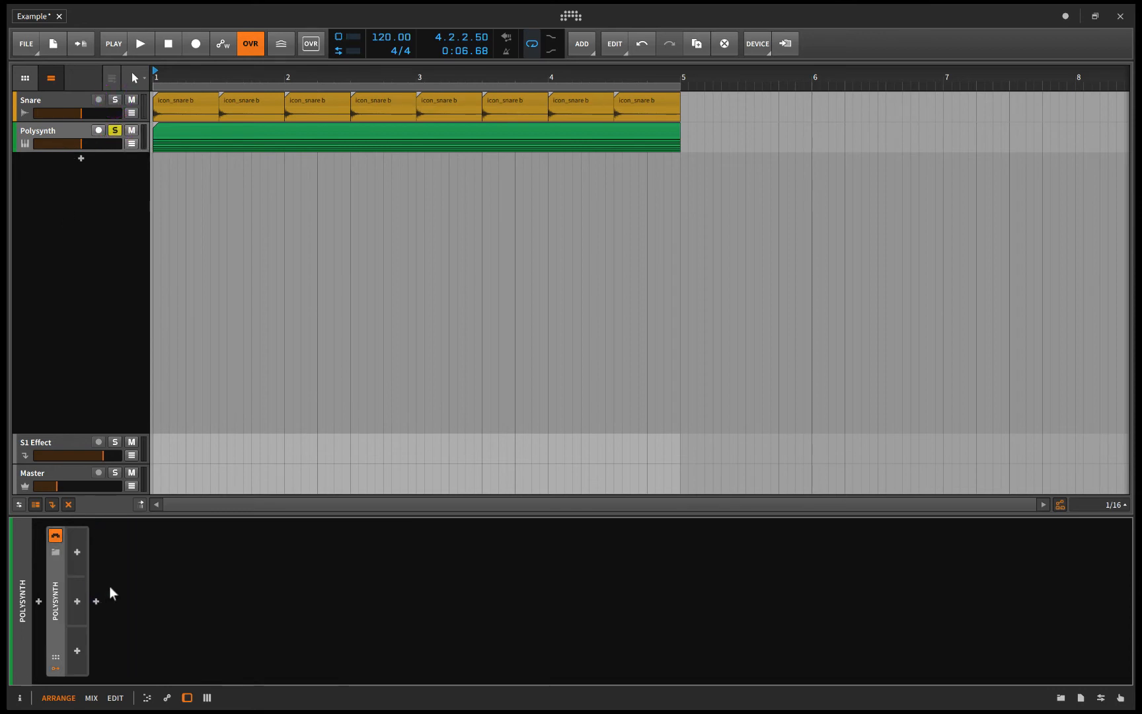
pyautogui.click(55, 536)
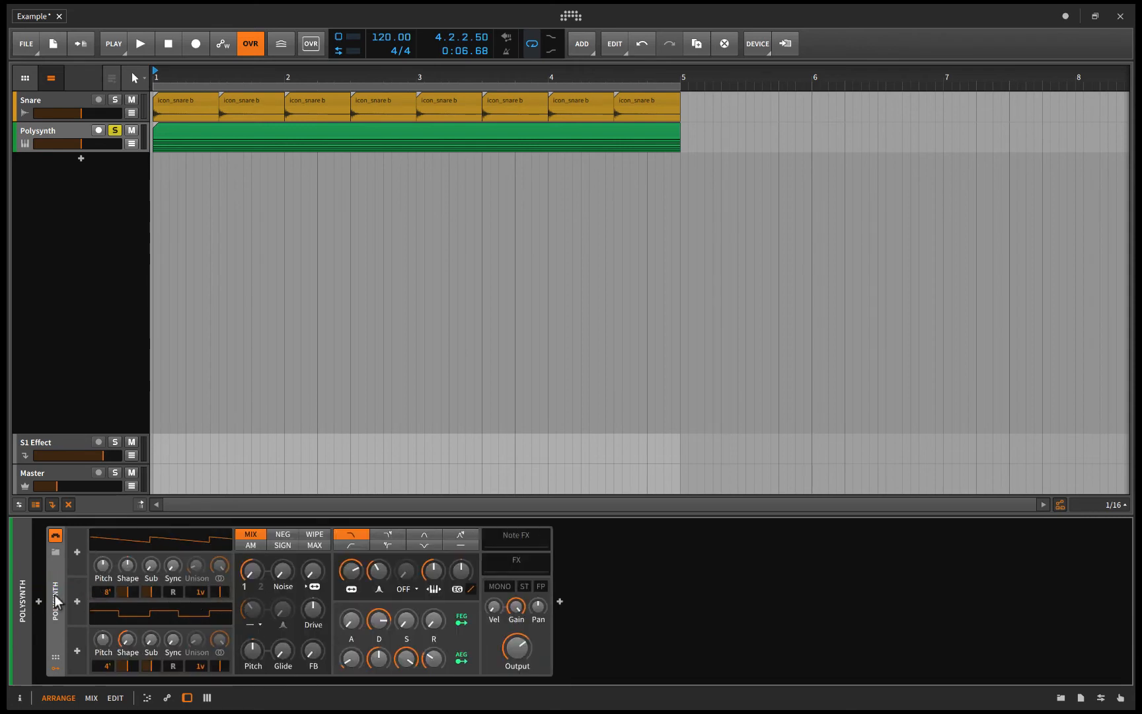
pyautogui.click(140, 43)
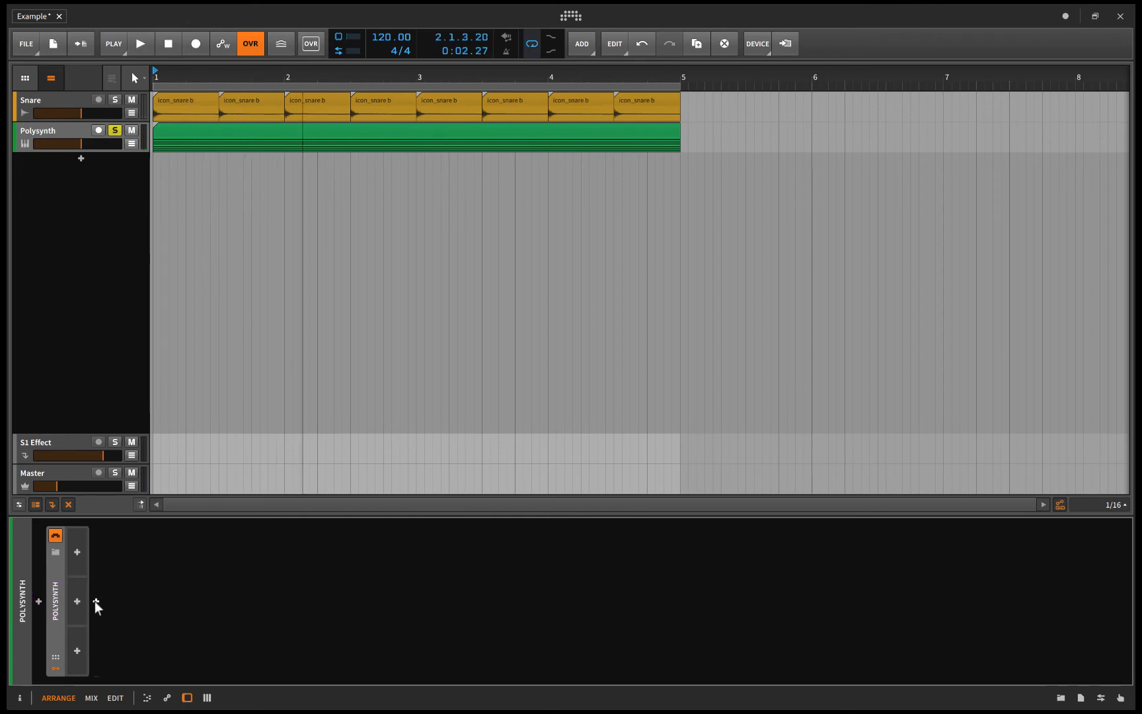
# Insert a Dynamics device after the Polysynth instrument from the device browser
pyautogui.click(76, 601)
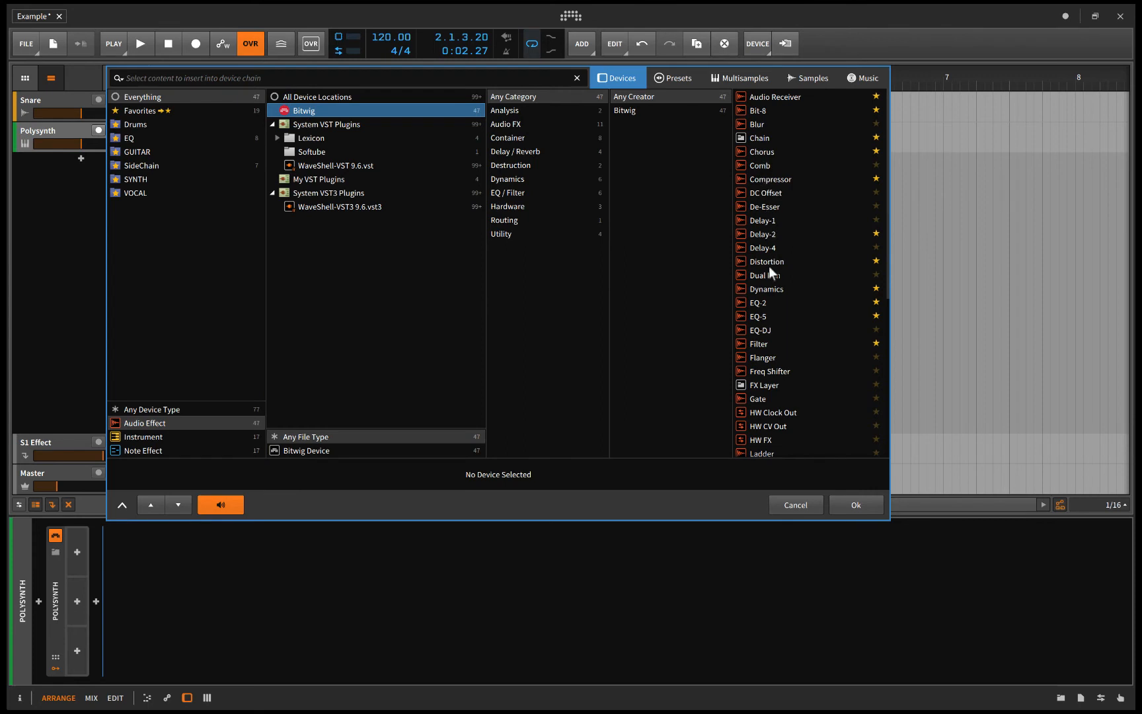
pyautogui.click(766, 287)
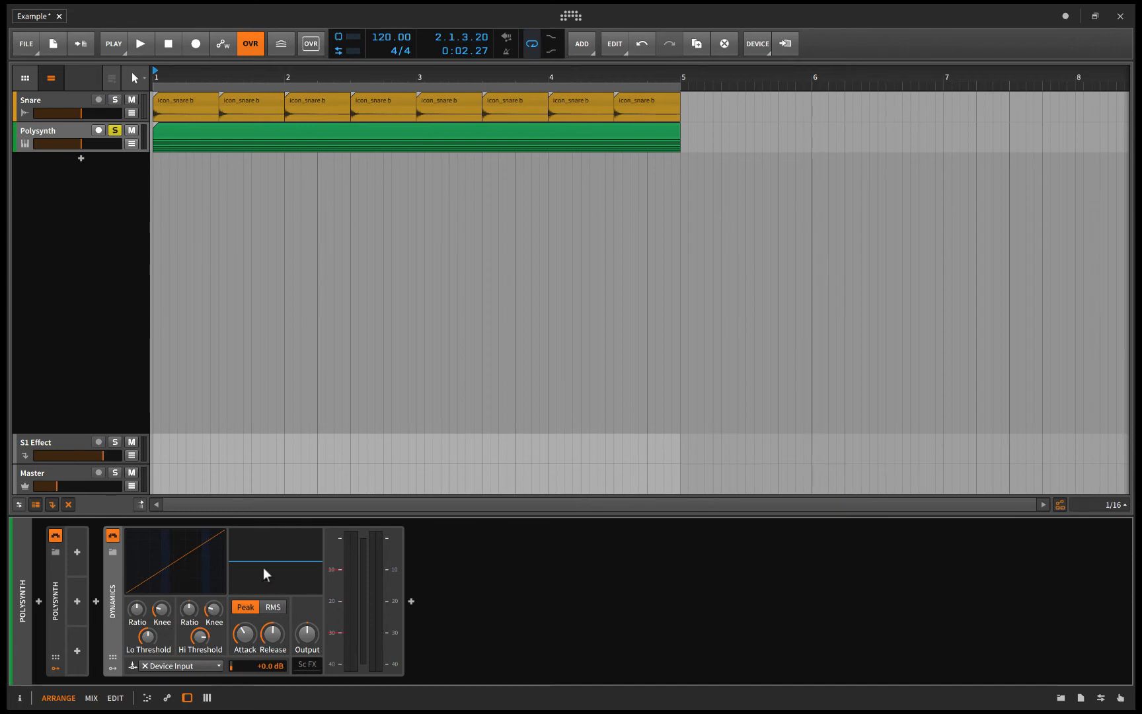
pyautogui.moveTo(158, 670)
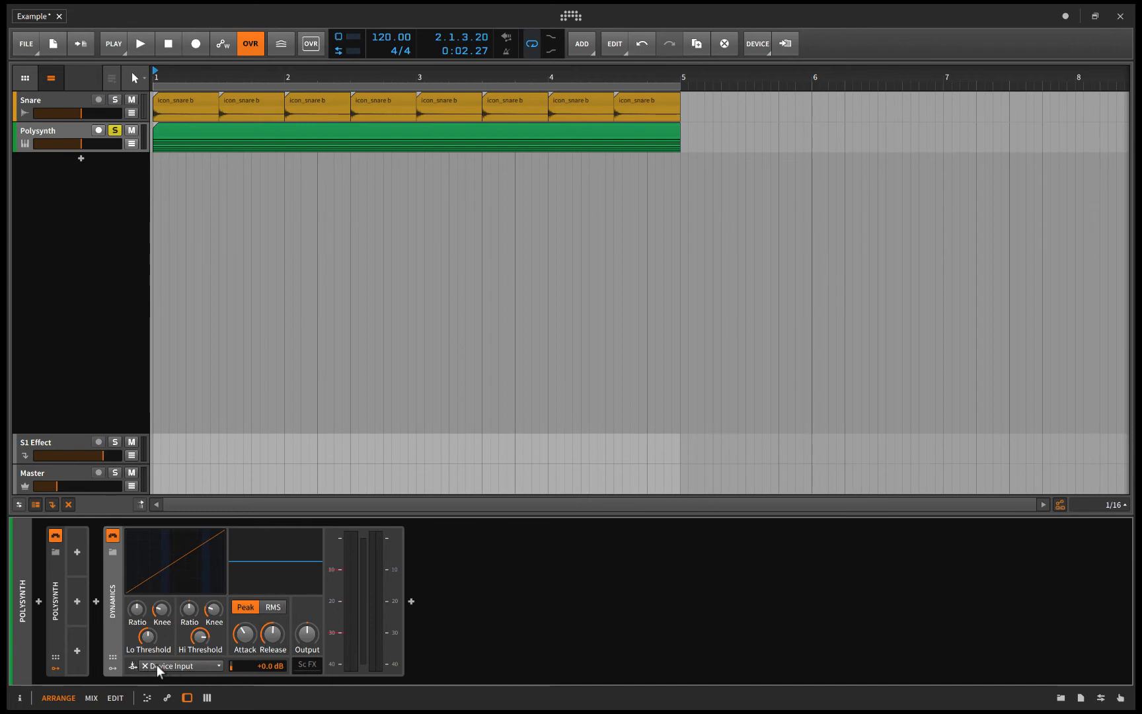
# Set the Polysynth Dynamics sidechain source to Snare (PRE) and pull the Snare fader to minimum
pyautogui.click(180, 665)
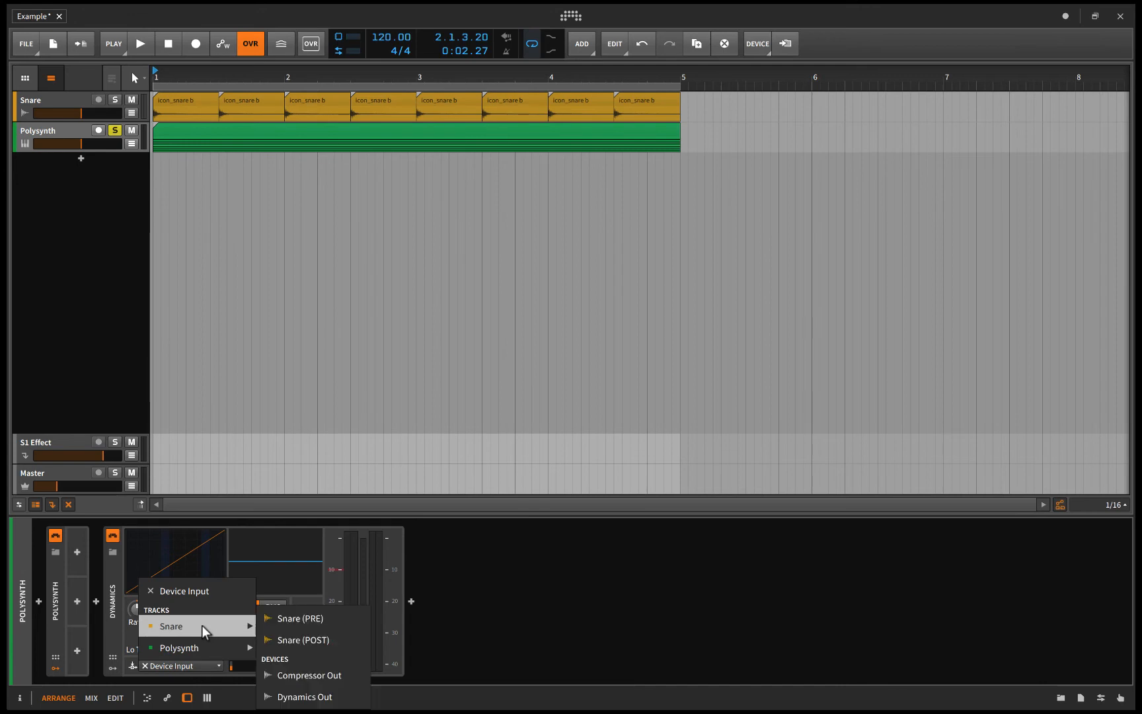
pyautogui.click(300, 618)
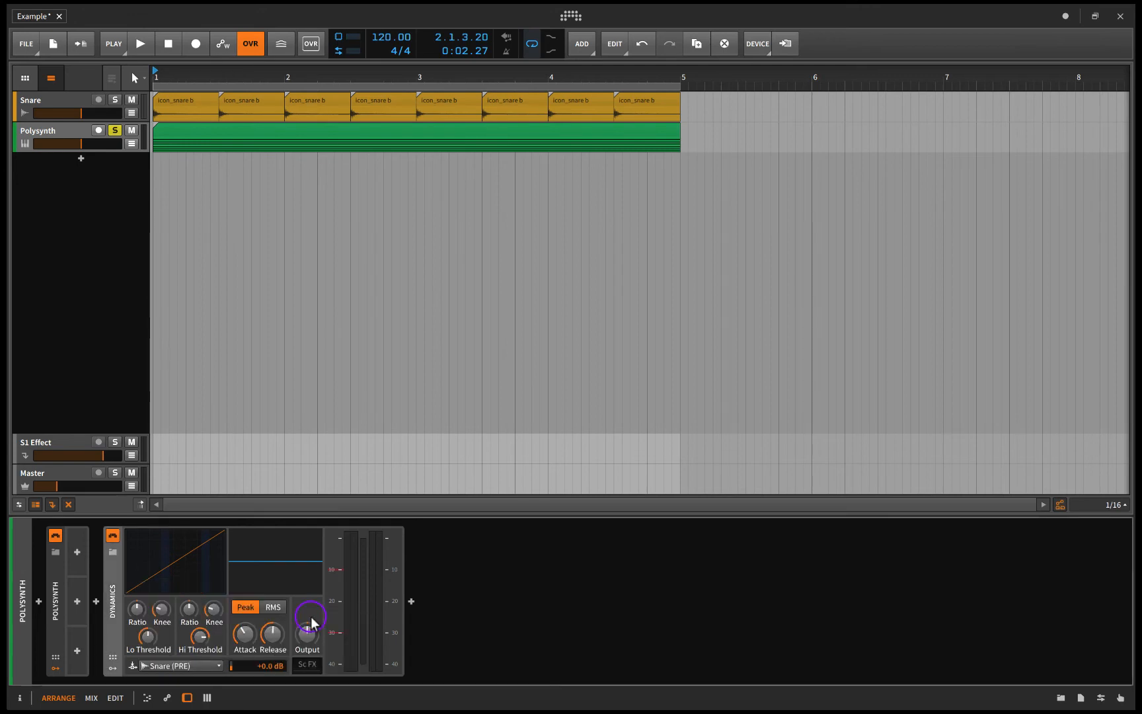
pyautogui.moveTo(202, 664)
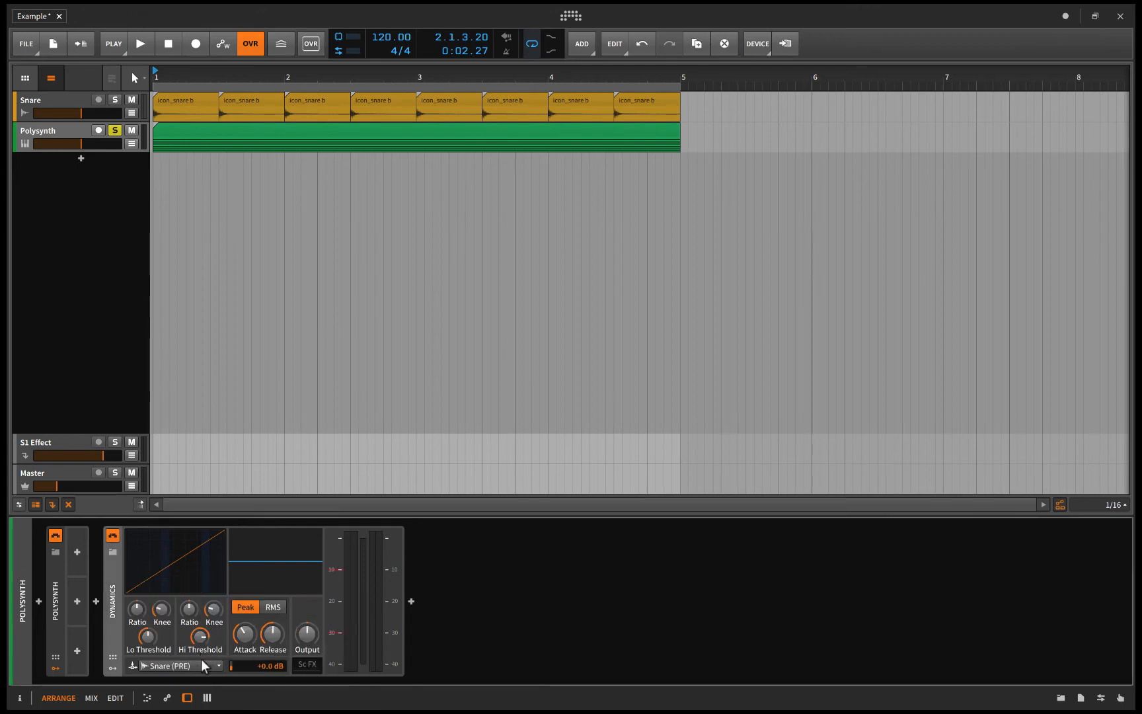
pyautogui.moveTo(58, 114); pyautogui.dragTo(80, 114)
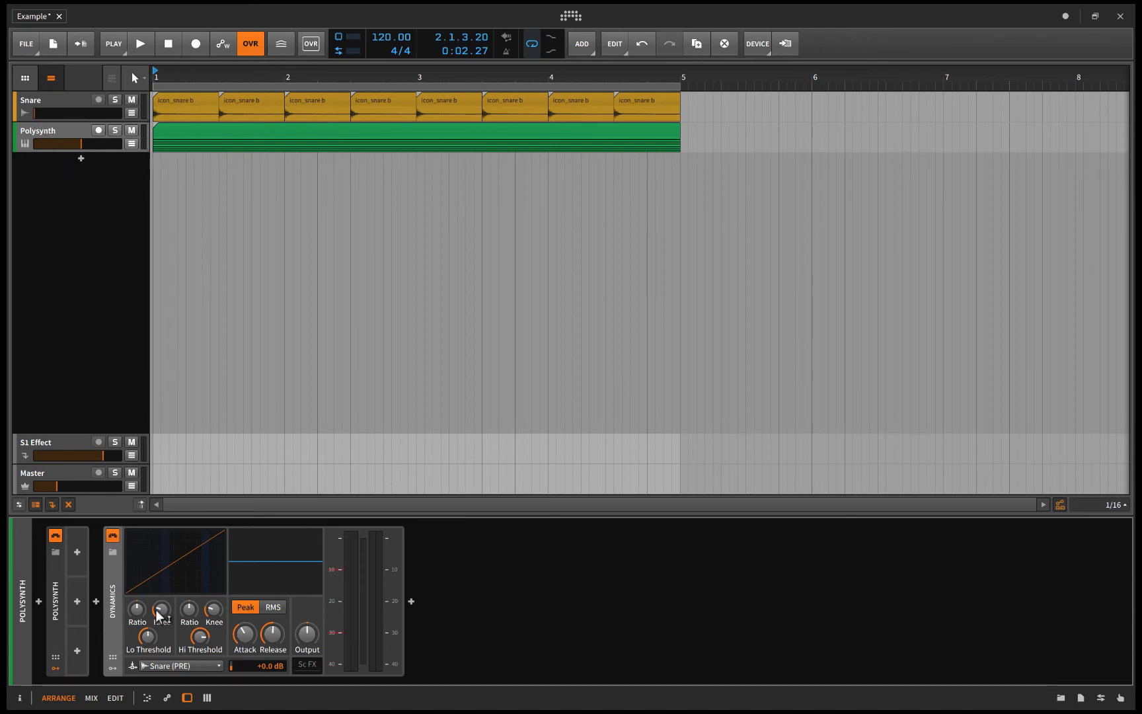
pyautogui.moveTo(202, 612)
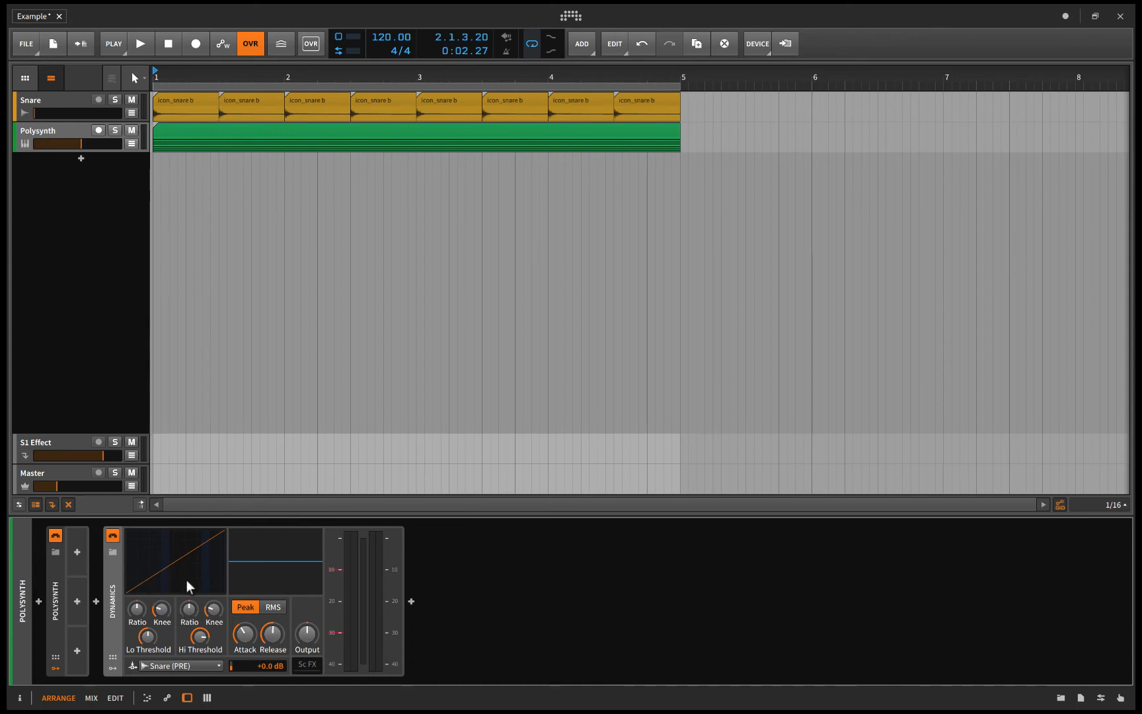
pyautogui.click(141, 43)
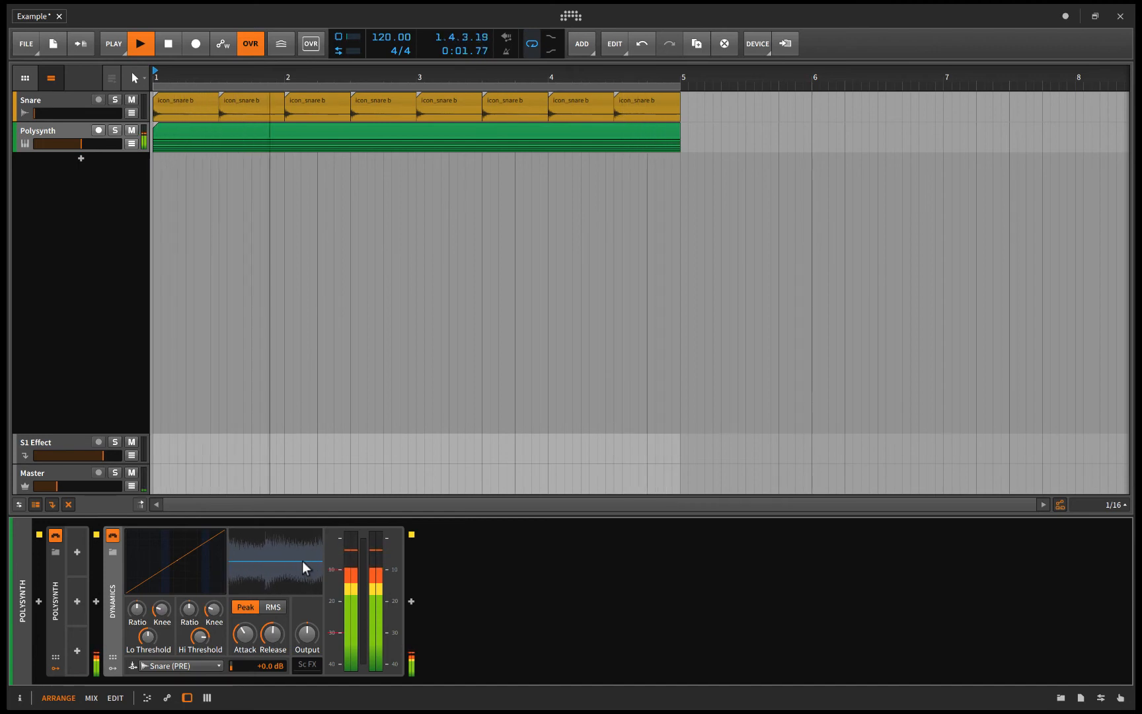
pyautogui.click(169, 43)
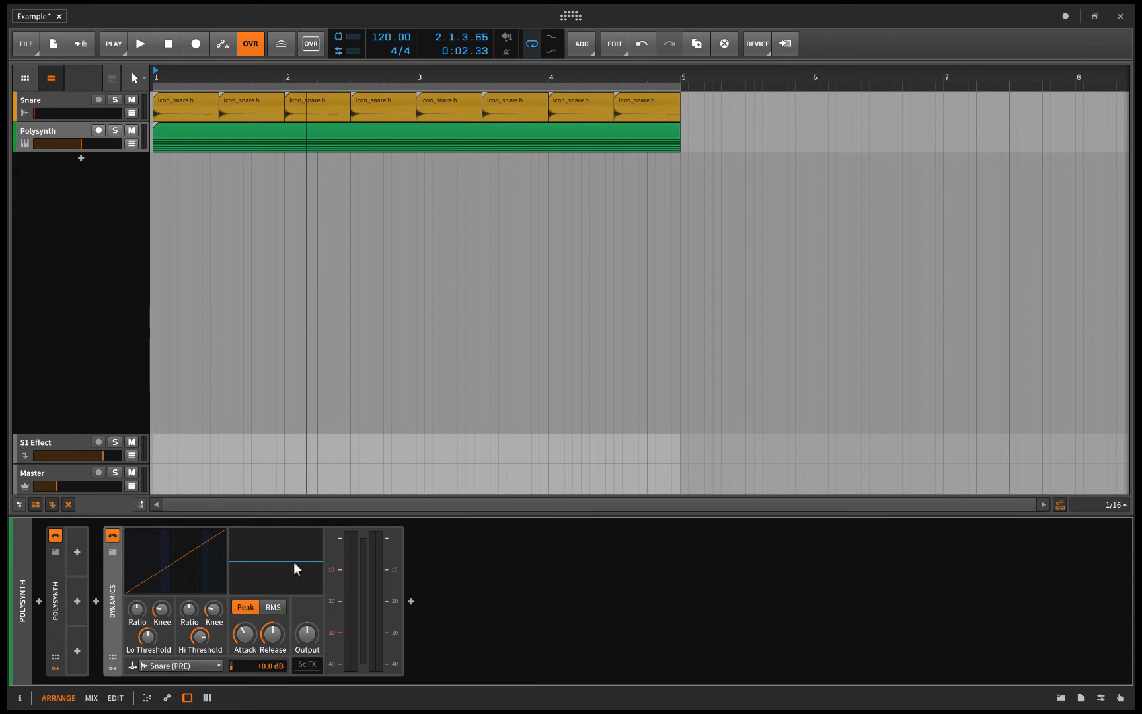
pyautogui.moveTo(157, 563)
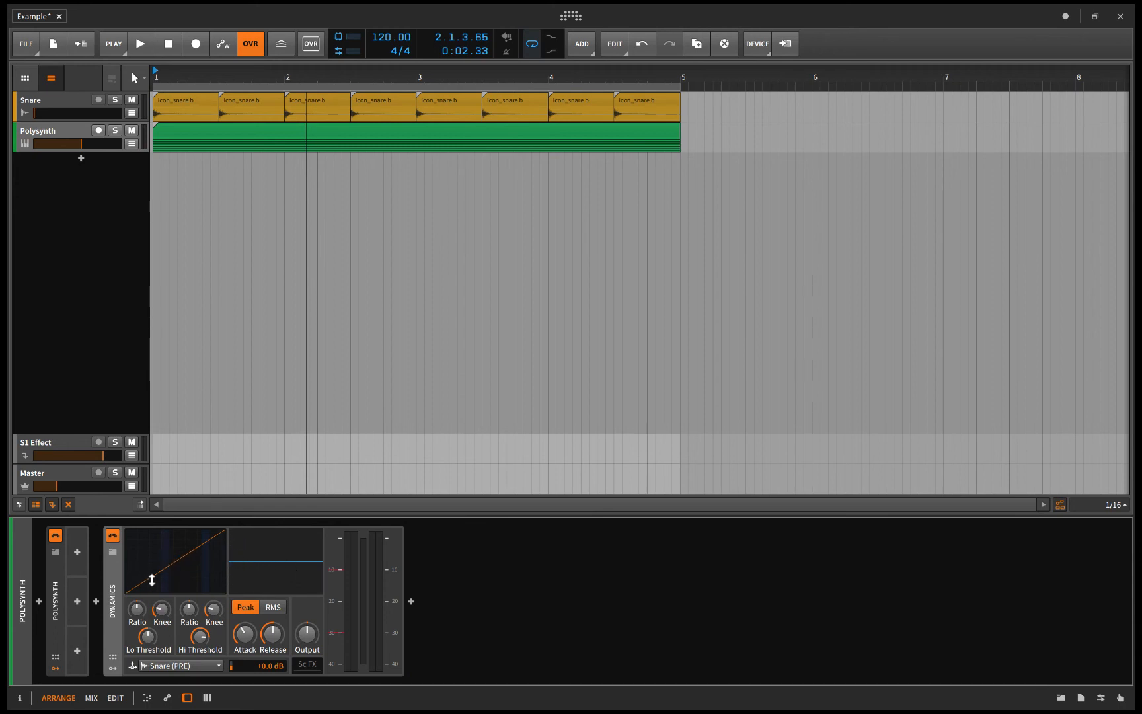
# Lower the Polysynth Dynamics threshold during playback and raise the Snare volume to about -11.7 dB
pyautogui.click(140, 44)
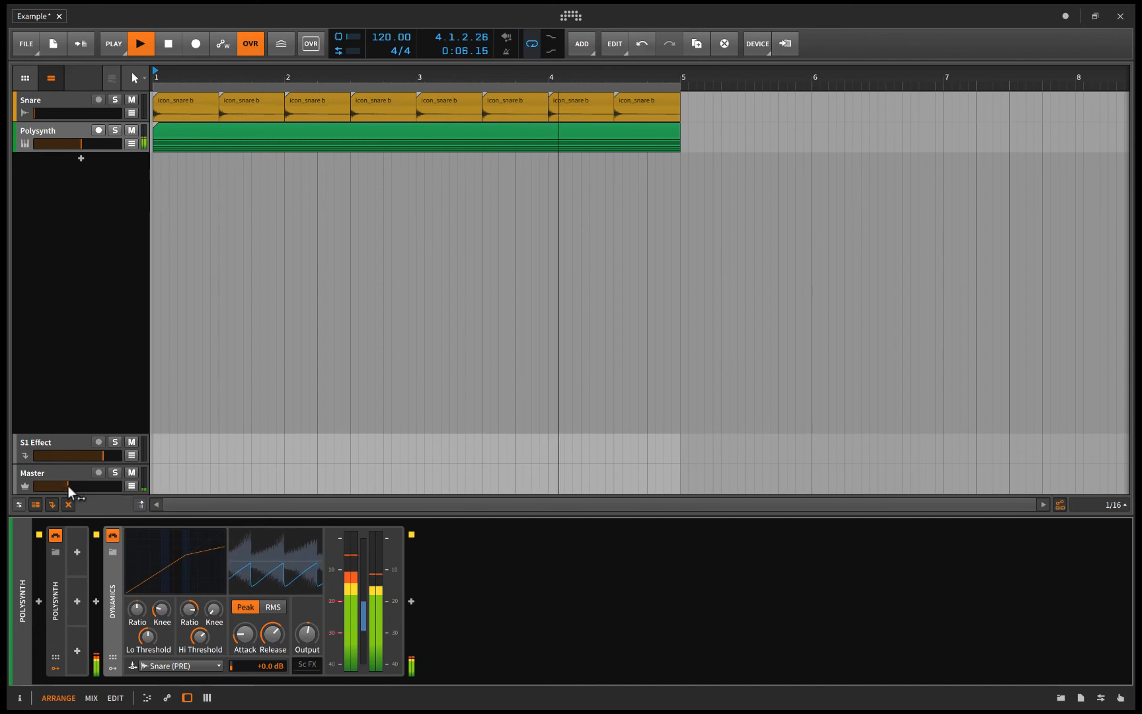
pyautogui.click(166, 44)
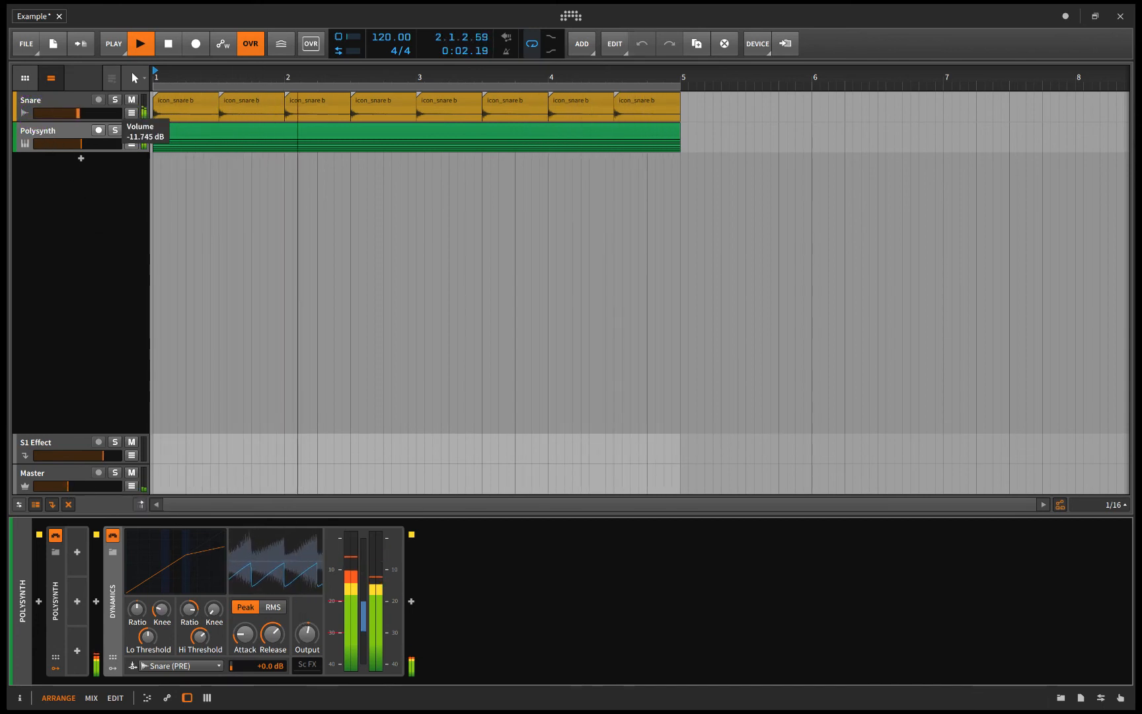
pyautogui.click(72, 101)
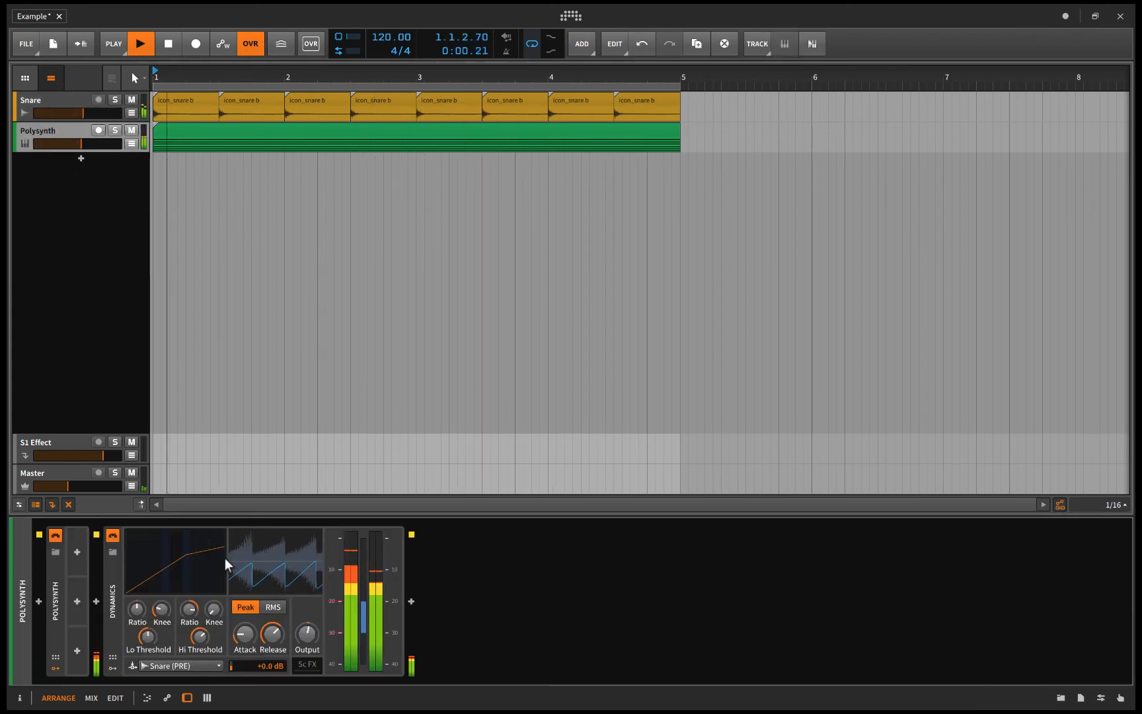
pyautogui.click(168, 43)
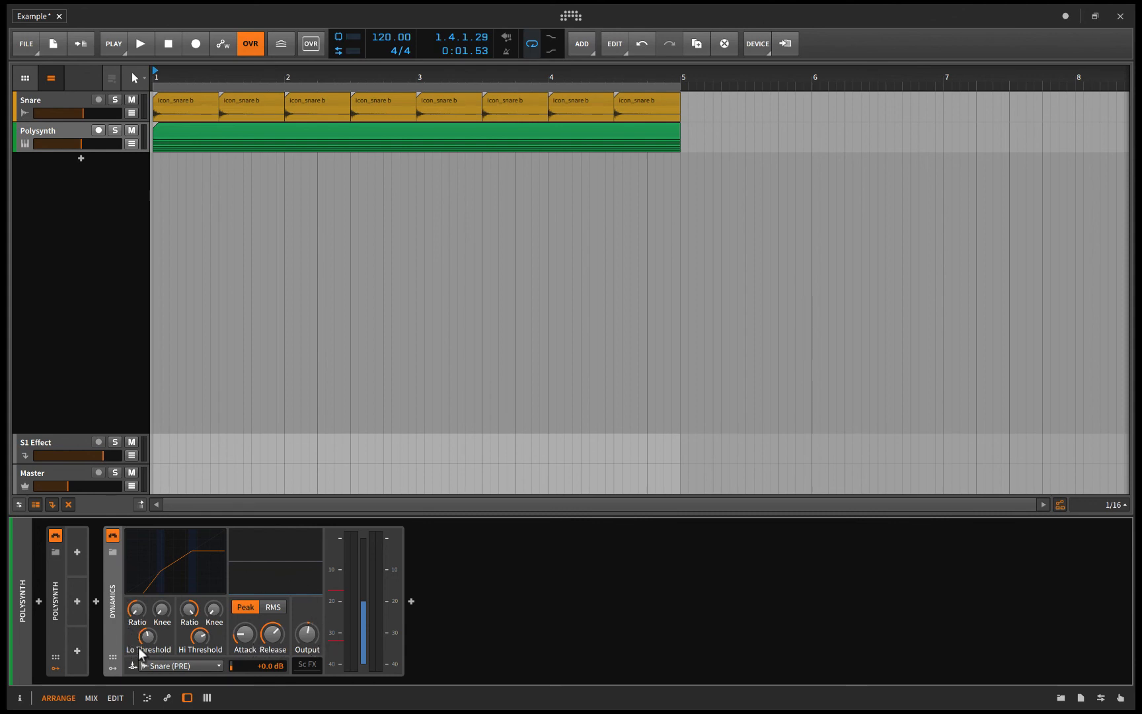
pyautogui.moveTo(162, 609)
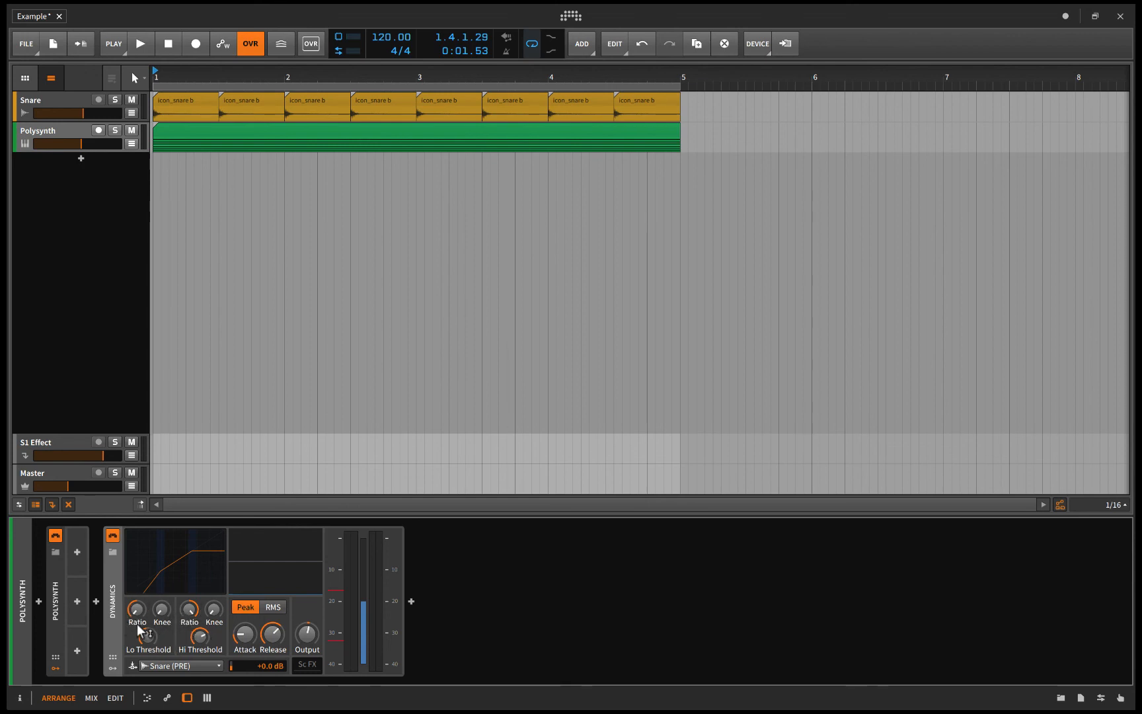
pyautogui.moveTo(157, 630)
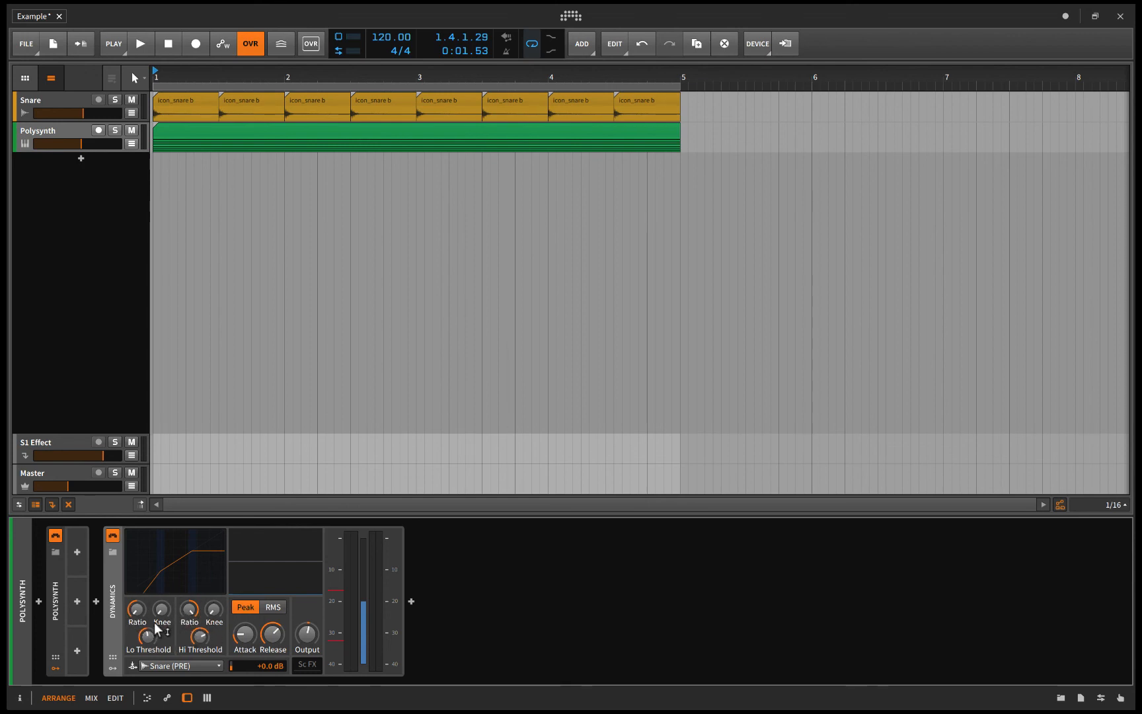
pyautogui.moveTo(124, 630)
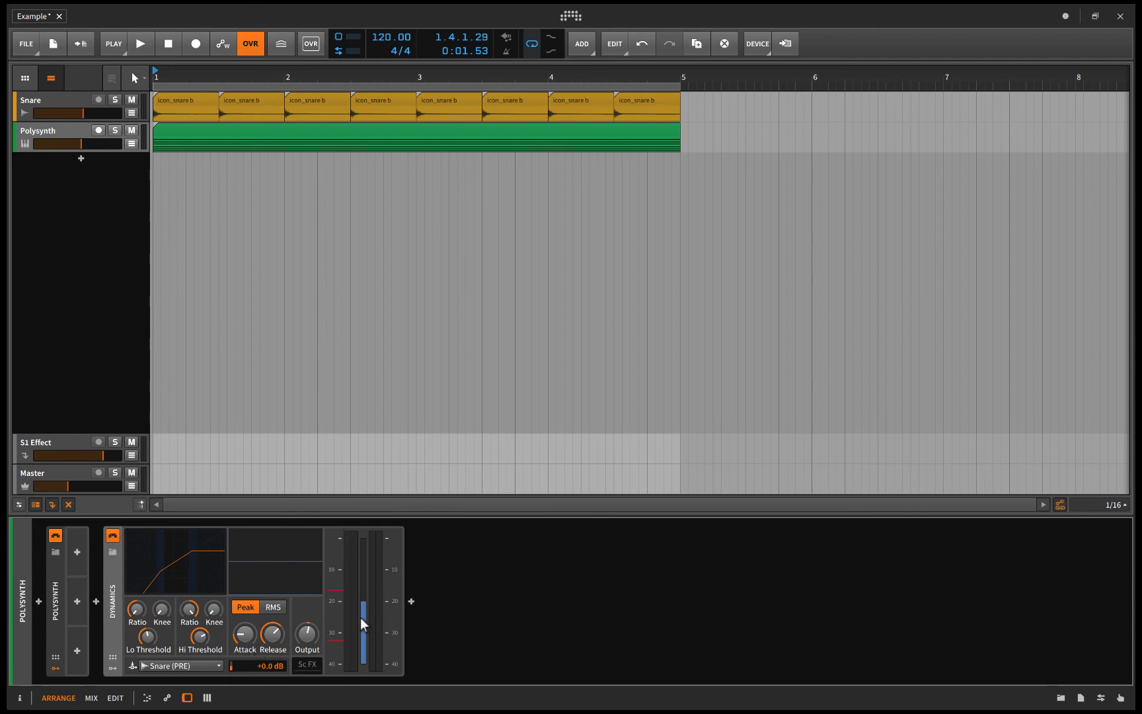
pyautogui.moveTo(303, 556)
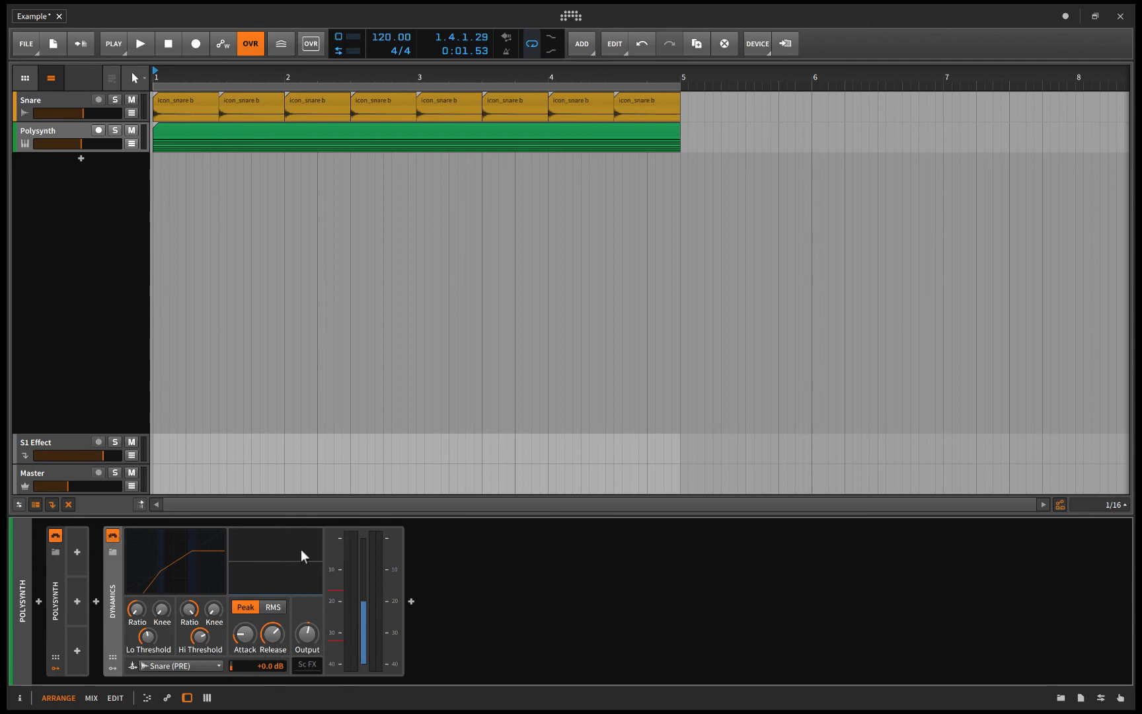
# Switch between the Master and Polysynth chains, ending on the Master's Peak Limiter at -0.3 dB
pyautogui.click(65, 473)
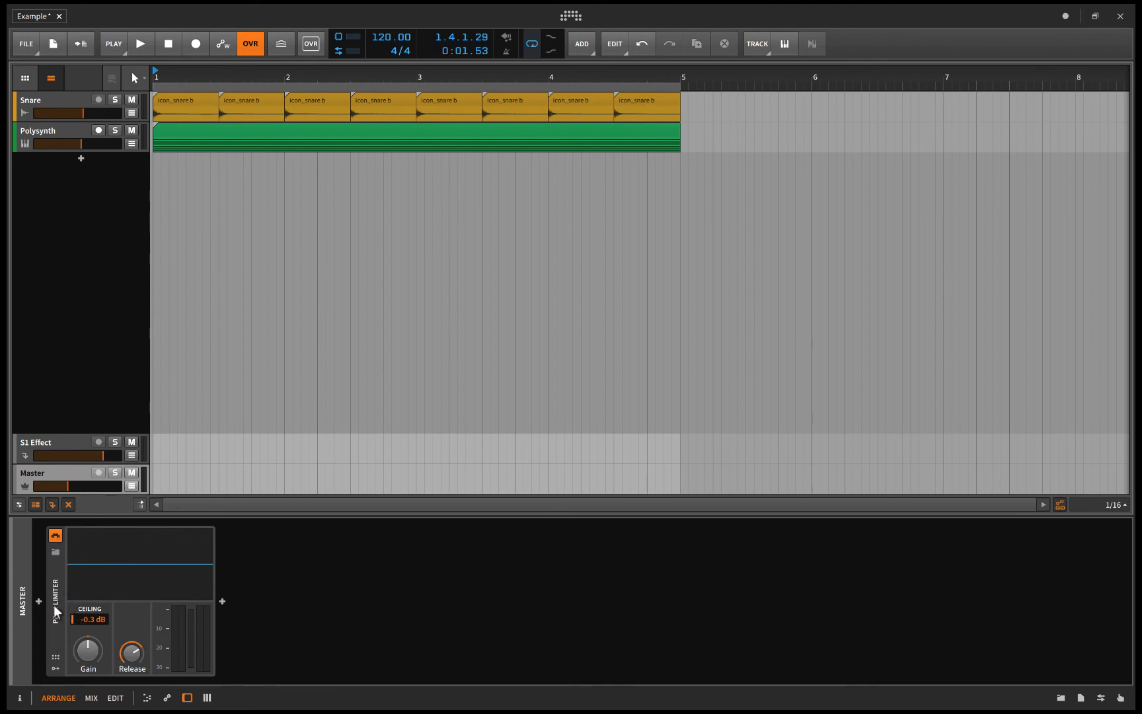
pyautogui.moveTo(69, 245)
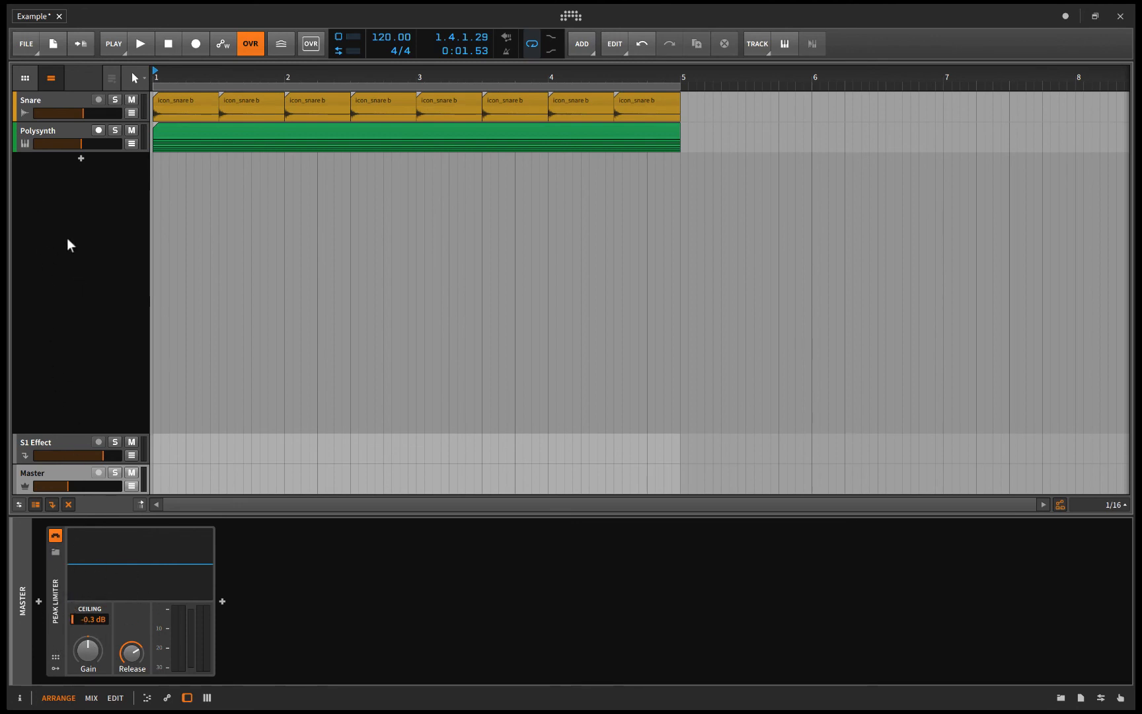
pyautogui.click(40, 130)
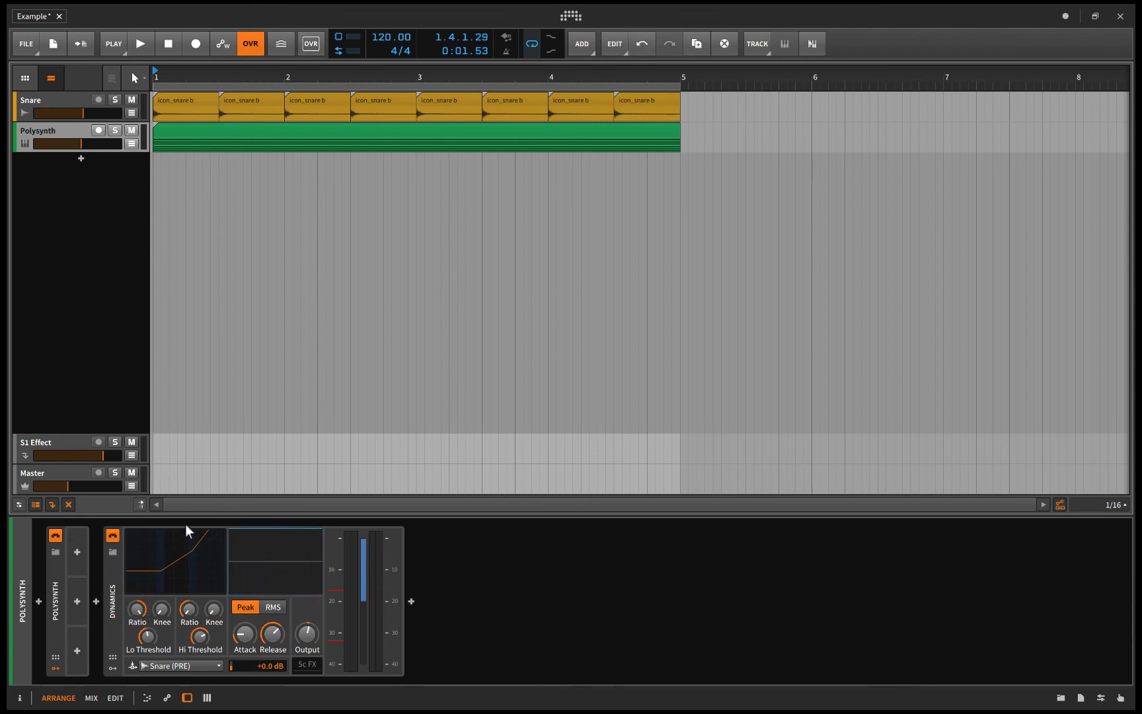
pyautogui.click(33, 473)
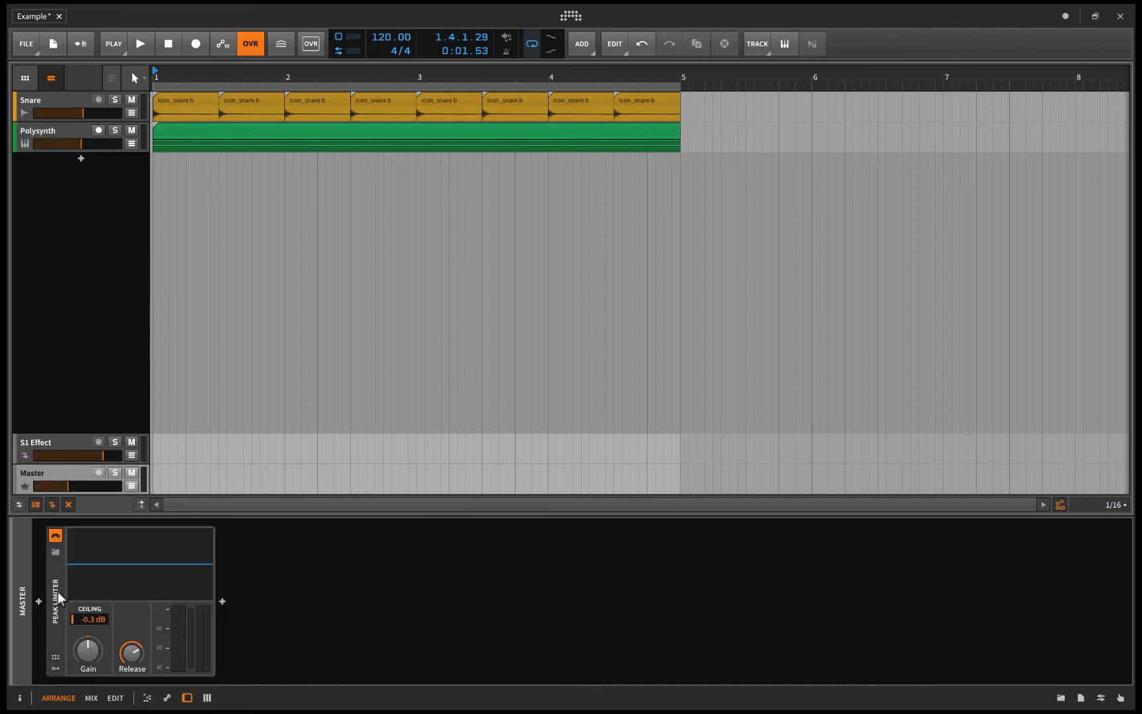
# Reselect the Polysynth track to show its Dynamics device keyed from Snare (PRE)
pyautogui.click(51, 131)
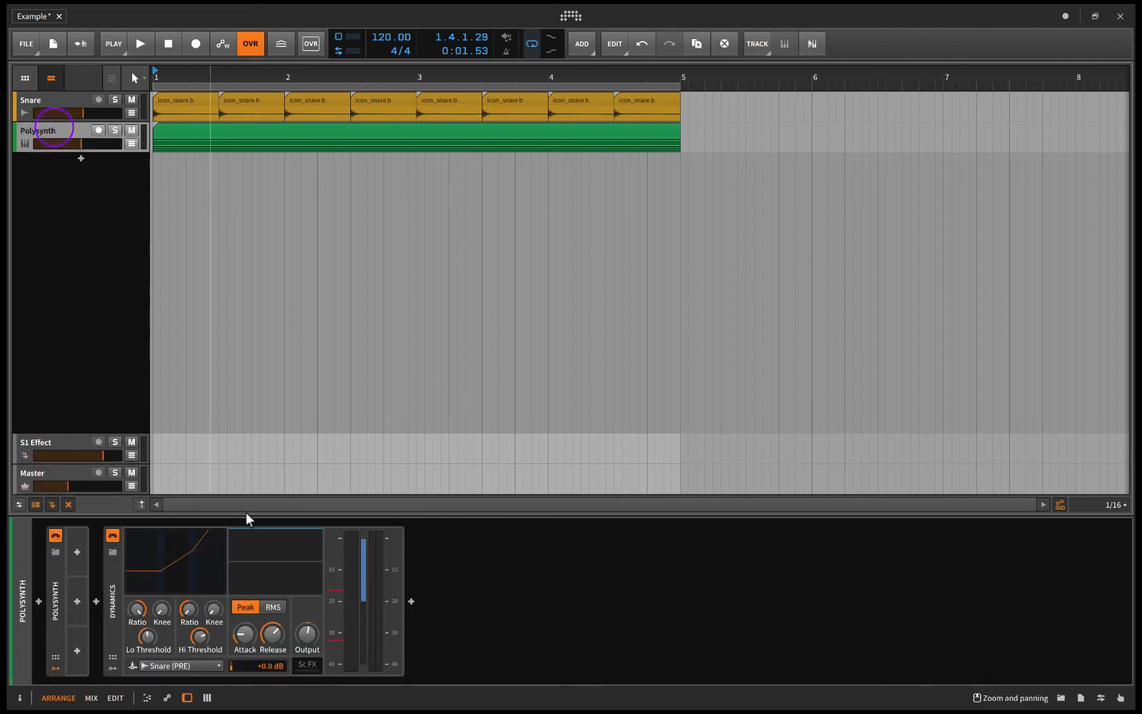
pyautogui.moveTo(376, 537)
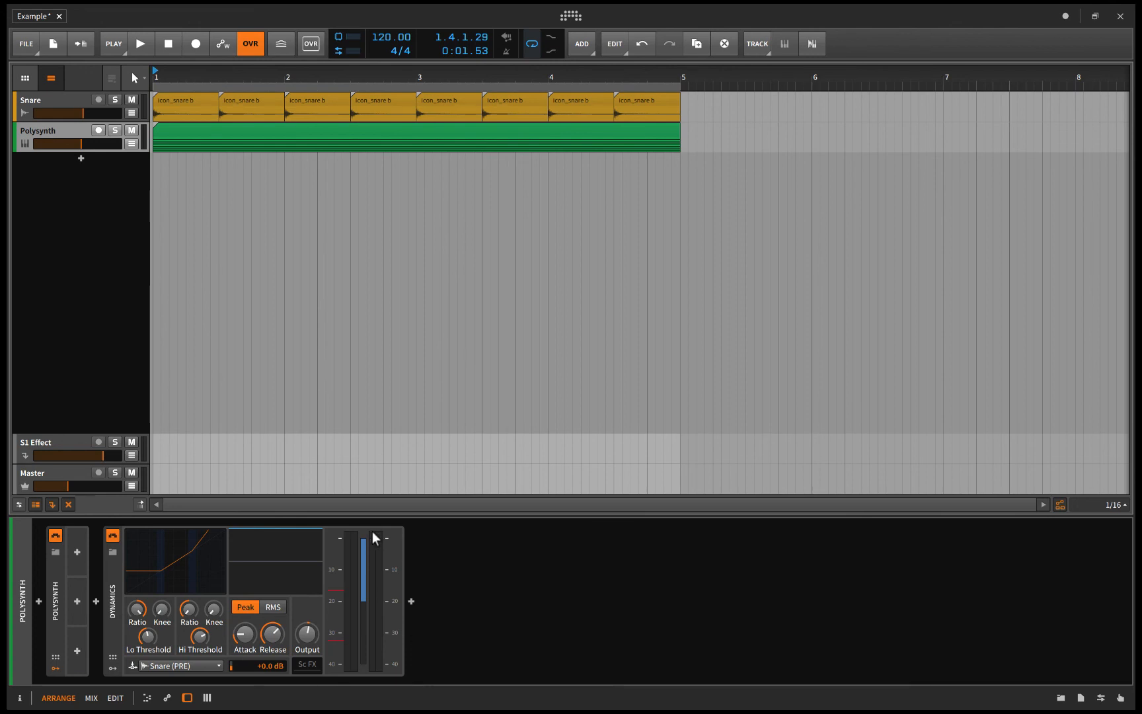
pyautogui.moveTo(374, 539)
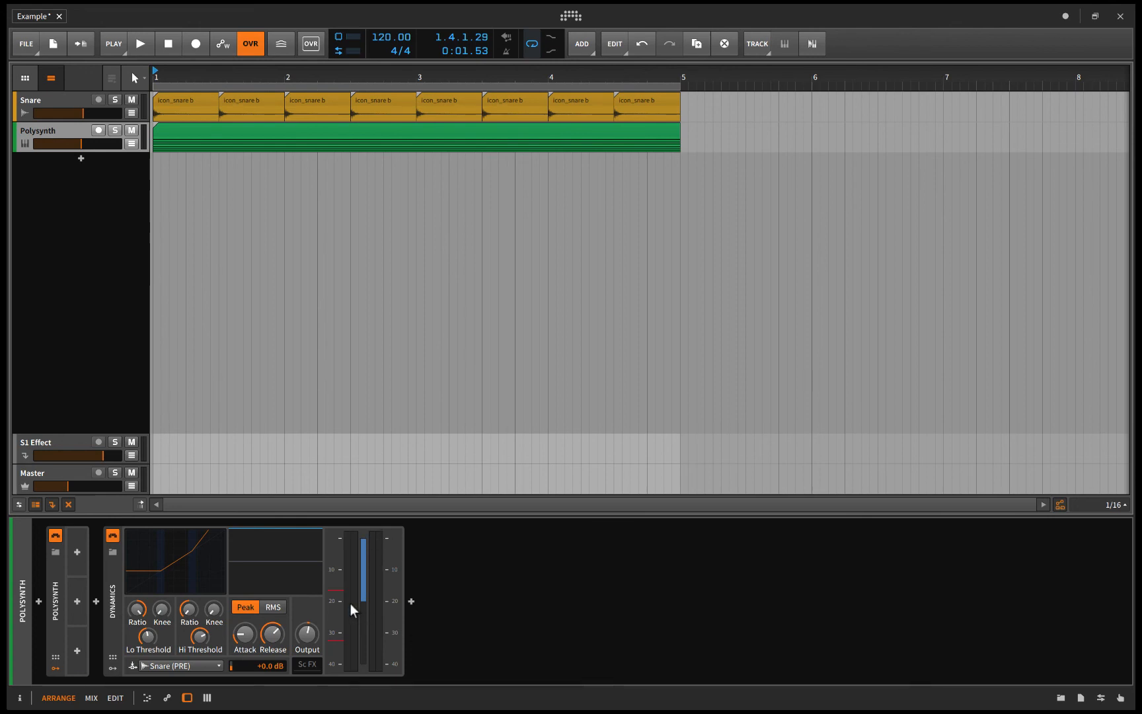
pyautogui.moveTo(229, 559)
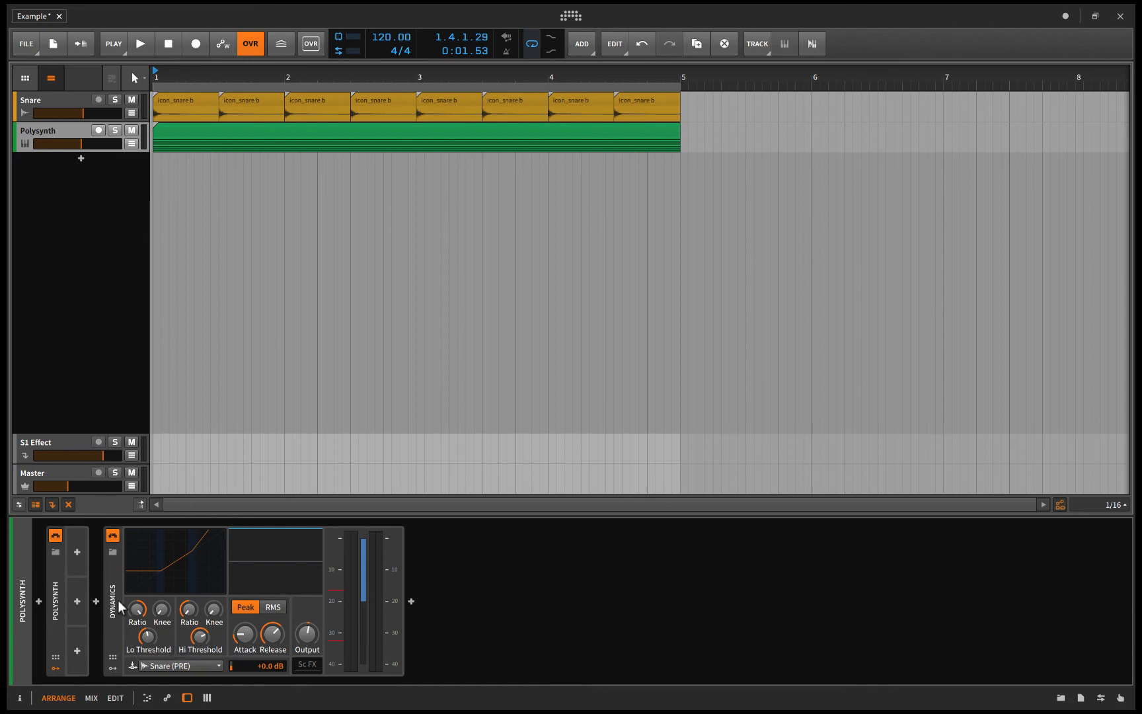
pyautogui.moveTo(115, 657)
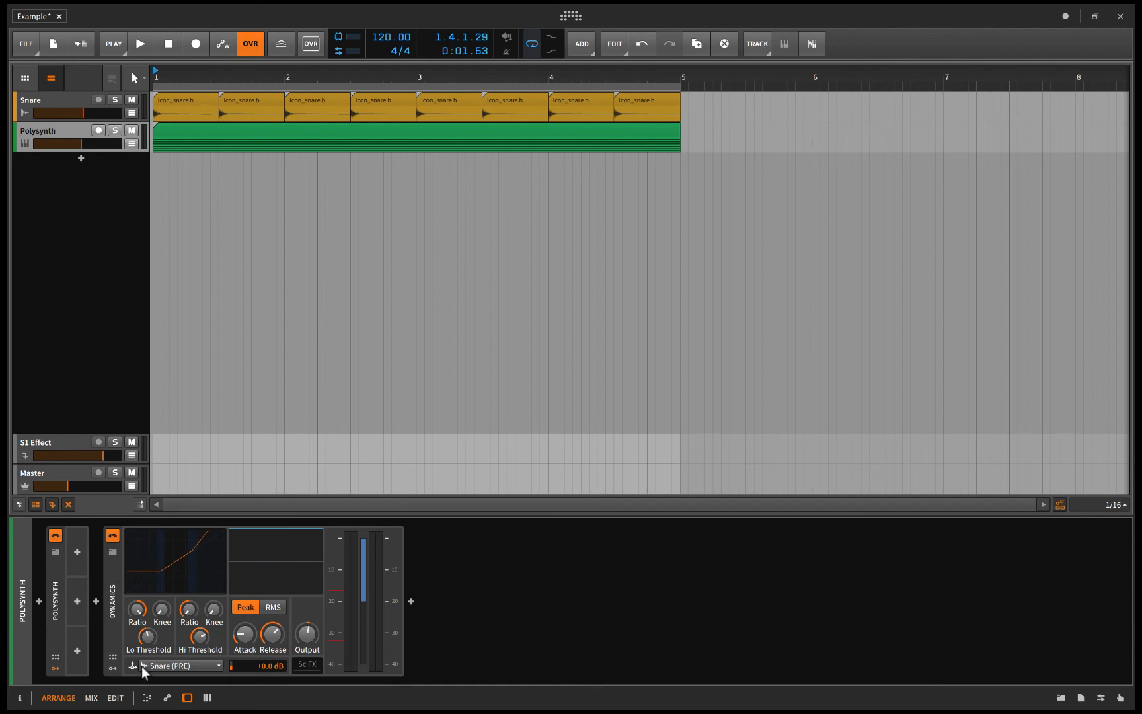
pyautogui.moveTo(195, 592)
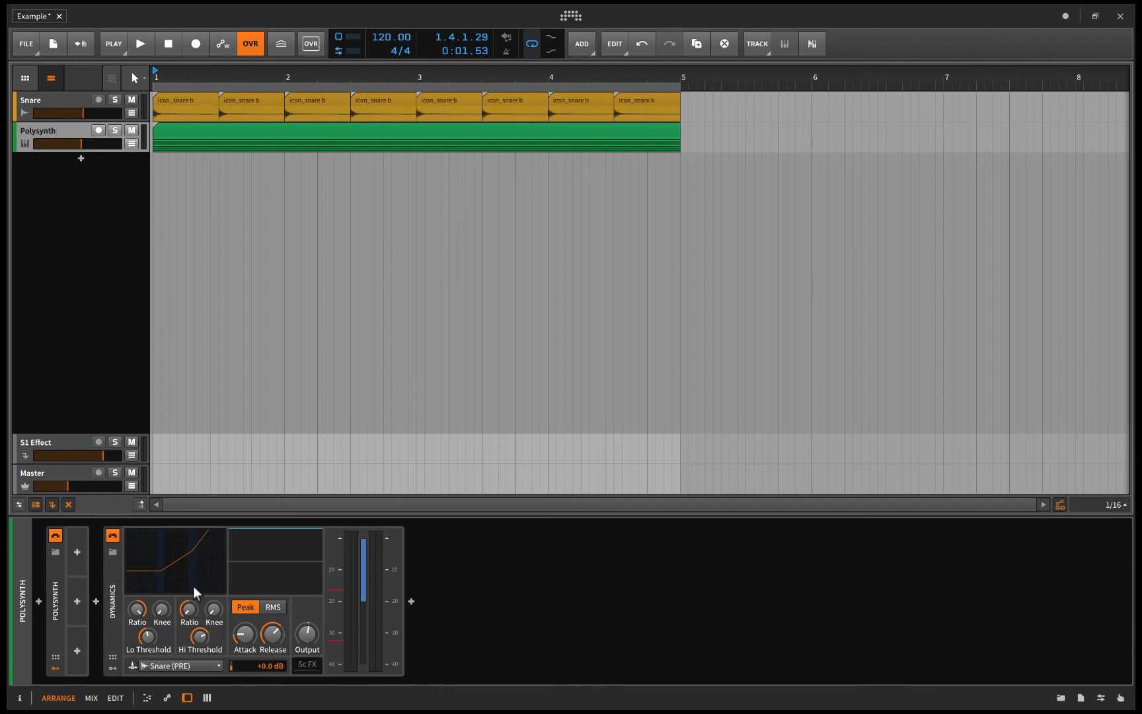
pyautogui.moveTo(327, 666)
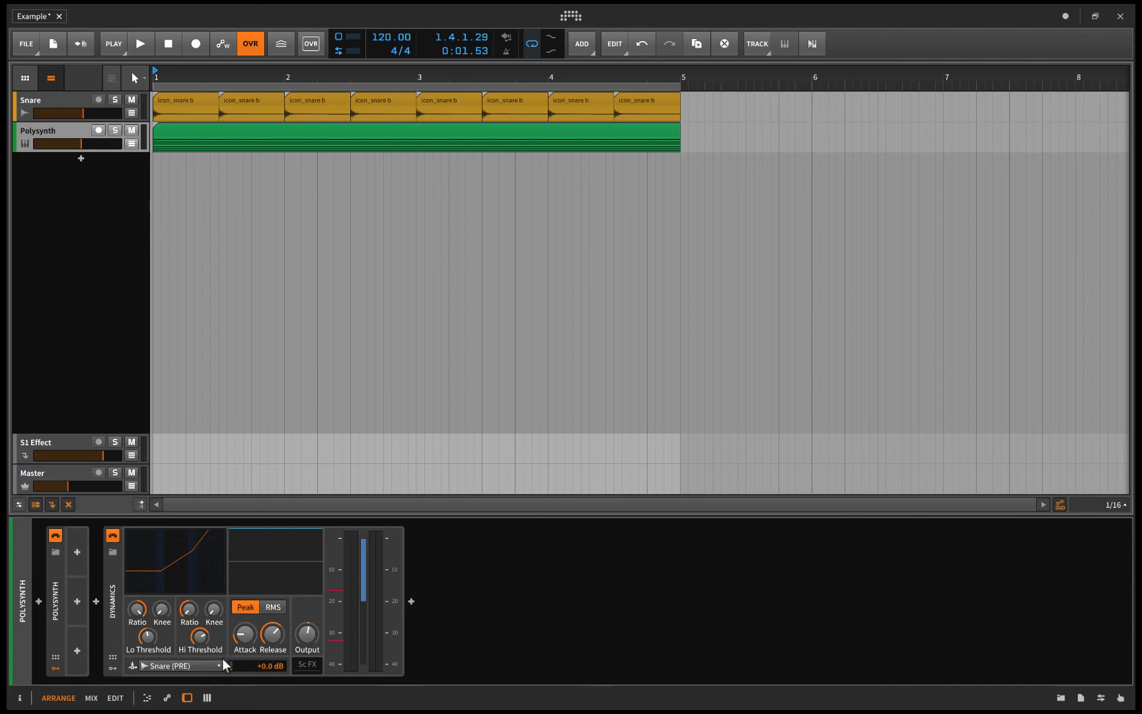
pyautogui.moveTo(228, 586)
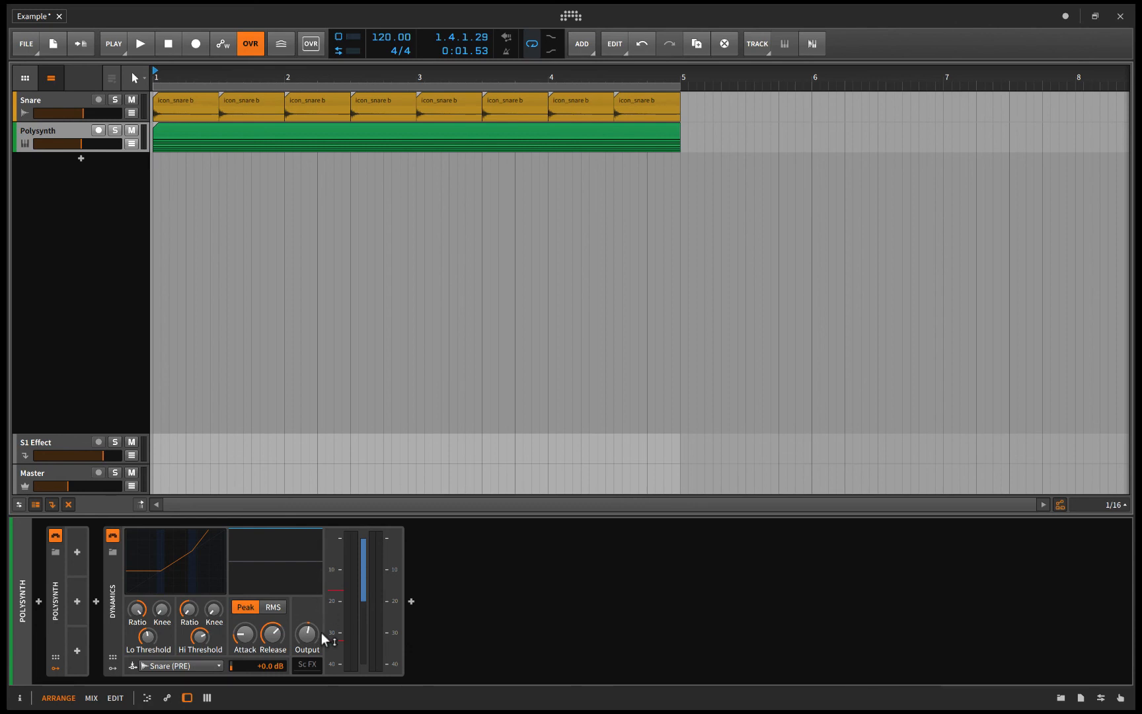
pyautogui.moveTo(122, 666)
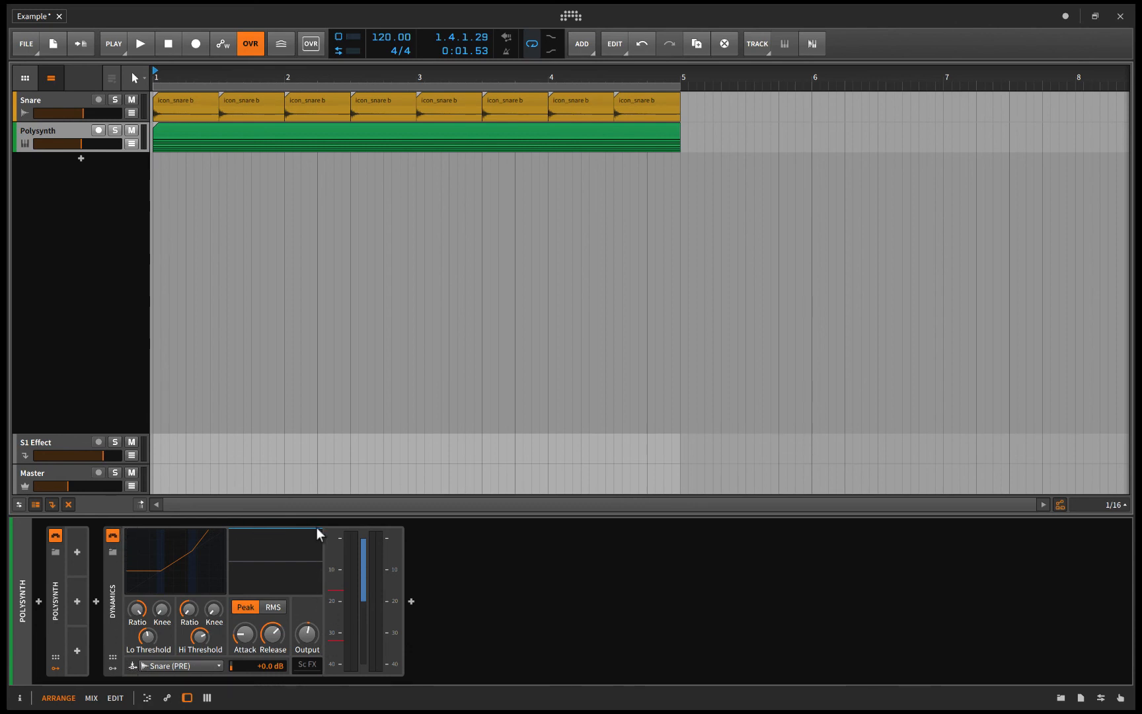
pyautogui.moveTo(169, 585)
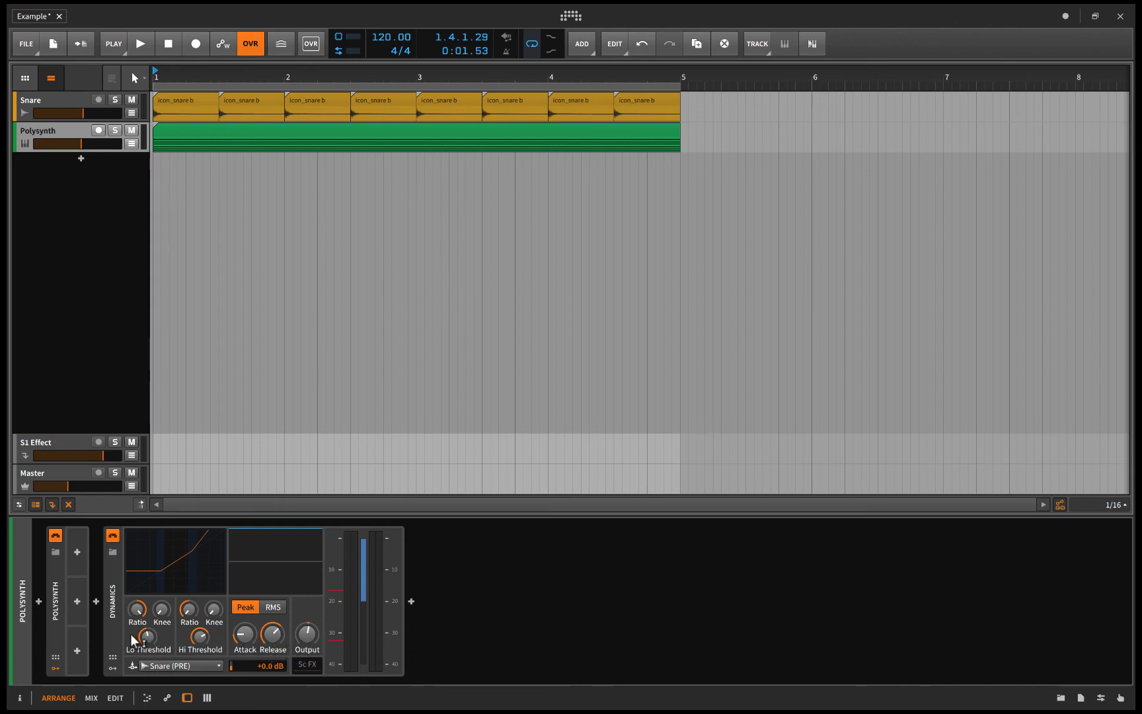
pyautogui.moveTo(167, 630)
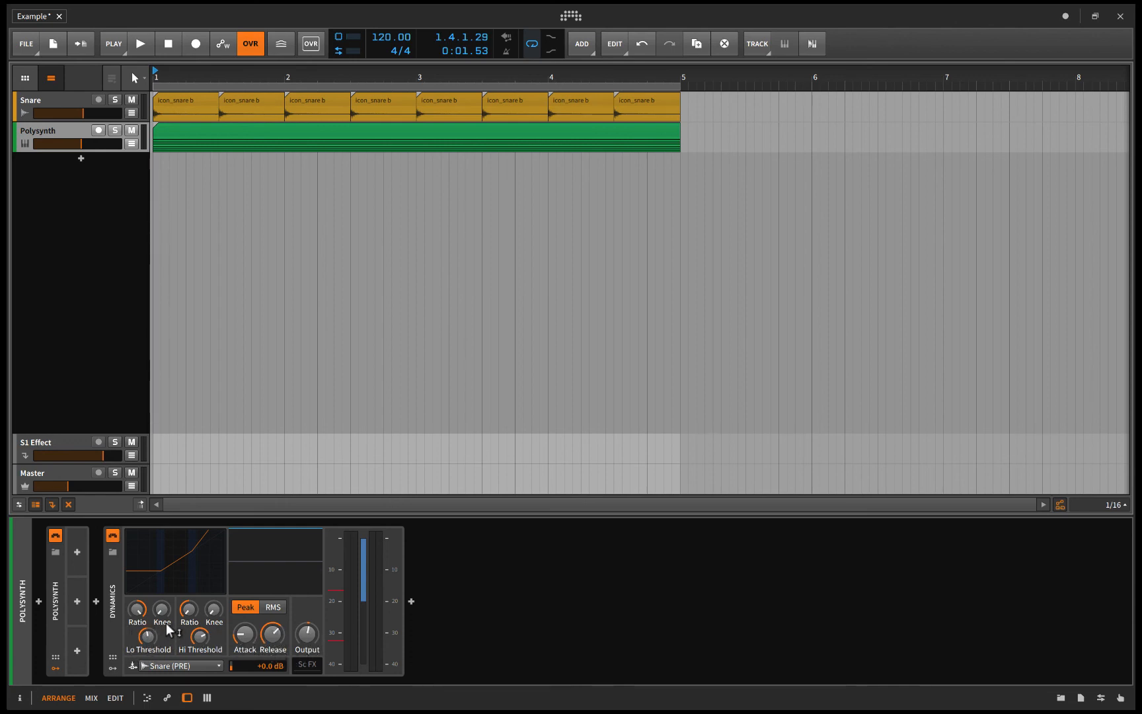
pyautogui.moveTo(224, 659)
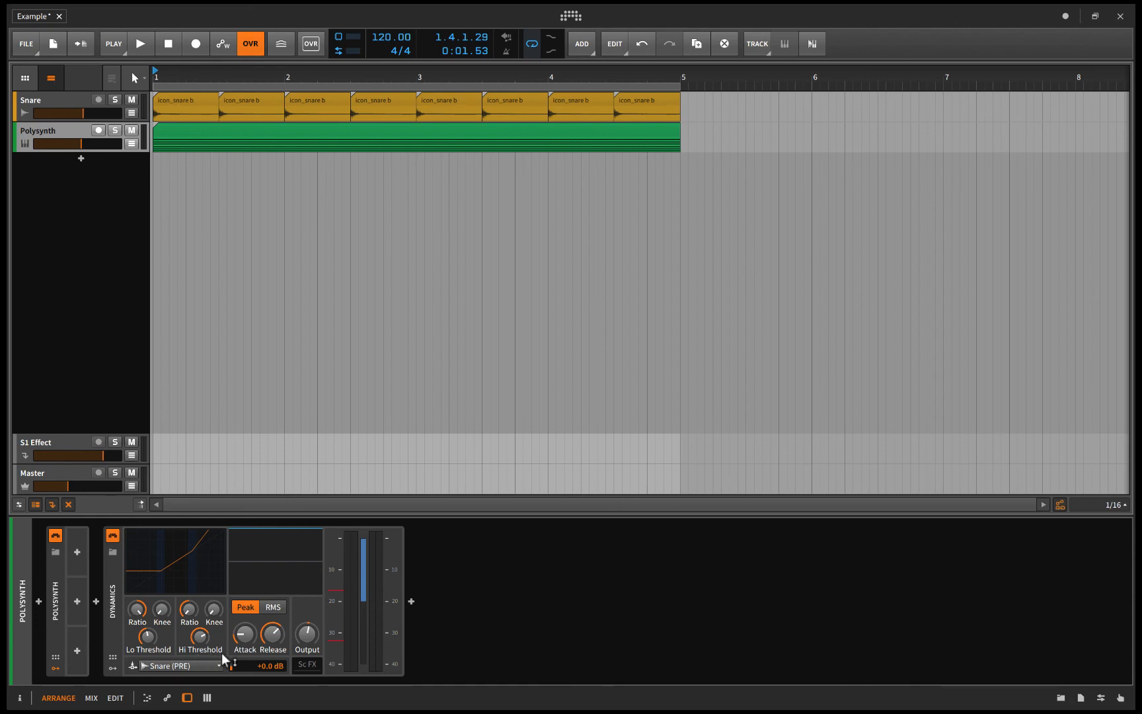
pyautogui.moveTo(246, 629)
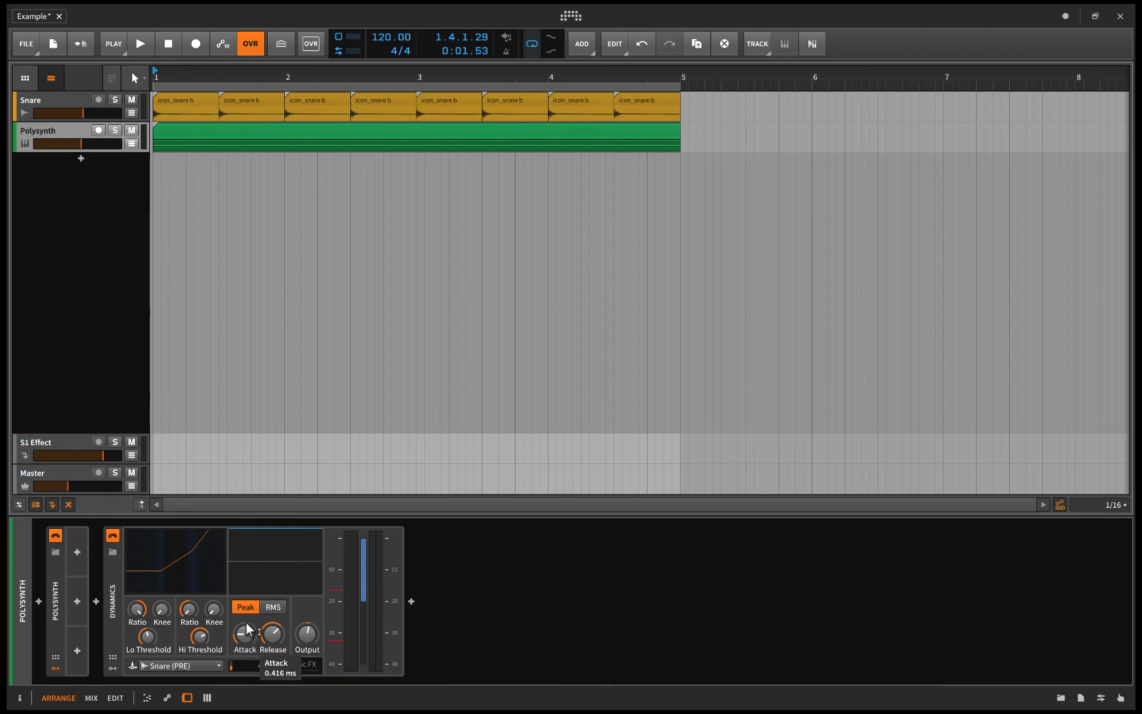
pyautogui.moveTo(243, 564)
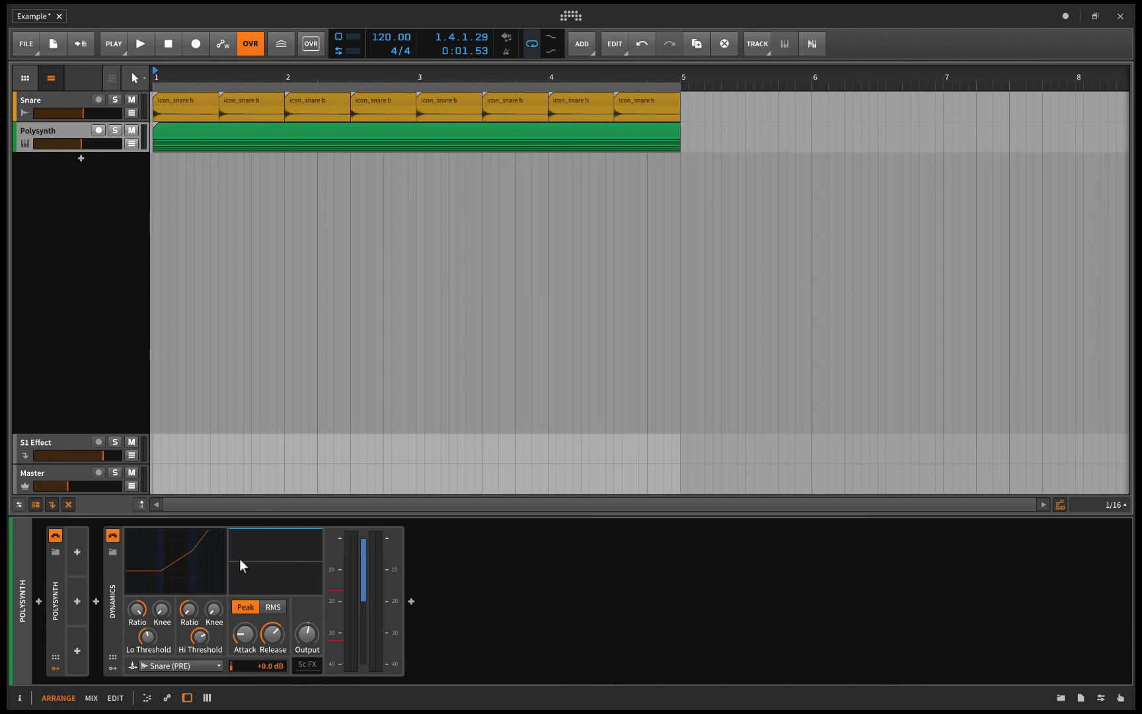
pyautogui.moveTo(244, 569)
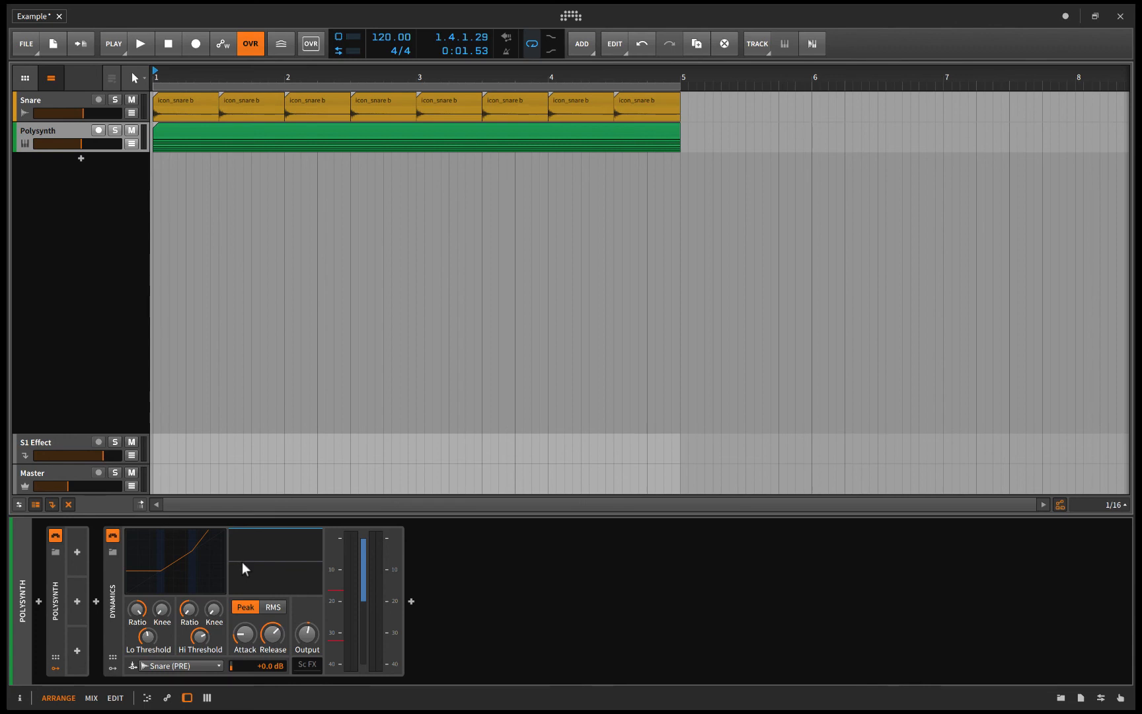
pyautogui.moveTo(465, 611)
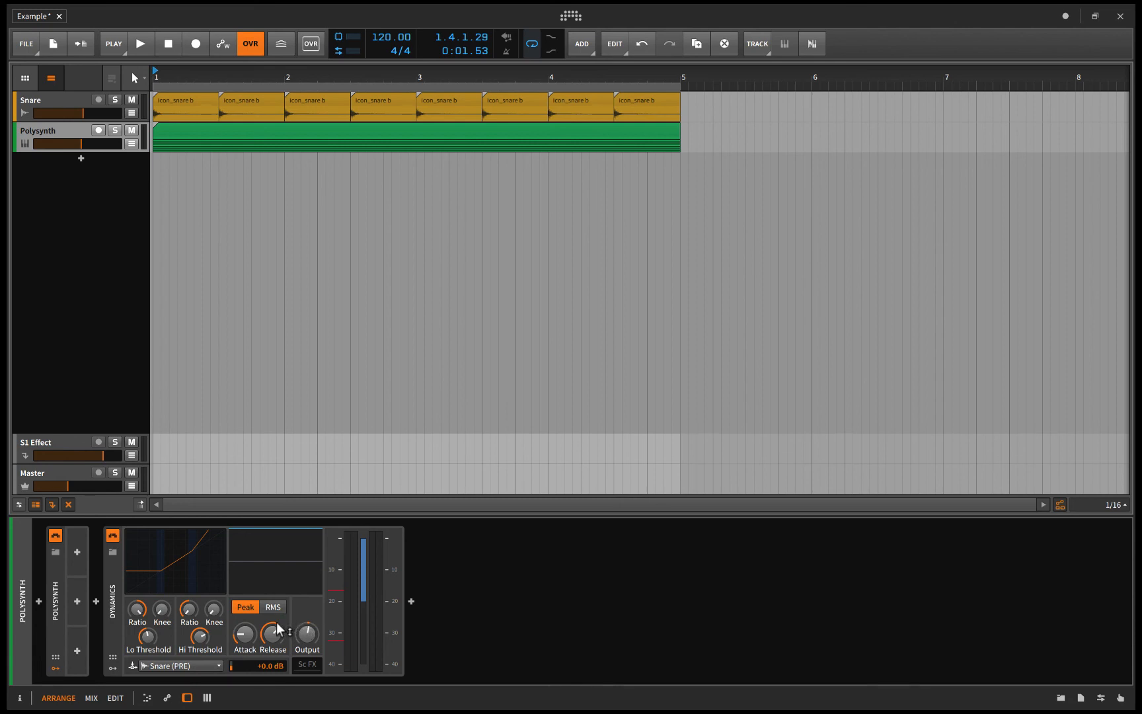
pyautogui.moveTo(244, 631)
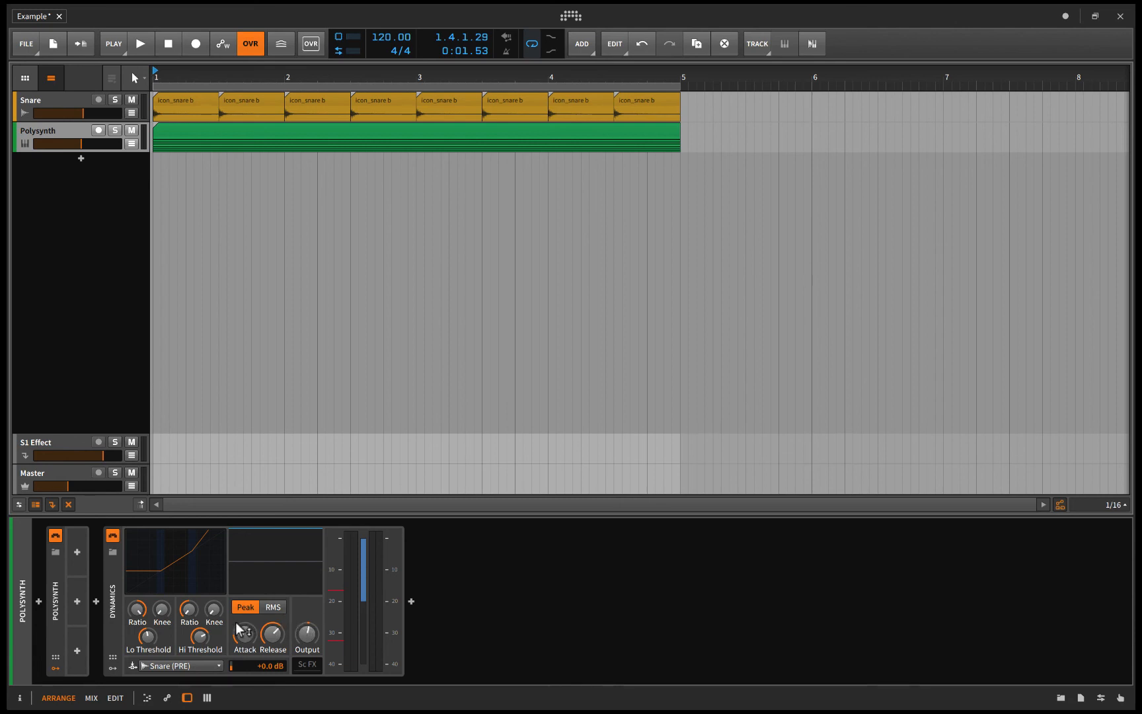
pyautogui.moveTo(488, 604)
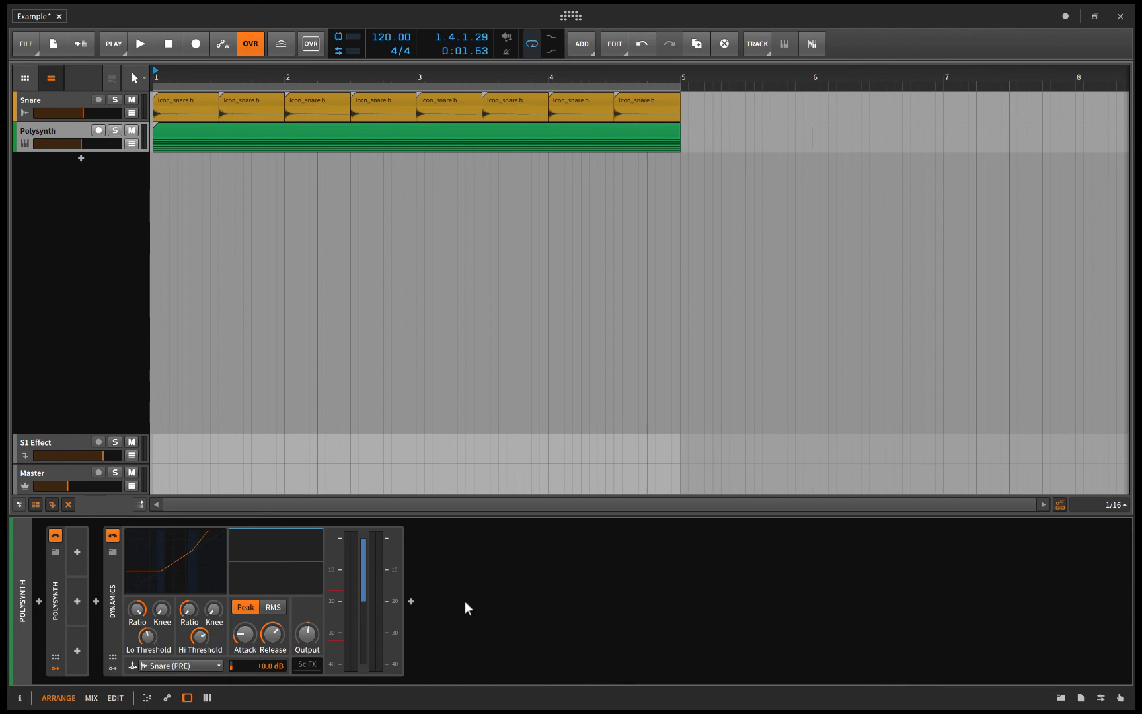
pyautogui.moveTo(135, 581)
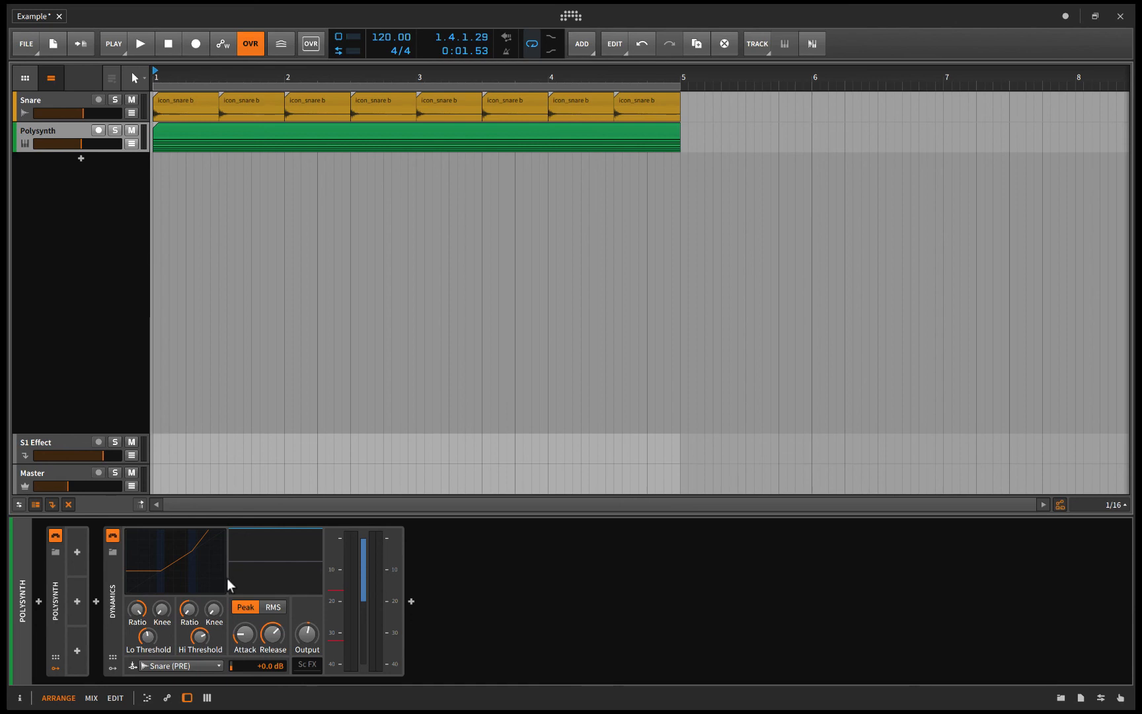
pyautogui.moveTo(230, 627)
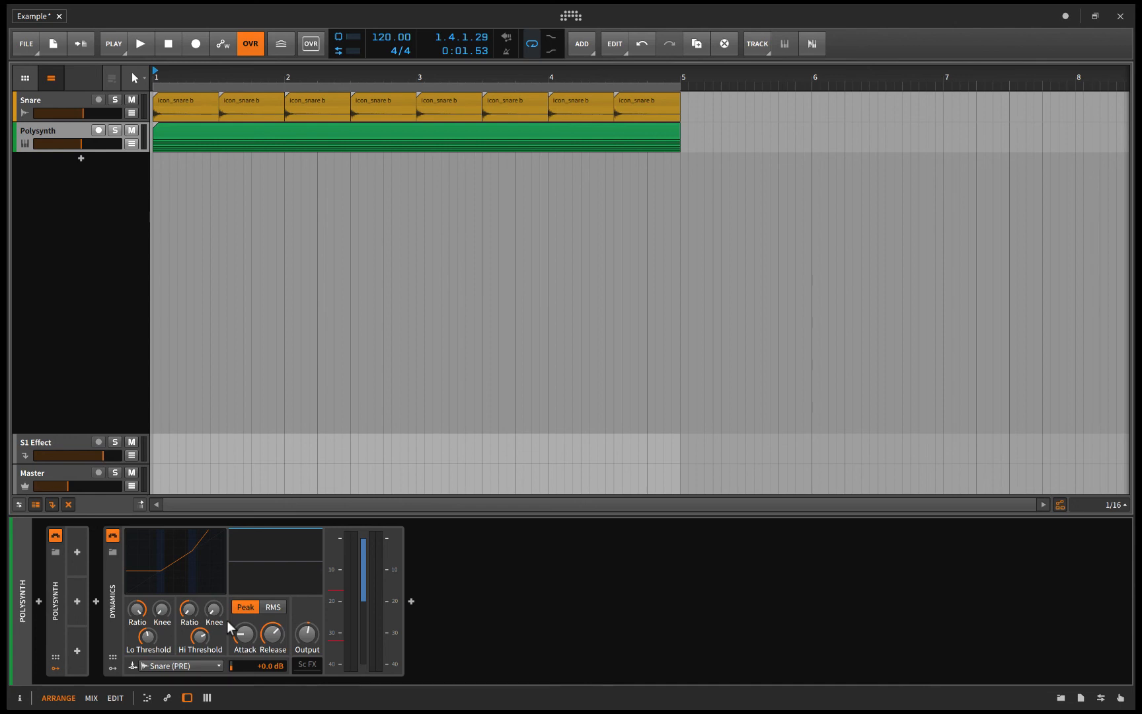
pyautogui.moveTo(153, 567)
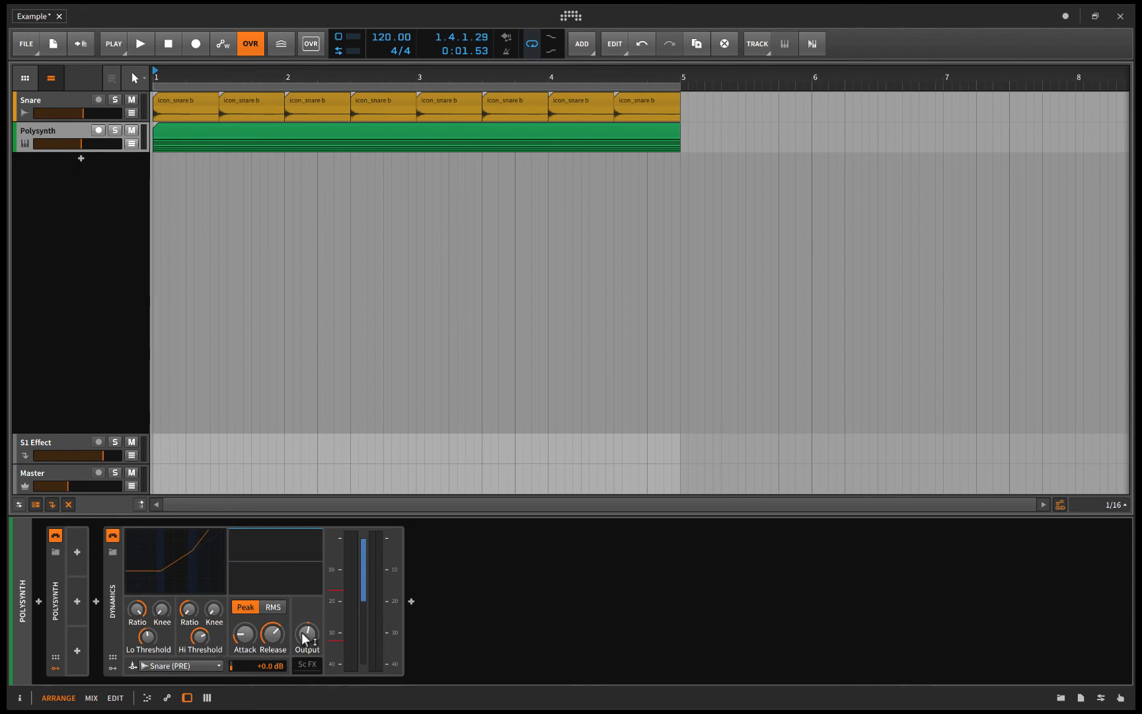
pyautogui.moveTo(306, 634)
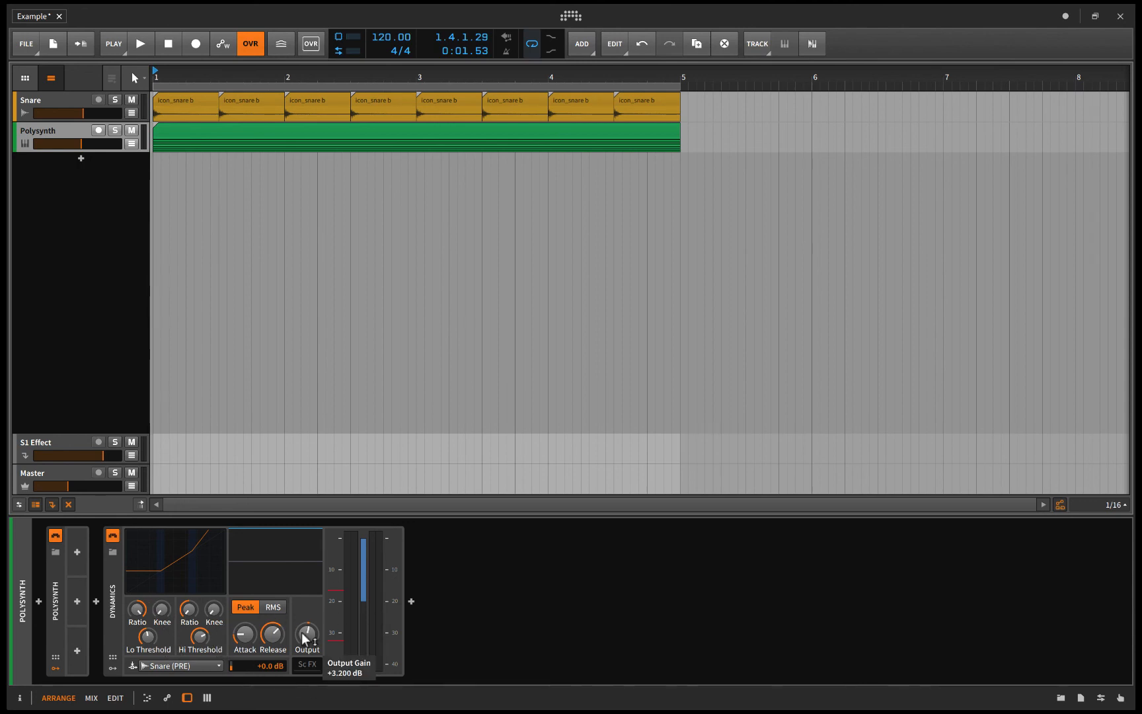